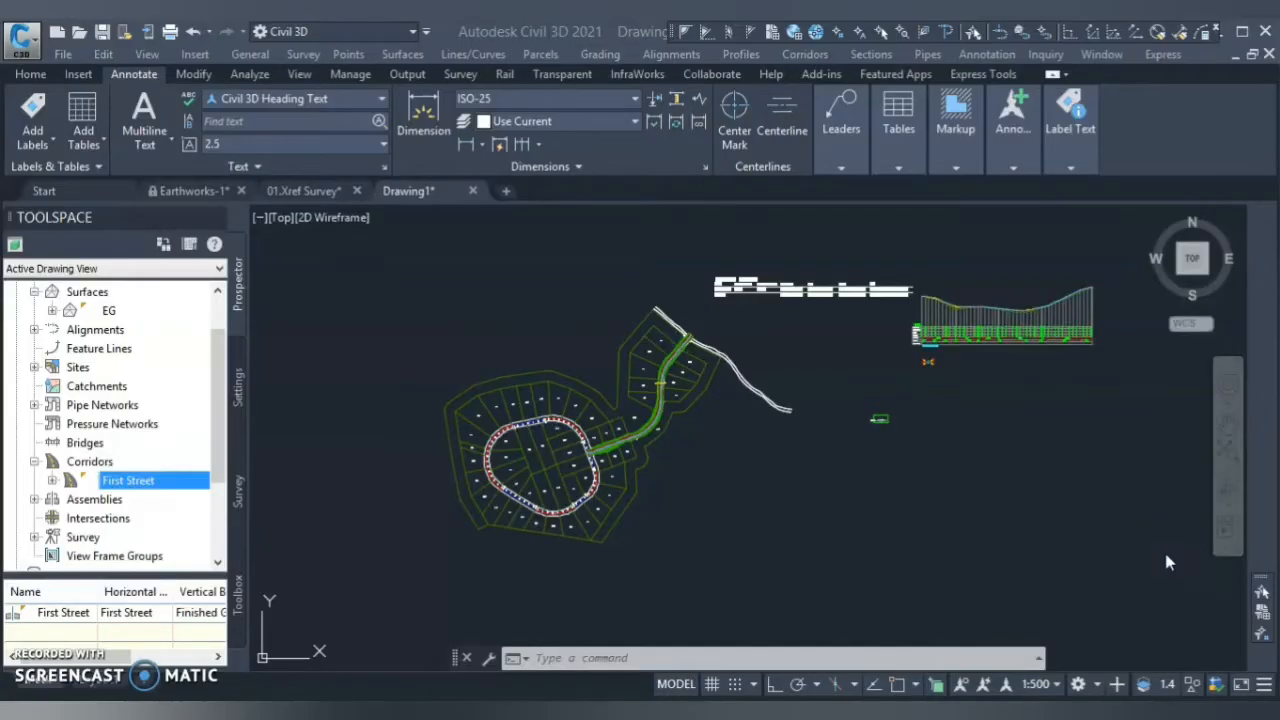
{"action": "mouse_move", "coordinate": [950, 551]}
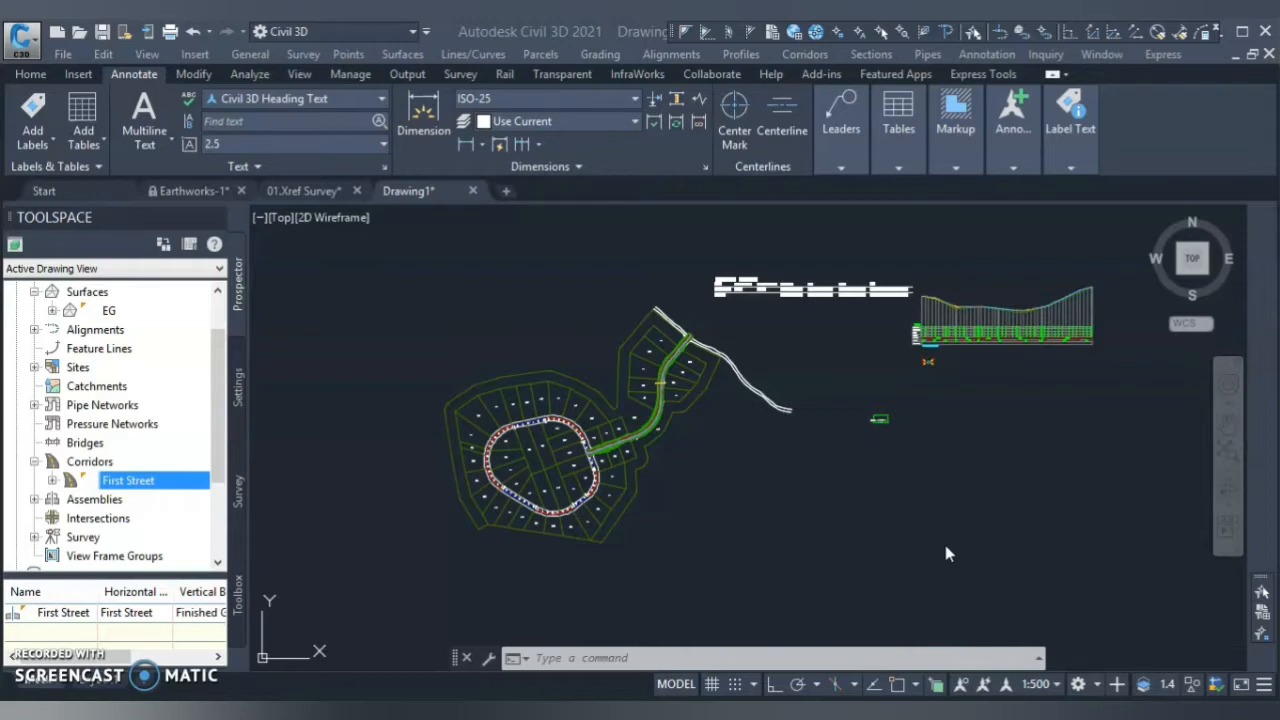
{"action": "mouse_move", "coordinate": [841, 567]}
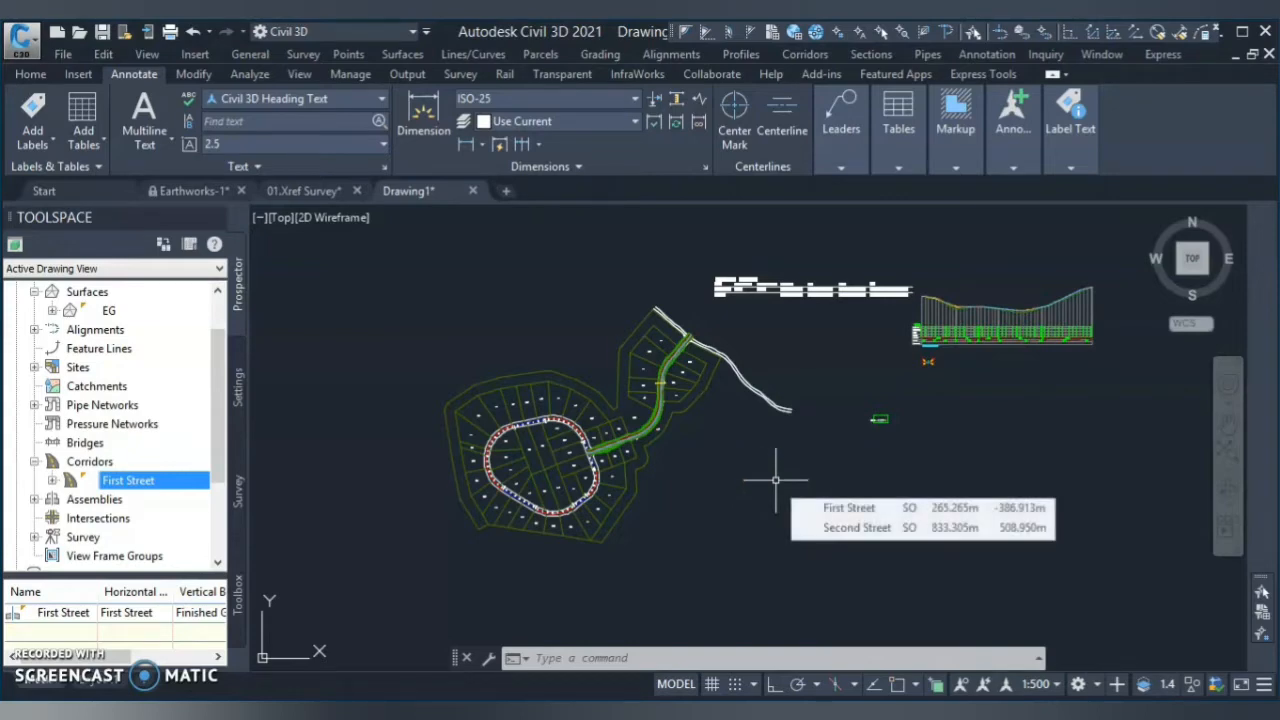
Step: Switch the ribbon to the Home tab to reach the general design and editing tools
{"action": "left_click", "coordinate": [30, 74]}
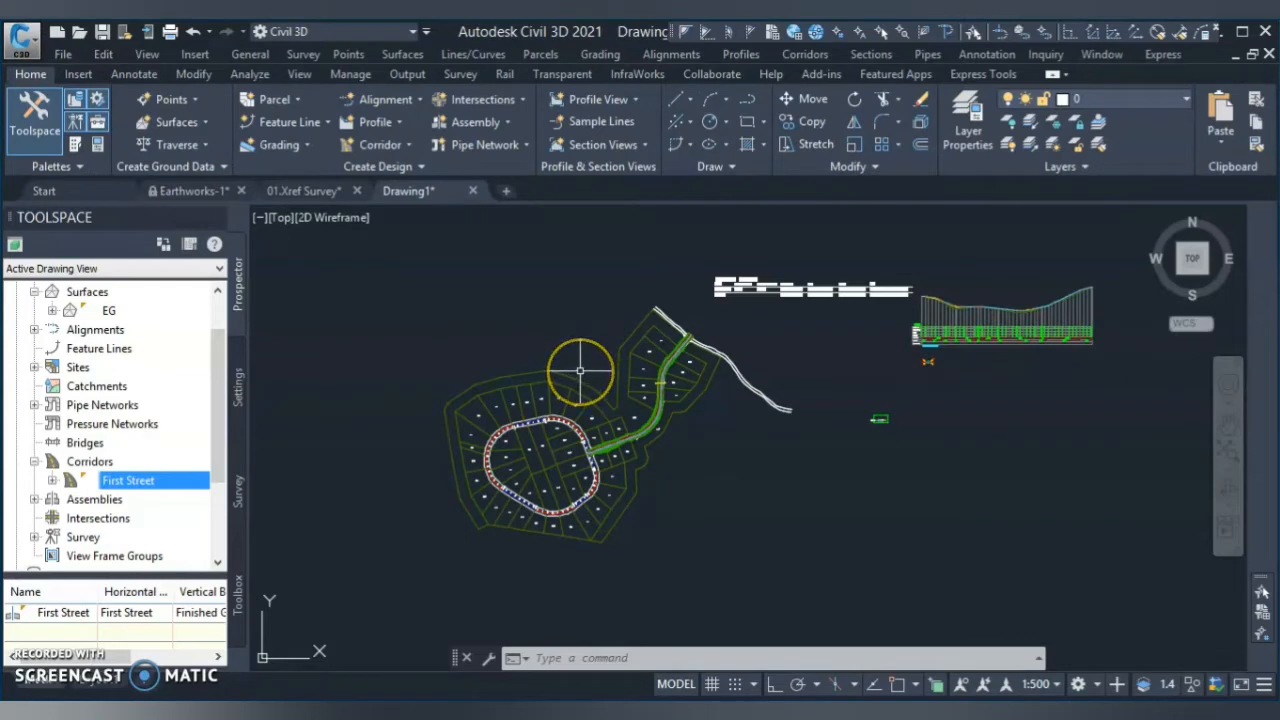
{"action": "mouse_move", "coordinate": [580, 370]}
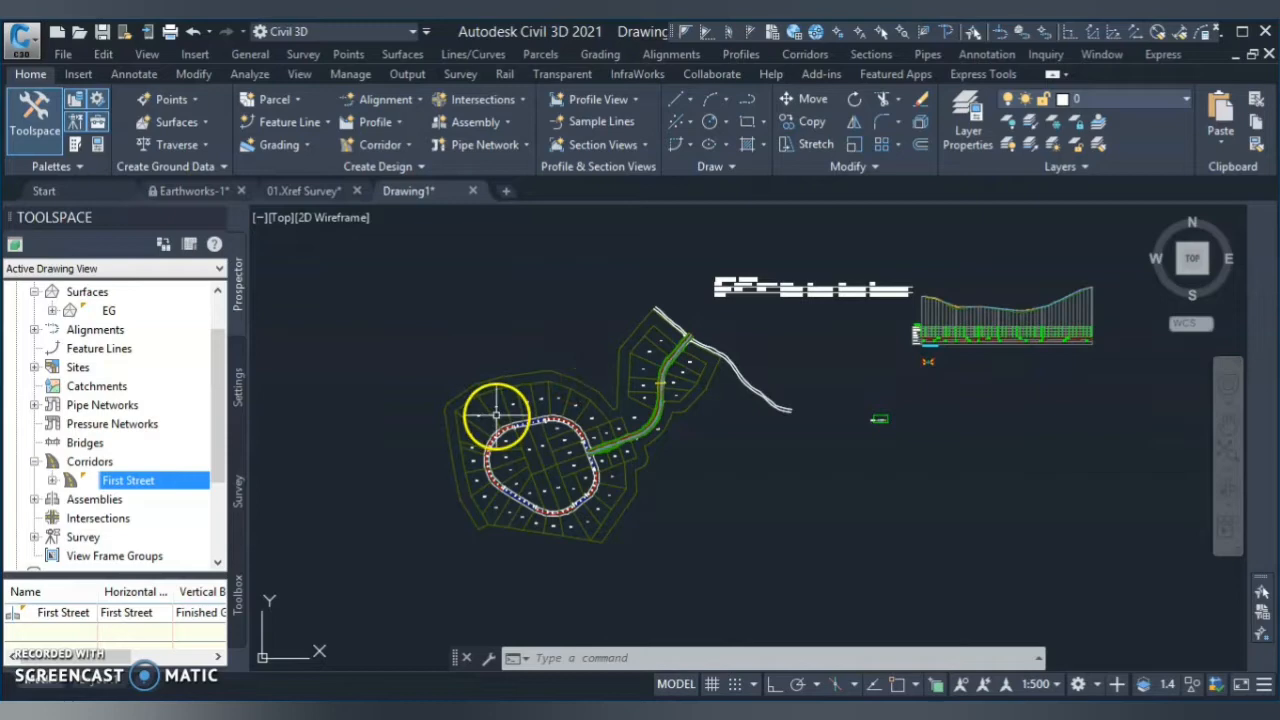
{"action": "mouse_move", "coordinate": [525, 343]}
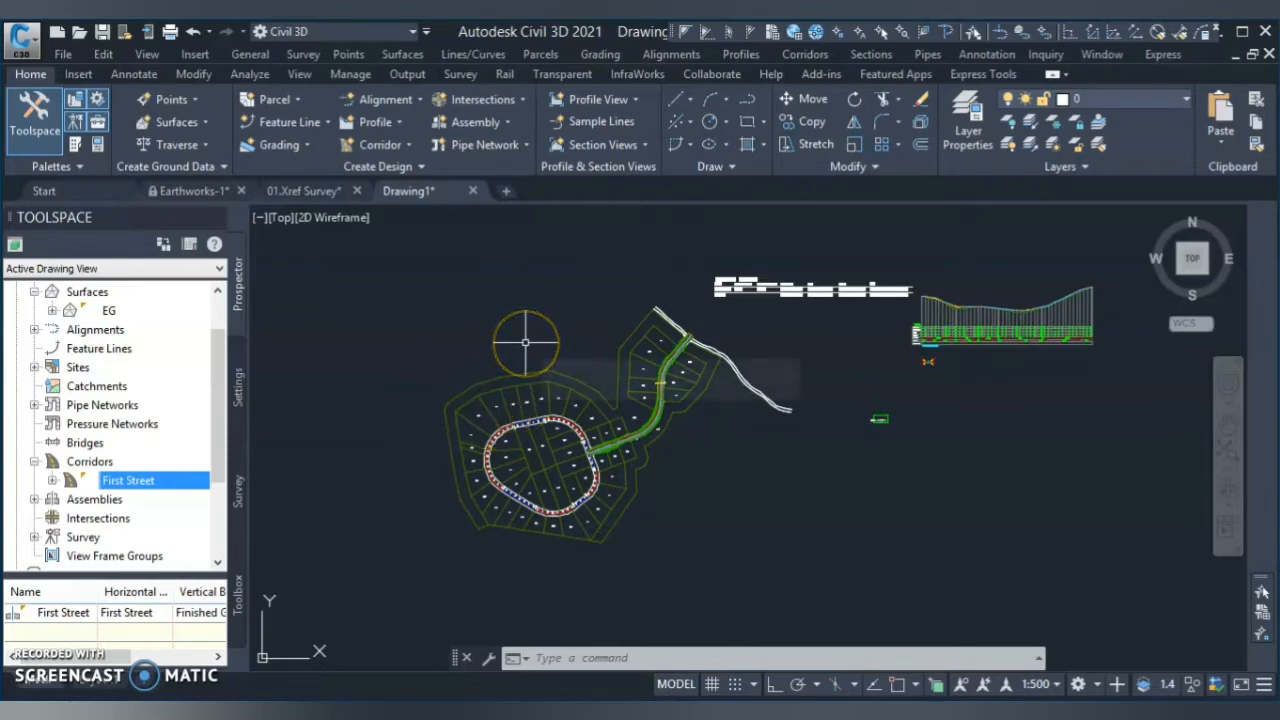
{"action": "mouse_move", "coordinate": [510, 353]}
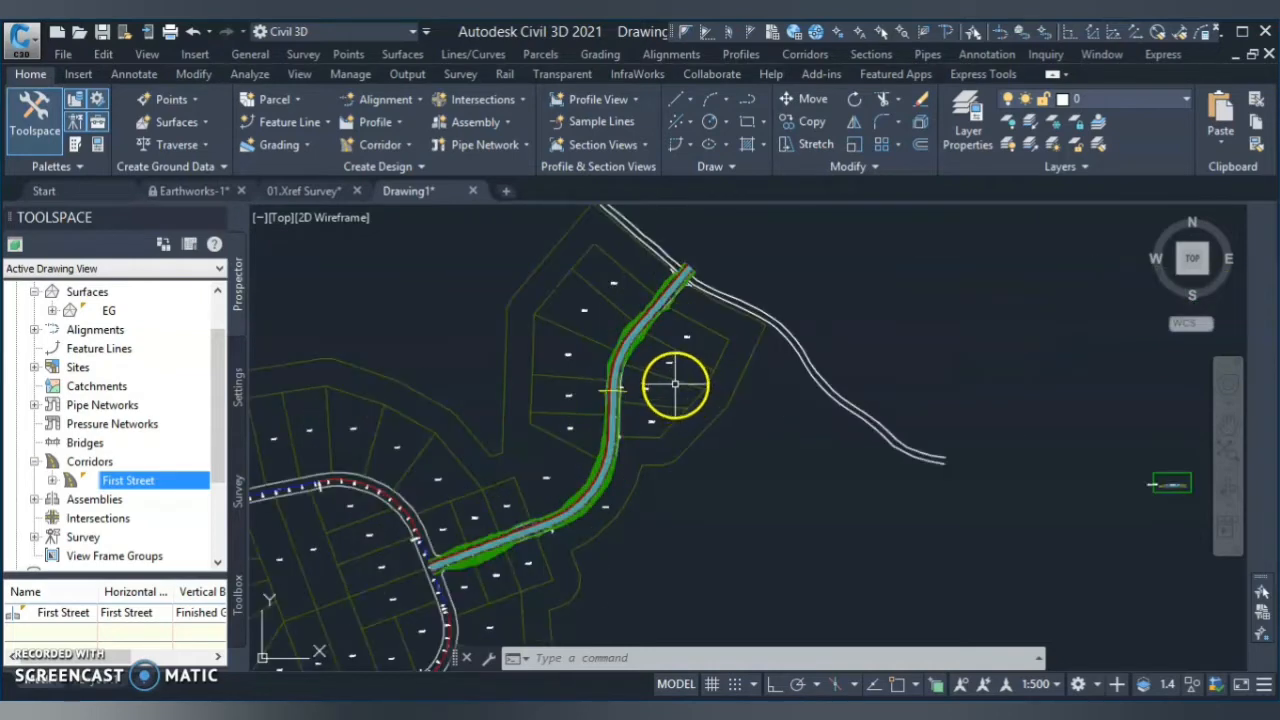
{"action": "mouse_move", "coordinate": [685, 290]}
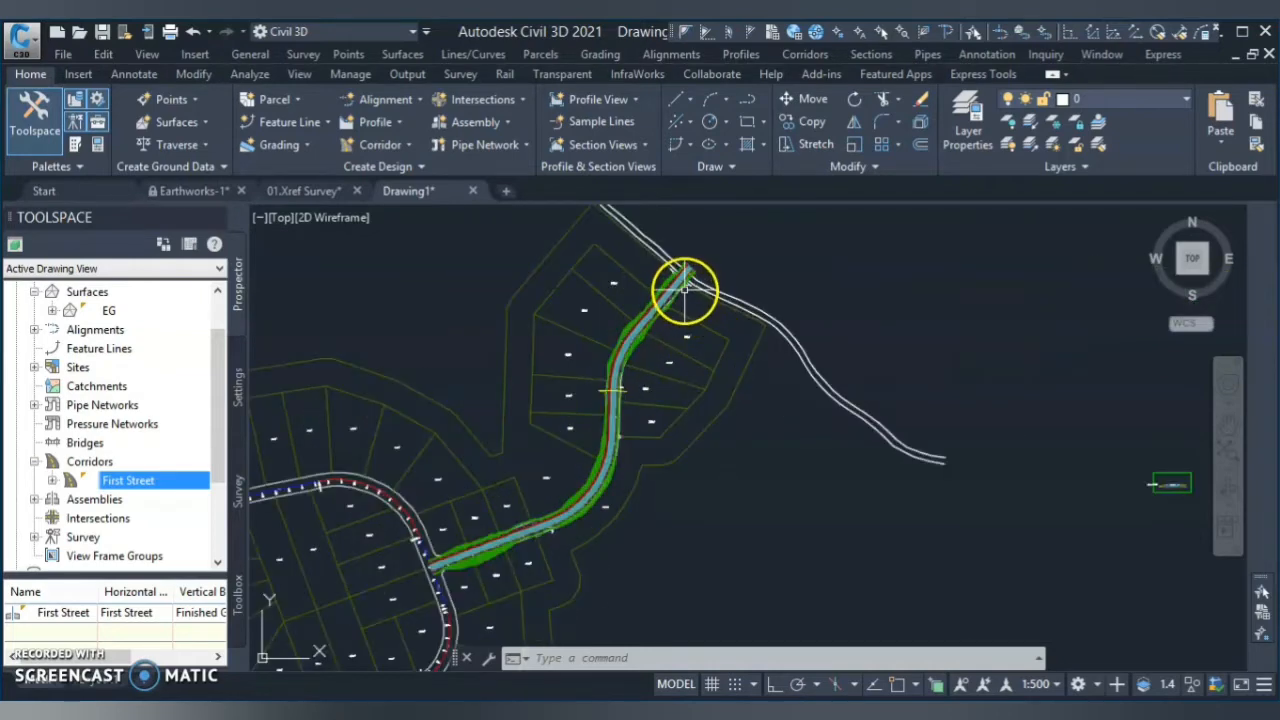
{"action": "mouse_move", "coordinate": [740, 292]}
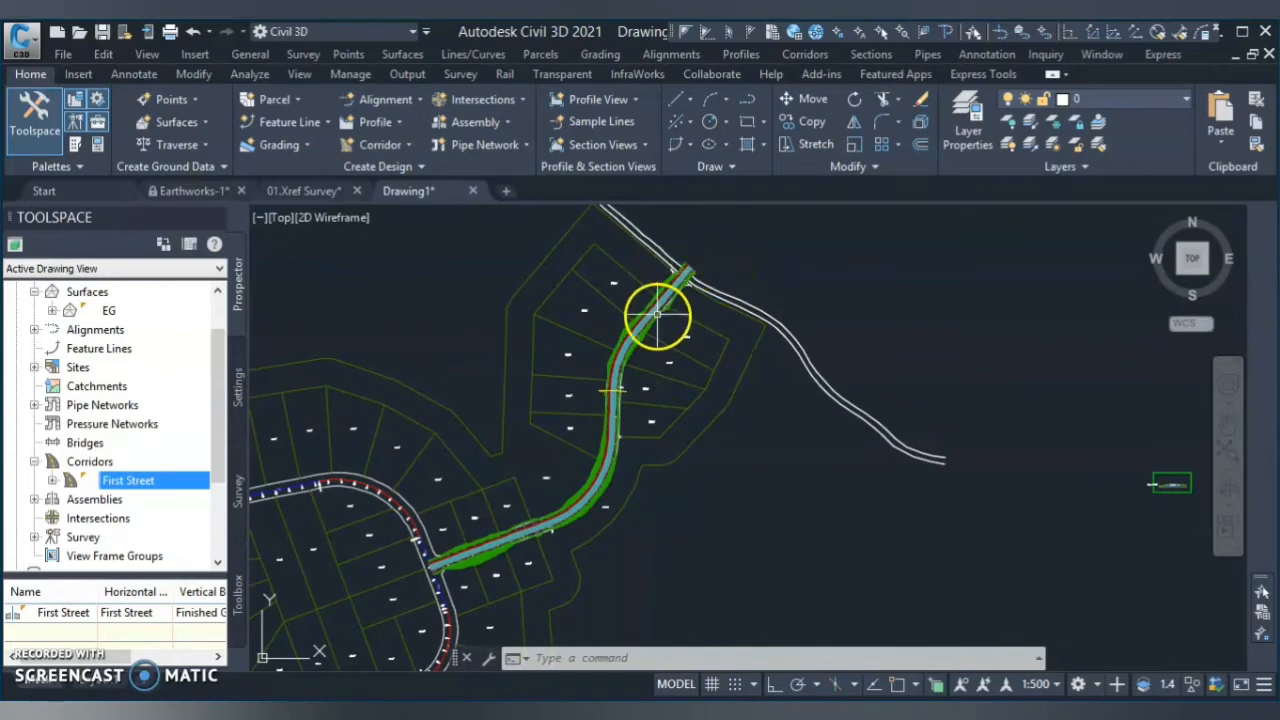
{"action": "mouse_move", "coordinate": [520, 520]}
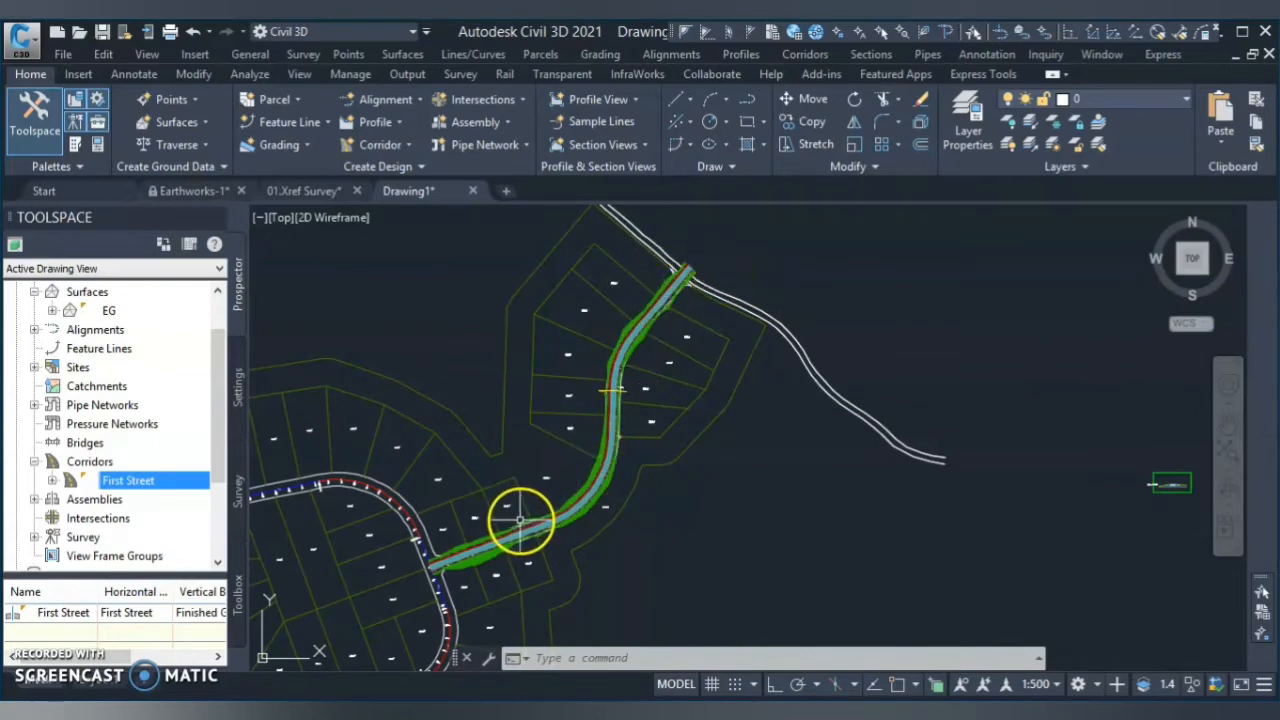
{"action": "mouse_move", "coordinate": [903, 332]}
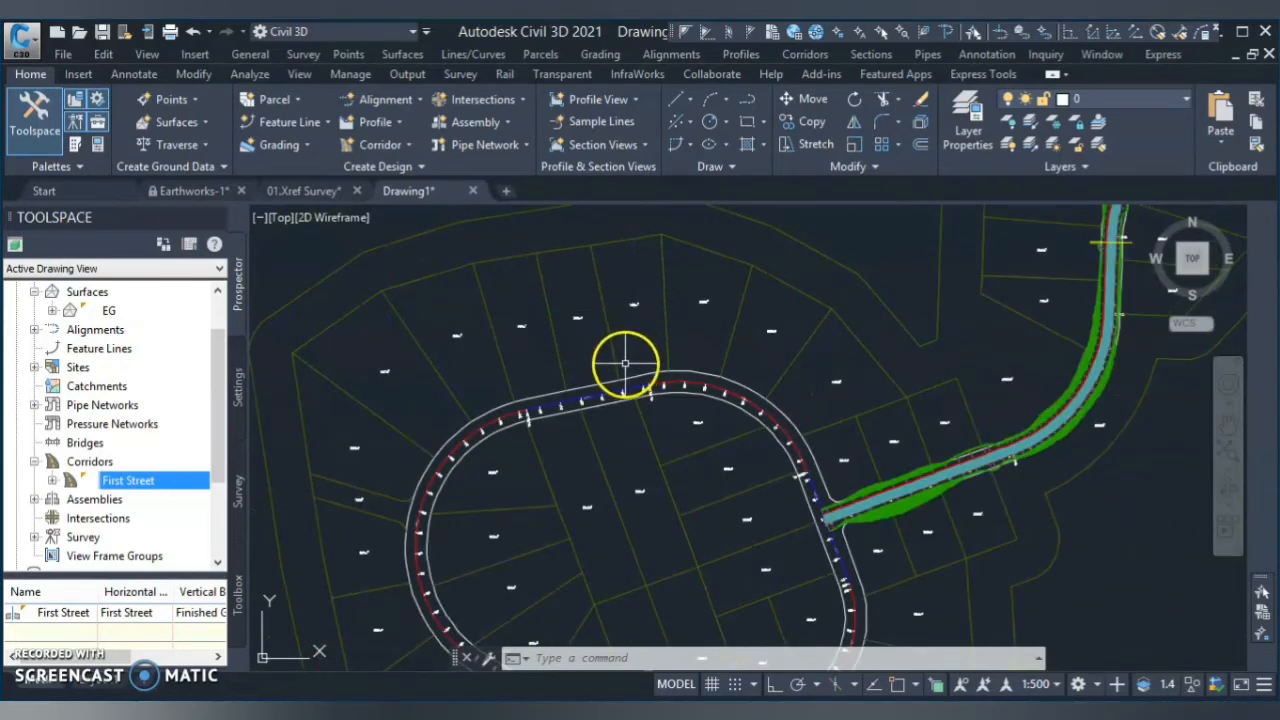
{"action": "mouse_move", "coordinate": [598, 322]}
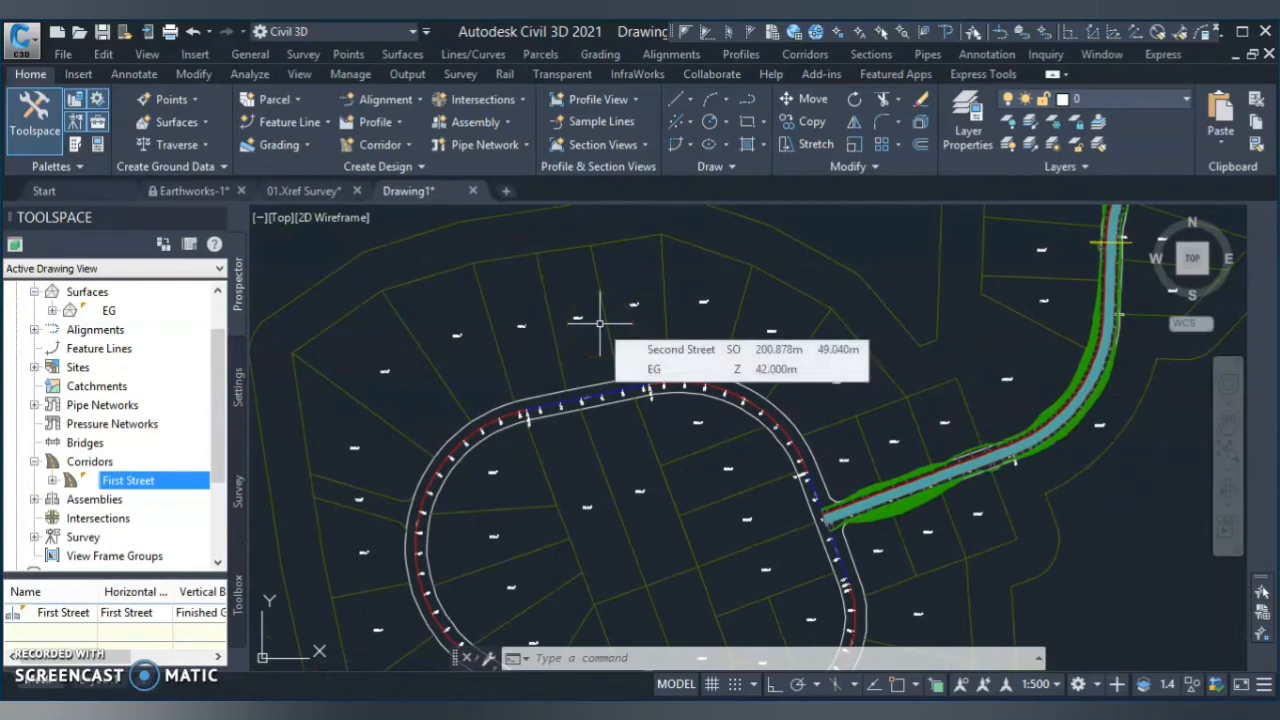
{"action": "mouse_move", "coordinate": [445, 345]}
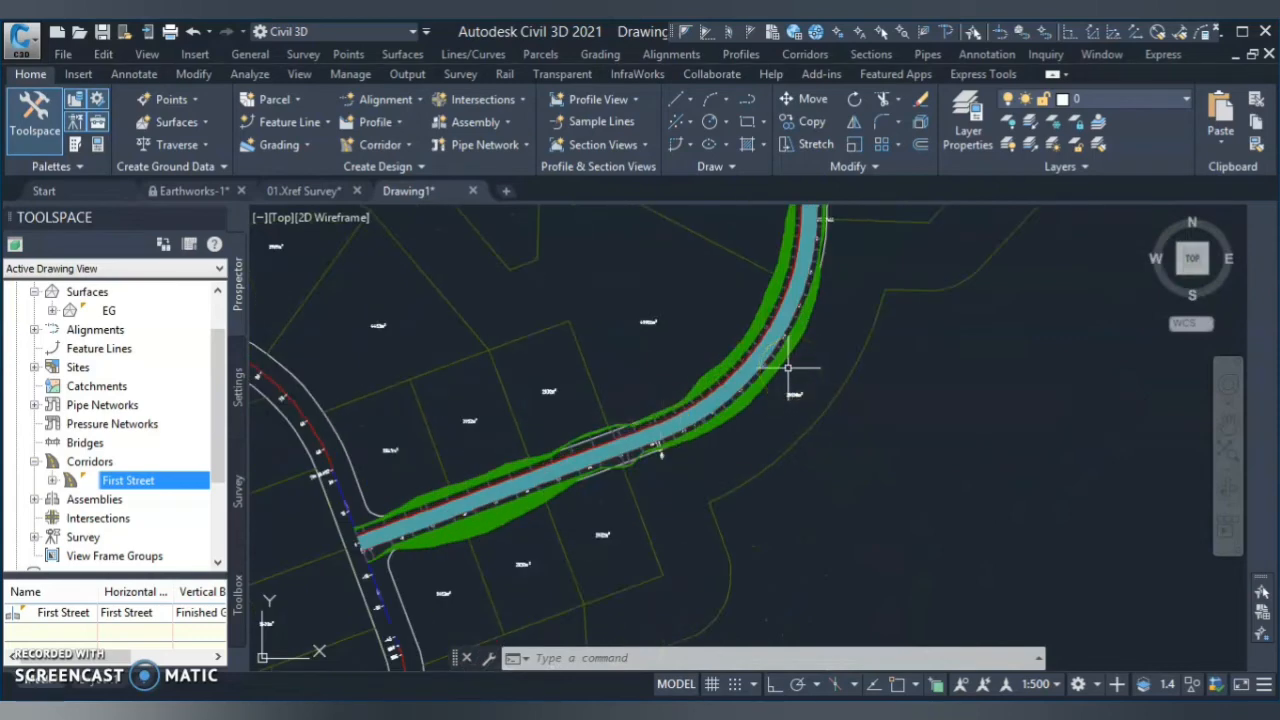
{"action": "mouse_move", "coordinate": [788, 370]}
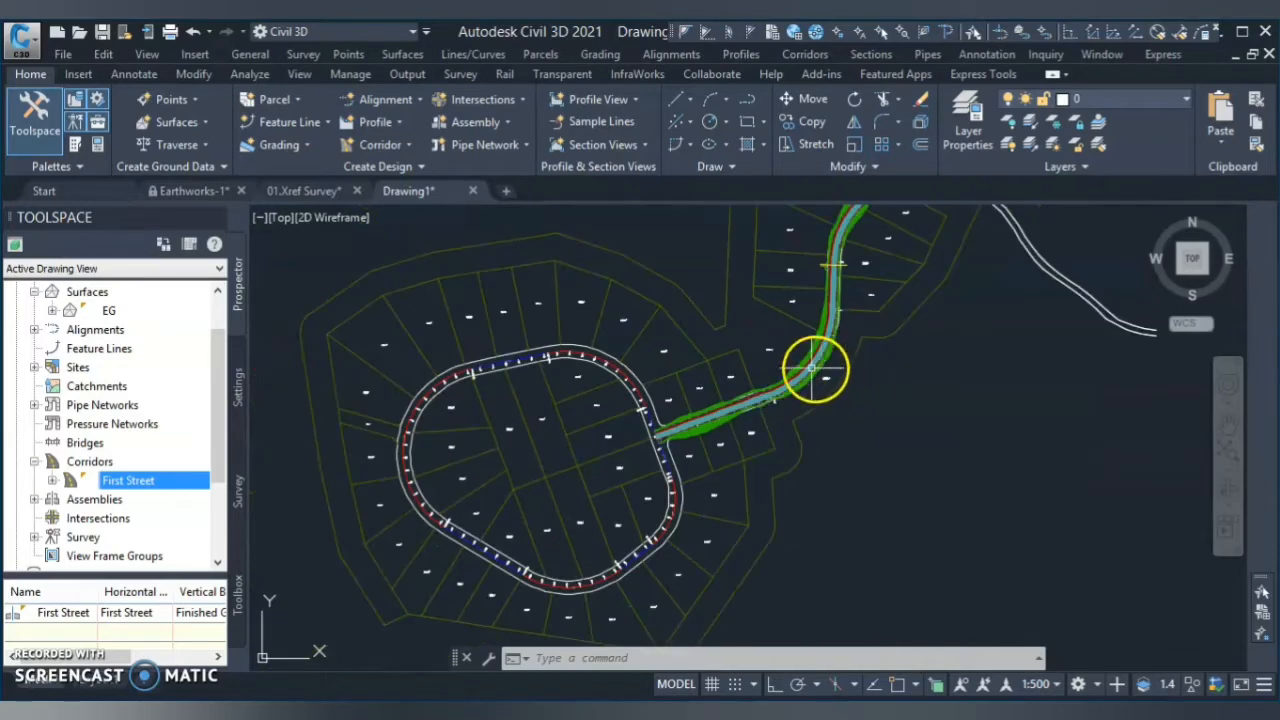
{"action": "mouse_move", "coordinate": [855, 280]}
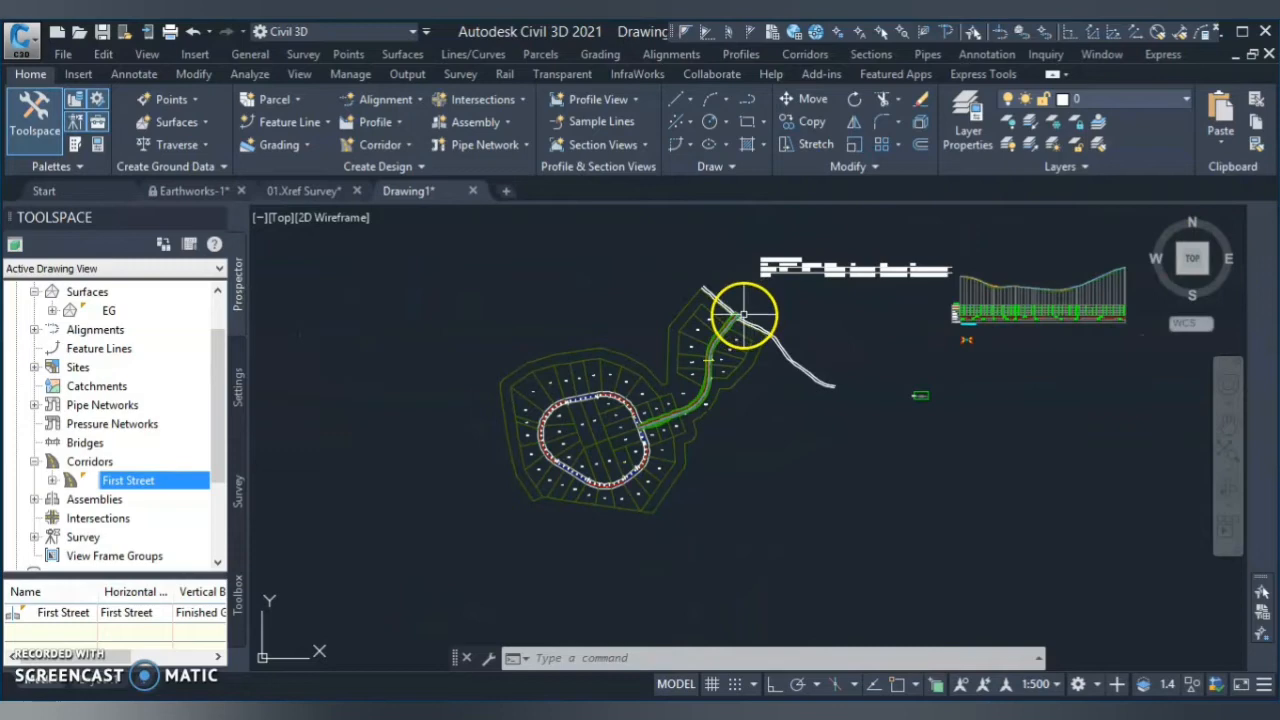
{"action": "mouse_move", "coordinate": [755, 330]}
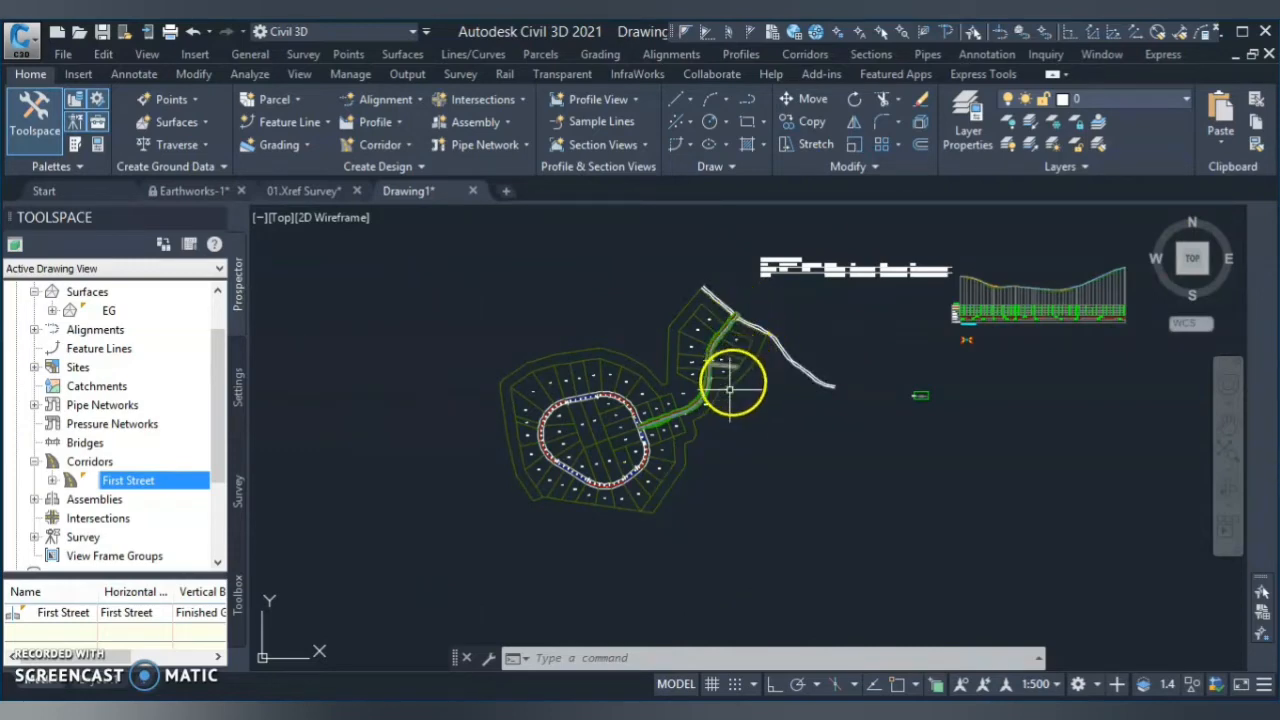
{"action": "mouse_move", "coordinate": [728, 398]}
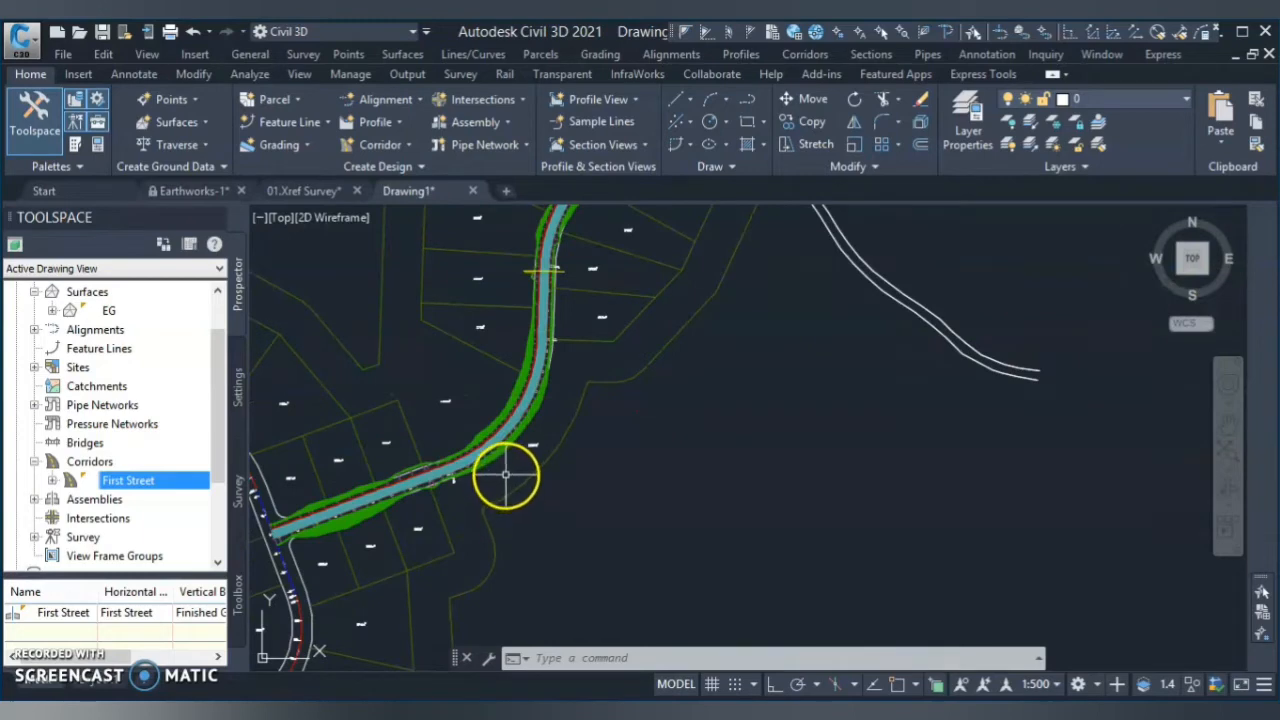
{"action": "mouse_move", "coordinate": [518, 455]}
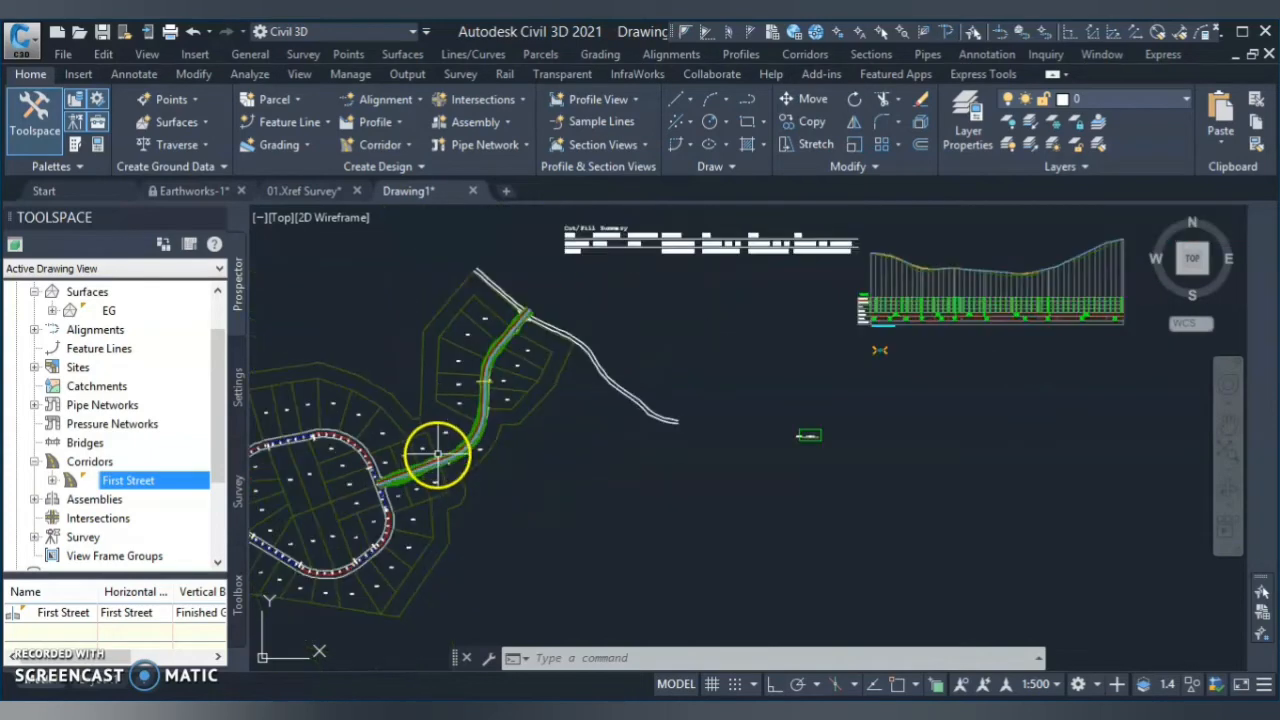
{"action": "mouse_move", "coordinate": [613, 390]}
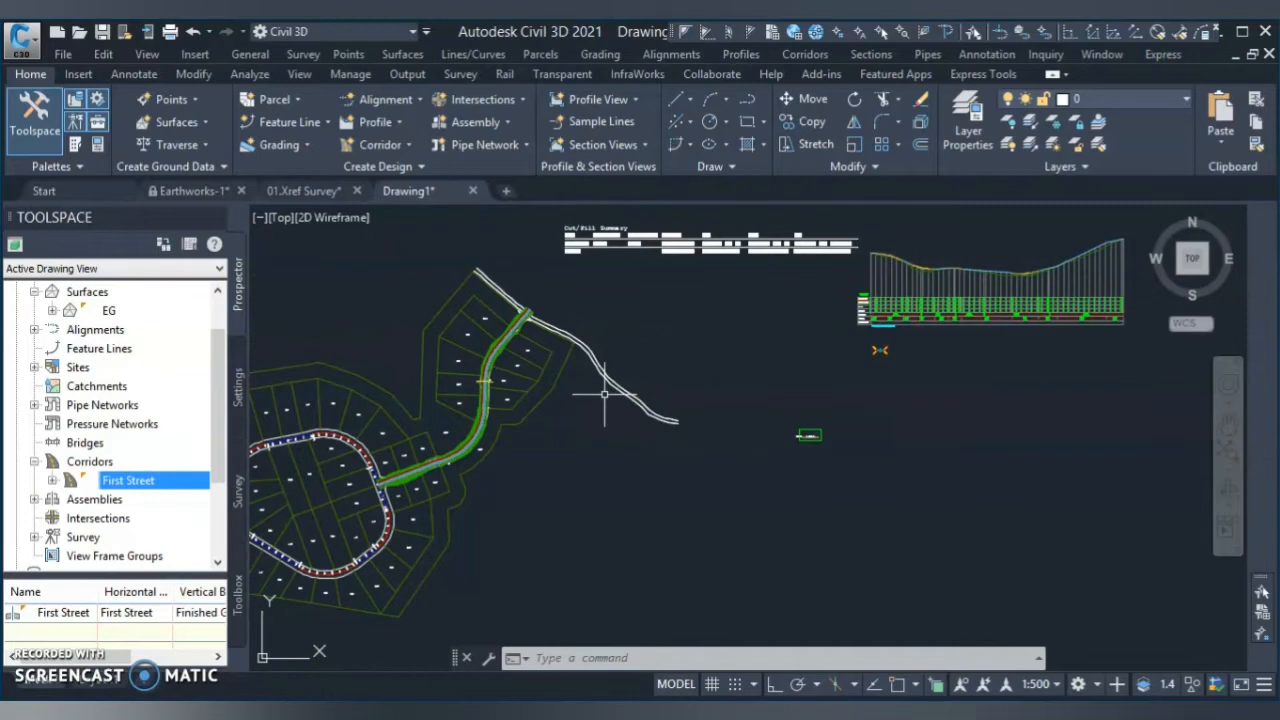
{"action": "mouse_move", "coordinate": [605, 395]}
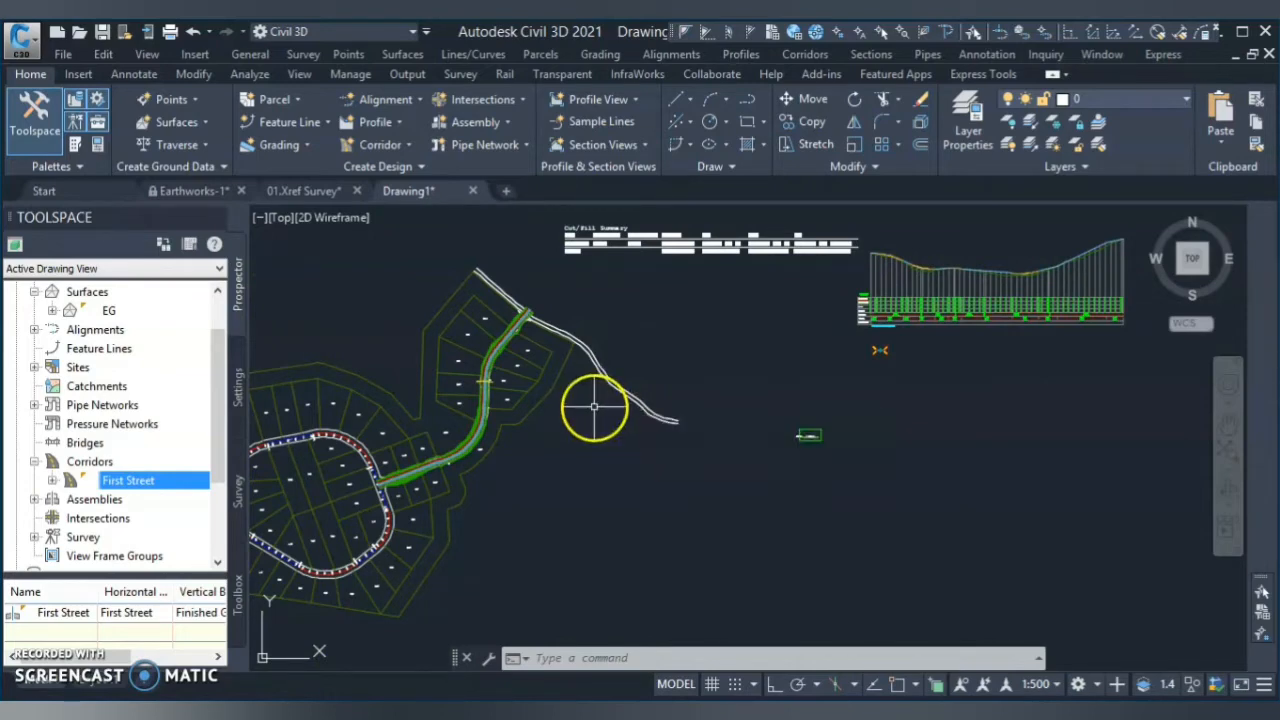
{"action": "mouse_move", "coordinate": [595, 407]}
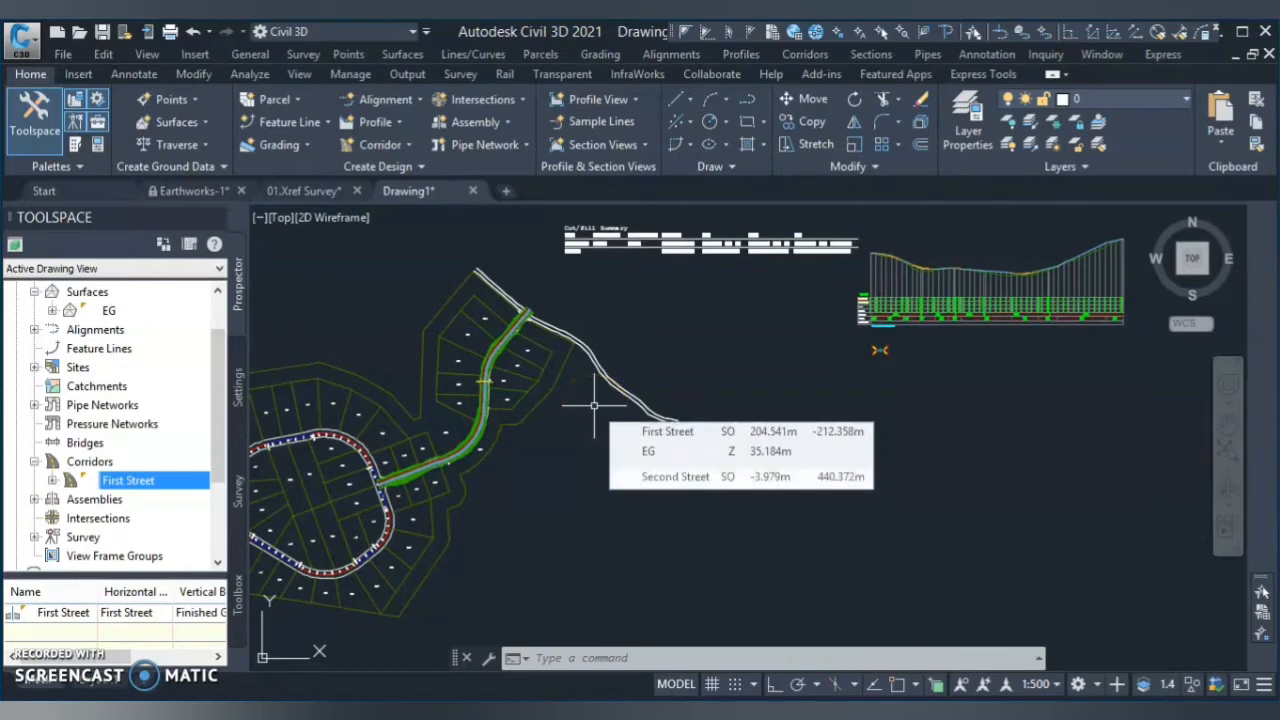
{"action": "mouse_move", "coordinate": [590, 407]}
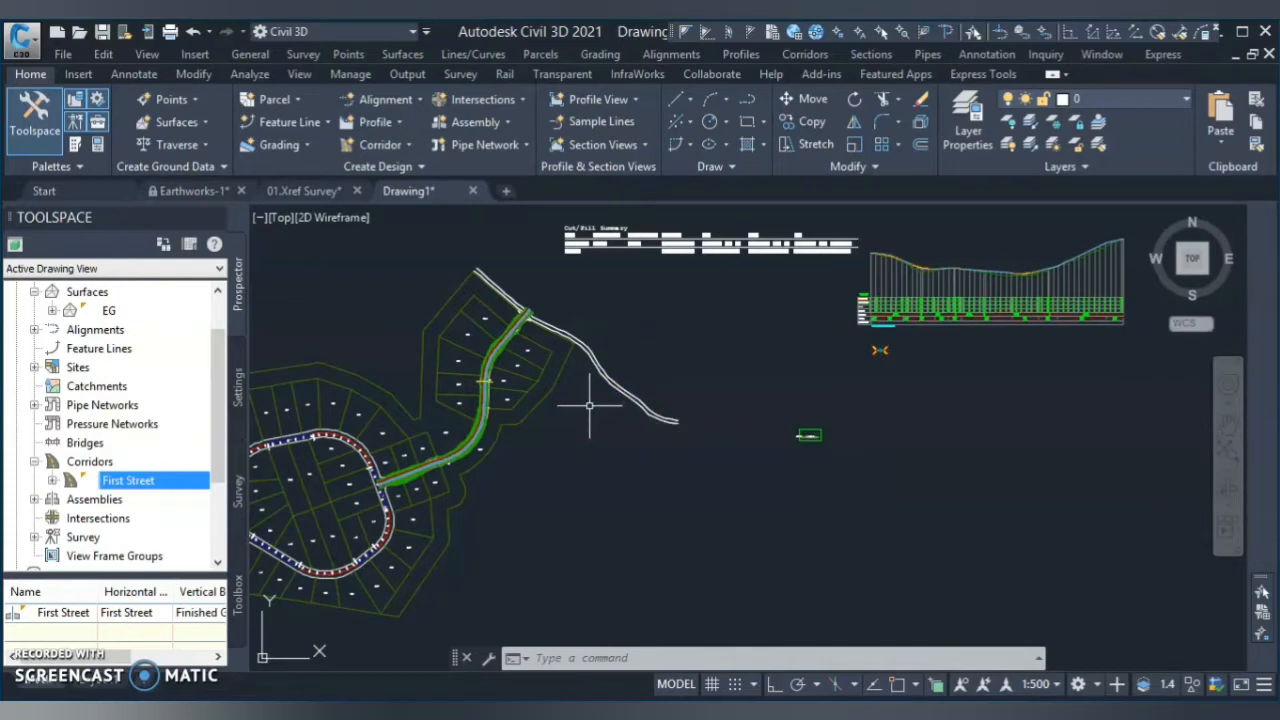
{"action": "mouse_move", "coordinate": [588, 405]}
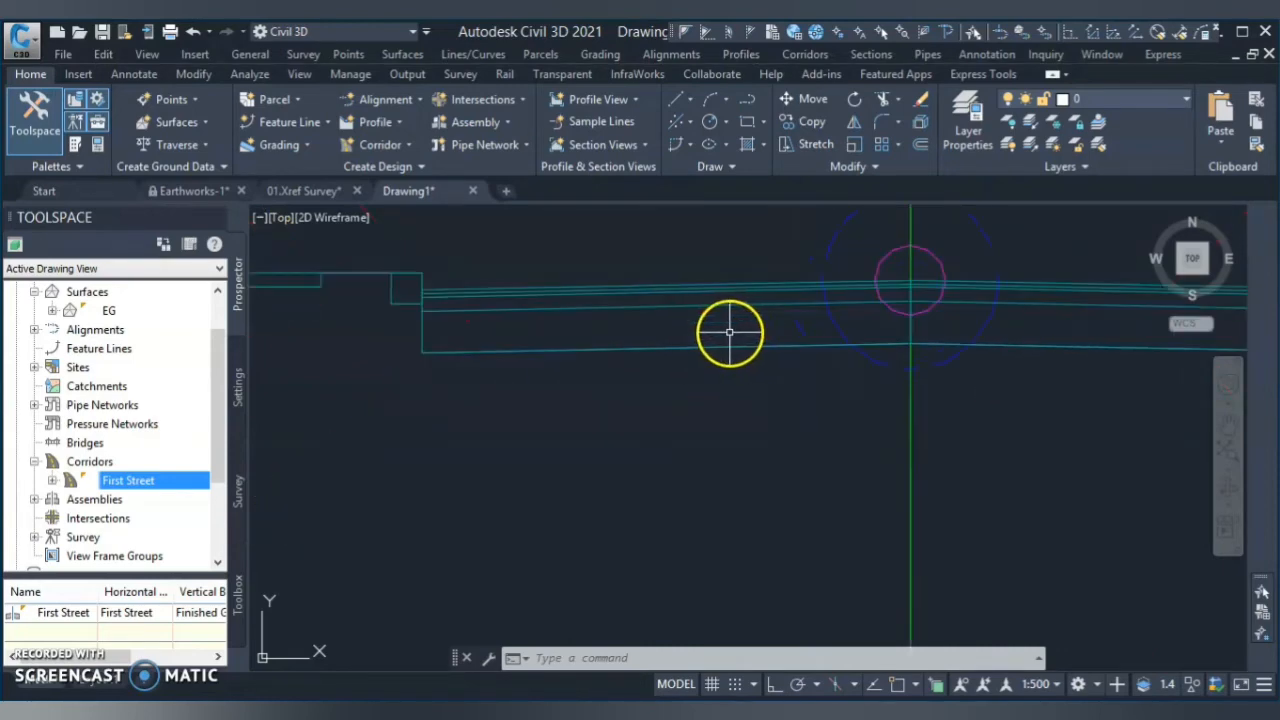
{"action": "mouse_move", "coordinate": [697, 331]}
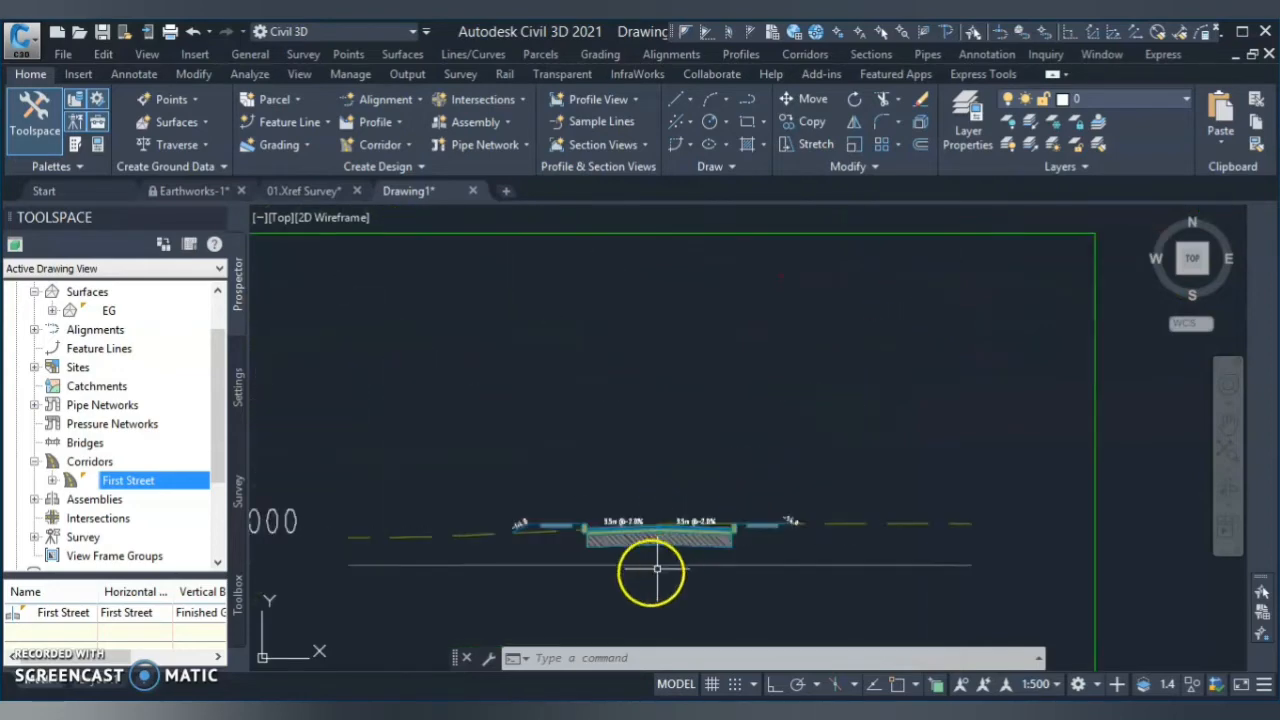
Step: Zoom in on the First Street assembly cross-section and its Datum marker
{"action": "scroll", "scroll_direction": "up", "scroll_amount": 3}
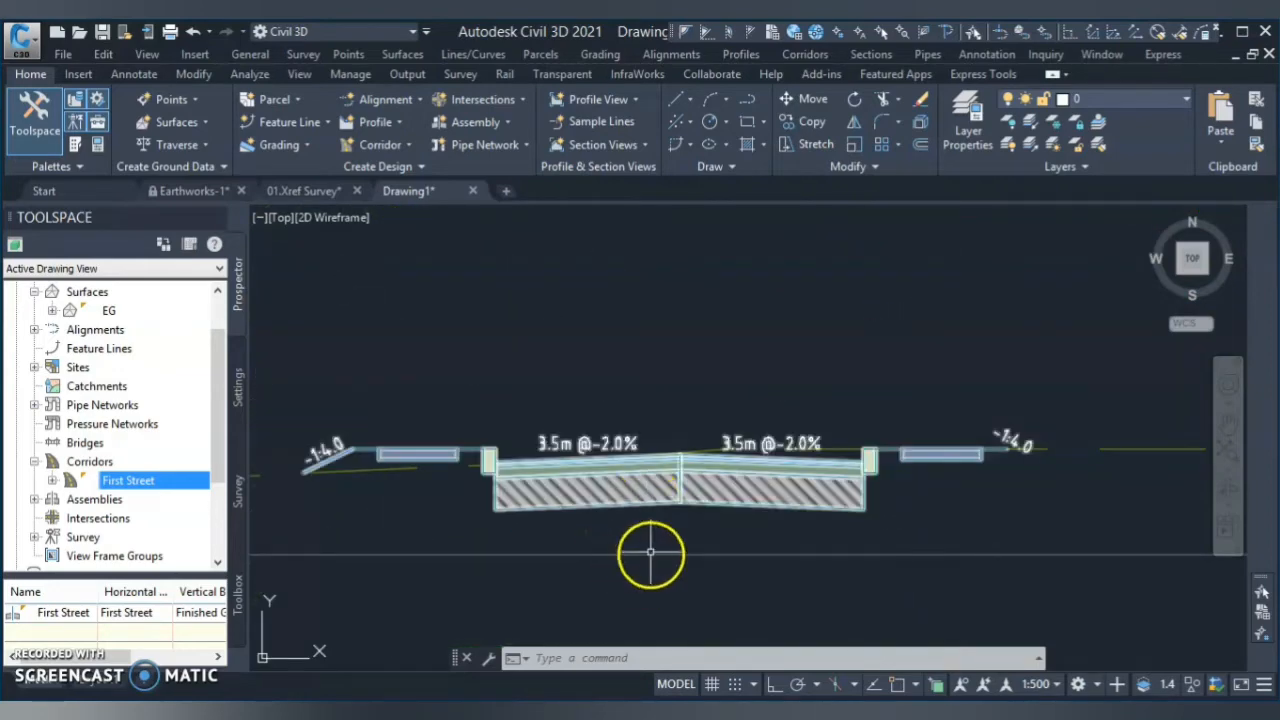
{"action": "mouse_move", "coordinate": [730, 510]}
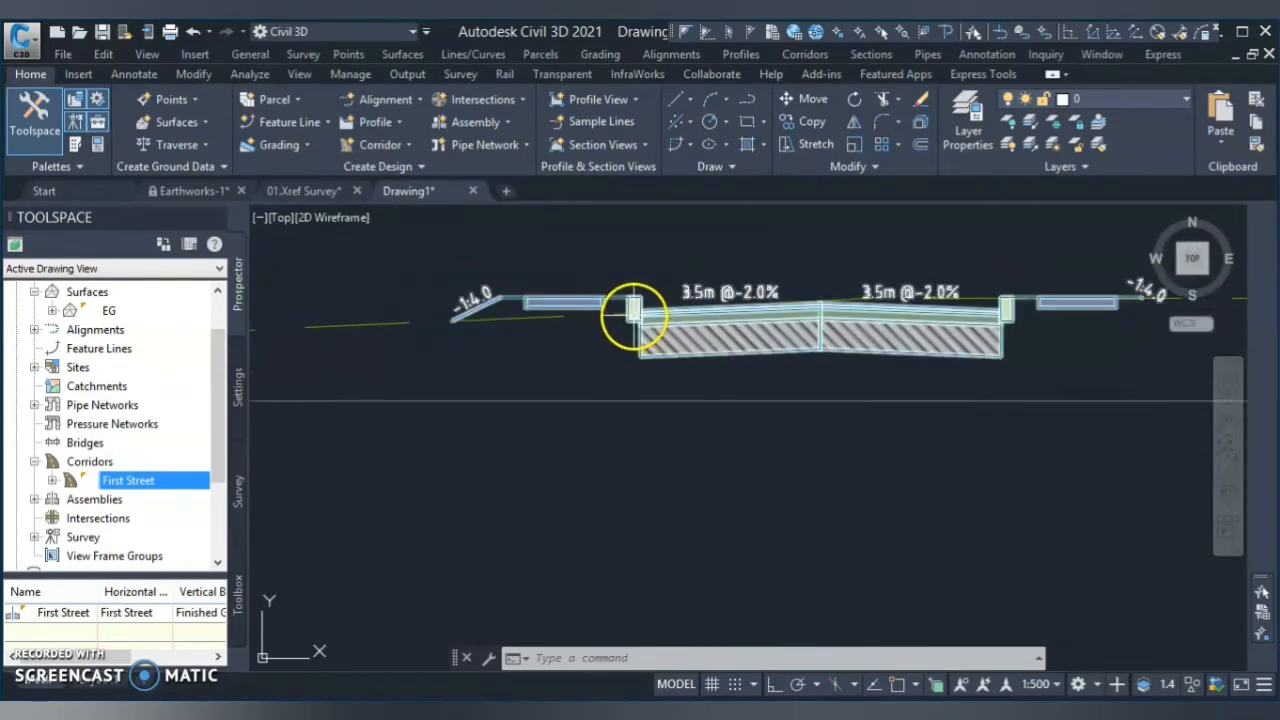
{"action": "mouse_move", "coordinate": [955, 315]}
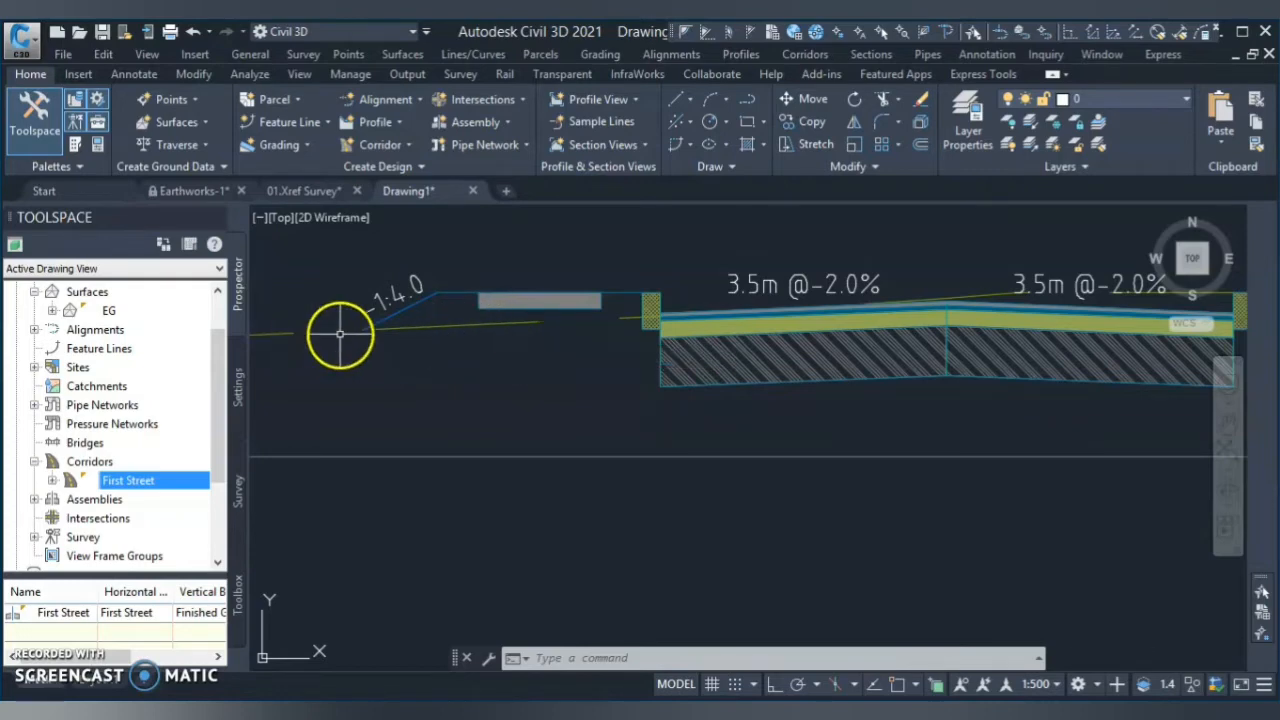
{"action": "mouse_move", "coordinate": [495, 333]}
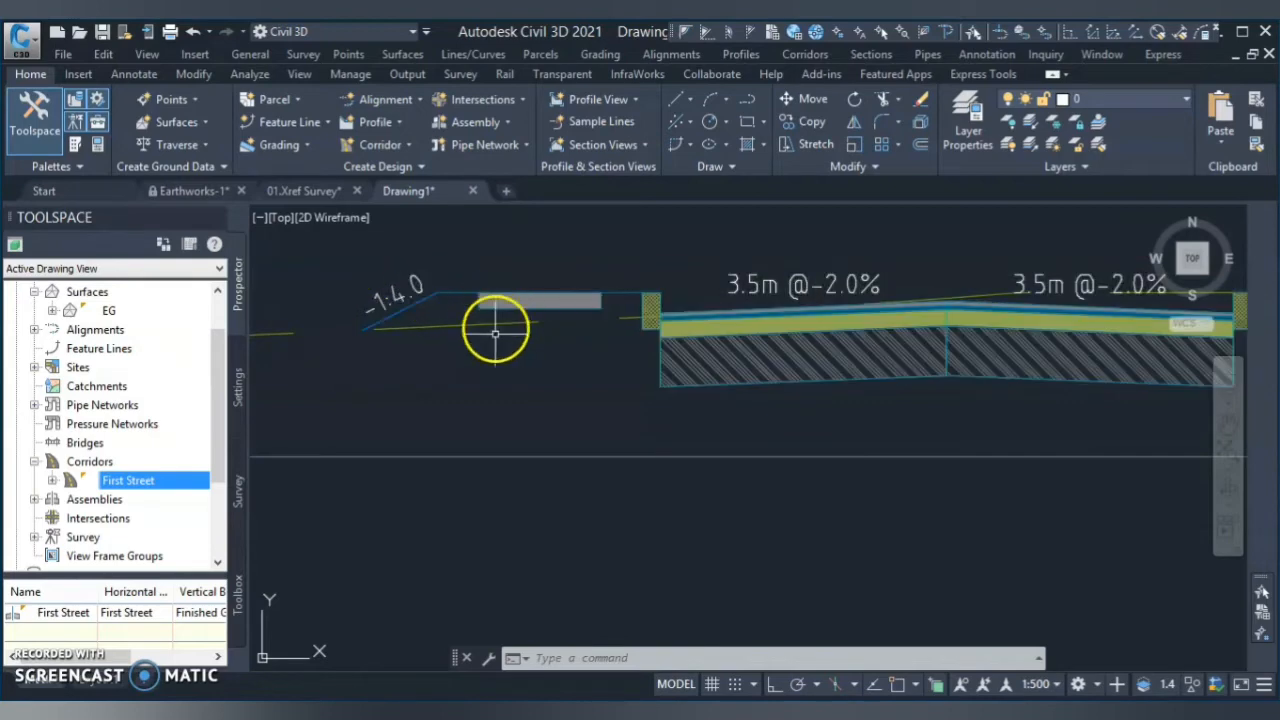
{"action": "mouse_move", "coordinate": [547, 340]}
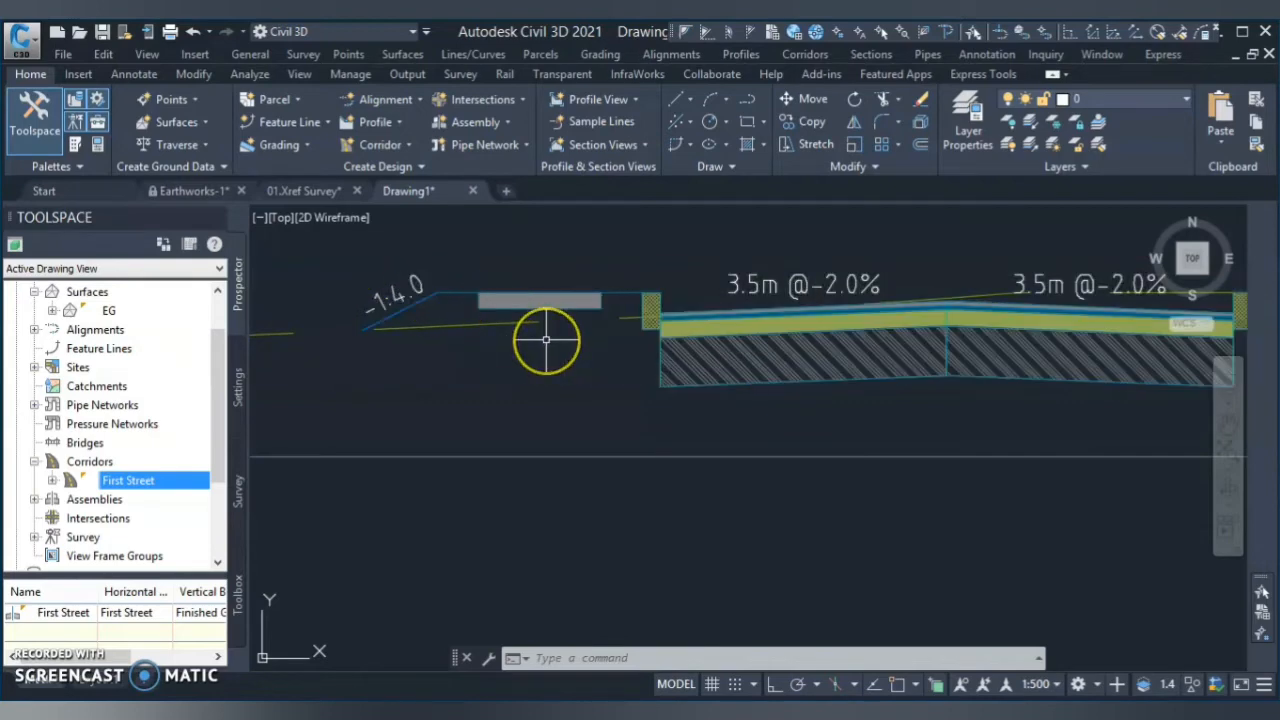
{"action": "mouse_move", "coordinate": [592, 367]}
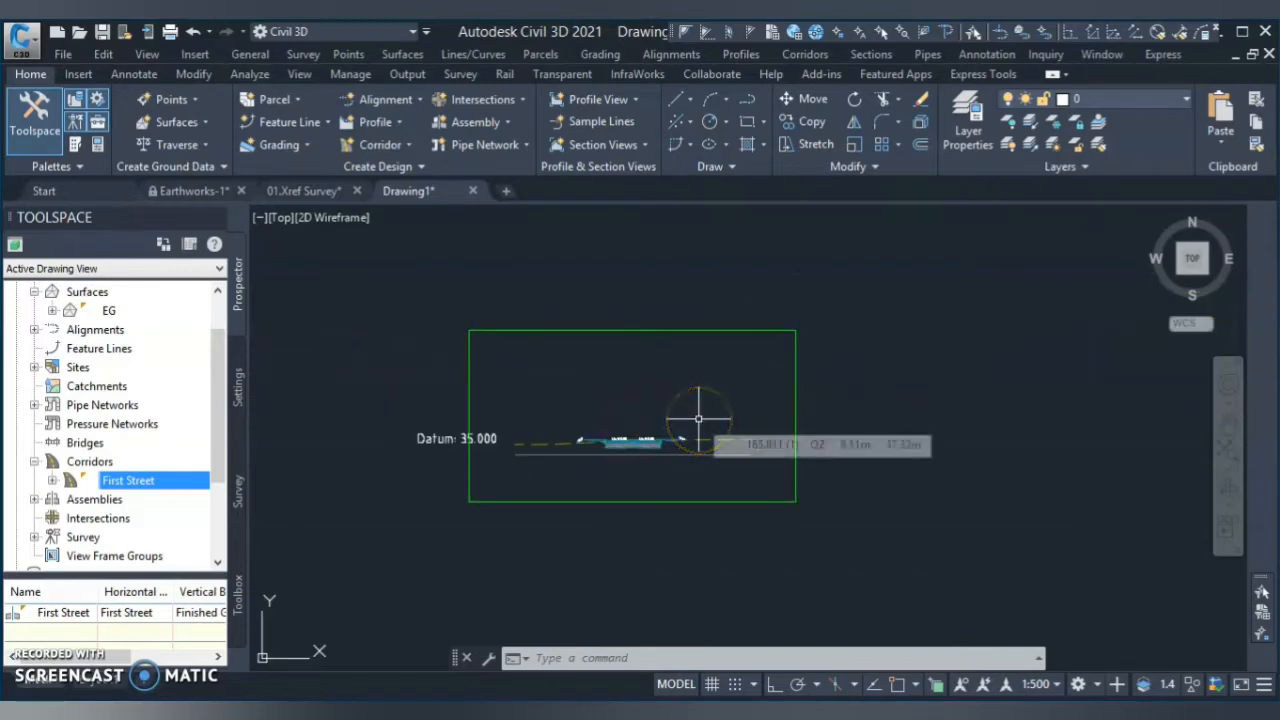
{"action": "mouse_move", "coordinate": [692, 418]}
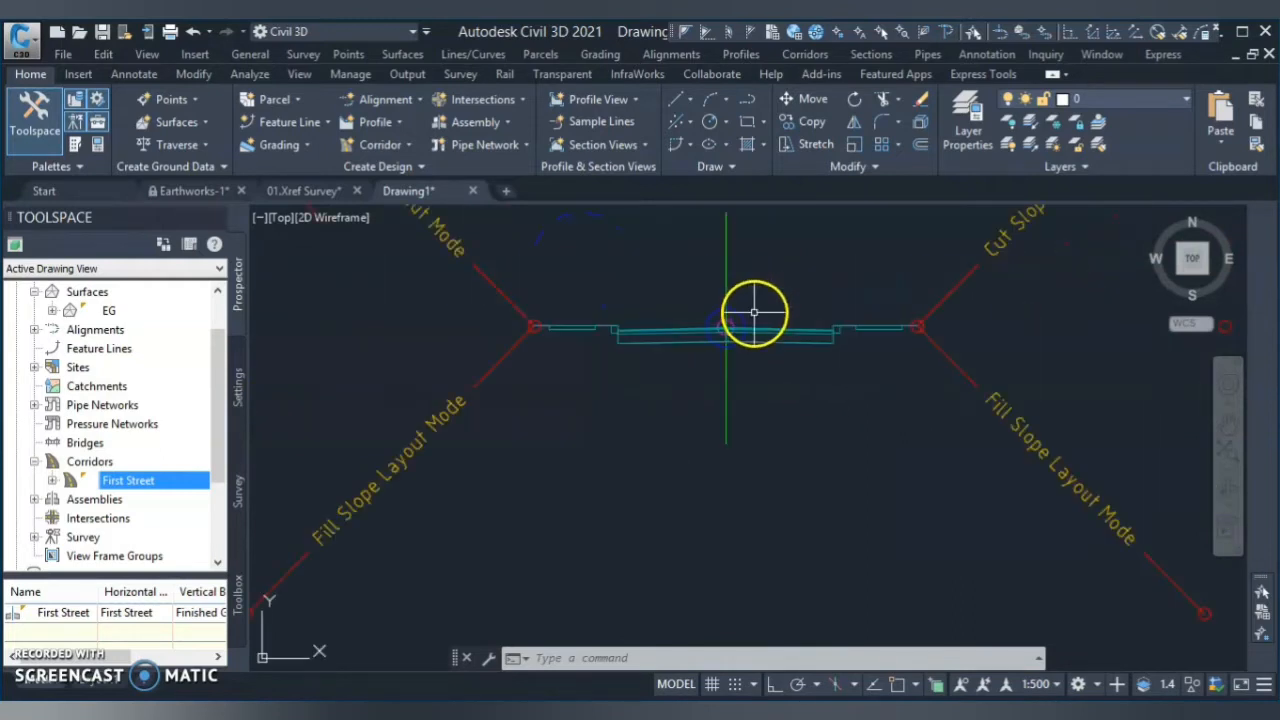
{"action": "left_click", "coordinate": [755, 335]}
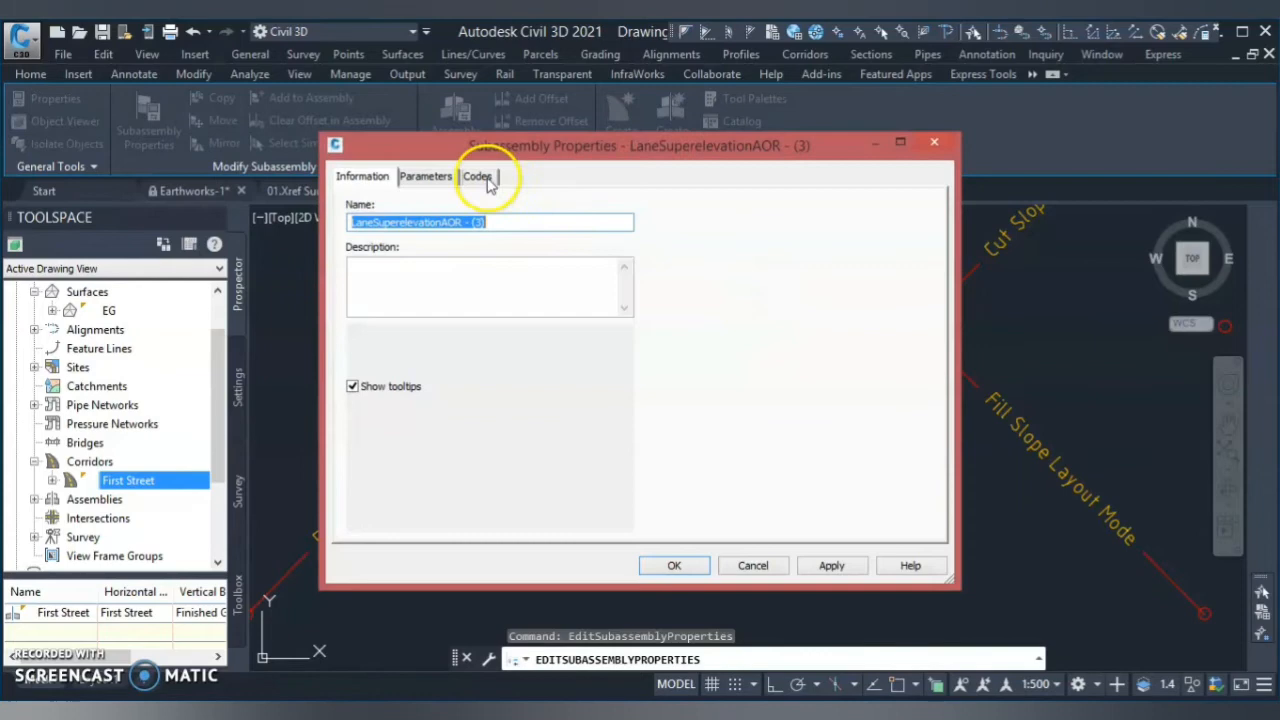
{"action": "left_click", "coordinate": [477, 176]}
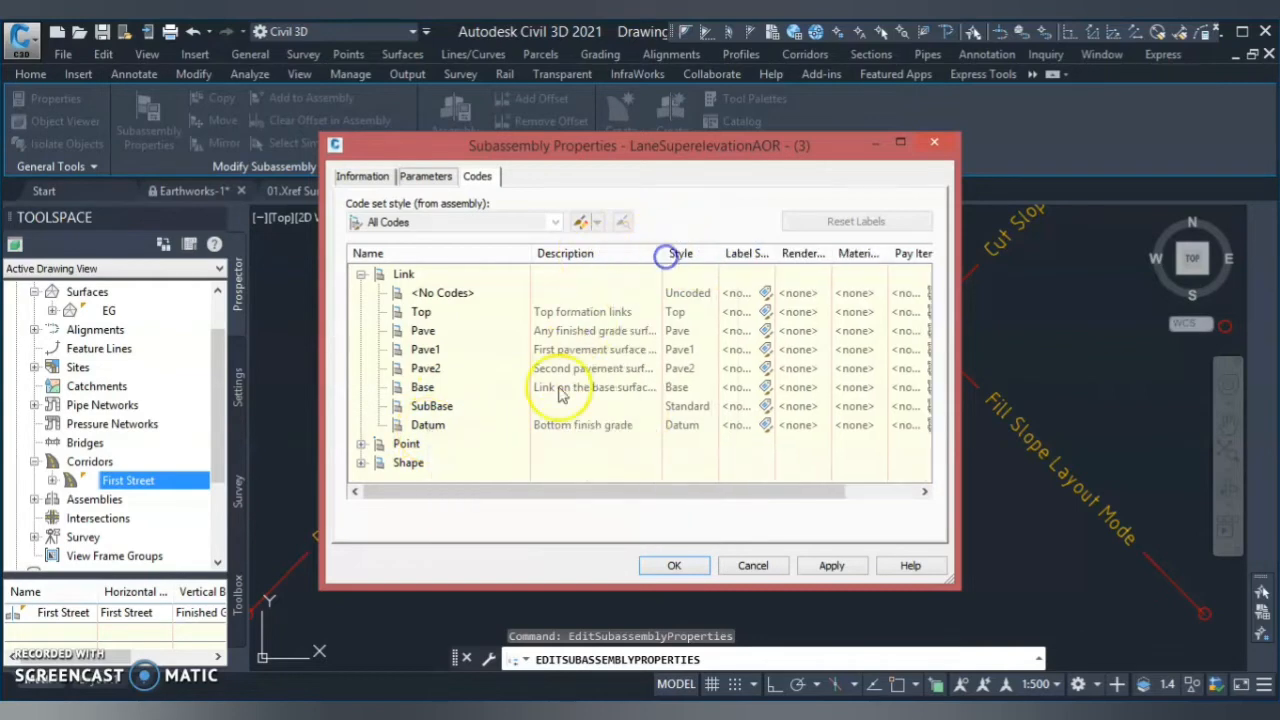
{"action": "left_click", "coordinate": [674, 565]}
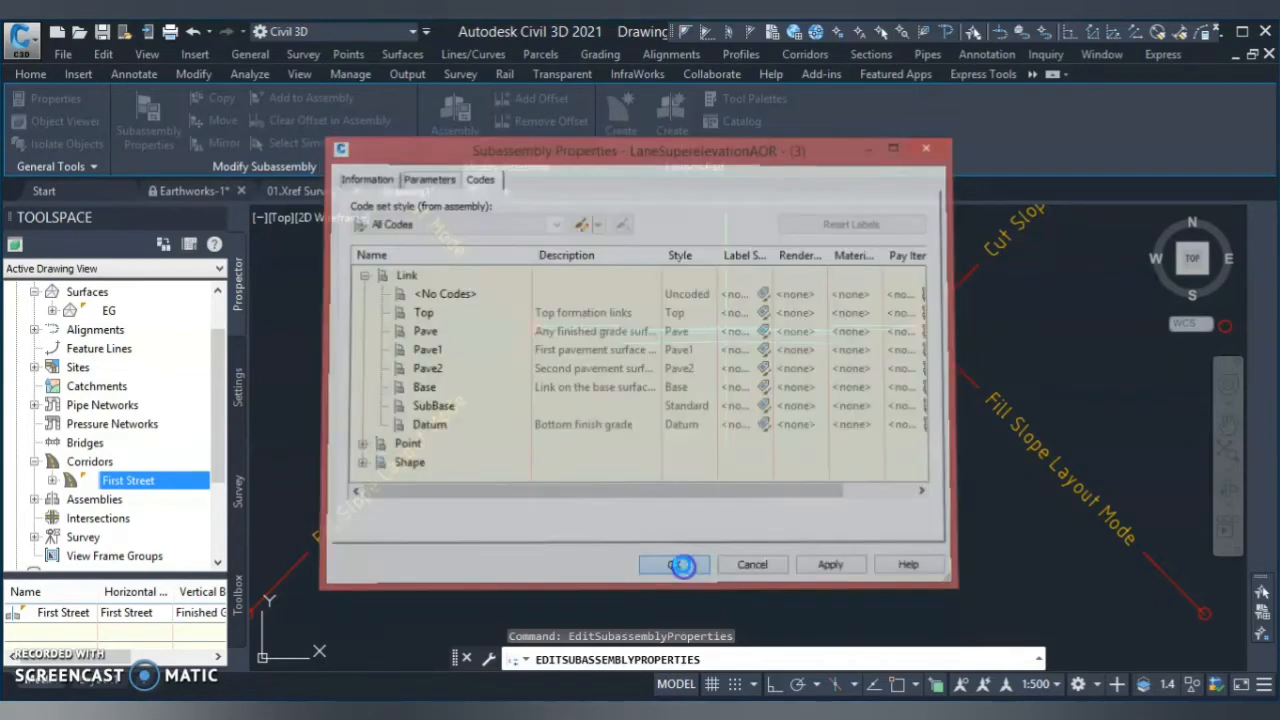
{"action": "left_click", "coordinate": [674, 564]}
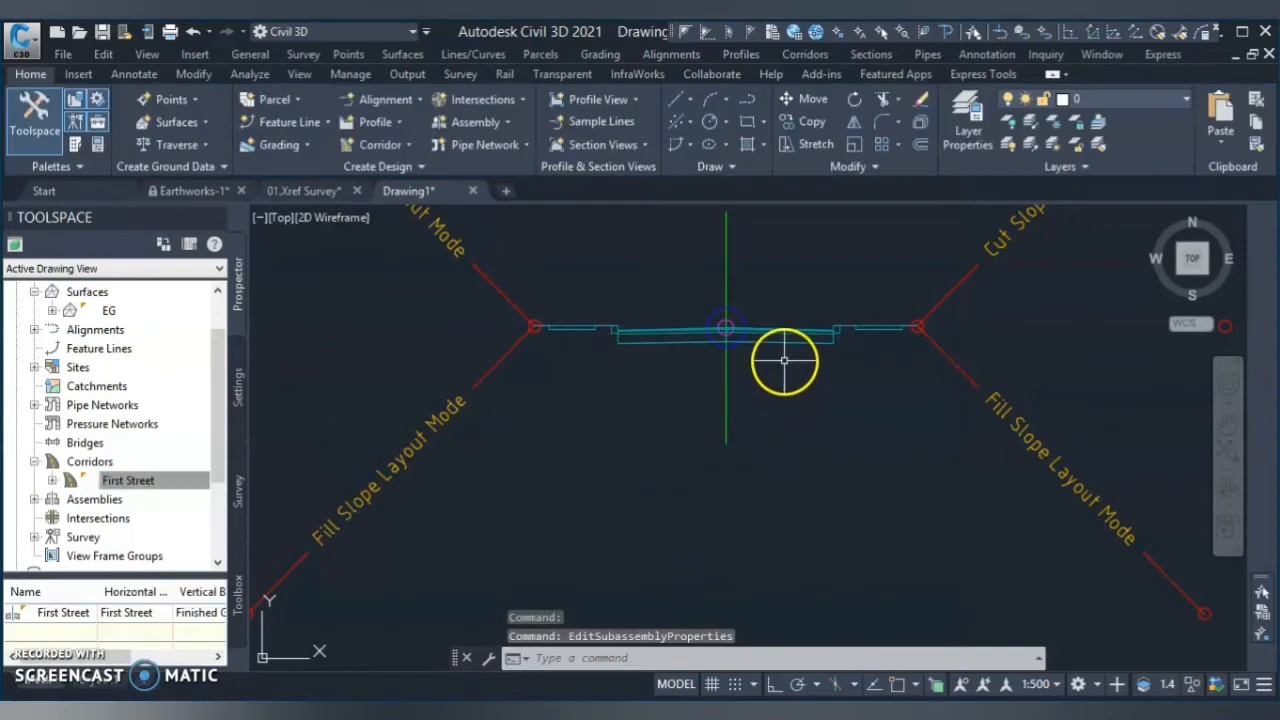
{"action": "mouse_move", "coordinate": [800, 370]}
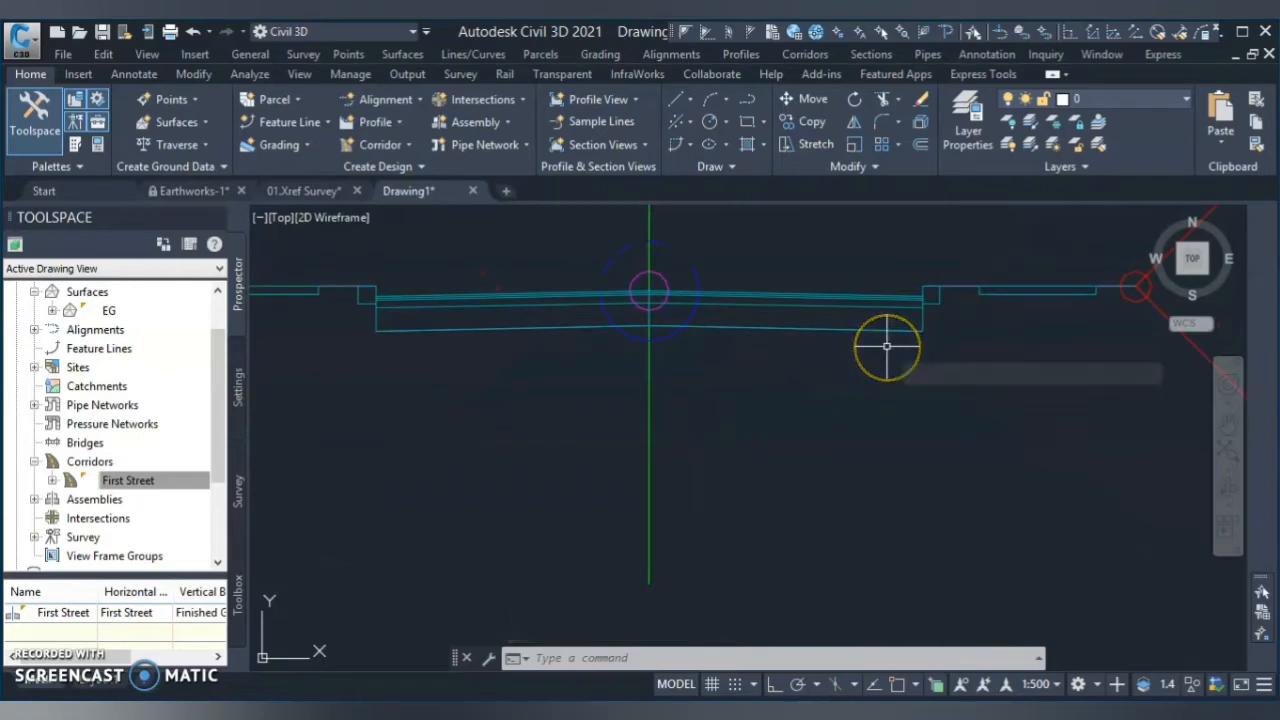
{"action": "mouse_move", "coordinate": [886, 346]}
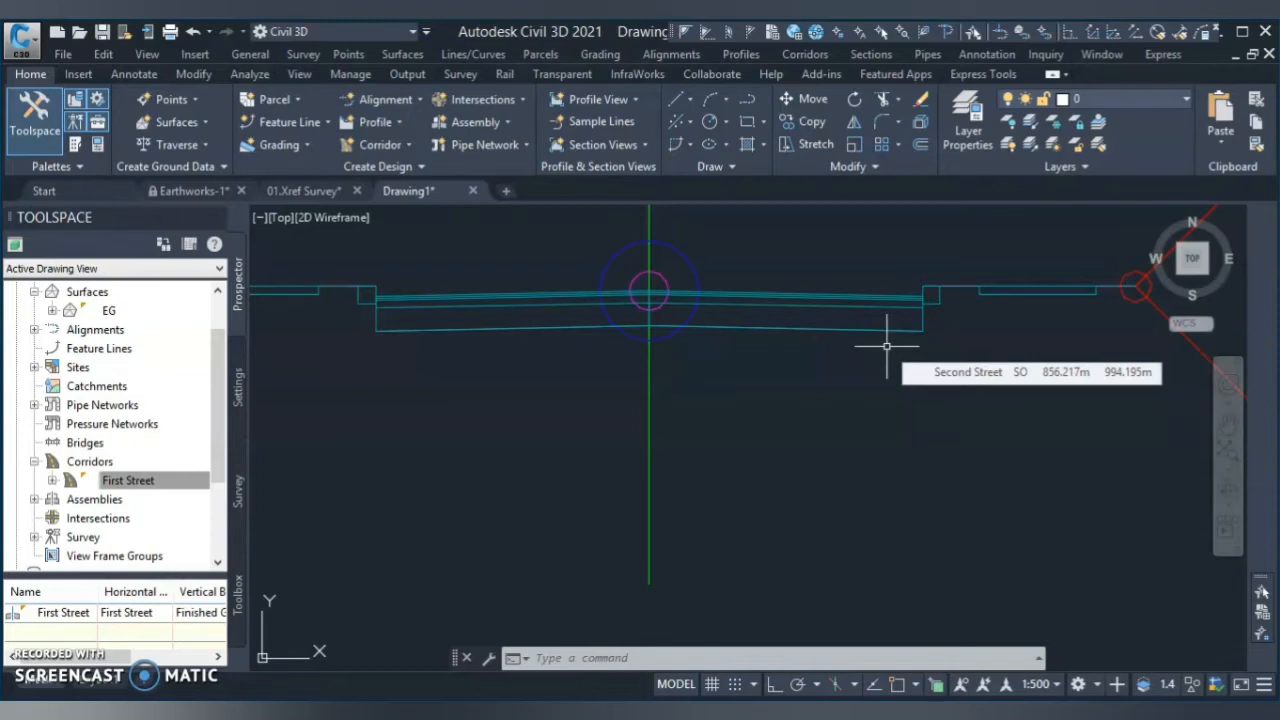
{"action": "mouse_move", "coordinate": [895, 415]}
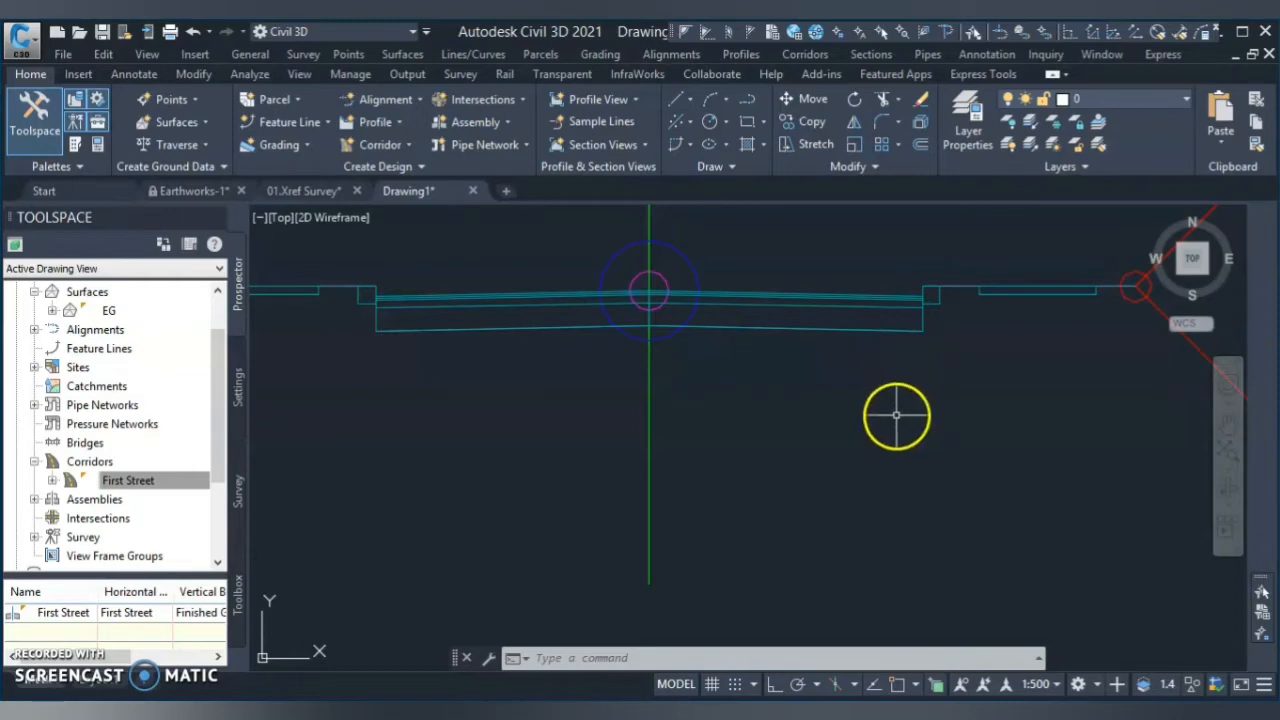
{"action": "mouse_move", "coordinate": [896, 414]}
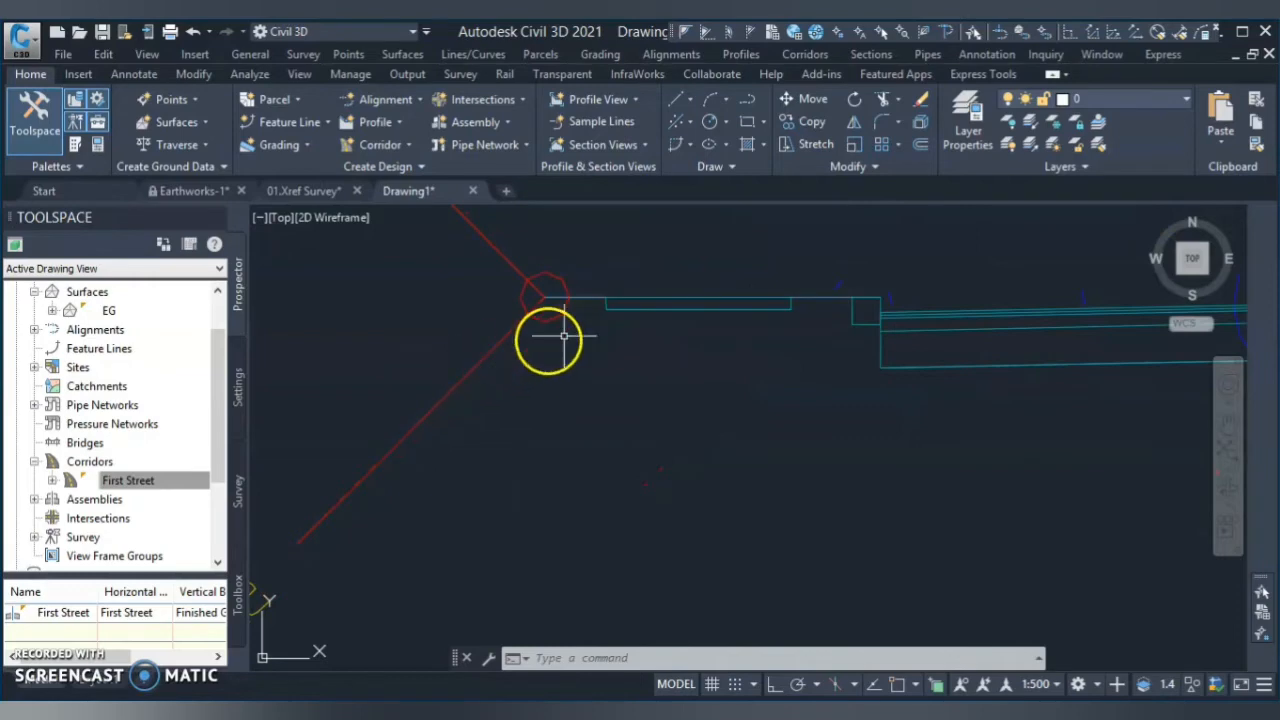
{"action": "mouse_move", "coordinate": [750, 365]}
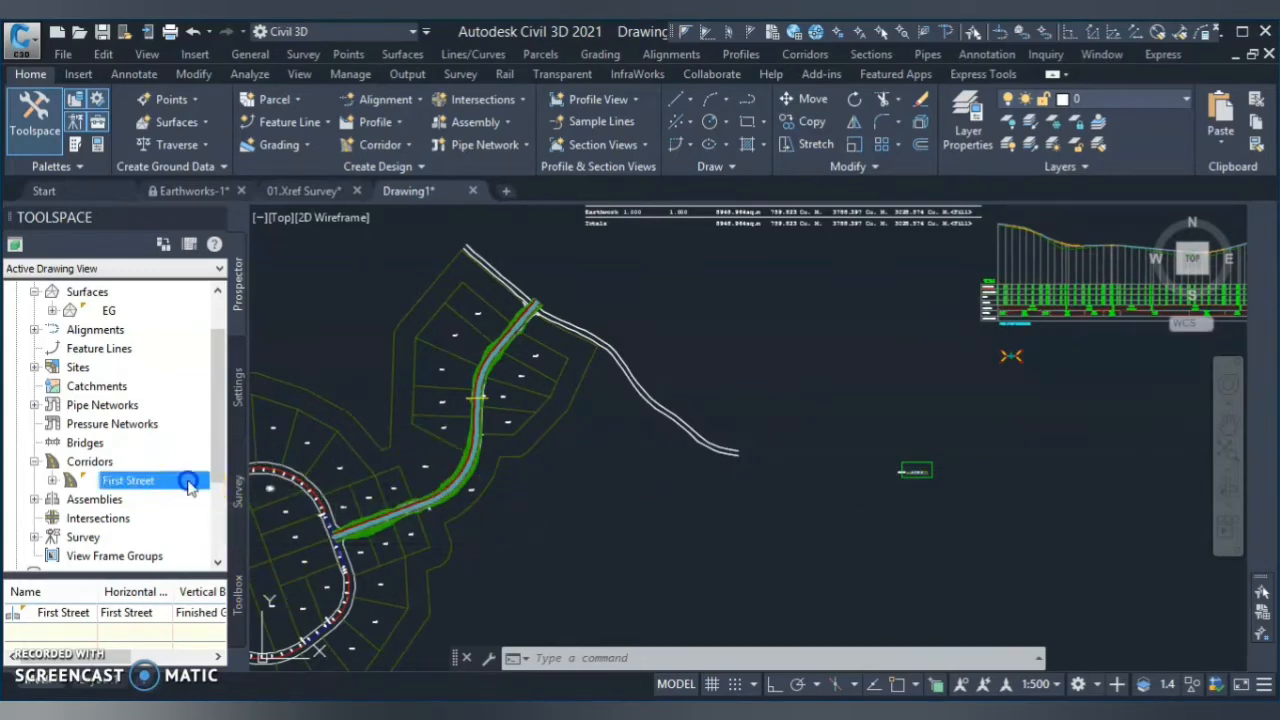
Step: Add a First Street corridor surface built from Datum links, used as breaklines
{"action": "right_click", "coordinate": [128, 481]}
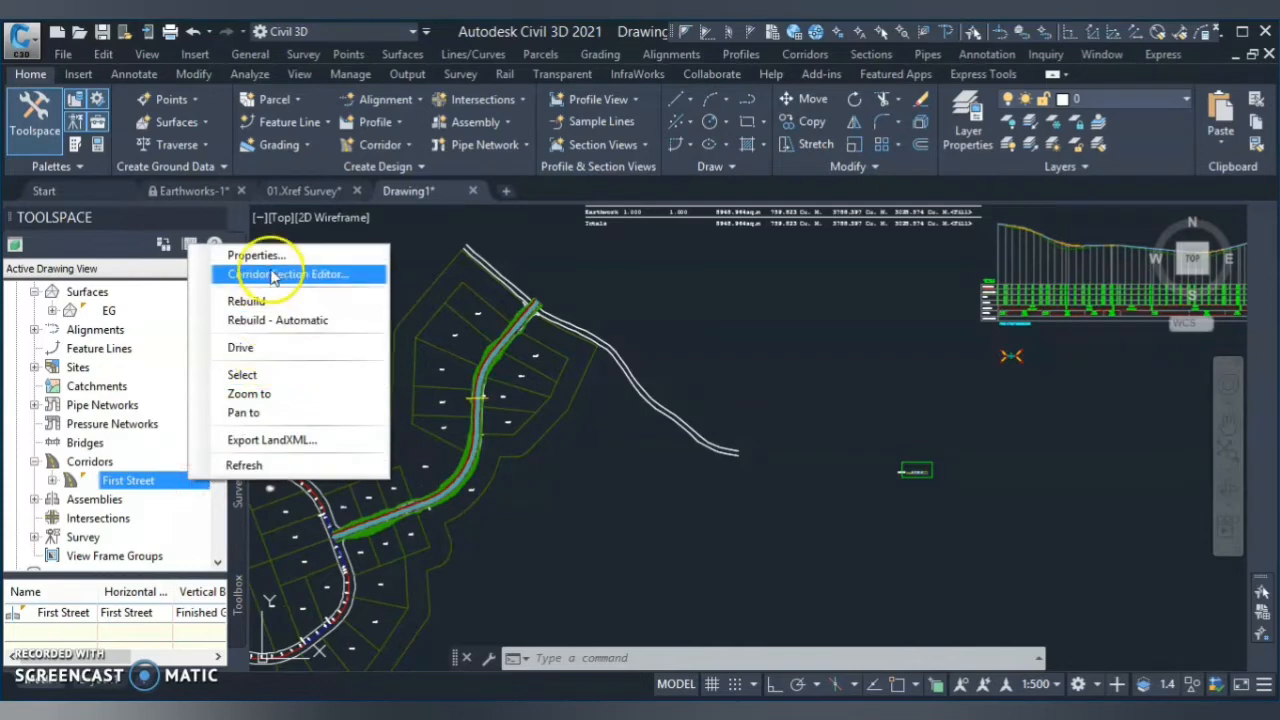
{"action": "left_click", "coordinate": [256, 255]}
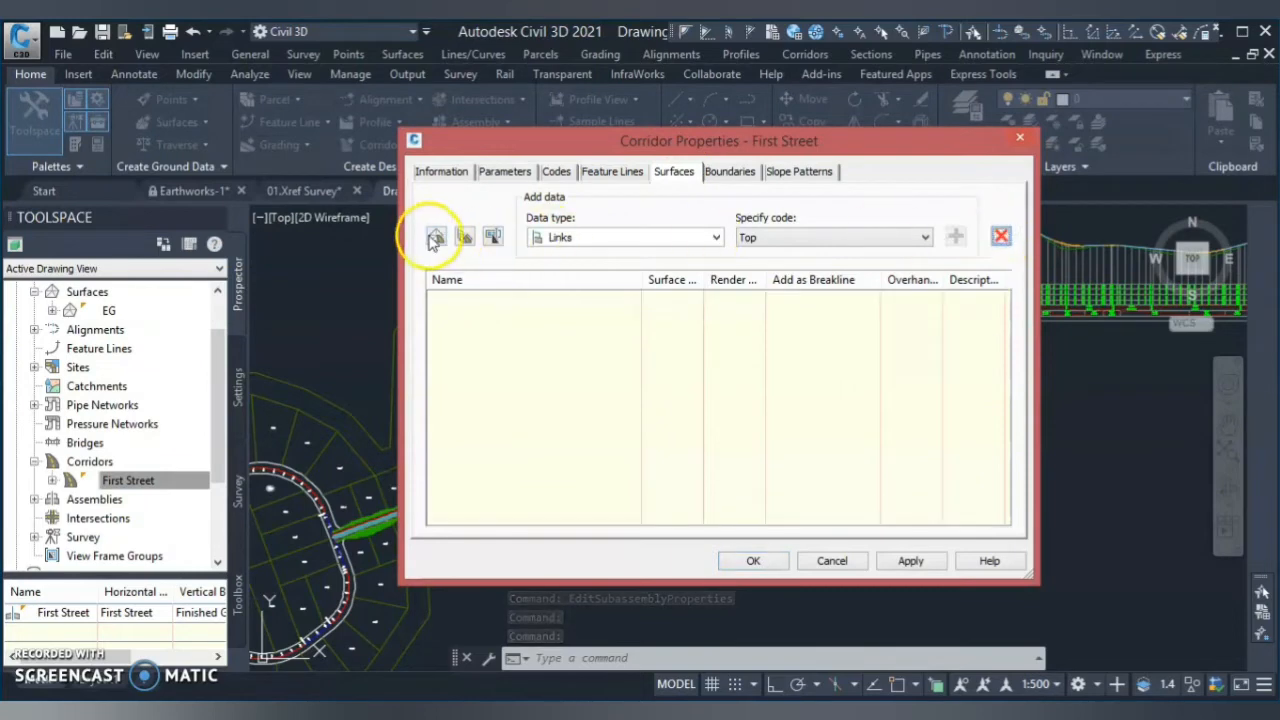
{"action": "mouse_move", "coordinate": [435, 237]}
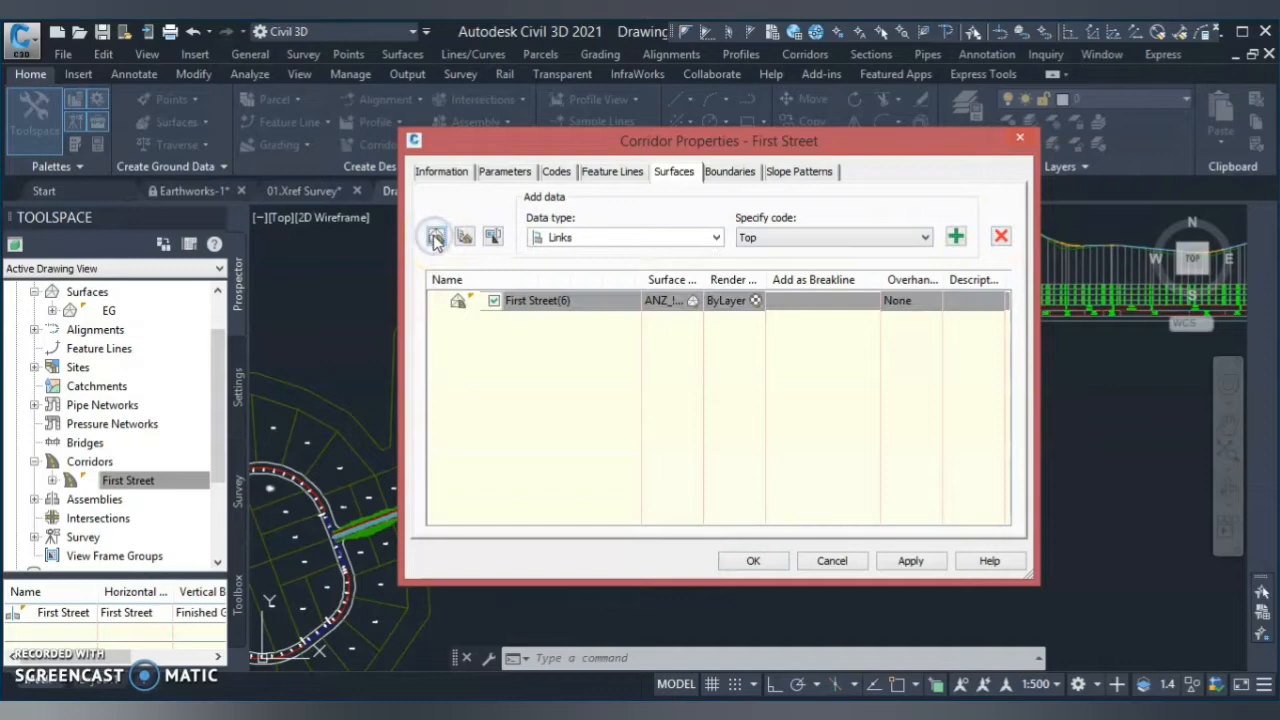
{"action": "mouse_move", "coordinate": [857, 240]}
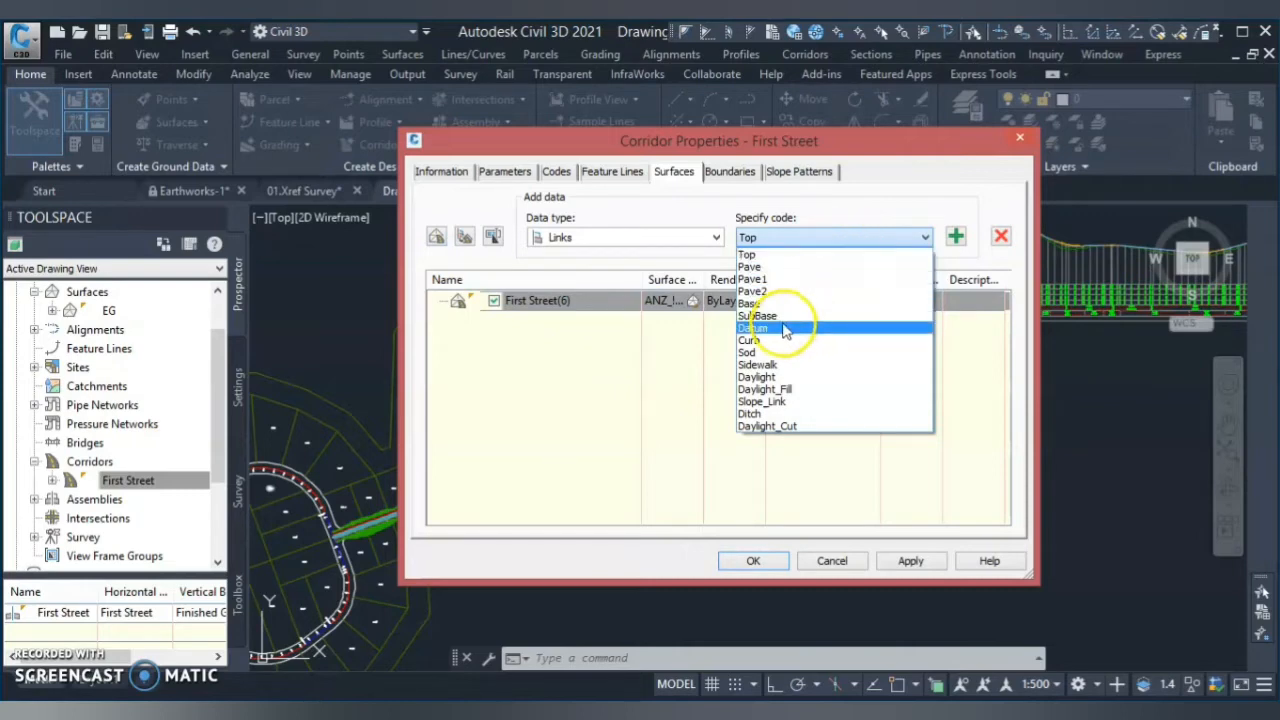
{"action": "left_click", "coordinate": [755, 328]}
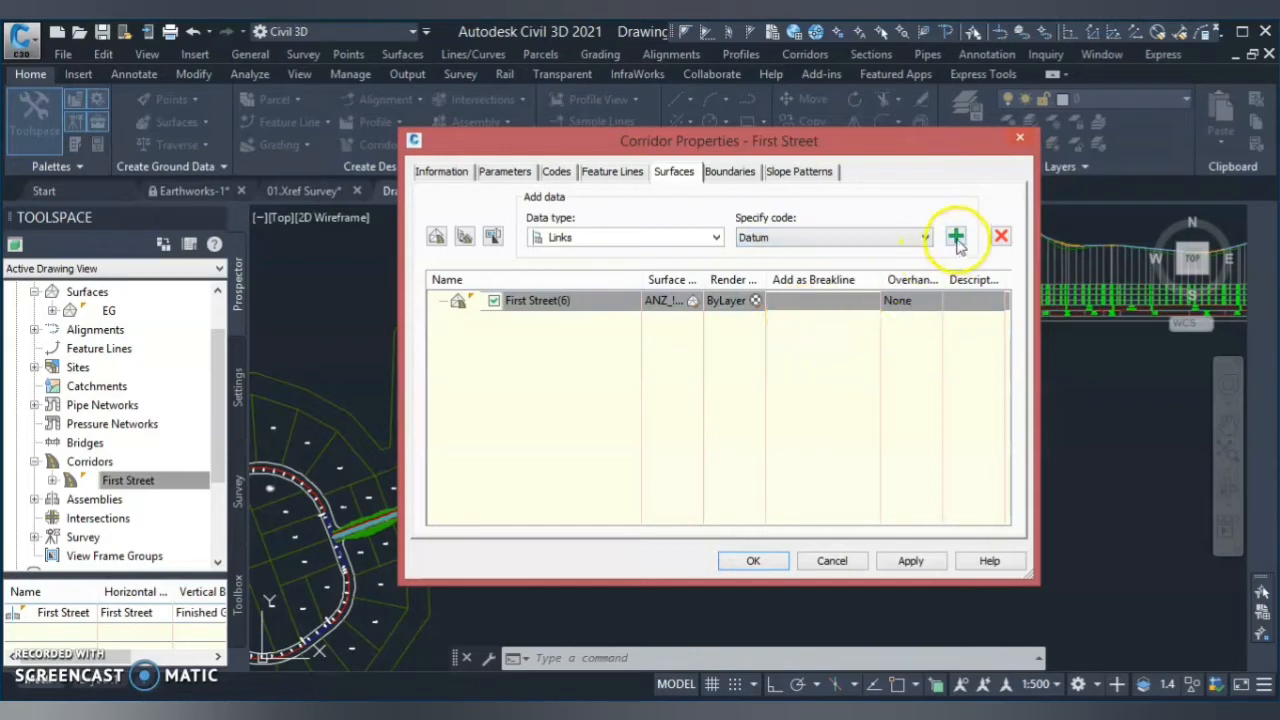
{"action": "left_click", "coordinate": [955, 237]}
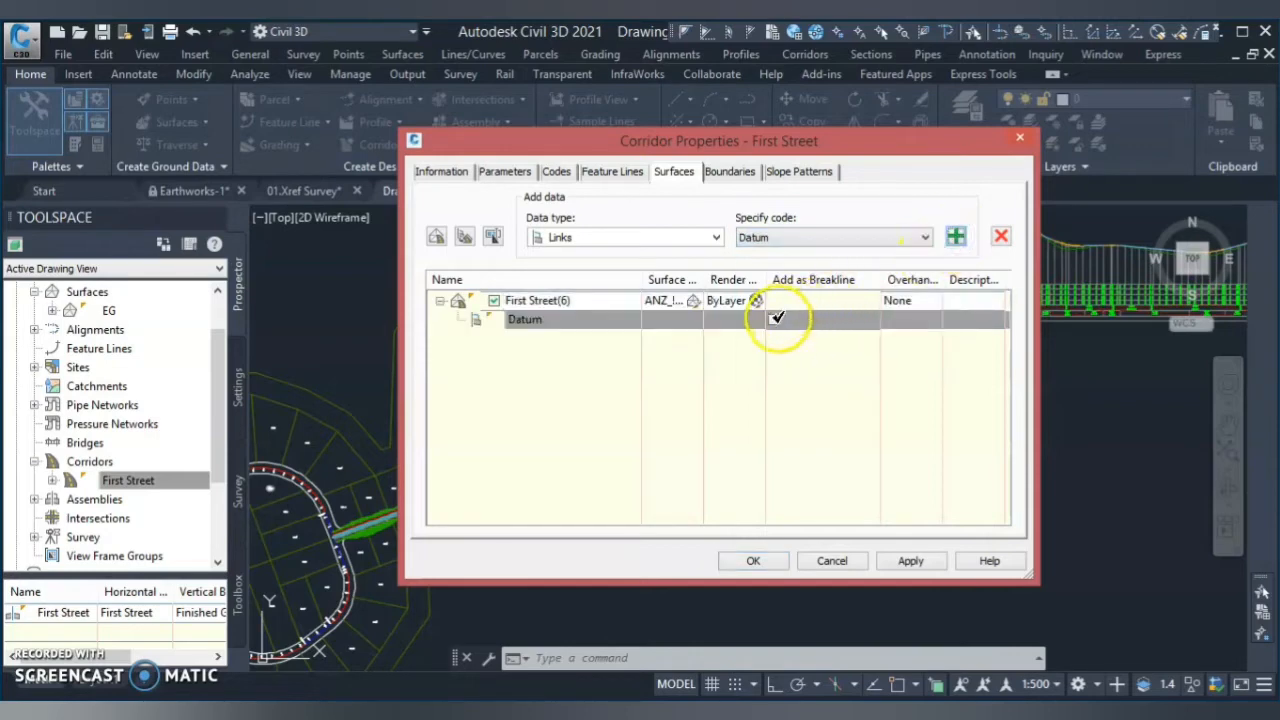
{"action": "left_click", "coordinate": [525, 318]}
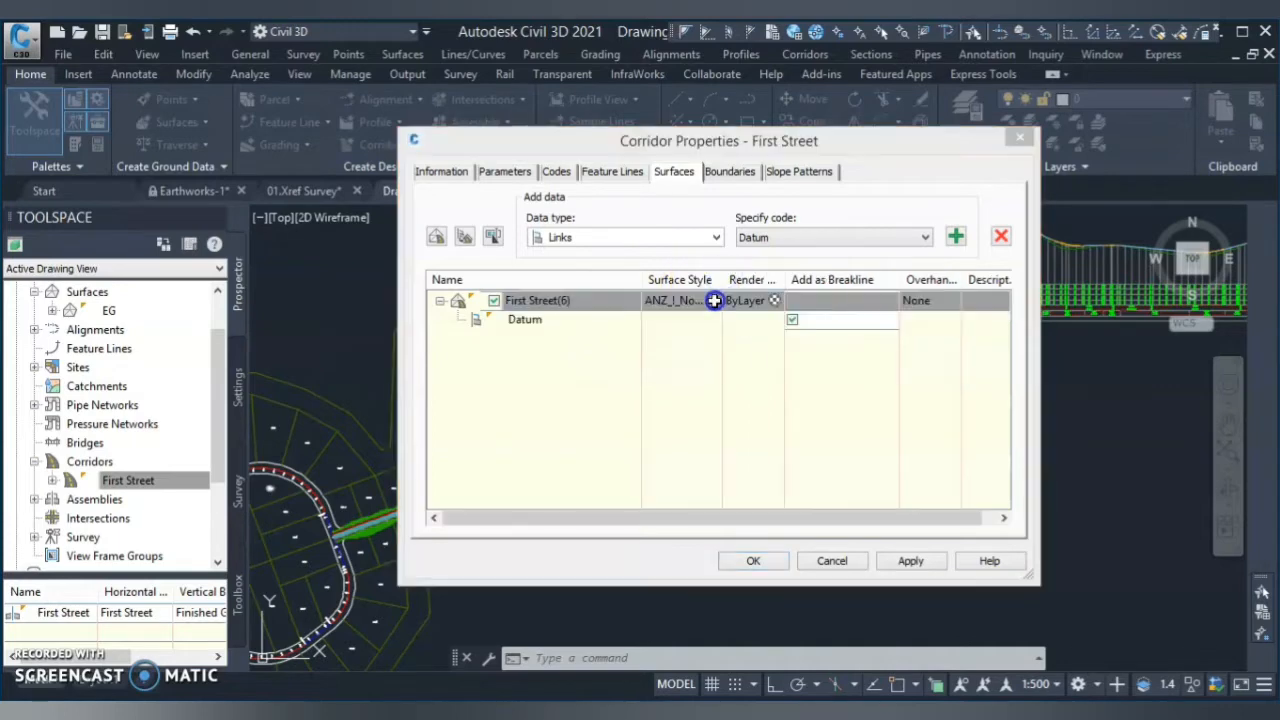
Step: Give the corridor surface the ANZ_Conts contour style and set its overhang correction
{"action": "left_click", "coordinate": [680, 300]}
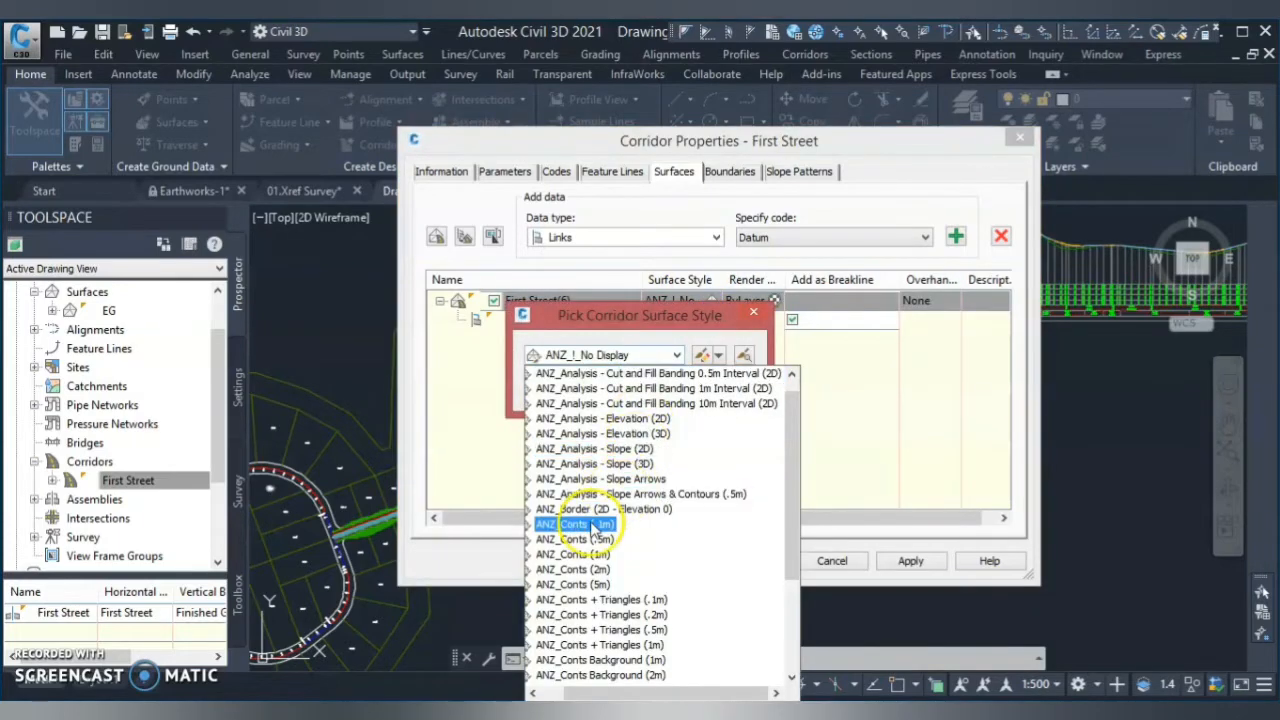
{"action": "left_click", "coordinate": [573, 524]}
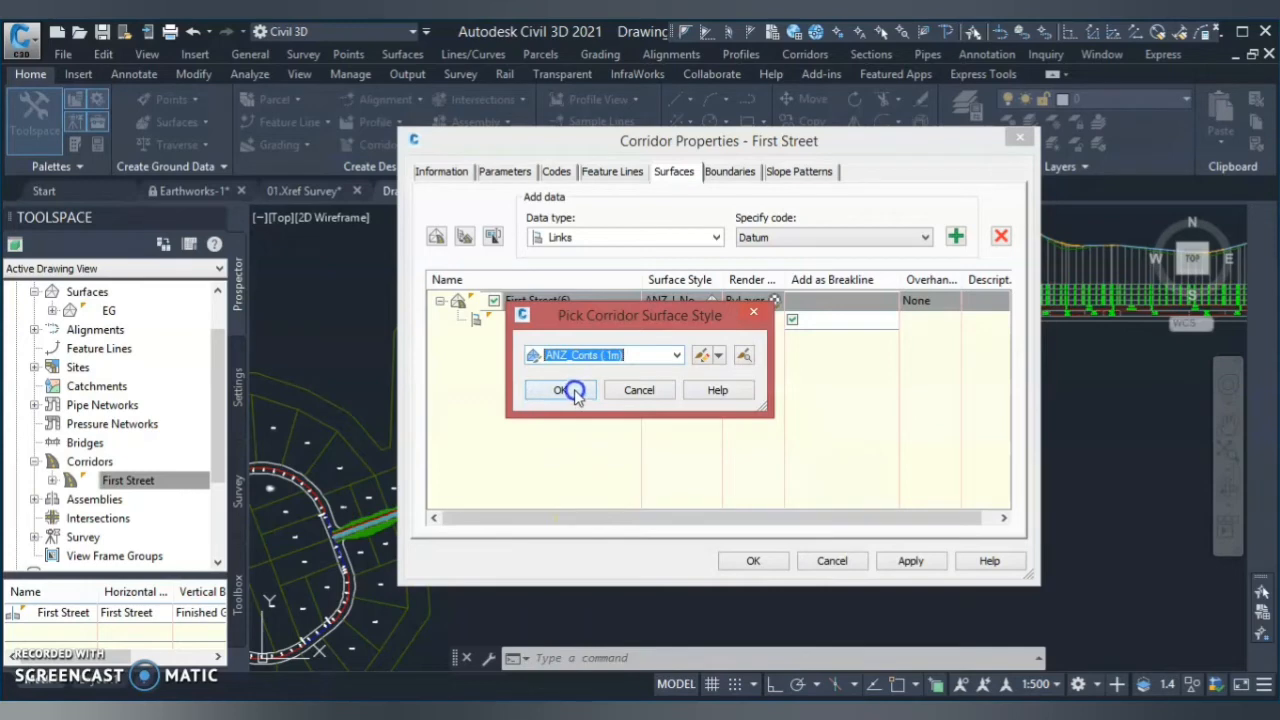
{"action": "left_click", "coordinate": [560, 390]}
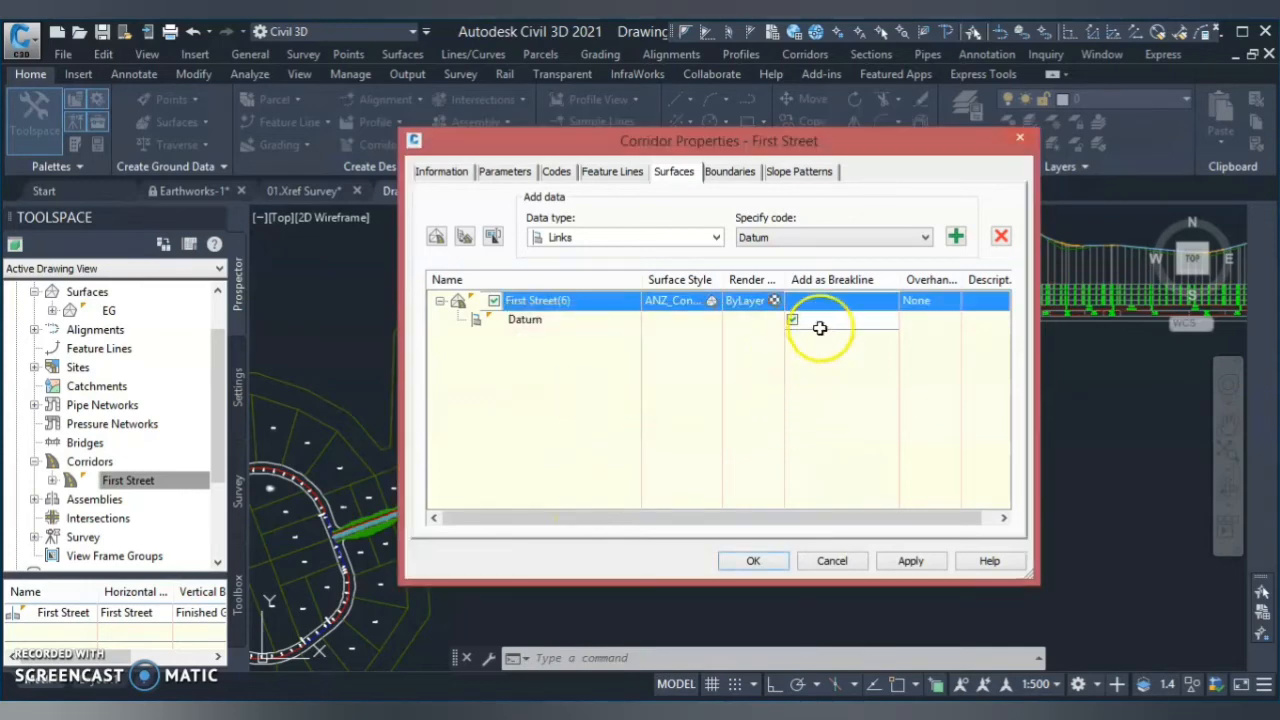
{"action": "mouse_move", "coordinate": [840, 305]}
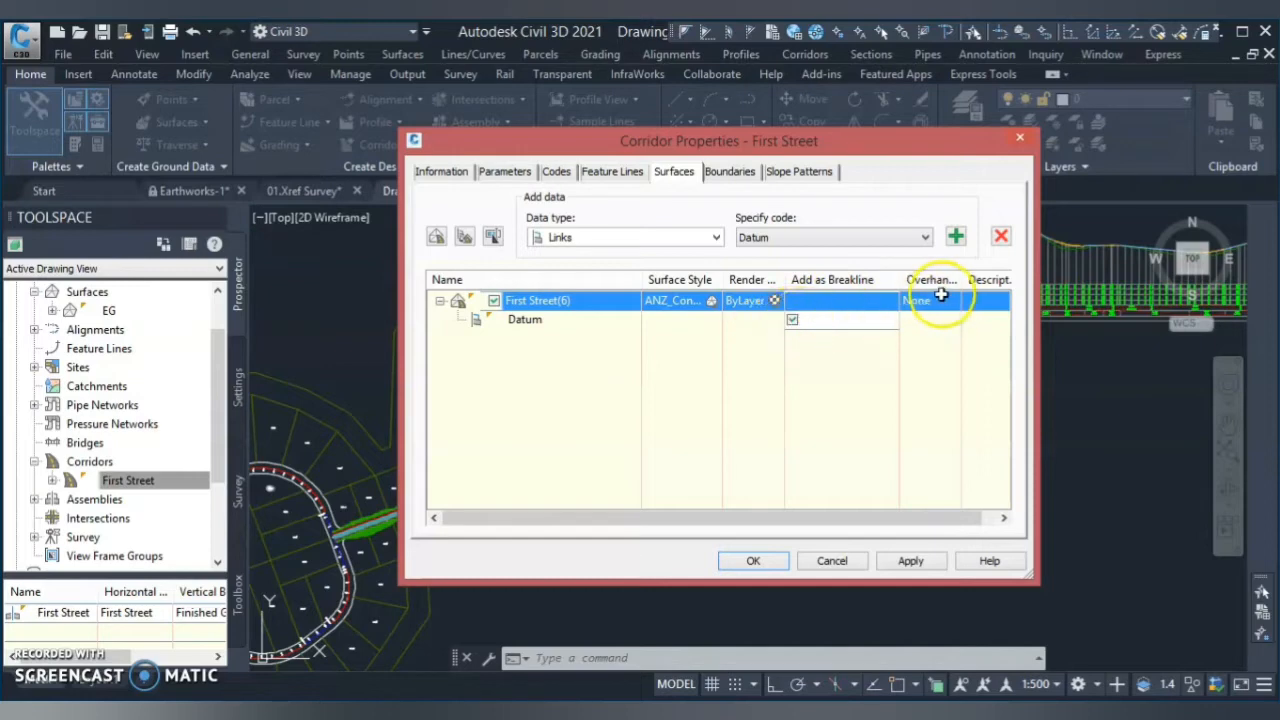
{"action": "left_click", "coordinate": [930, 300]}
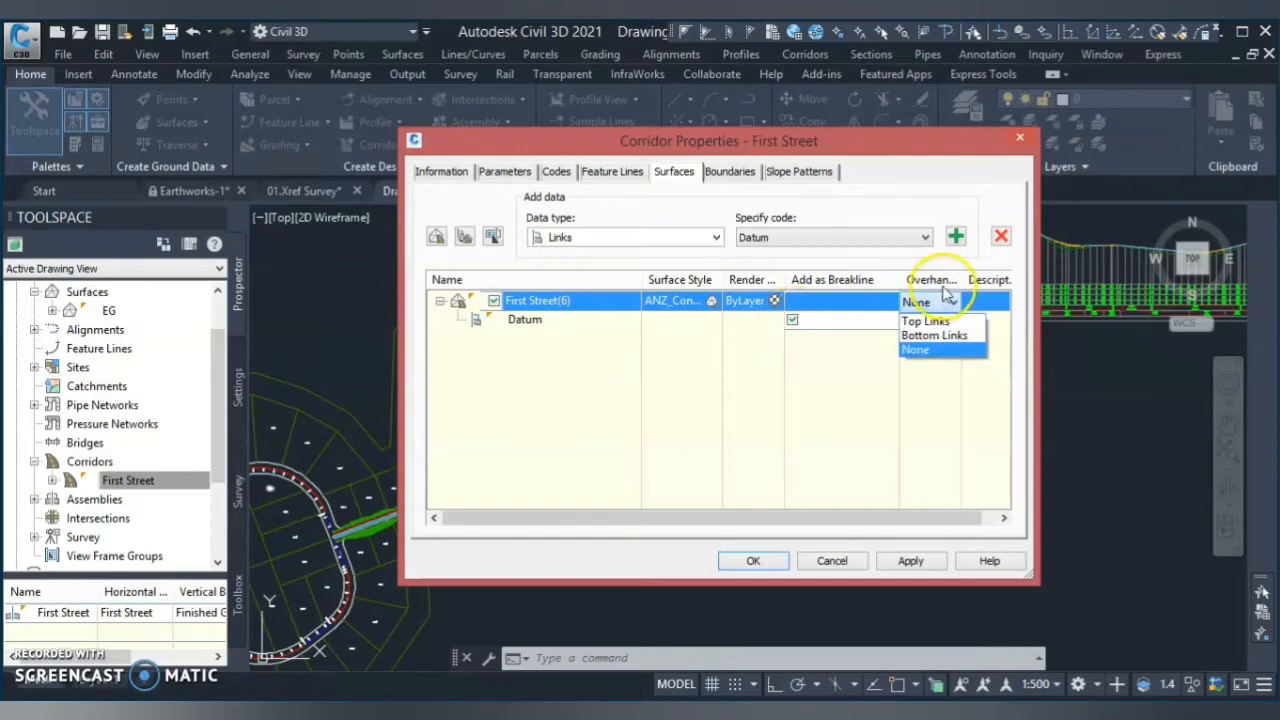
{"action": "left_click", "coordinate": [934, 335]}
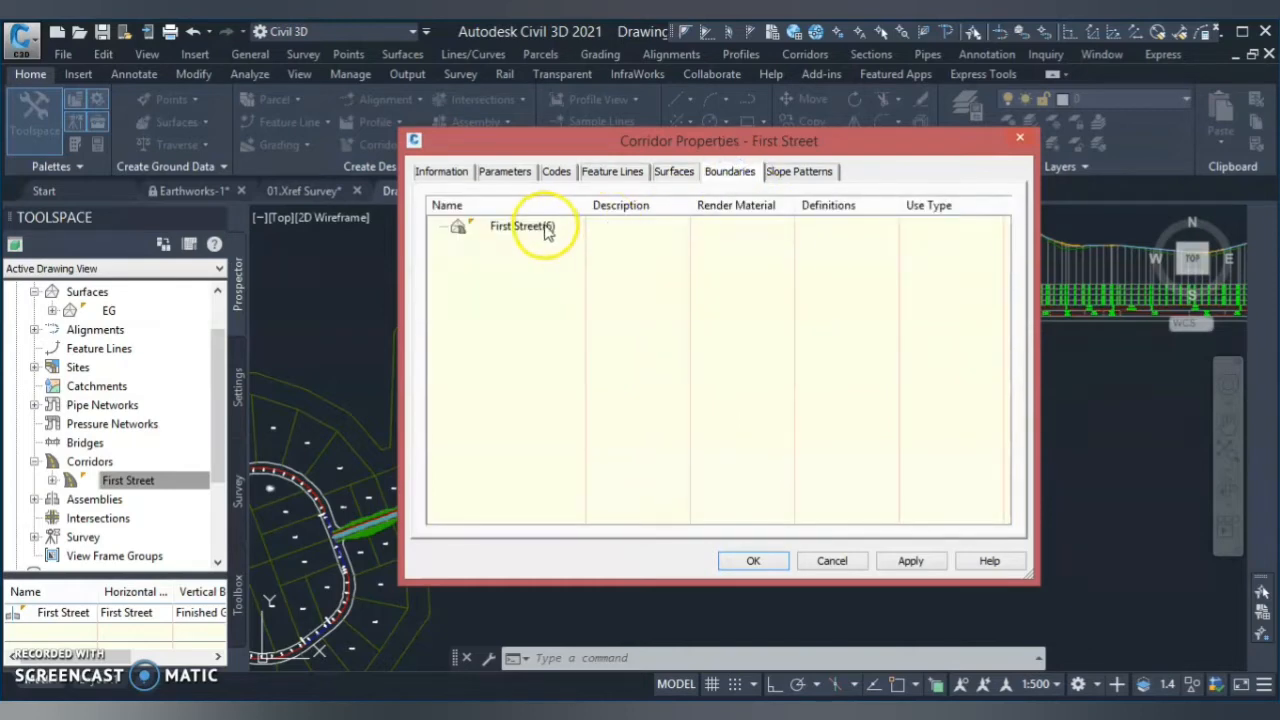
Step: Use corridor extents as the surface's outer boundary, then rebuild the corridor and close properties
{"action": "right_click", "coordinate": [520, 225]}
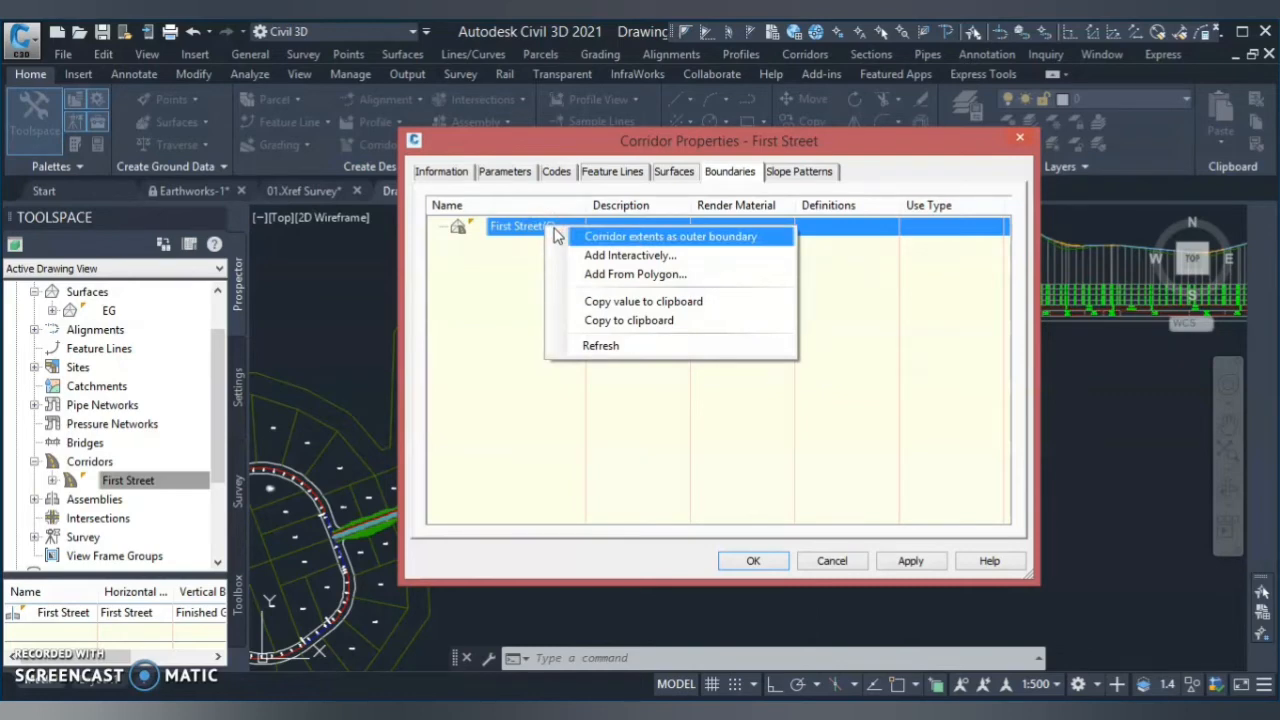
{"action": "mouse_move", "coordinate": [610, 240]}
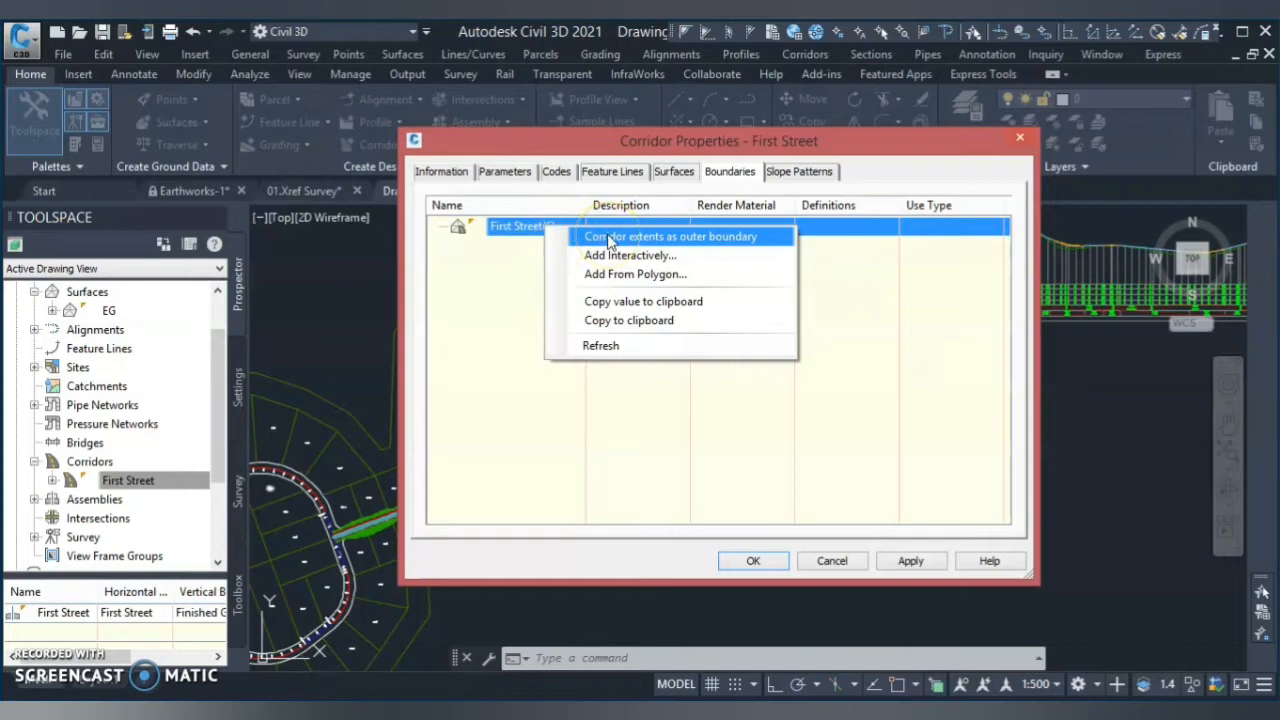
{"action": "left_click", "coordinate": [670, 236]}
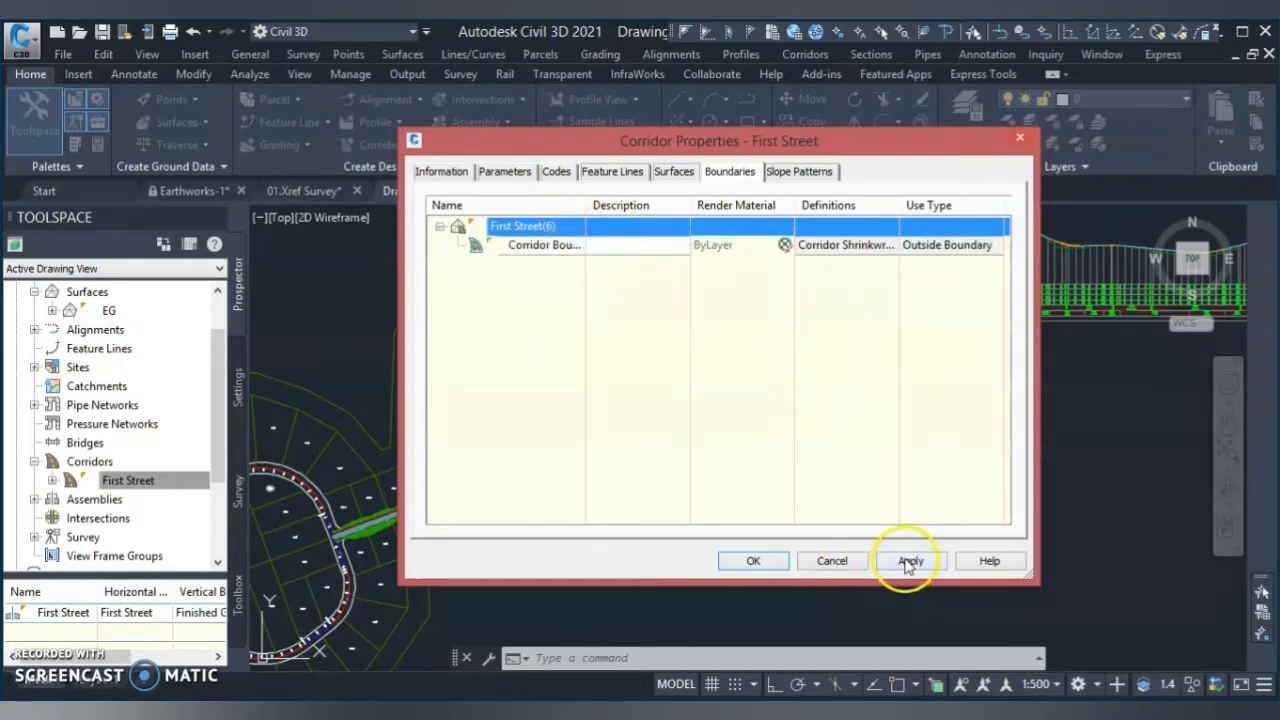
{"action": "left_click", "coordinate": [909, 560]}
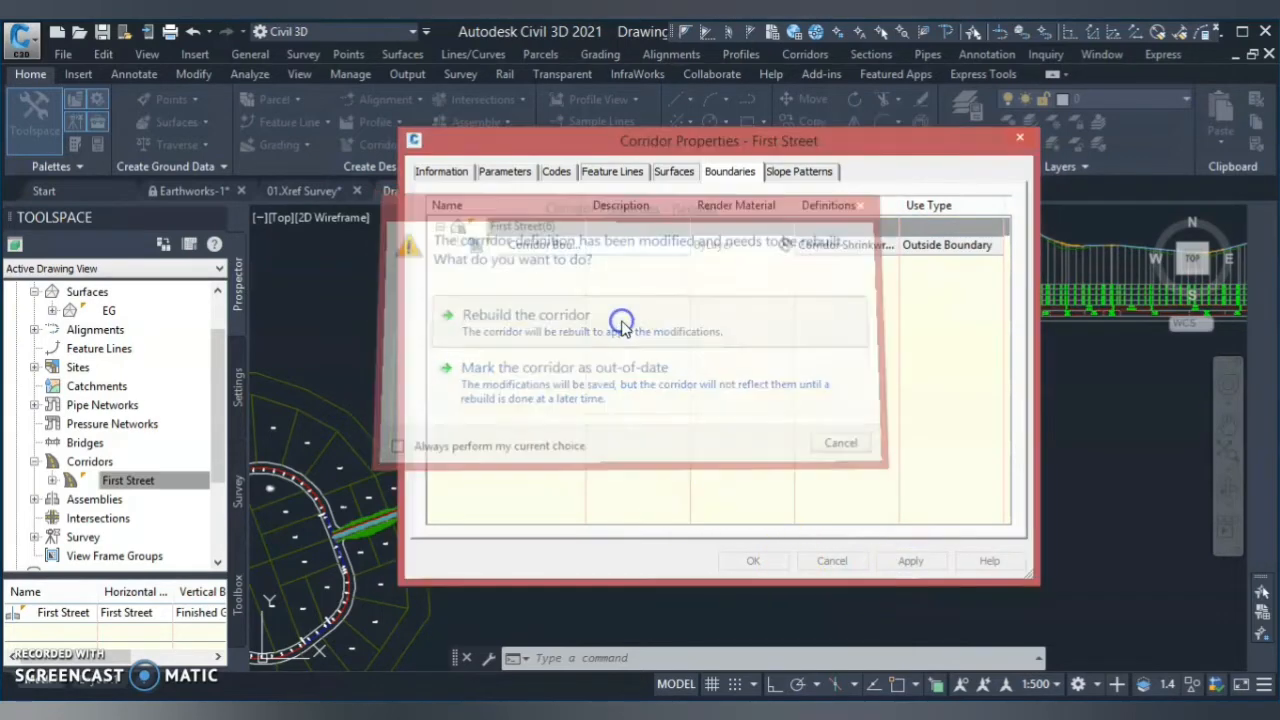
{"action": "left_click", "coordinate": [525, 315]}
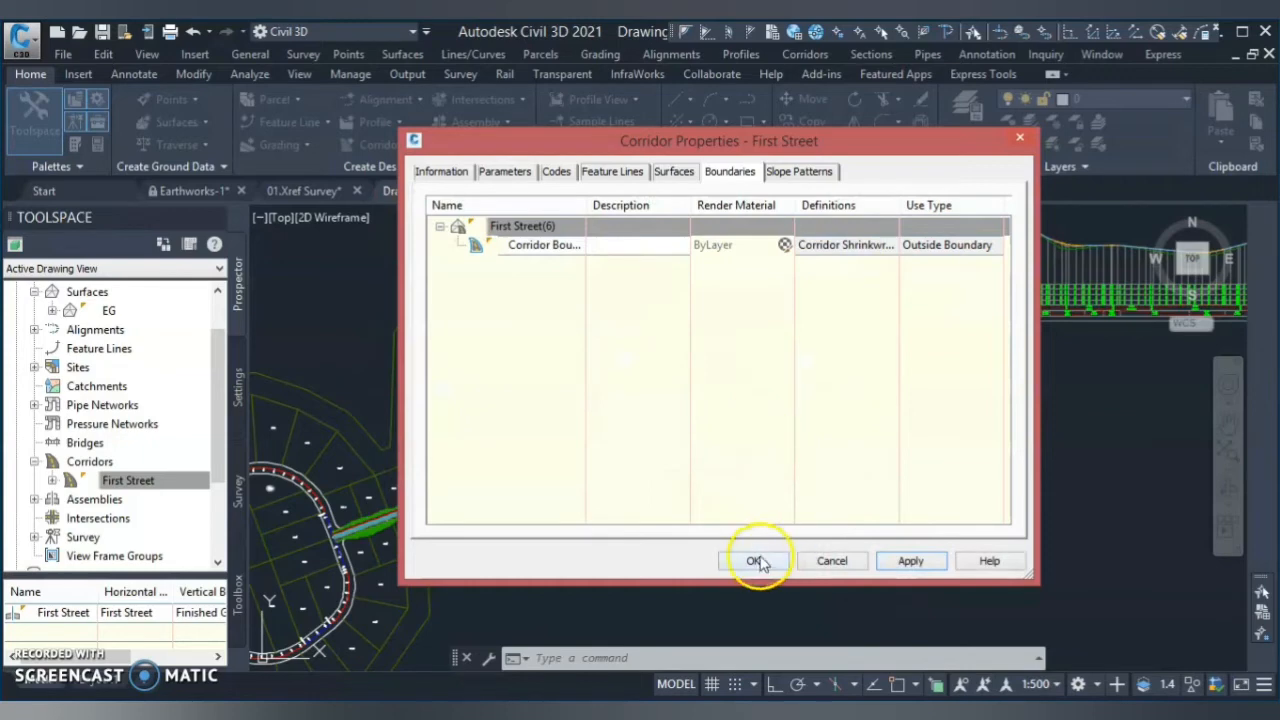
{"action": "left_click", "coordinate": [755, 560]}
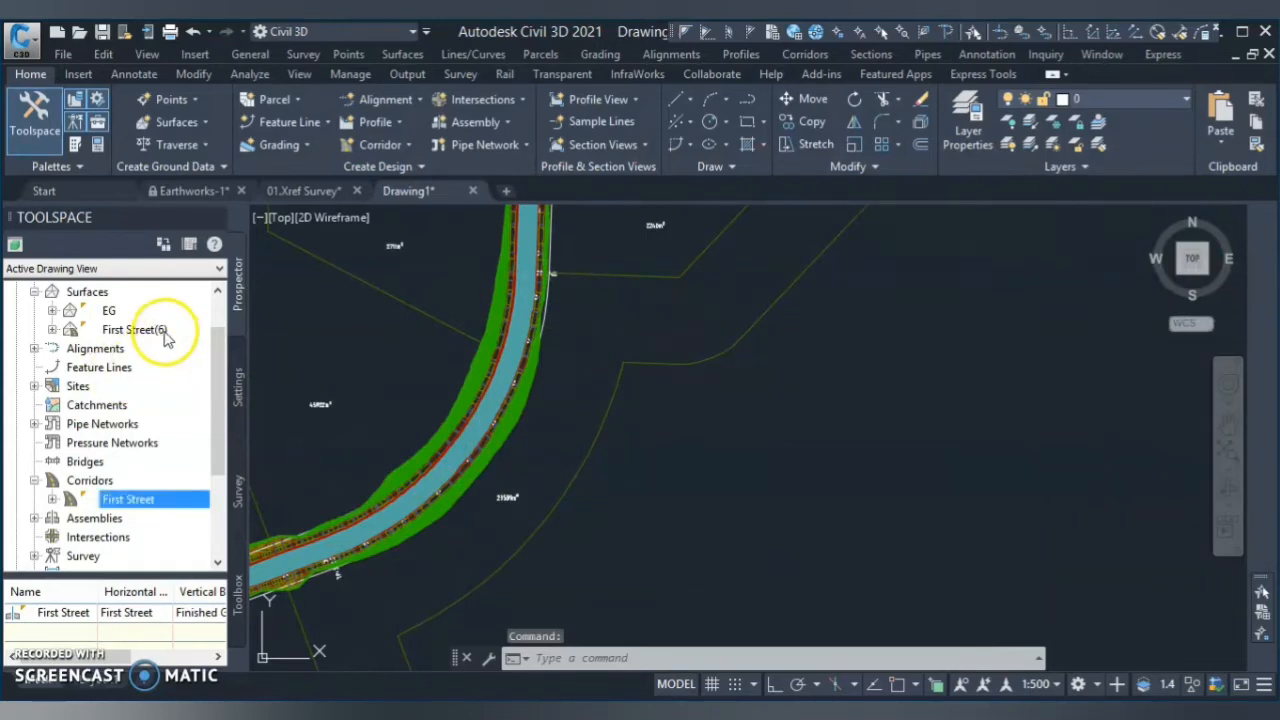
Step: Rename the First Street(6) surface to 'First Street - Formation' in its properties
{"action": "left_click", "coordinate": [135, 329]}
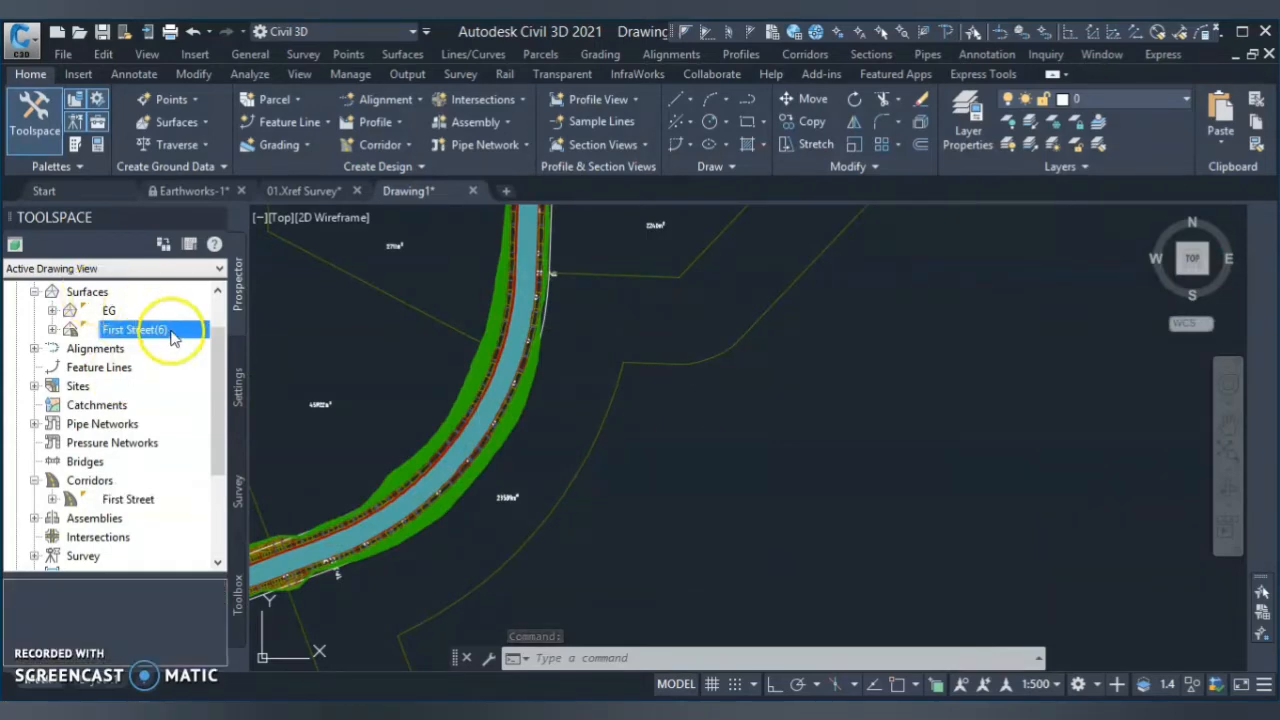
{"action": "right_click", "coordinate": [135, 329]}
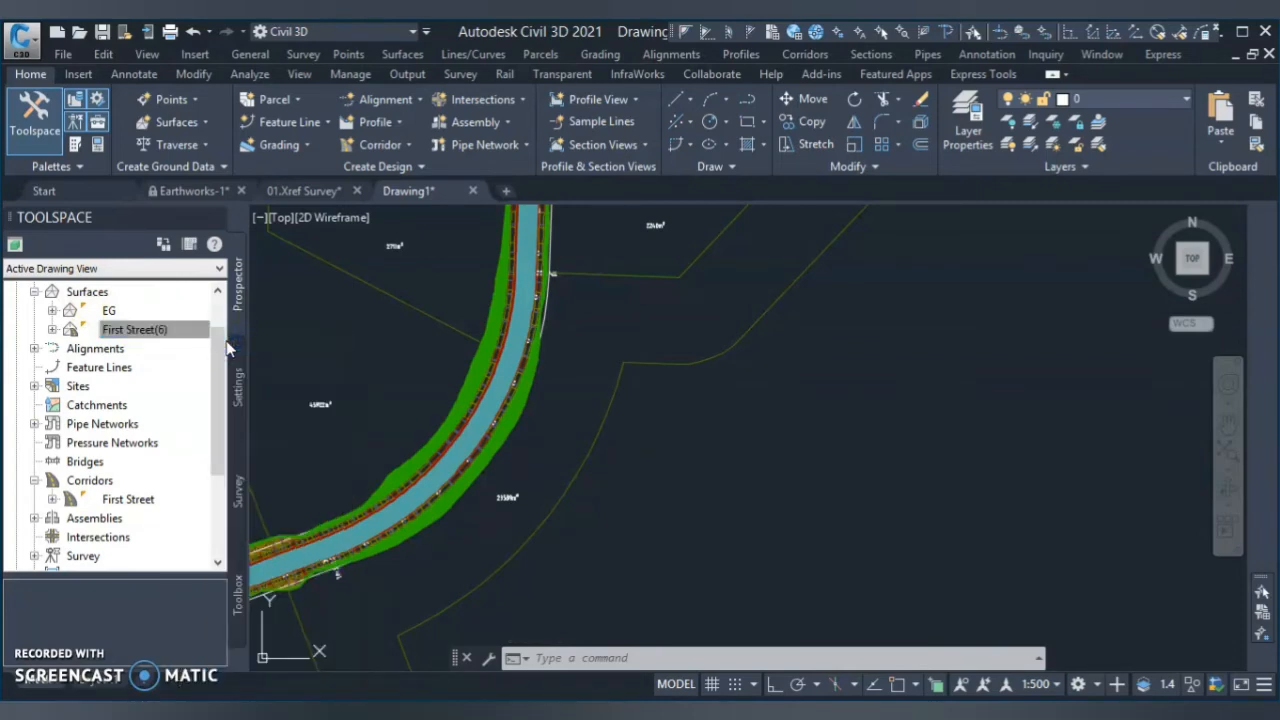
{"action": "mouse_move", "coordinate": [540, 420]}
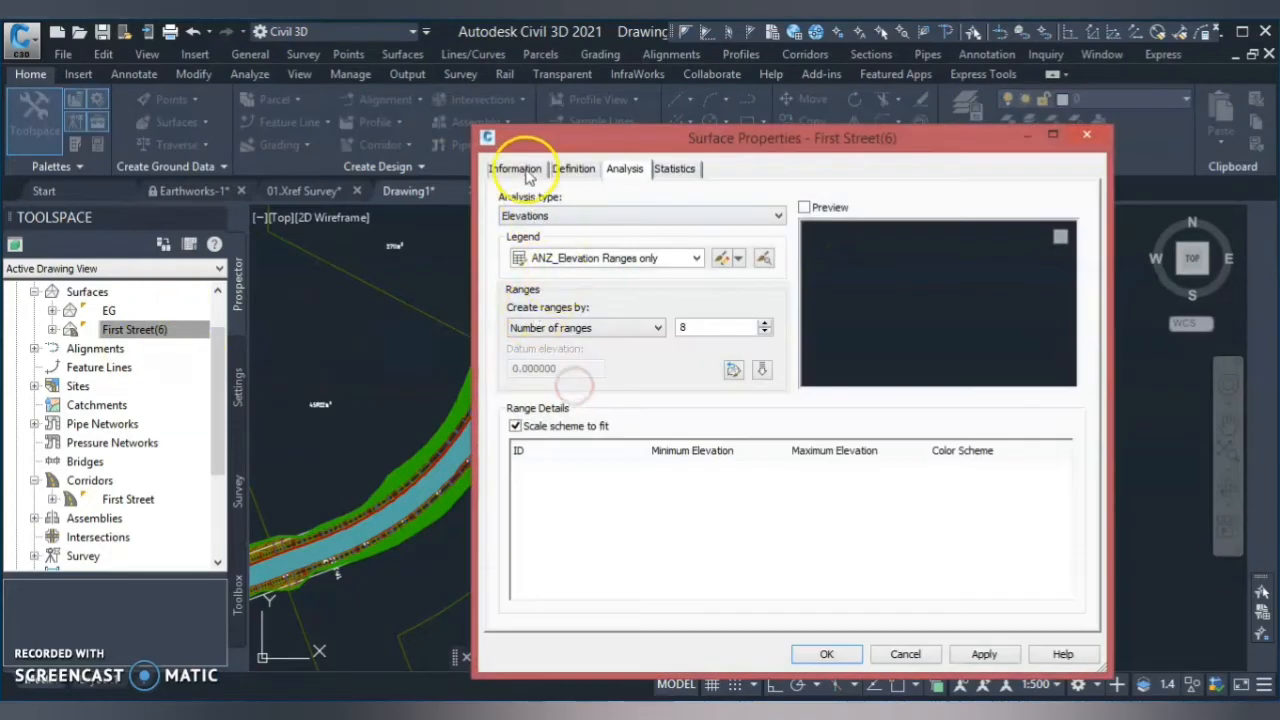
{"action": "left_click", "coordinate": [515, 168]}
{"action": "type", "text": "First Street - Form"}
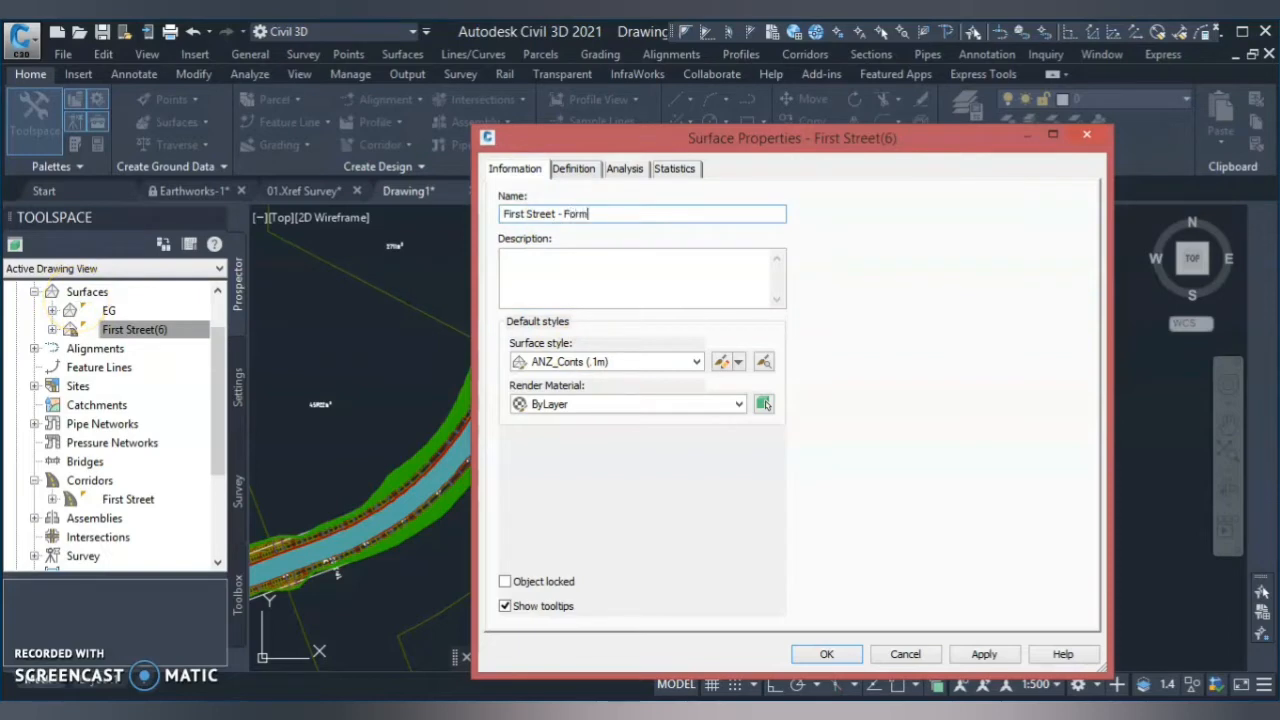
{"action": "type", "text": "ation"}
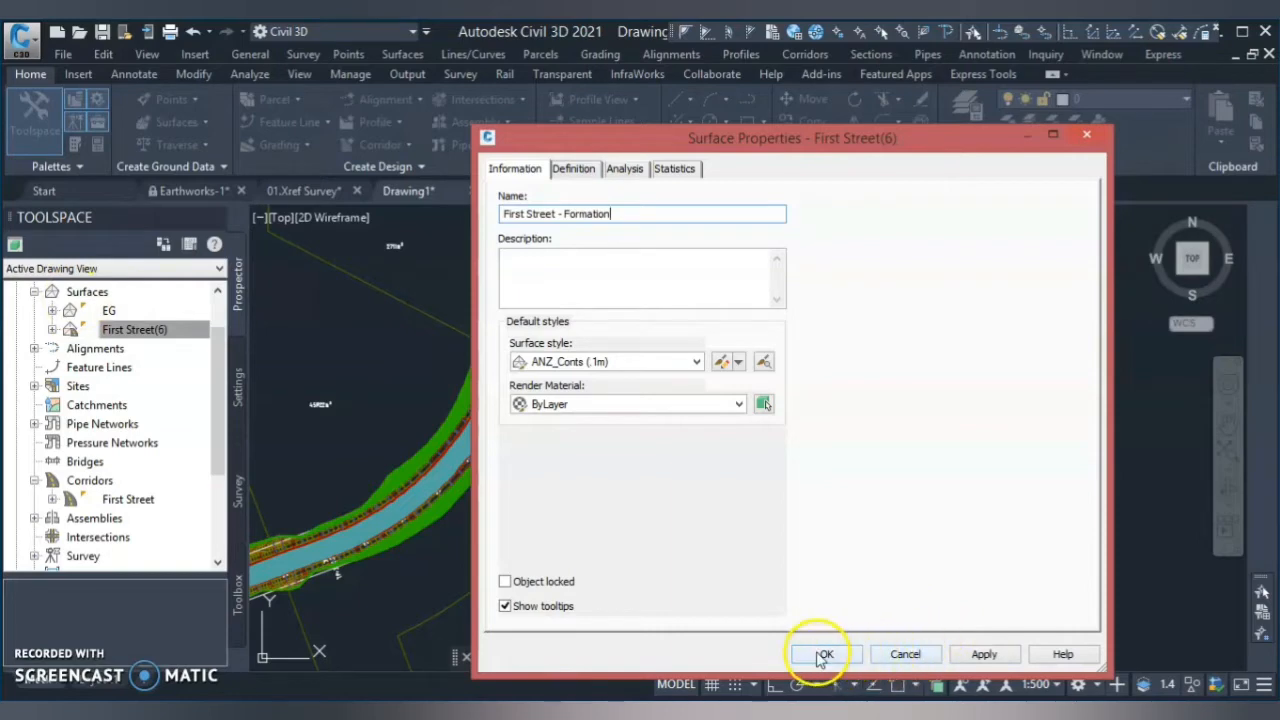
{"action": "left_click", "coordinate": [817, 654]}
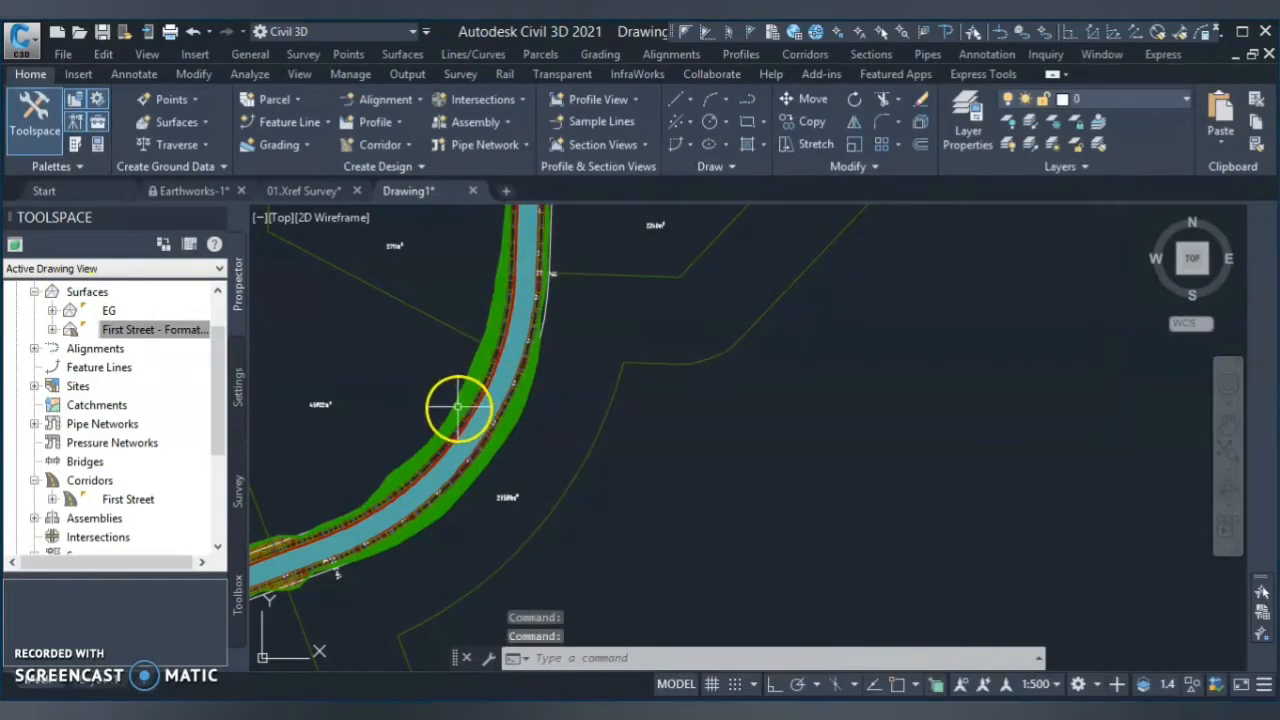
{"action": "scroll", "scroll_direction": "up", "scroll_amount": 3}
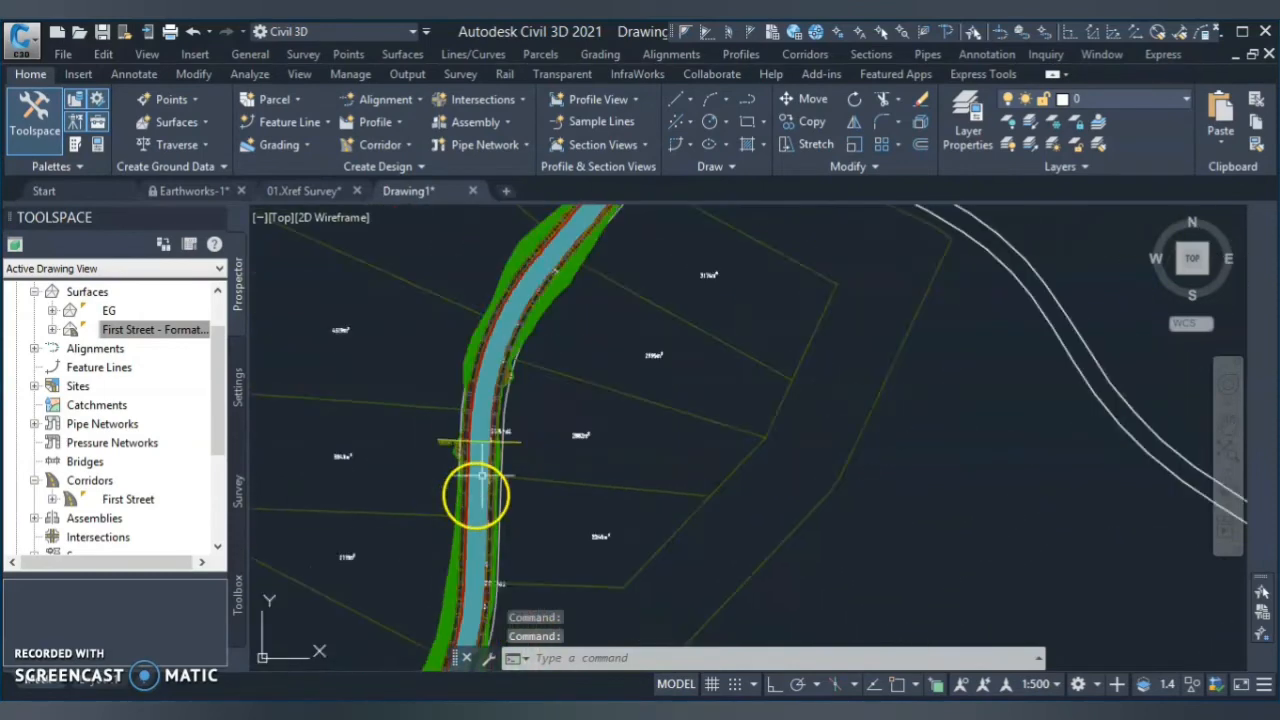
{"action": "scroll", "scroll_direction": "up", "scroll_amount": 3}
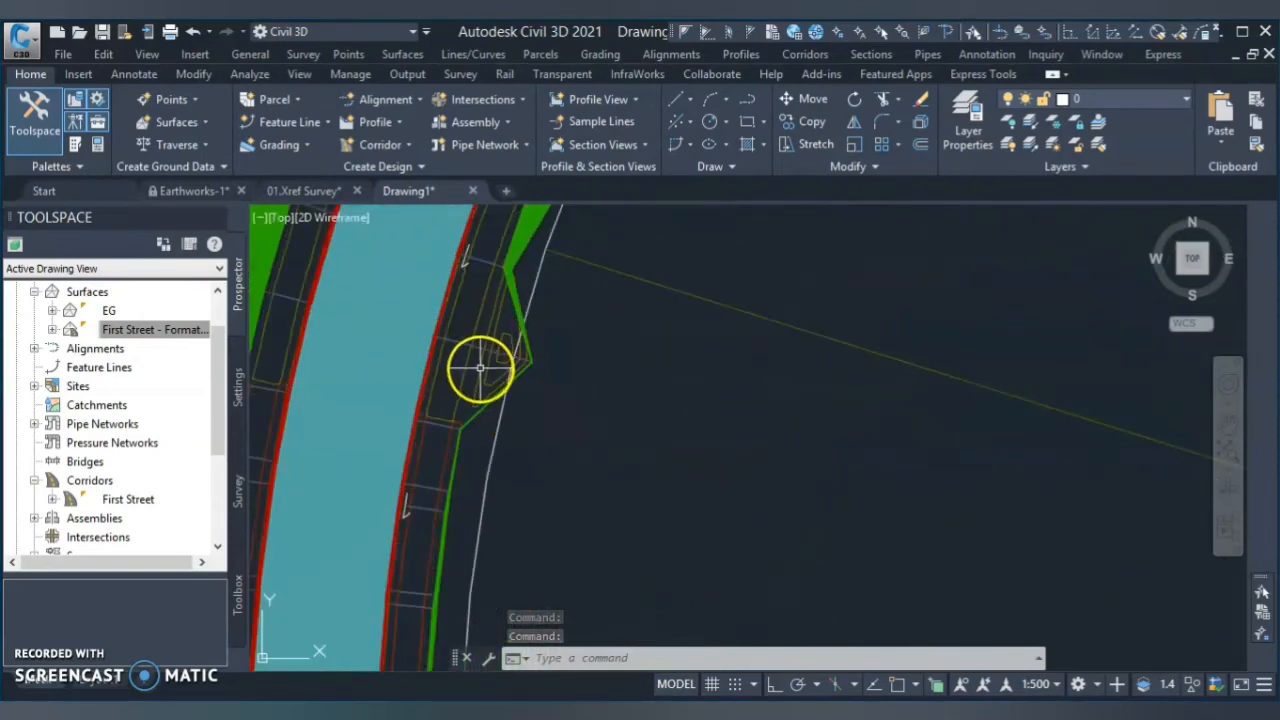
{"action": "left_click", "coordinate": [480, 368]}
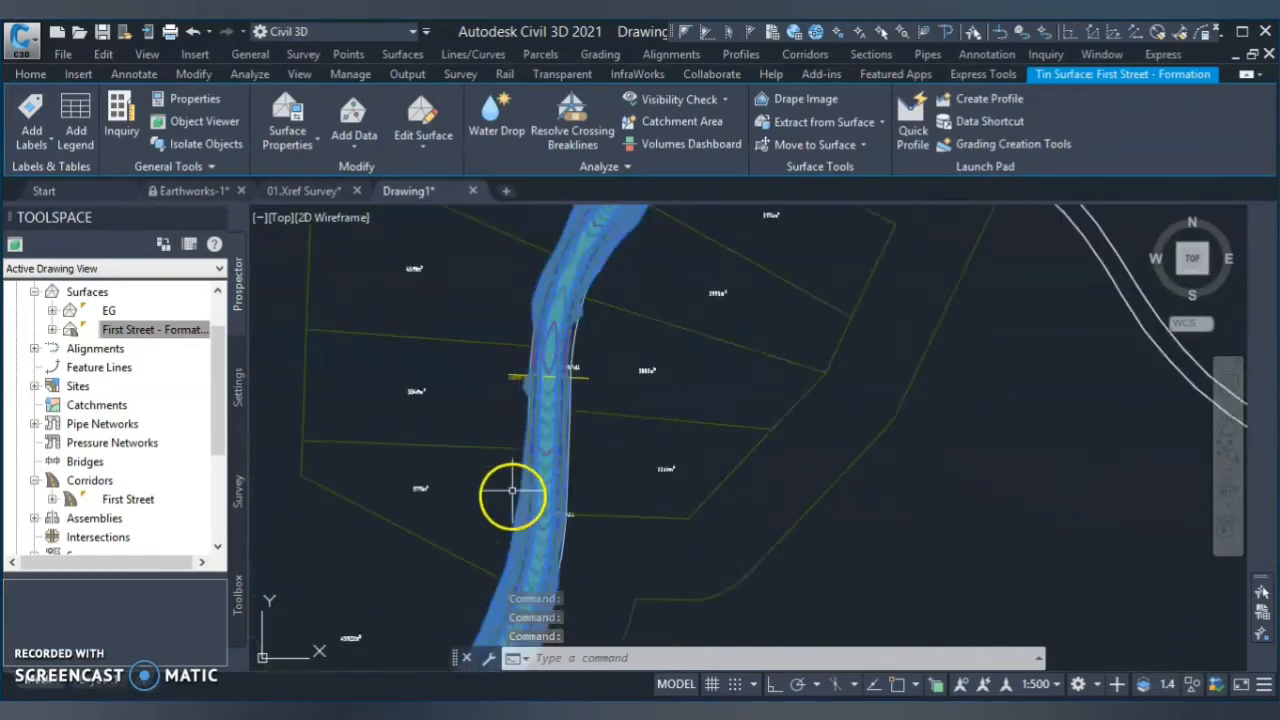
{"action": "left_click", "coordinate": [30, 74]}
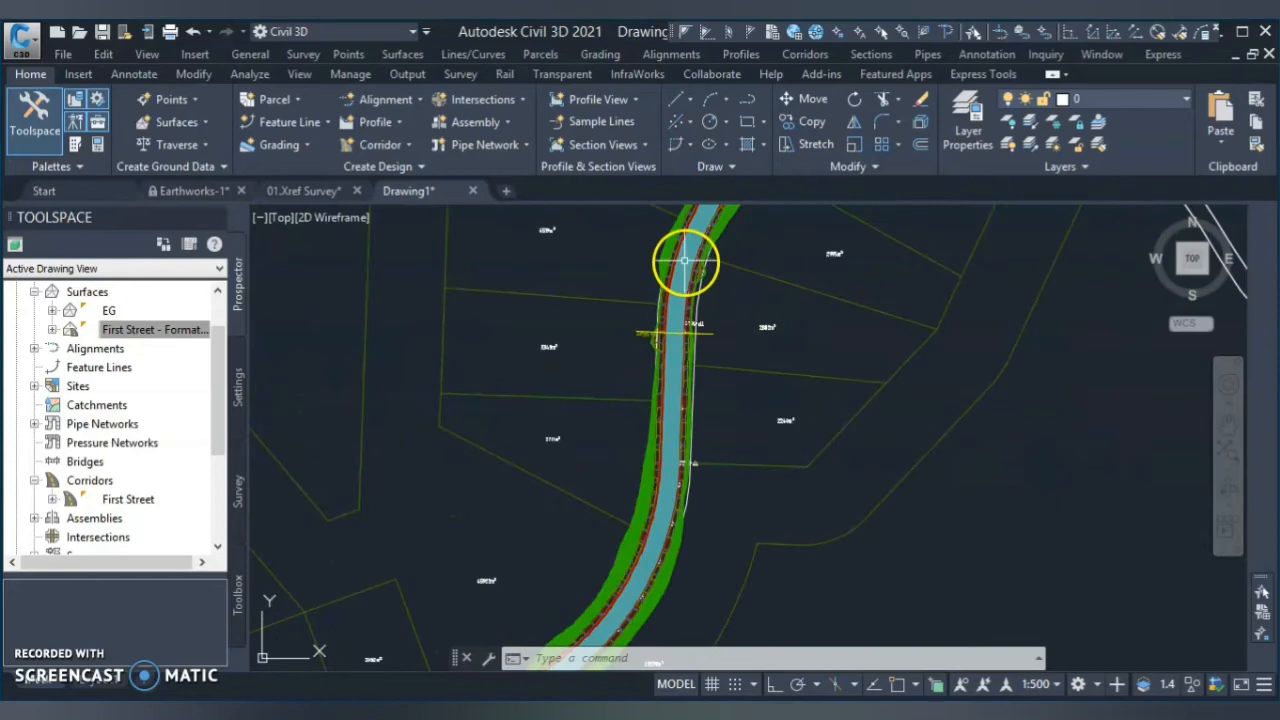
{"action": "scroll", "scroll_direction": "up", "scroll_amount": 3}
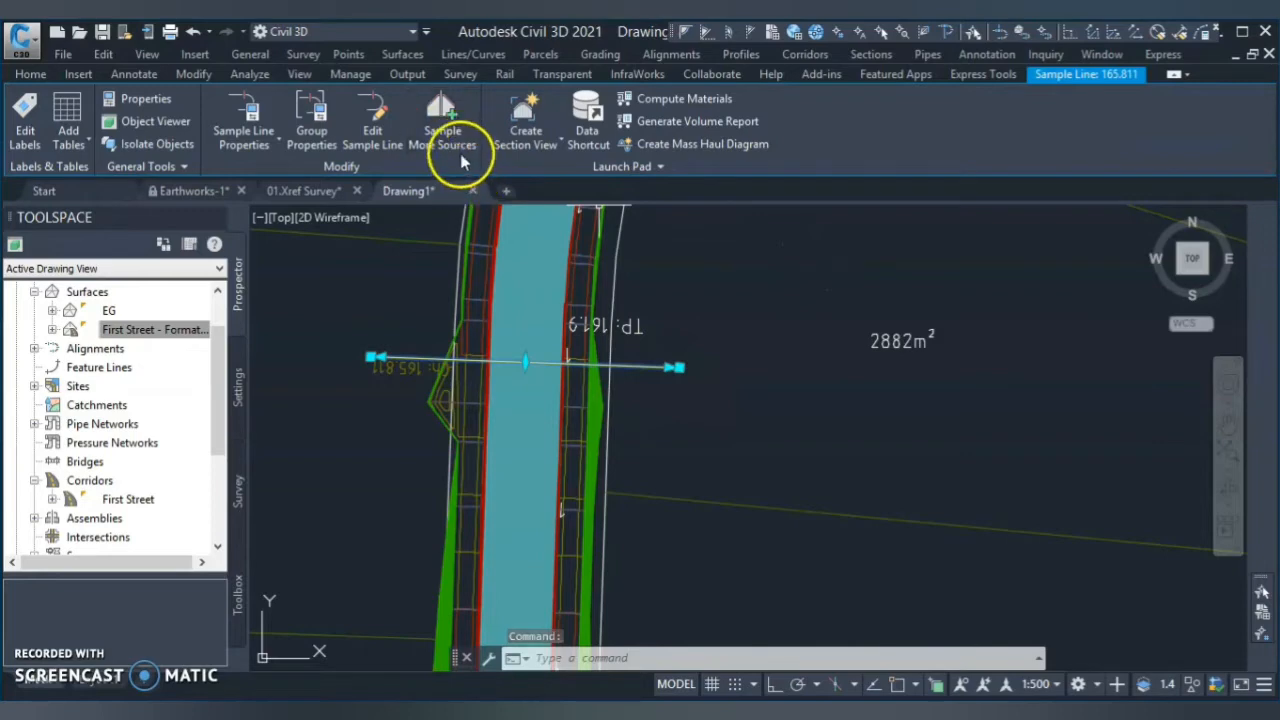
Step: Add First Street - Formation as a sampled source for First Street-SLG_1, accepting its section style
{"action": "left_click", "coordinate": [456, 120]}
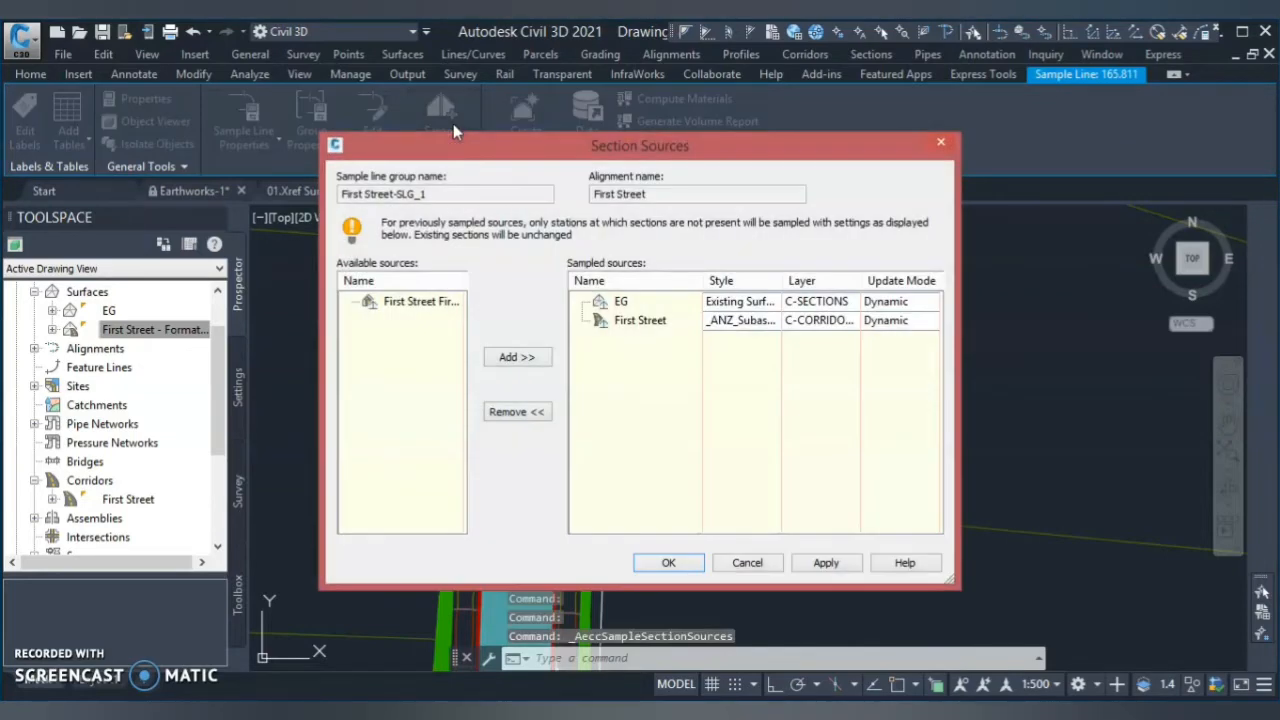
{"action": "left_click", "coordinate": [420, 301]}
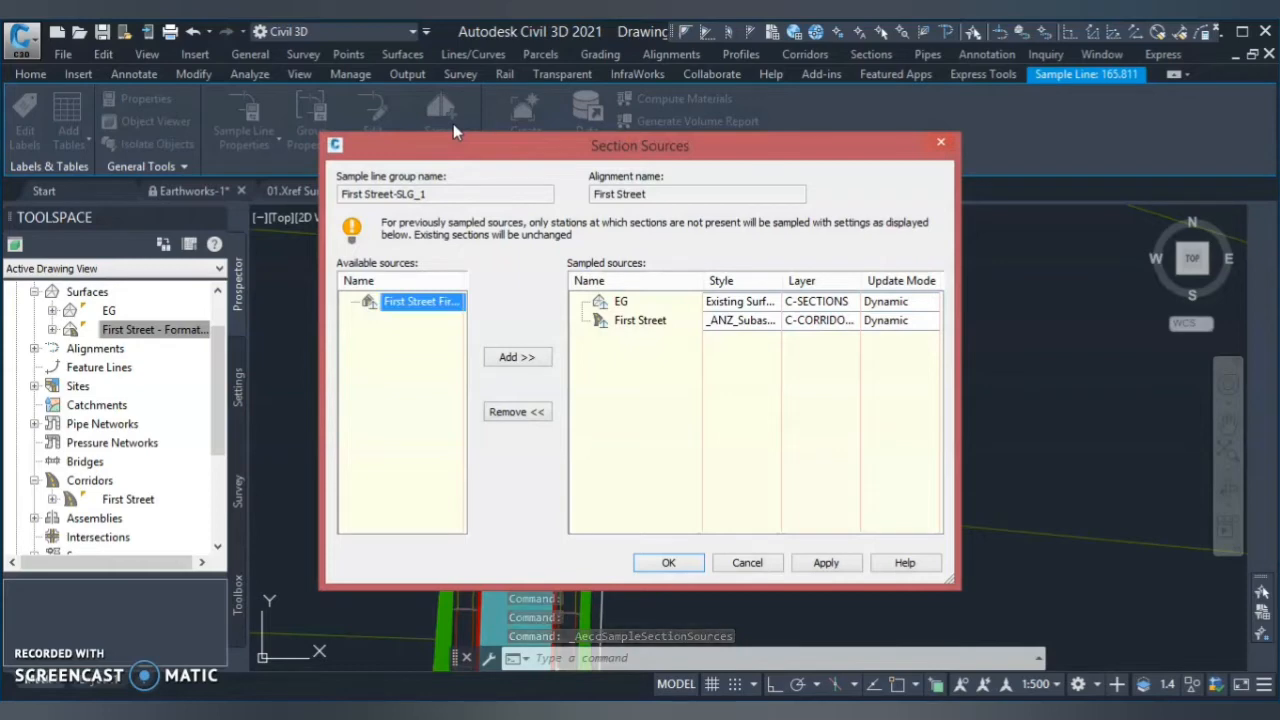
{"action": "mouse_move", "coordinate": [517, 357]}
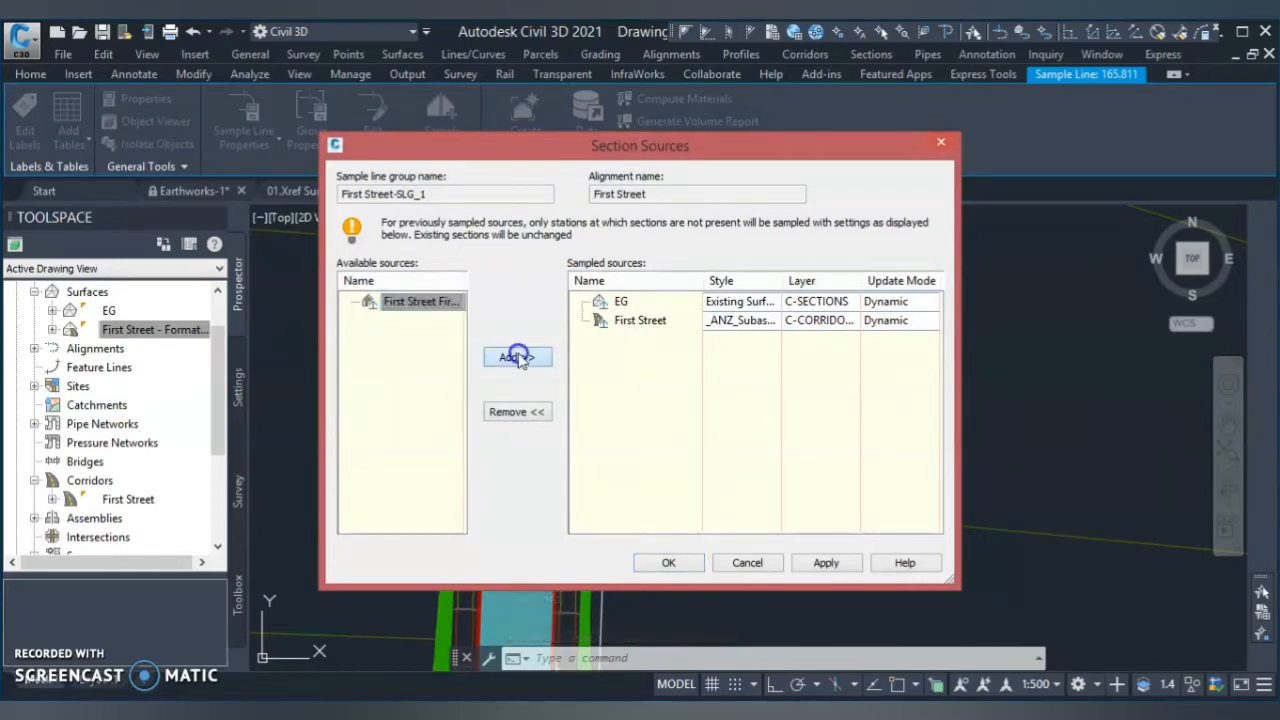
{"action": "left_click", "coordinate": [517, 357]}
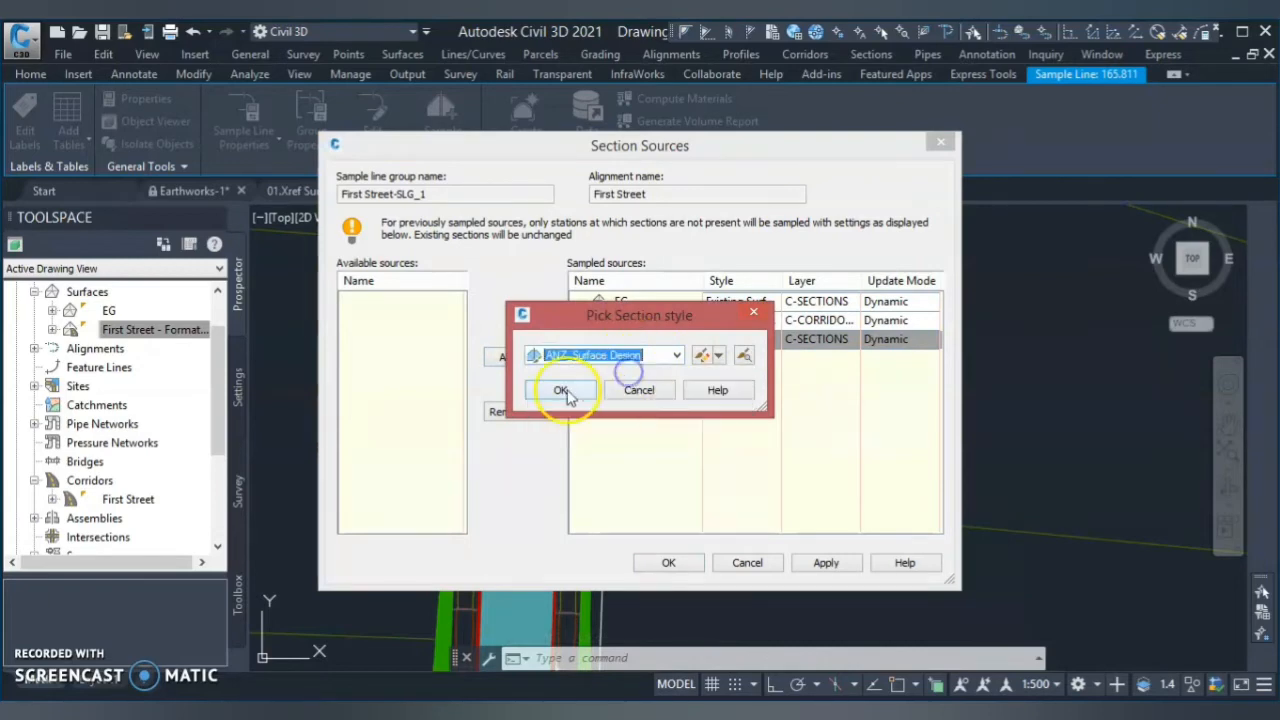
{"action": "left_click", "coordinate": [560, 390]}
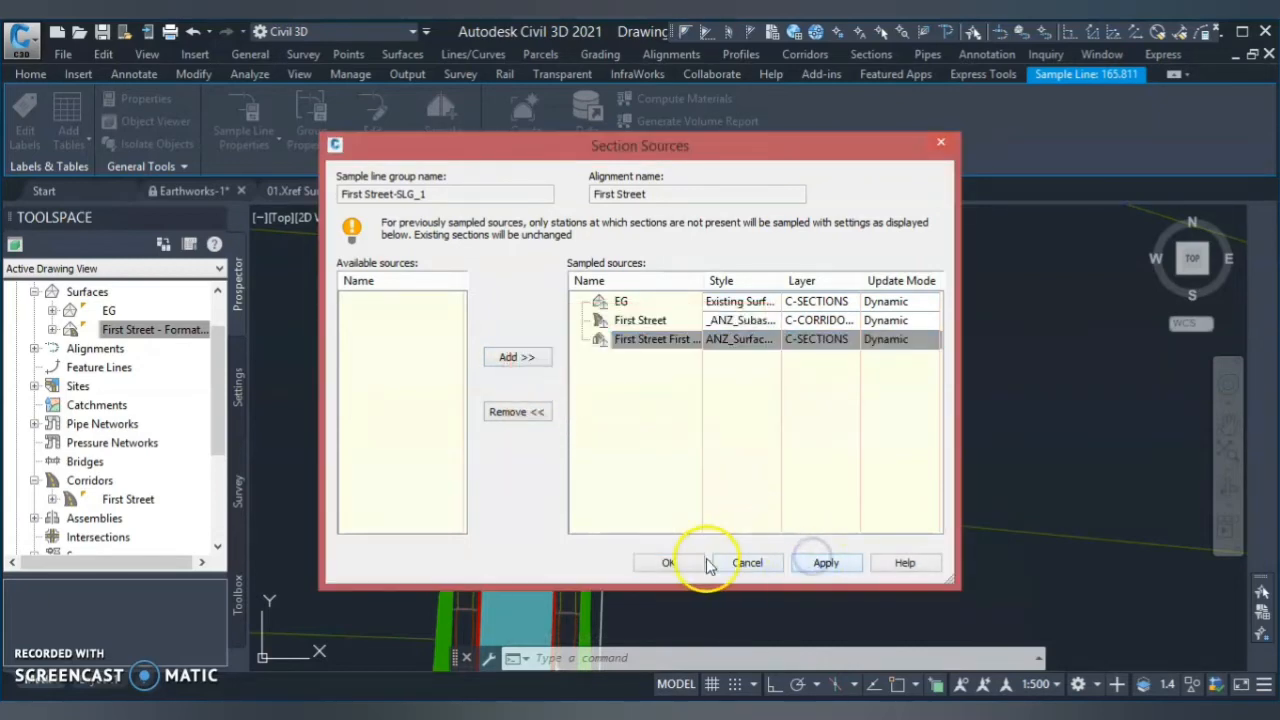
{"action": "left_click", "coordinate": [674, 562]}
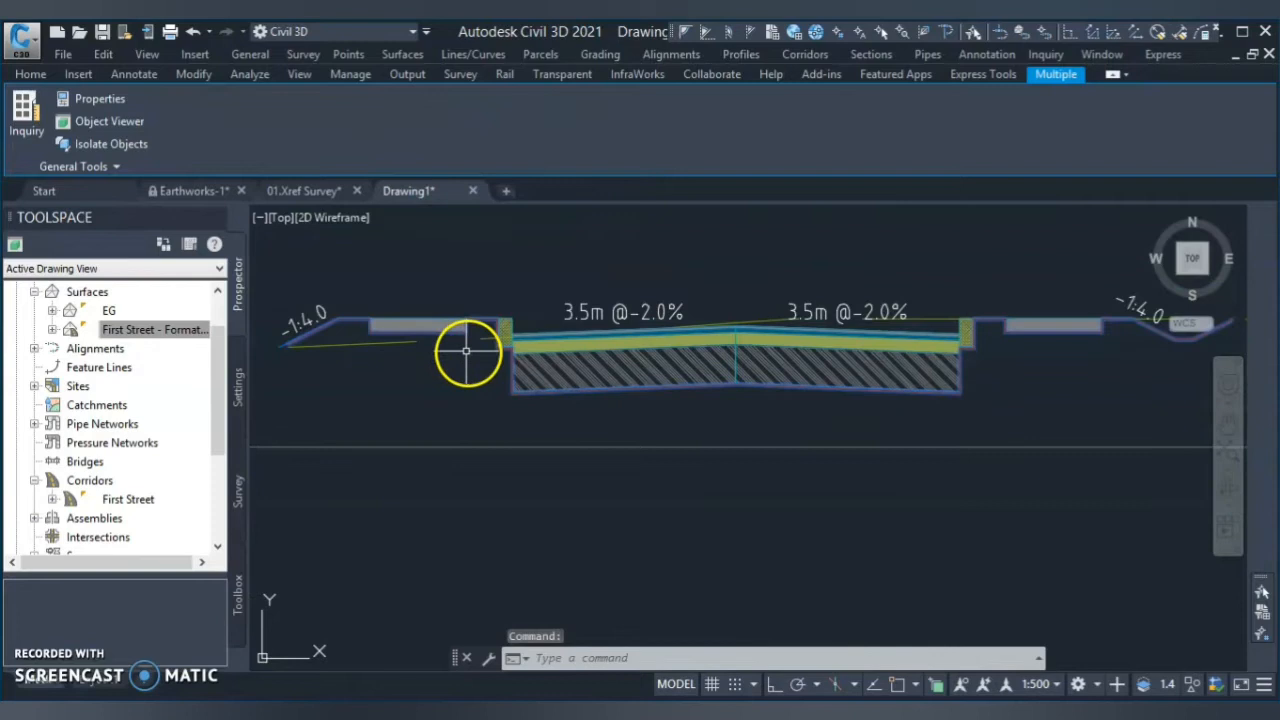
{"action": "mouse_move", "coordinate": [367, 335]}
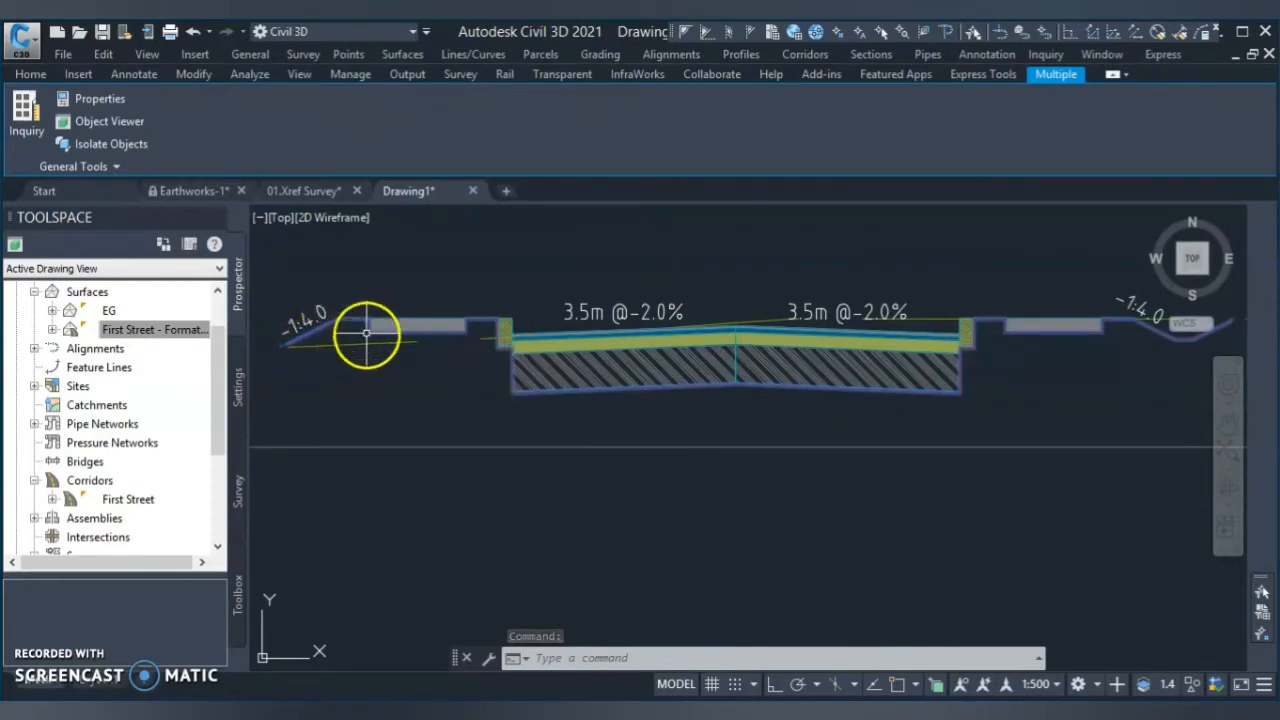
{"action": "mouse_move", "coordinate": [505, 428]}
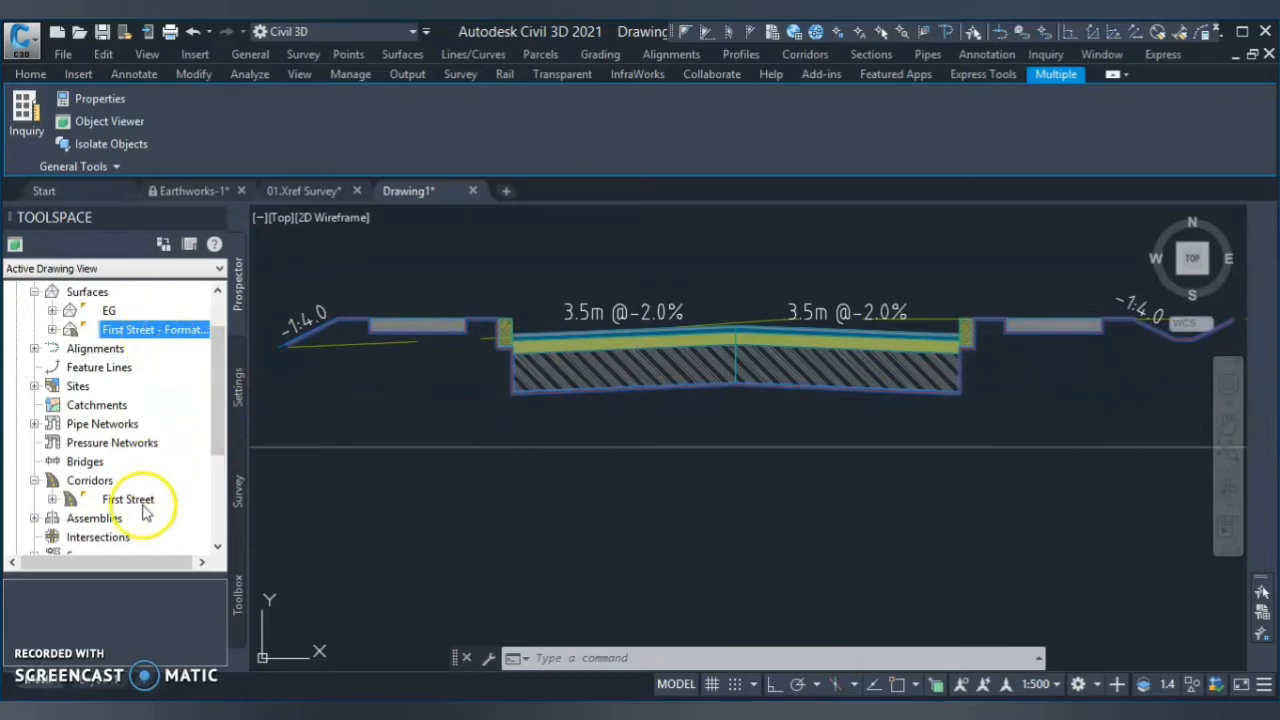
{"action": "right_click", "coordinate": [128, 499]}
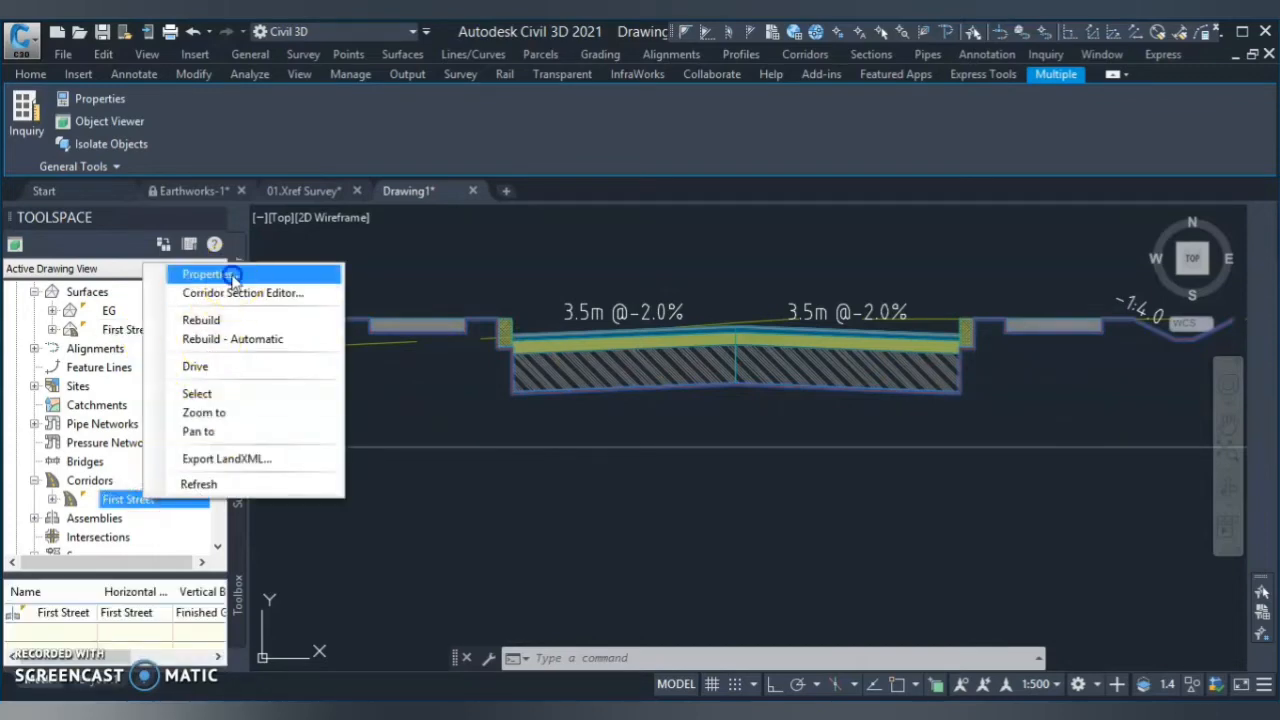
{"action": "left_click", "coordinate": [204, 274]}
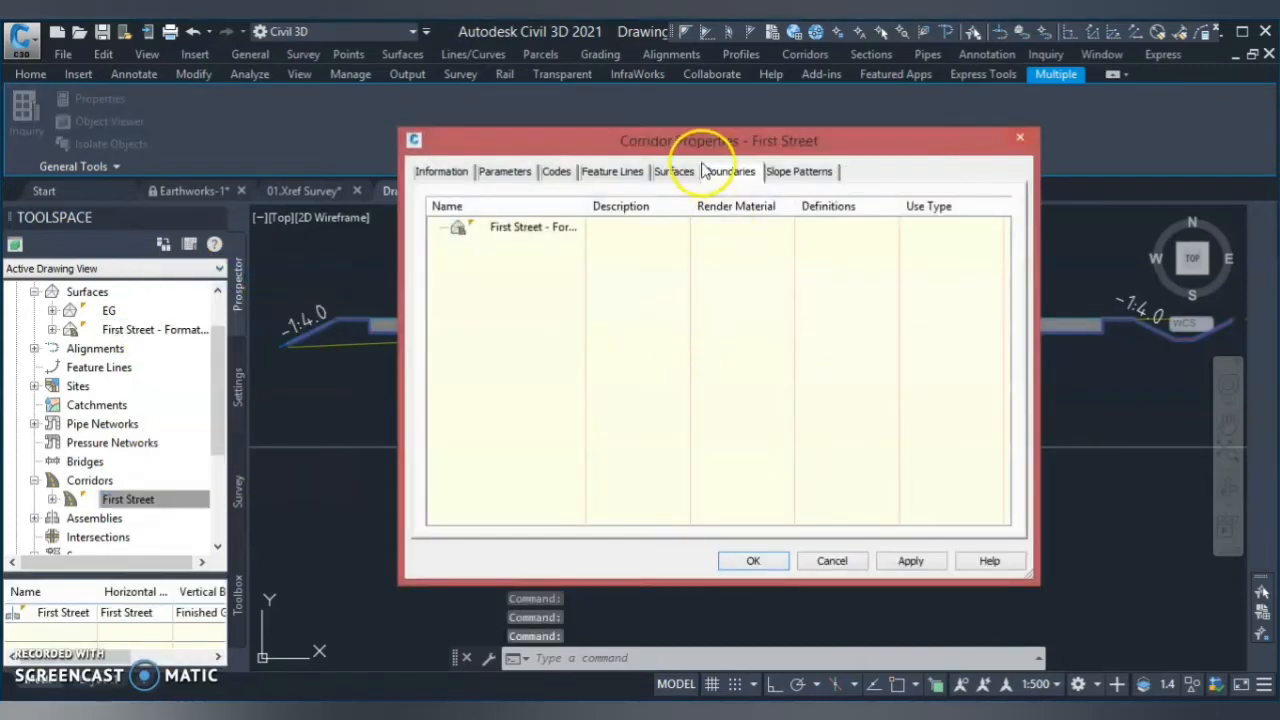
{"action": "left_click", "coordinate": [674, 171]}
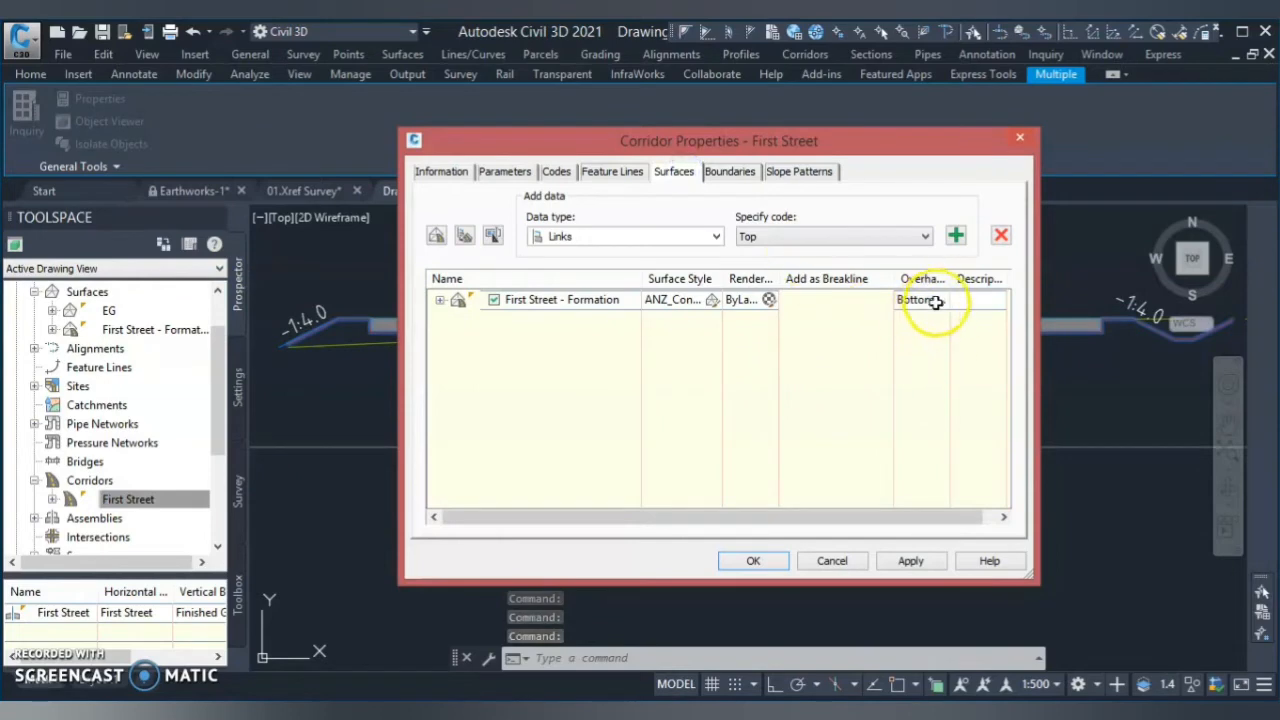
{"action": "mouse_move", "coordinate": [920, 299]}
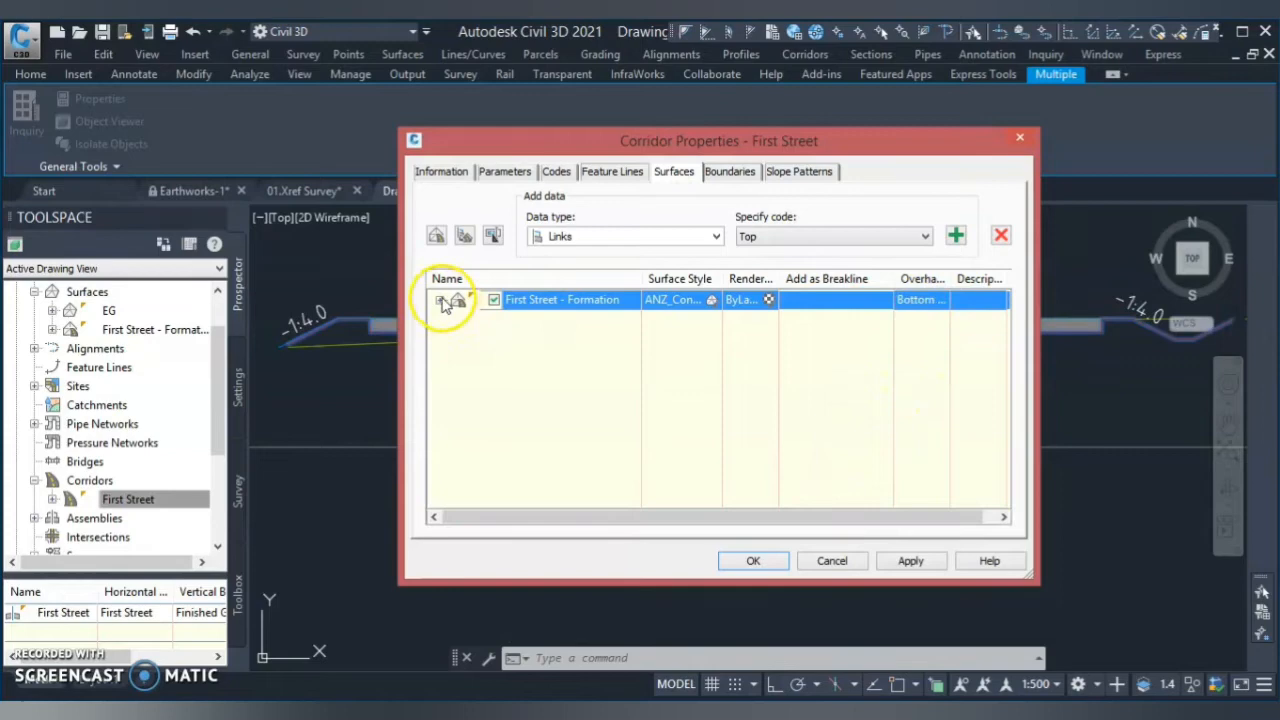
{"action": "left_click", "coordinate": [444, 300]}
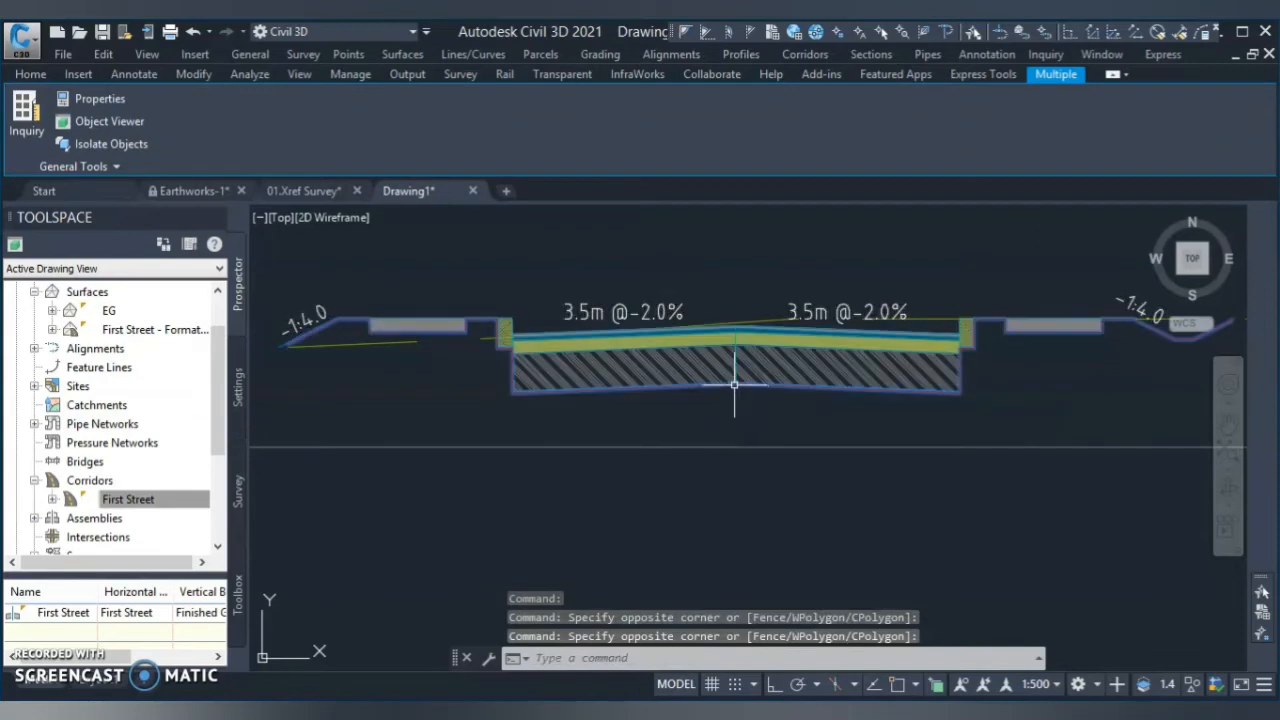
{"action": "mouse_move", "coordinate": [498, 350]}
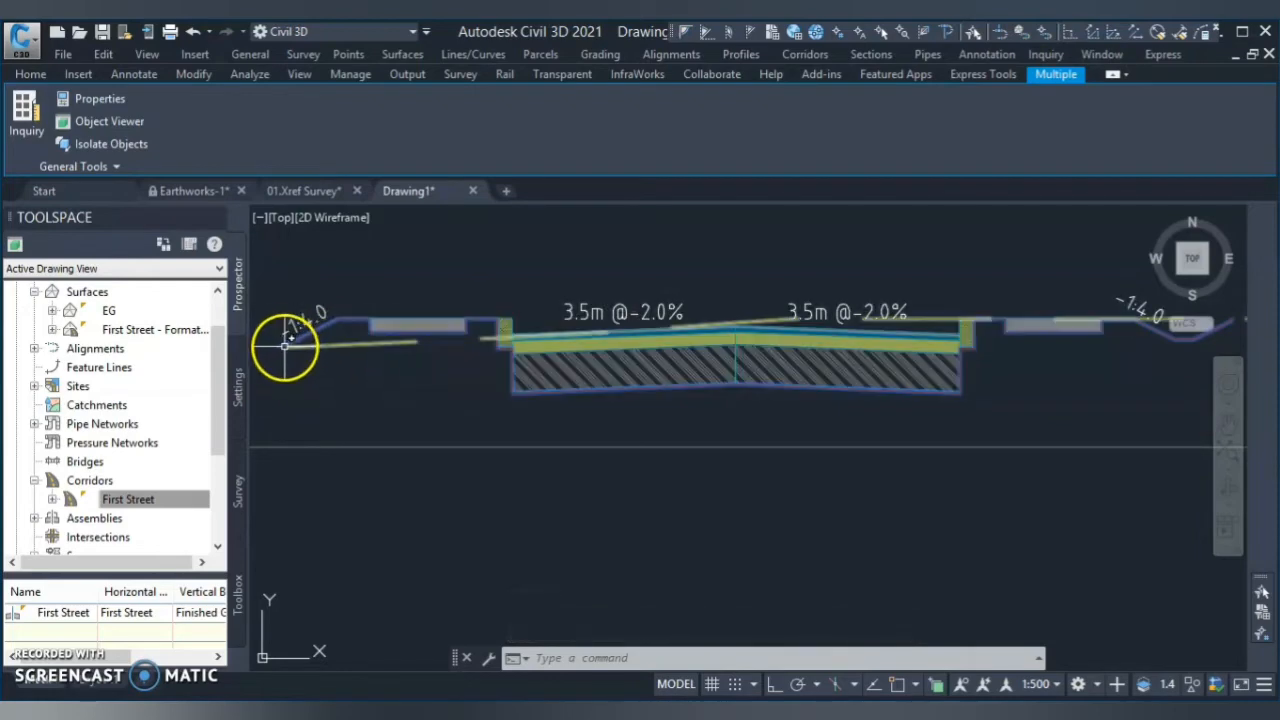
{"action": "mouse_move", "coordinate": [793, 393]}
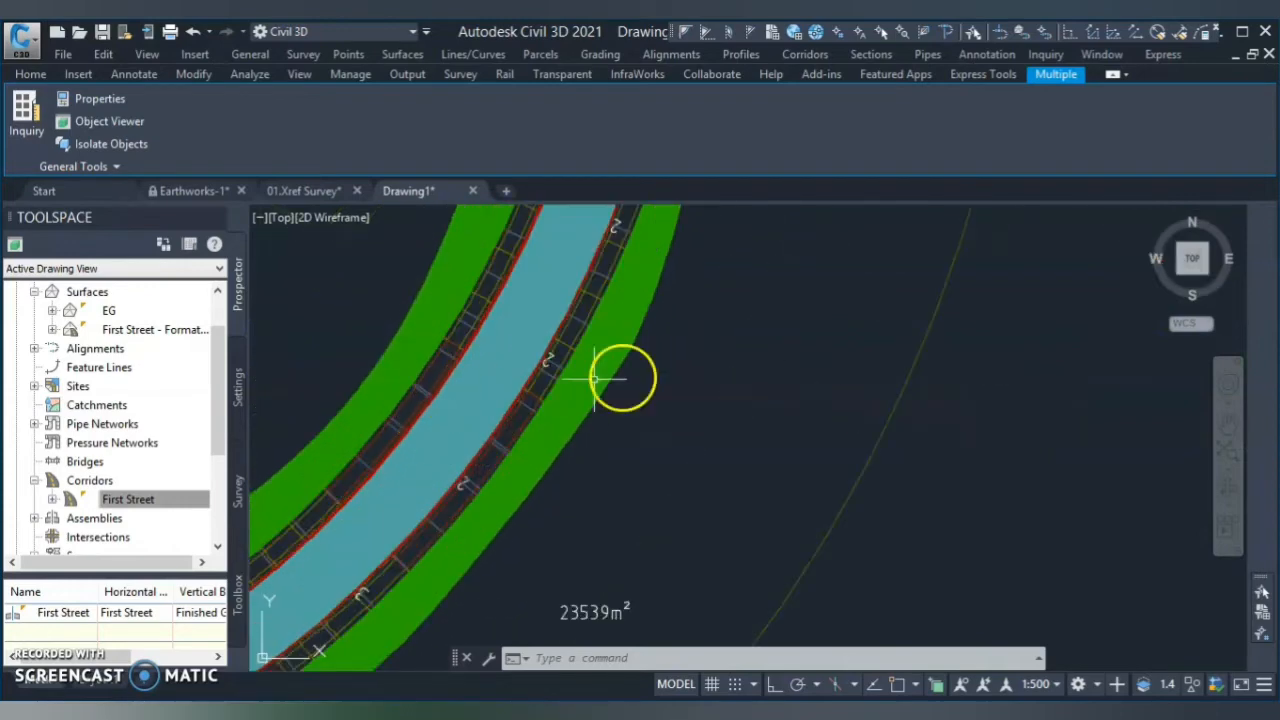
{"action": "scroll", "scroll_direction": "down", "scroll_amount": 3}
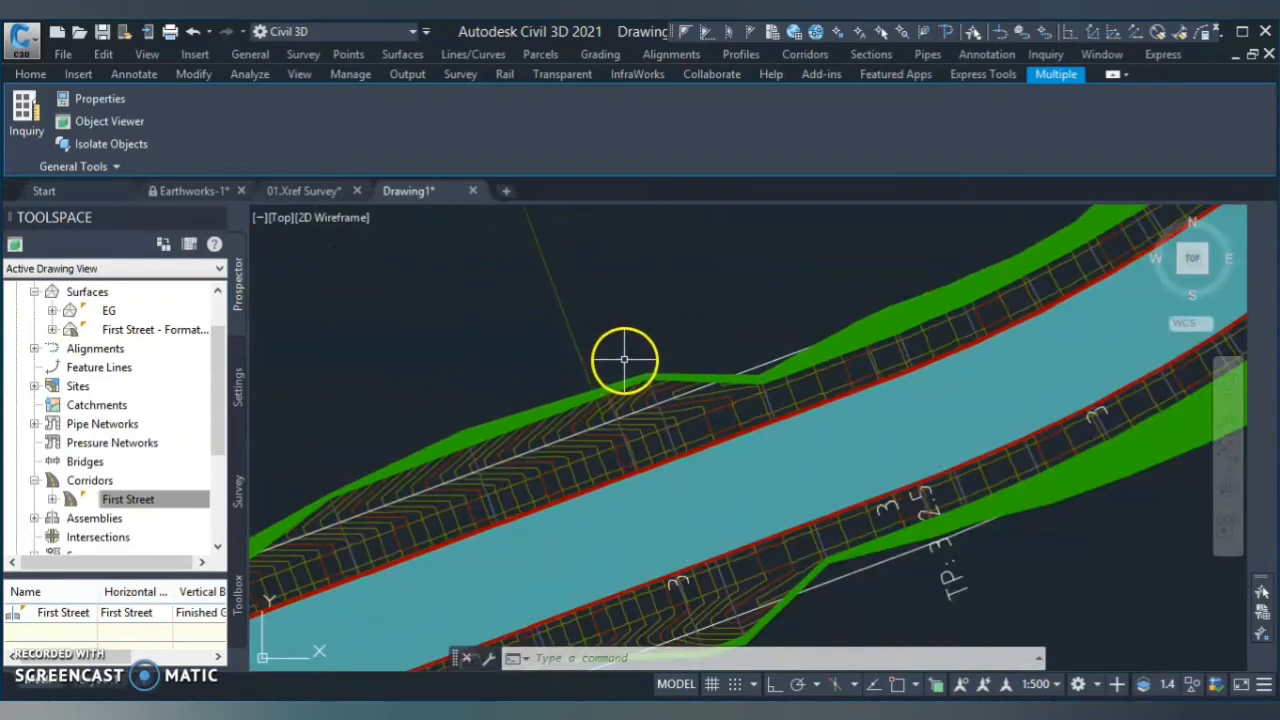
{"action": "mouse_move", "coordinate": [630, 370]}
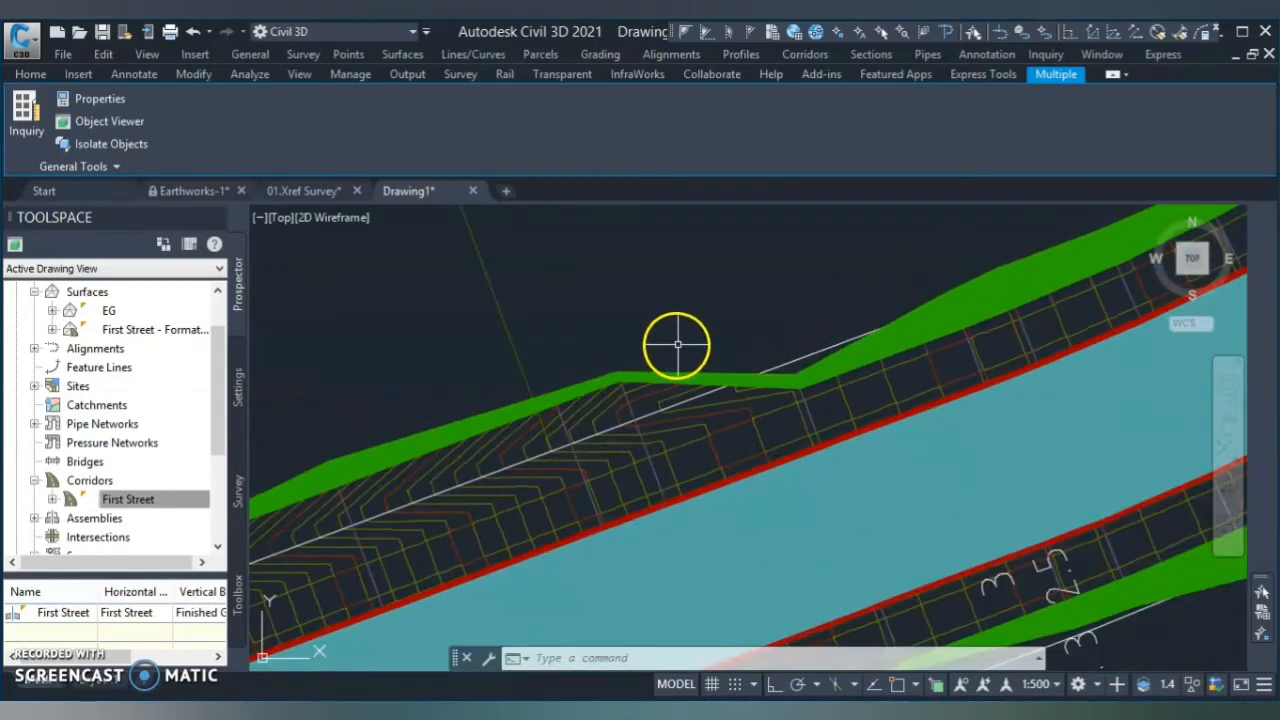
{"action": "mouse_move", "coordinate": [640, 373]}
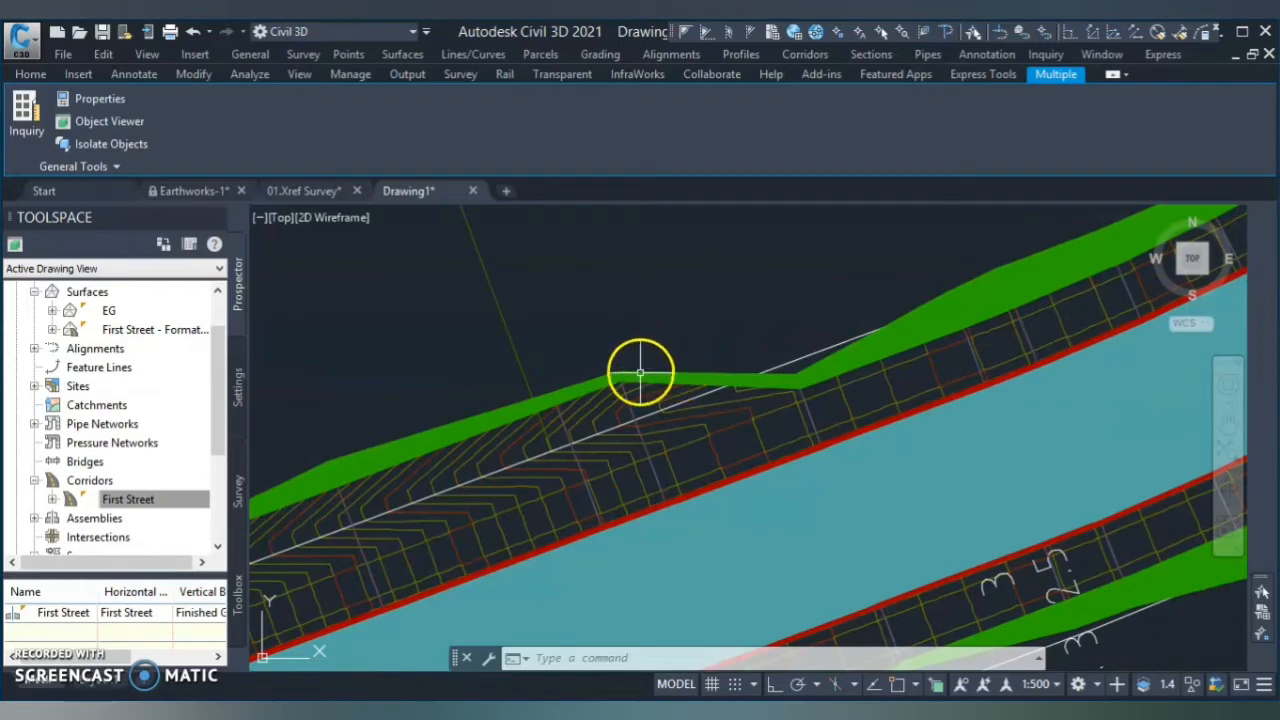
{"action": "mouse_move", "coordinate": [913, 304]}
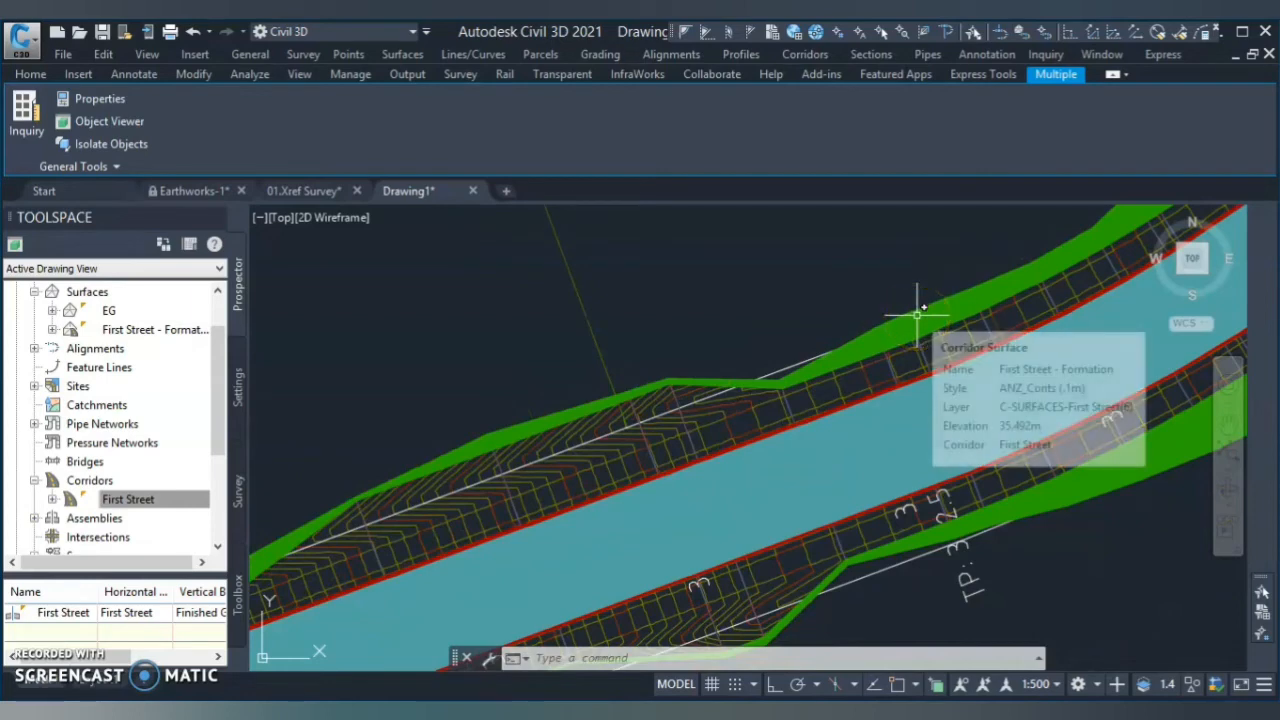
{"action": "mouse_move", "coordinate": [822, 320]}
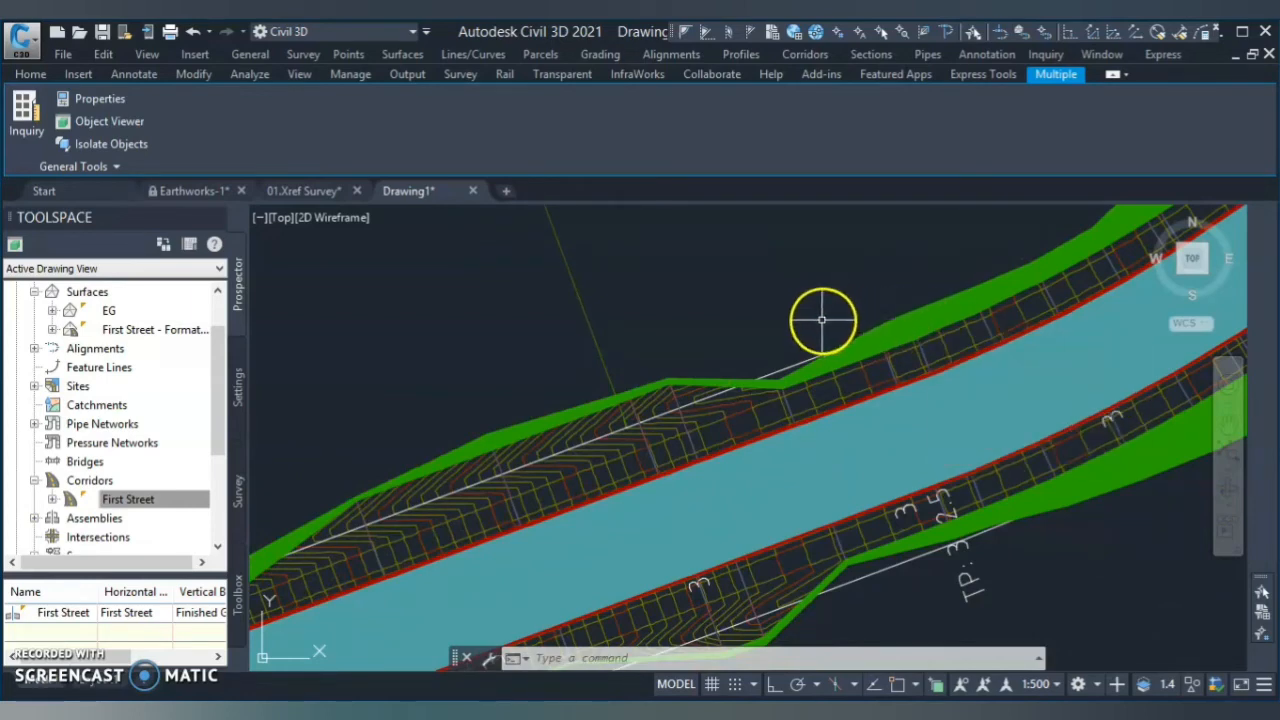
{"action": "mouse_move", "coordinate": [730, 378]}
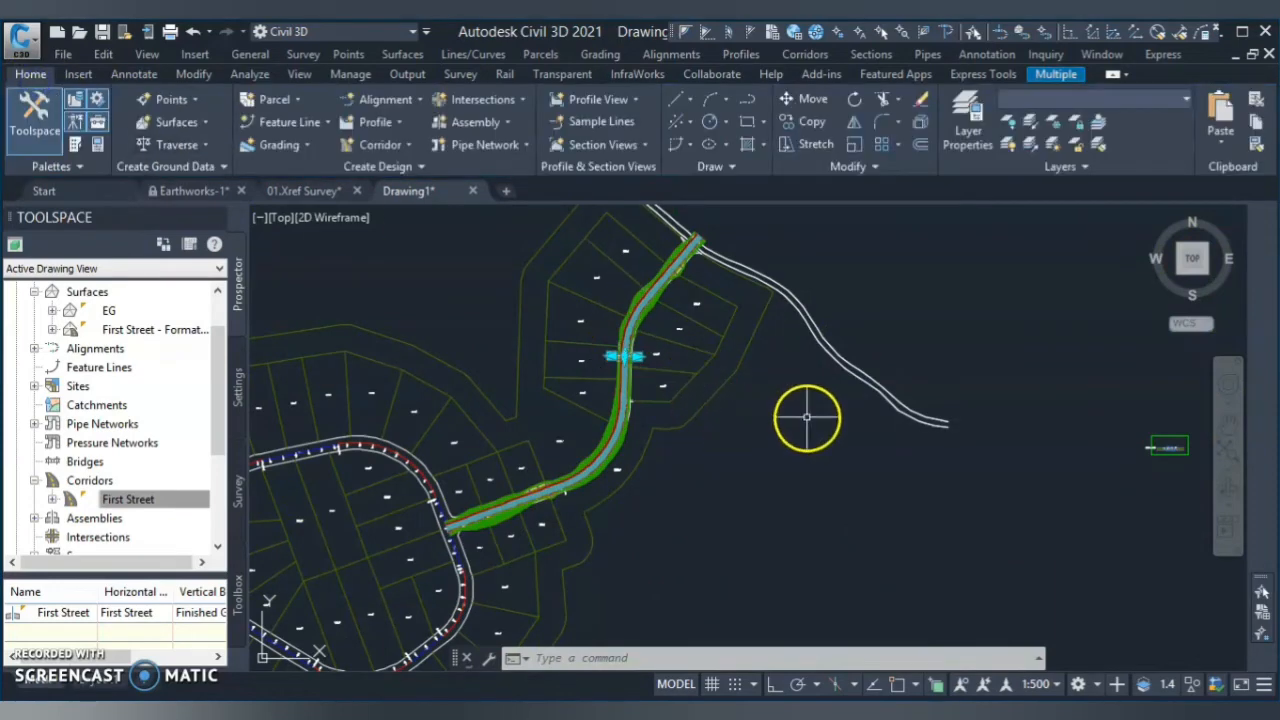
{"action": "mouse_move", "coordinate": [760, 395]}
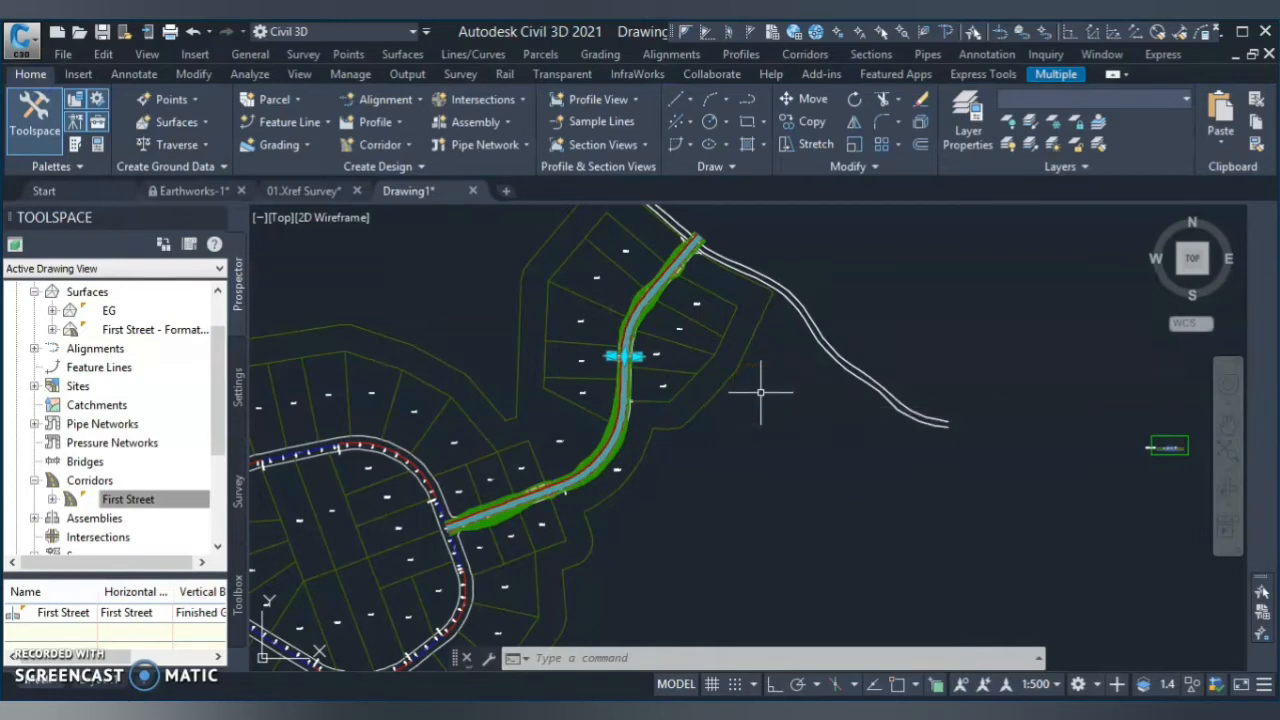
{"action": "mouse_move", "coordinate": [383, 208]}
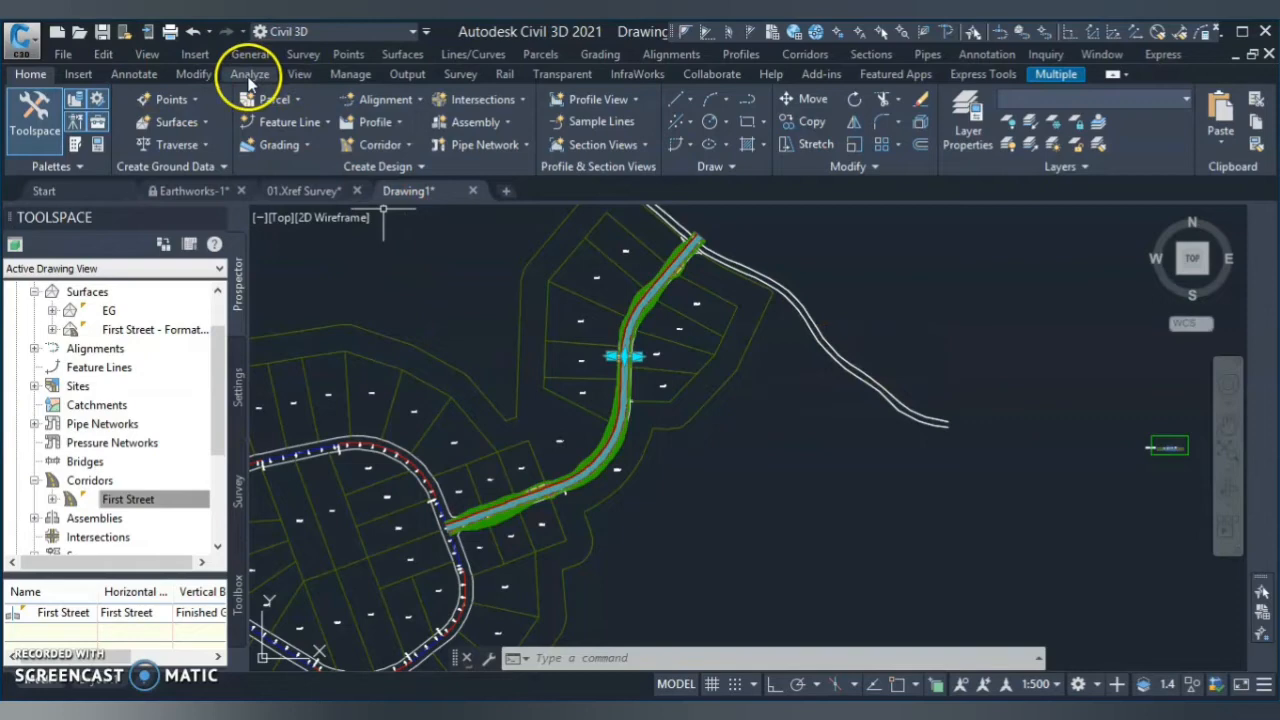
Step: Open the Volumes Dashboard from the Analyze tab
{"action": "left_click", "coordinate": [249, 74]}
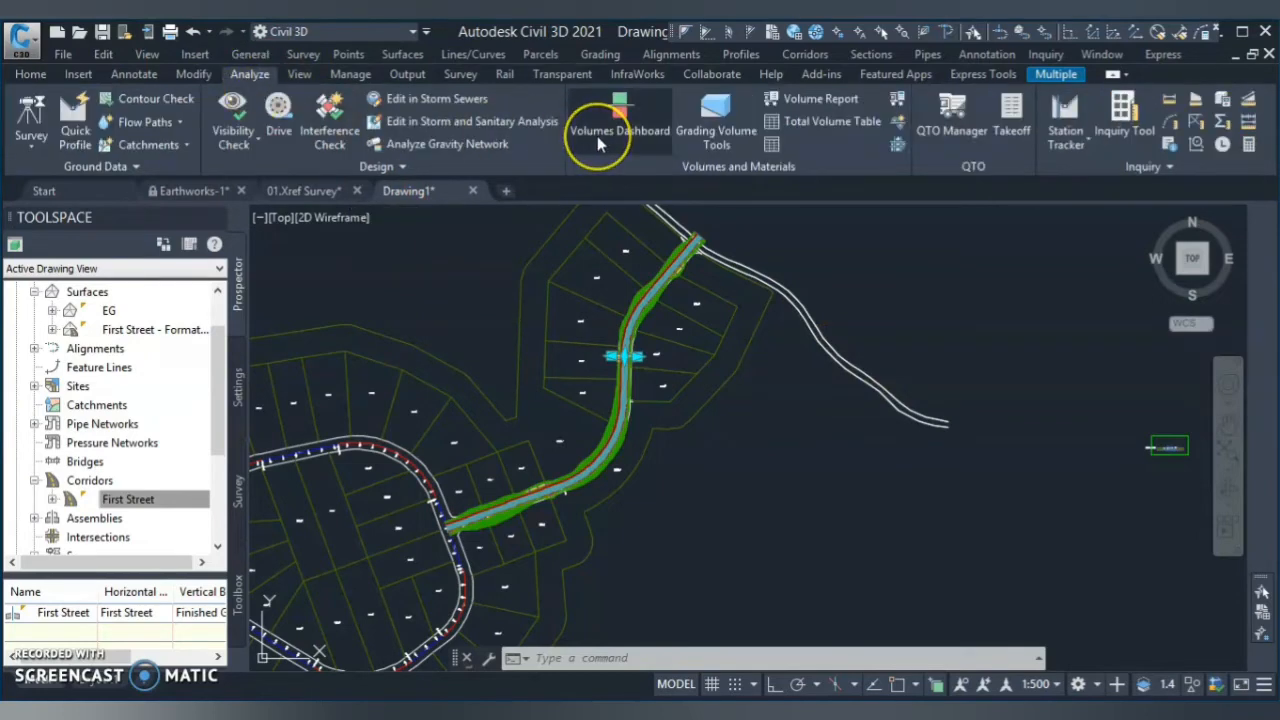
{"action": "mouse_move", "coordinate": [618, 120]}
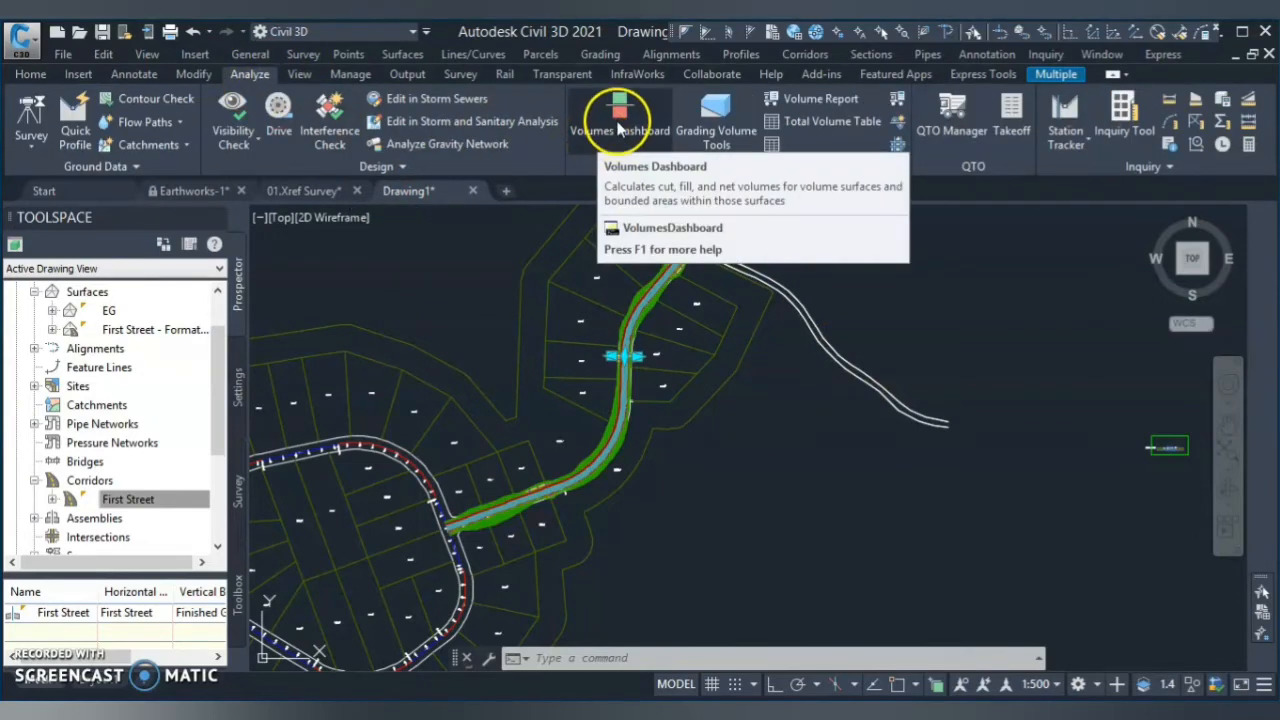
{"action": "left_click", "coordinate": [618, 120]}
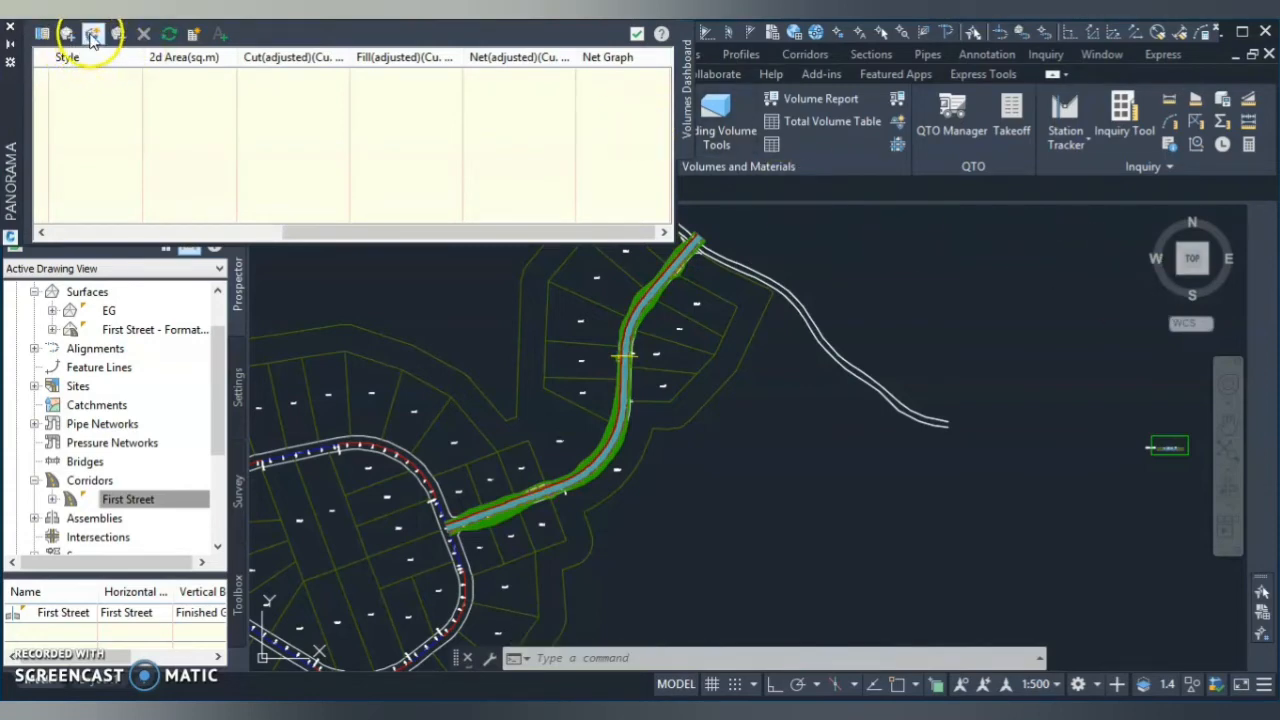
{"action": "mouse_move", "coordinate": [93, 33]}
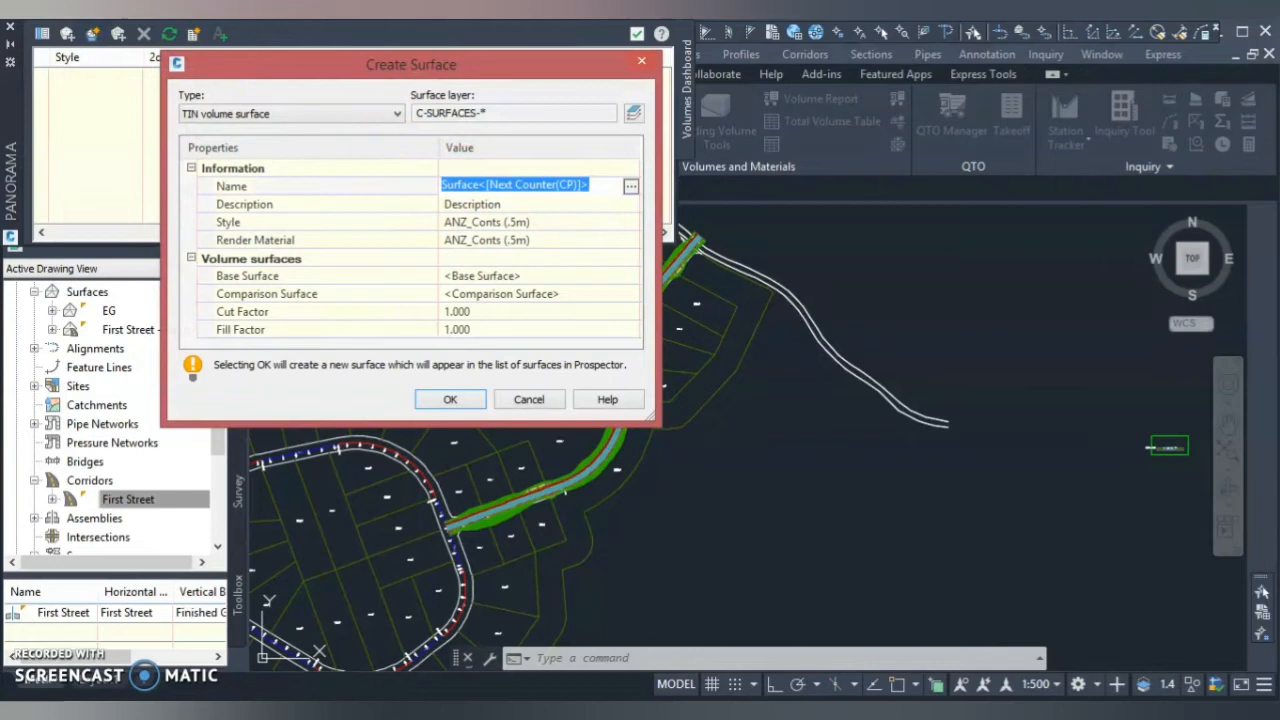
Step: Create volume surface 'Earthwork': base EG, comparison First Street - Formation, style ANZ_!_No Display
{"action": "type", "text": "Earth"}
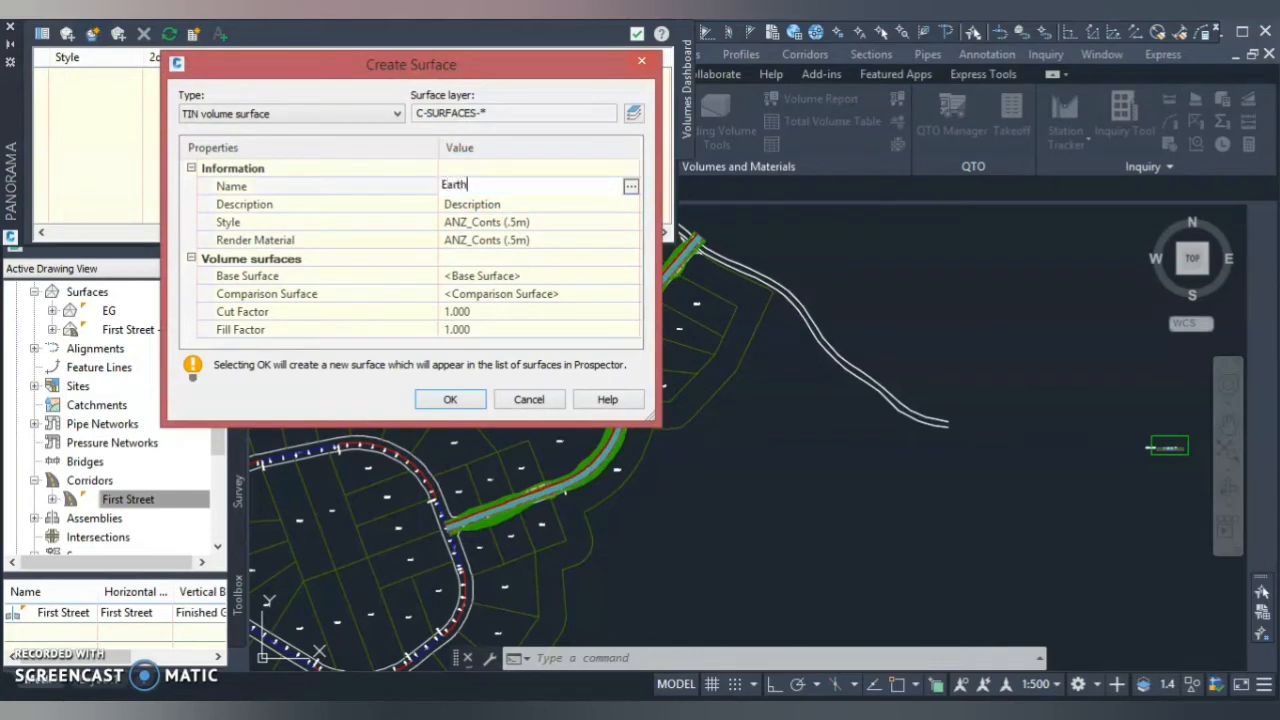
{"action": "type", "text": "wo"}
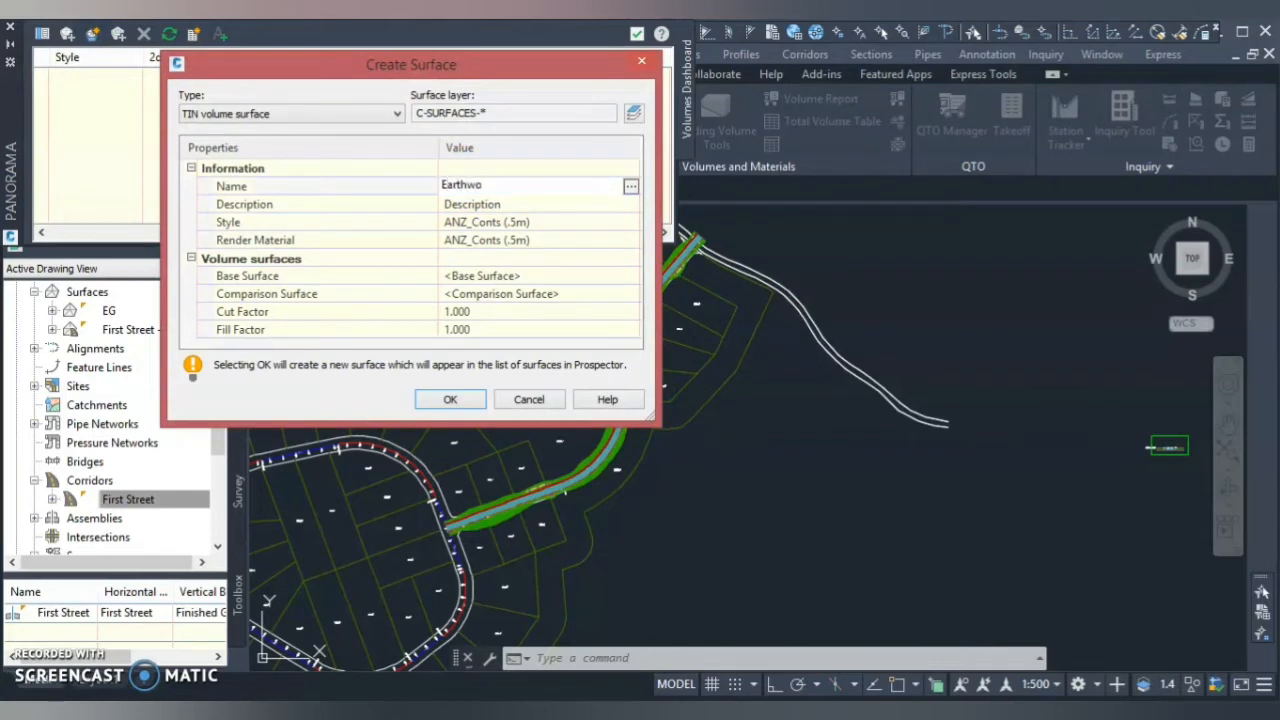
{"action": "type", "text": "rk"}
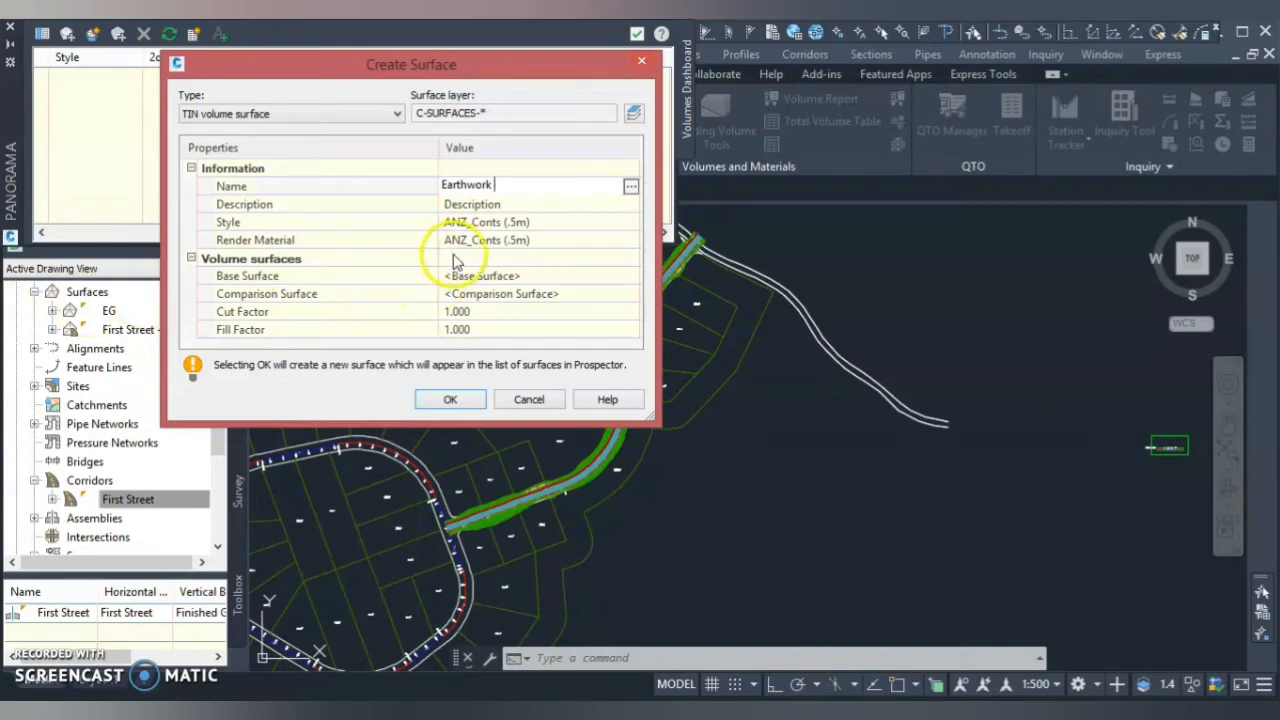
{"action": "mouse_move", "coordinate": [610, 288]}
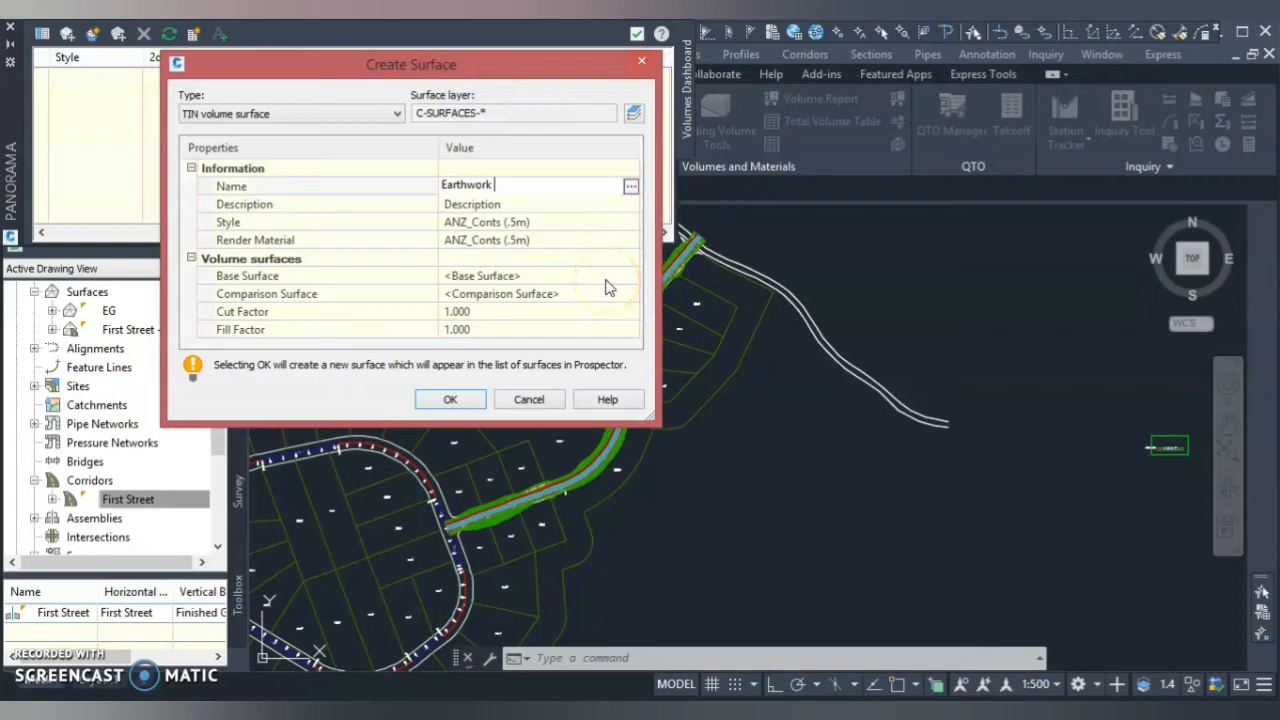
{"action": "left_click", "coordinate": [480, 275]}
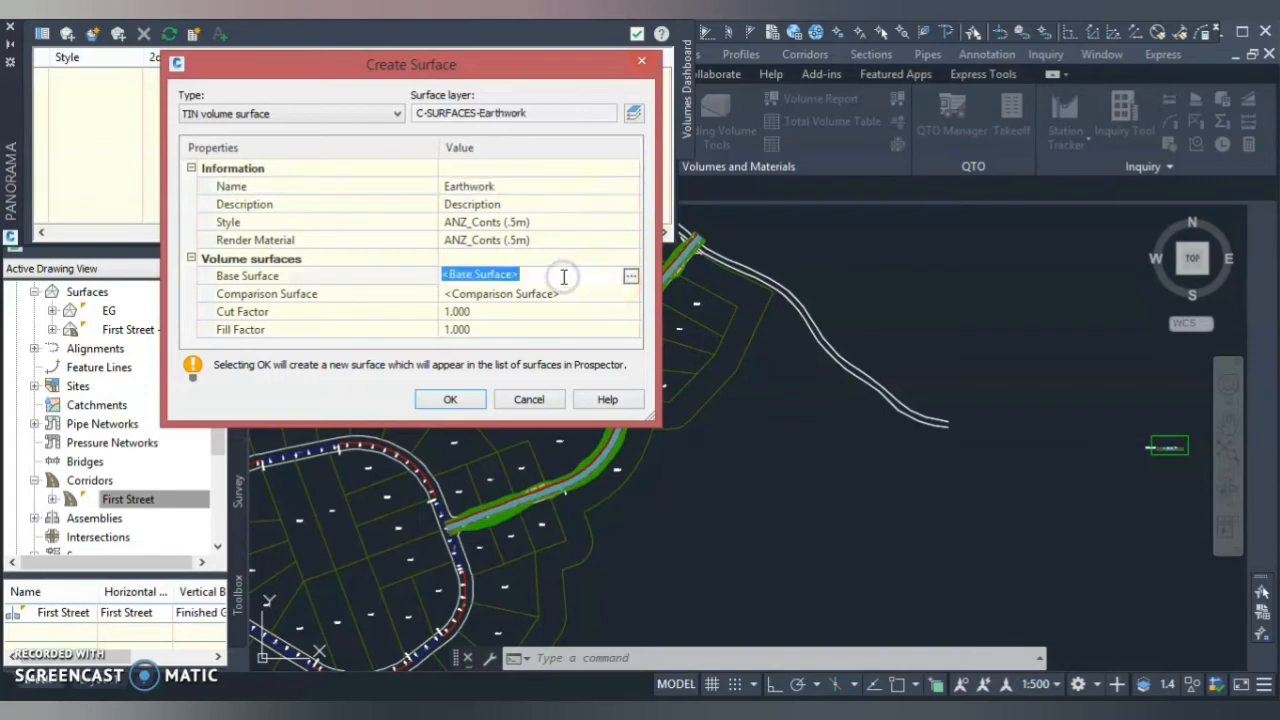
{"action": "left_click", "coordinate": [631, 275]}
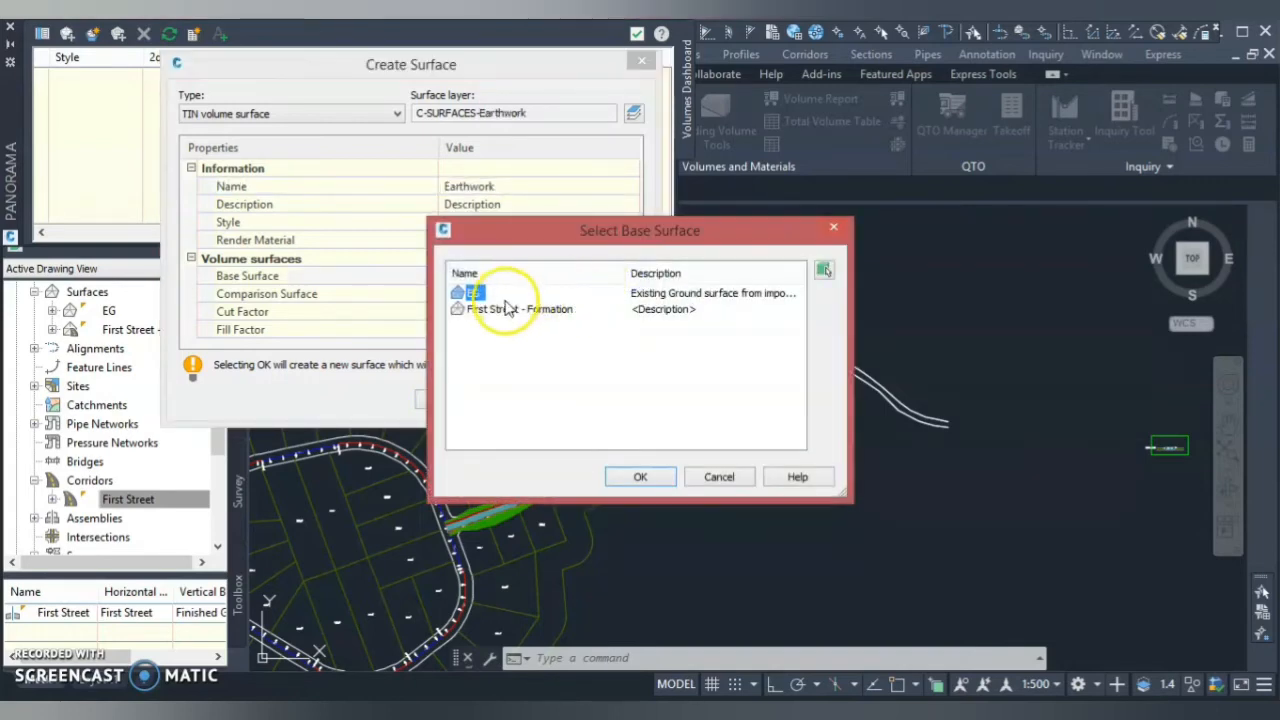
{"action": "left_click", "coordinate": [640, 476]}
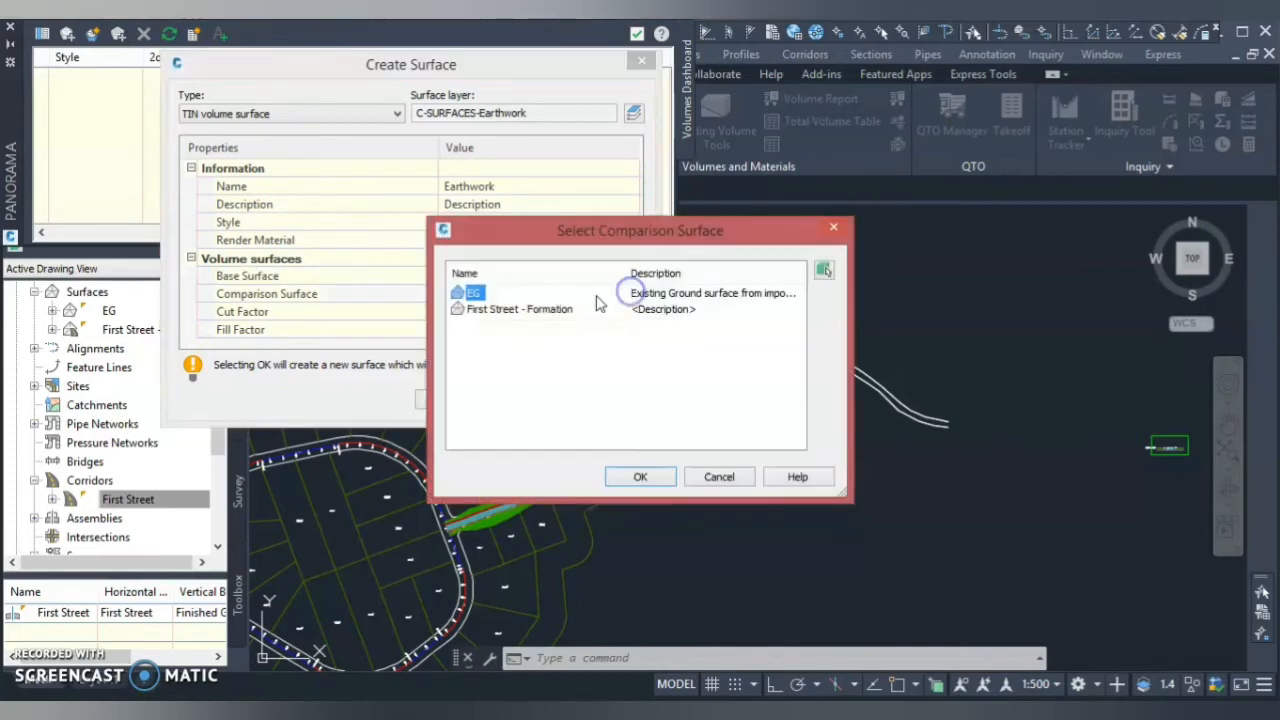
{"action": "left_click", "coordinate": [640, 476]}
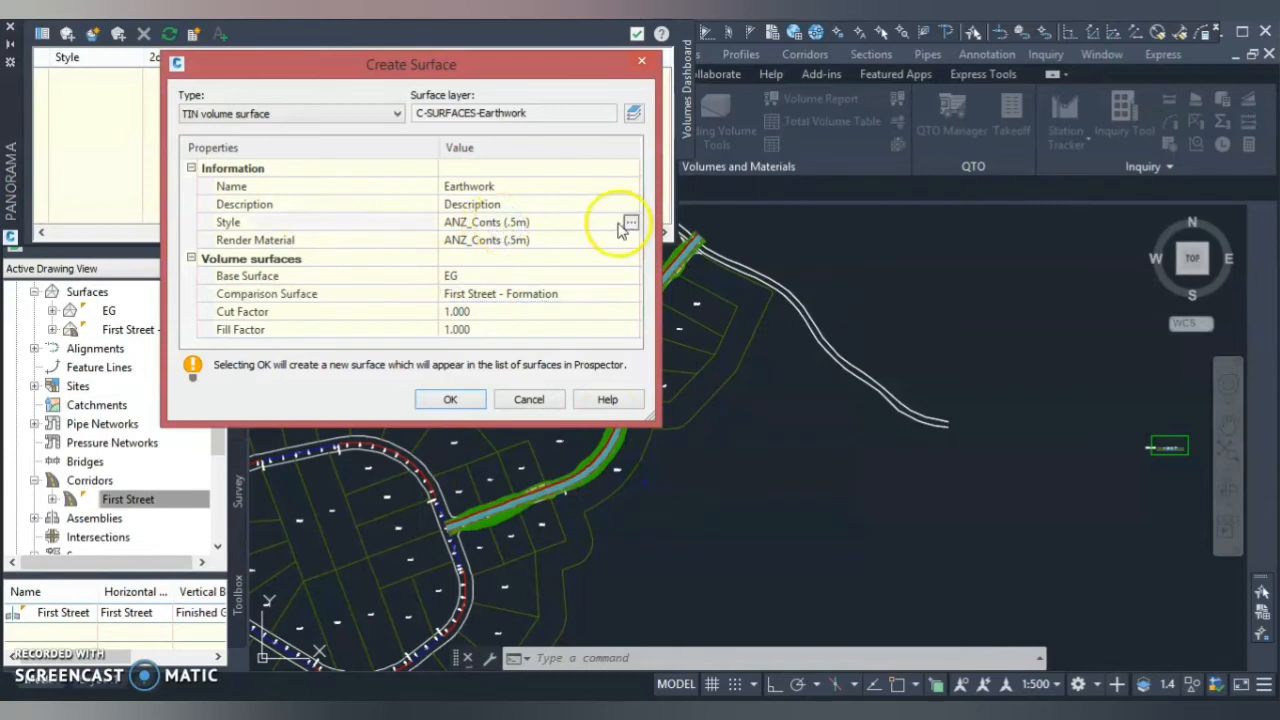
{"action": "left_click", "coordinate": [627, 221]}
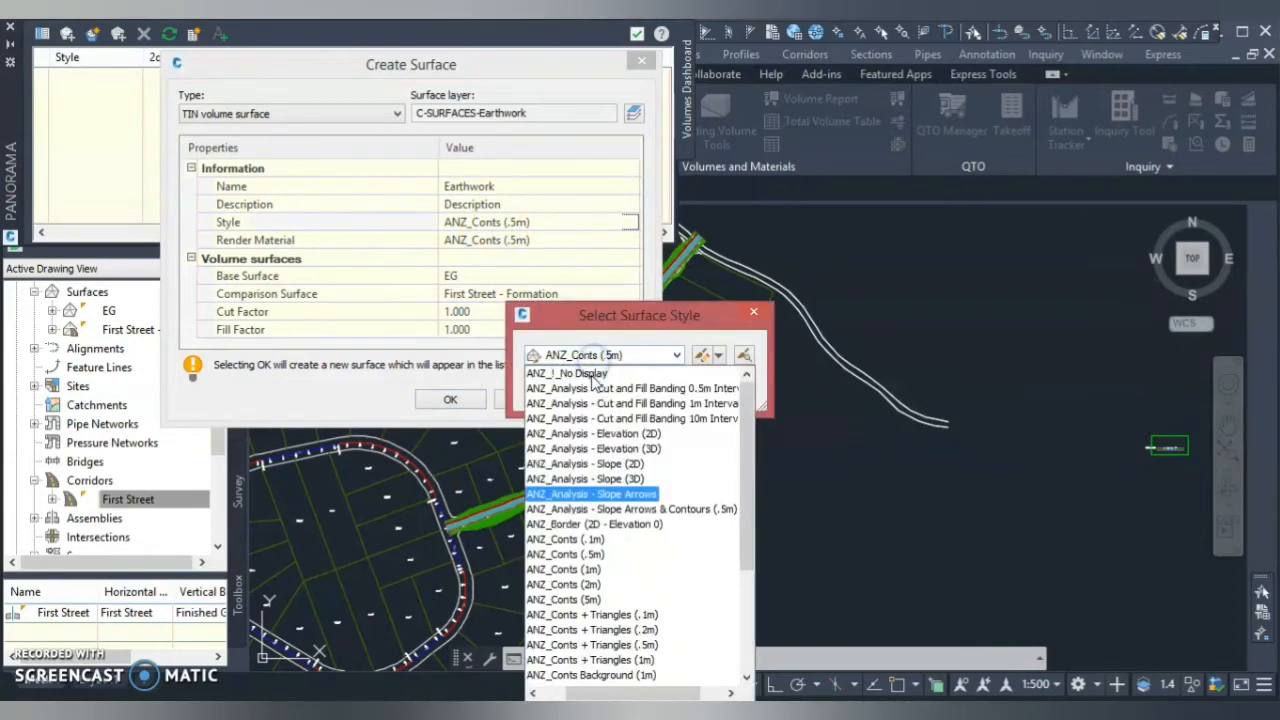
{"action": "left_click", "coordinate": [566, 373]}
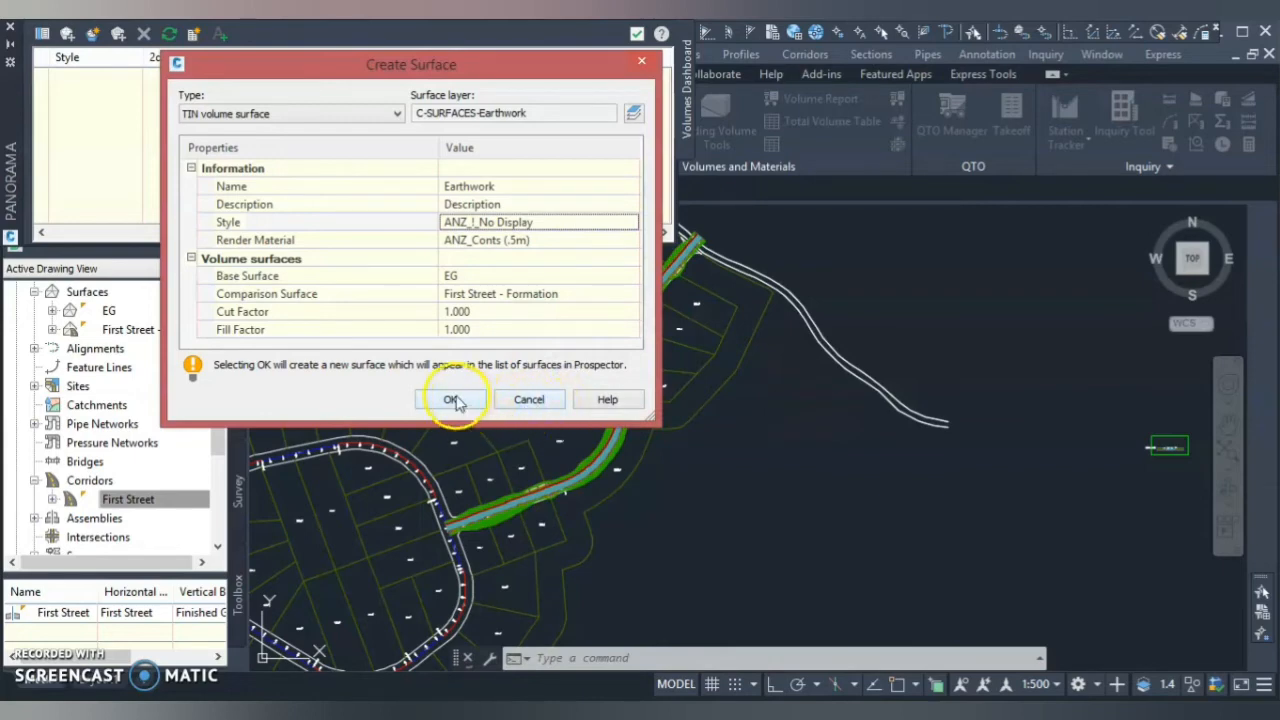
{"action": "left_click", "coordinate": [450, 399]}
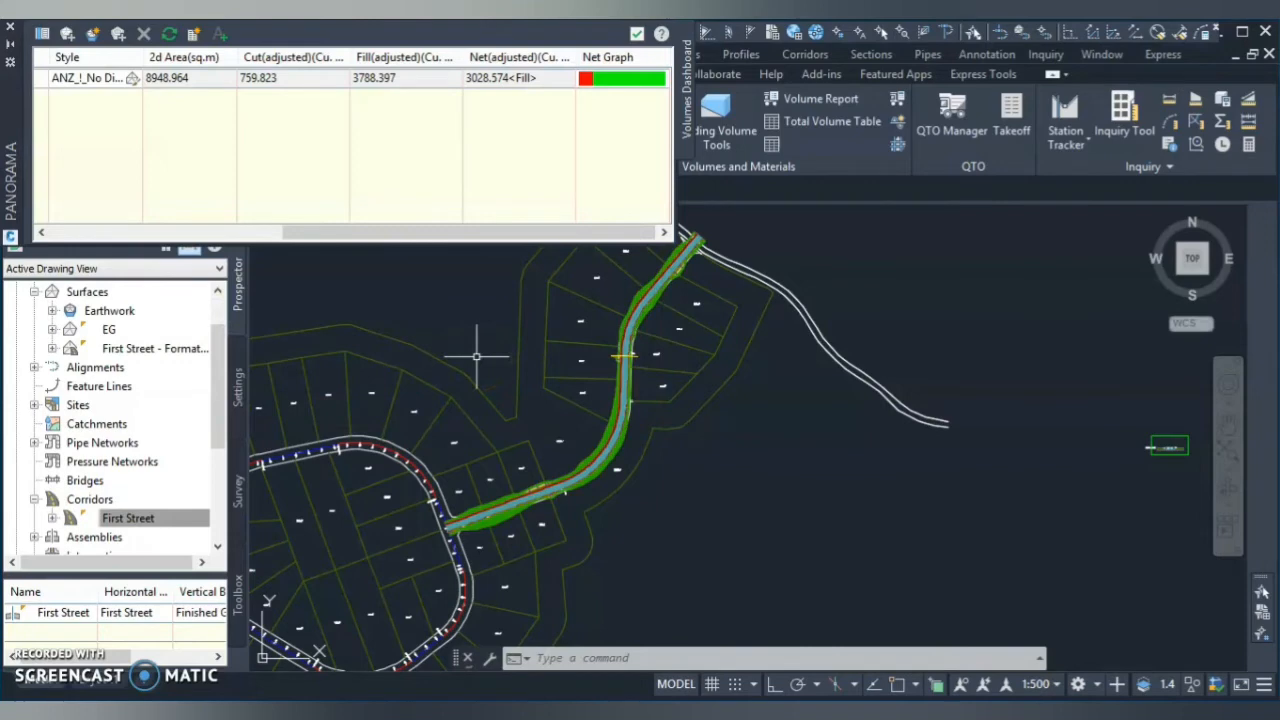
{"action": "mouse_move", "coordinate": [405, 149]}
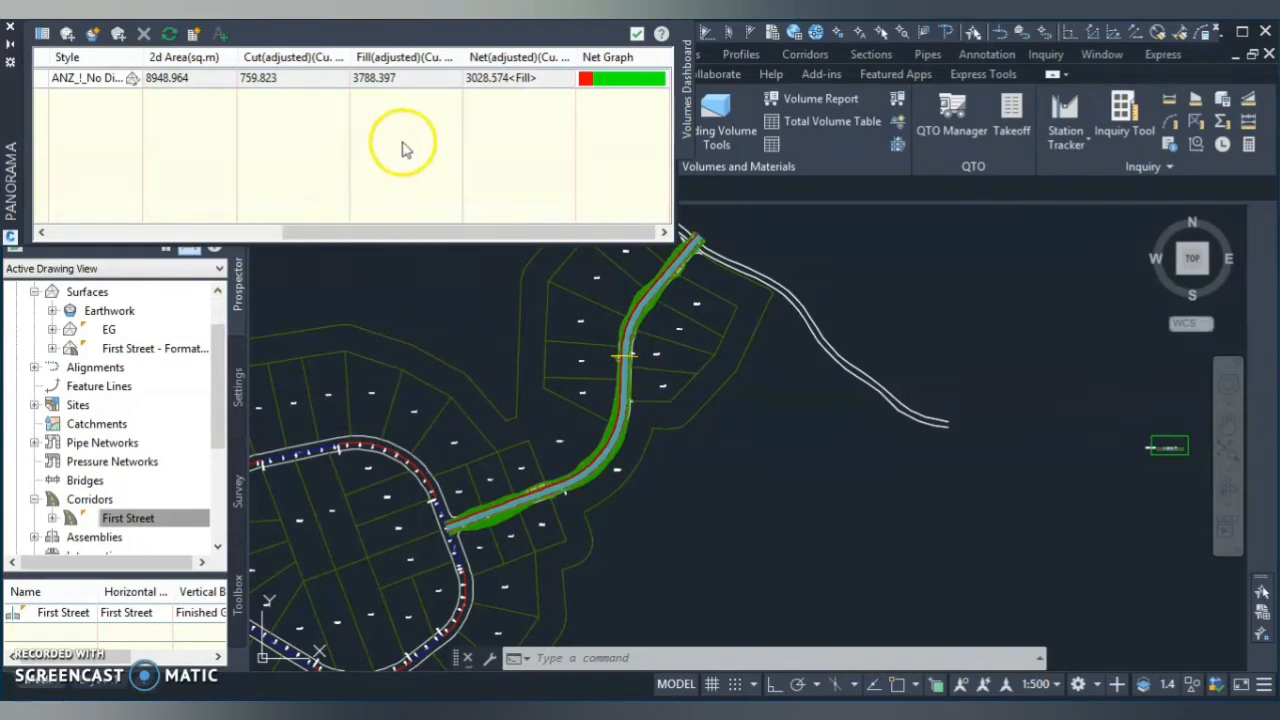
{"action": "mouse_move", "coordinate": [247, 97]}
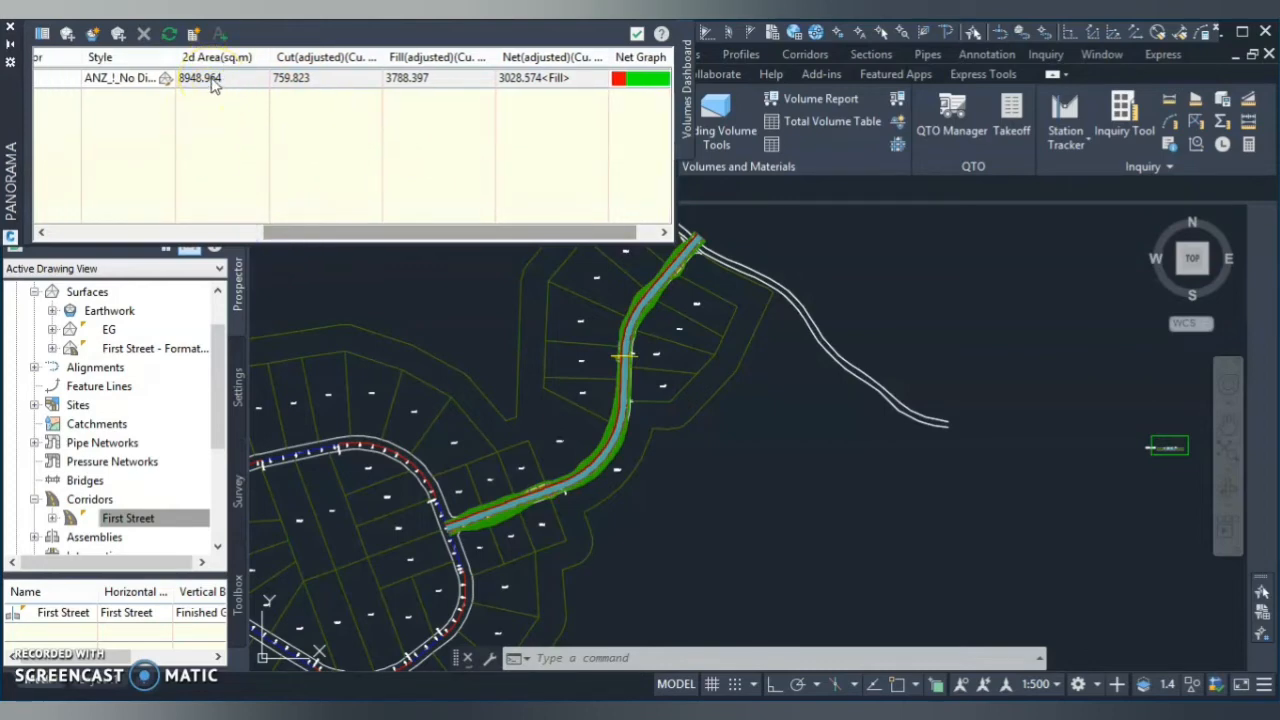
{"action": "mouse_move", "coordinate": [407, 78]}
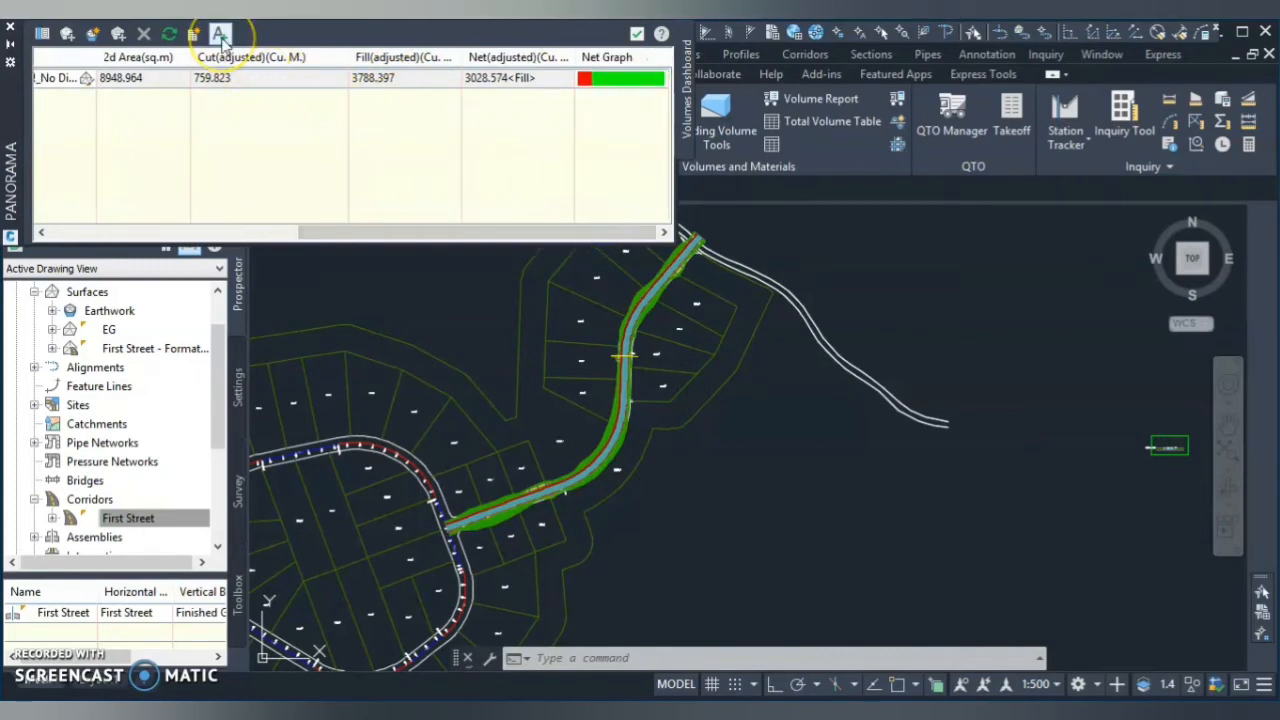
Step: Place a Cut/Fill Summary volume table for Earthwork in the drawing
{"action": "left_click", "coordinate": [220, 33]}
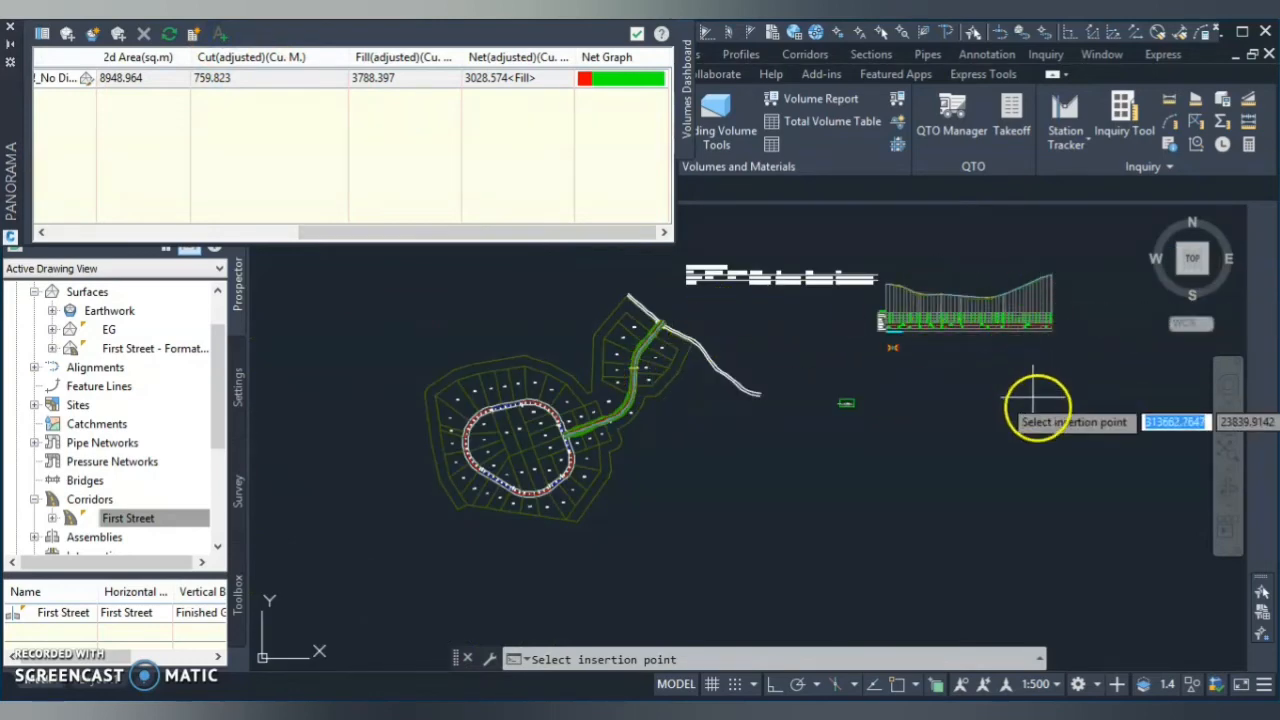
{"action": "left_click", "coordinate": [1035, 400]}
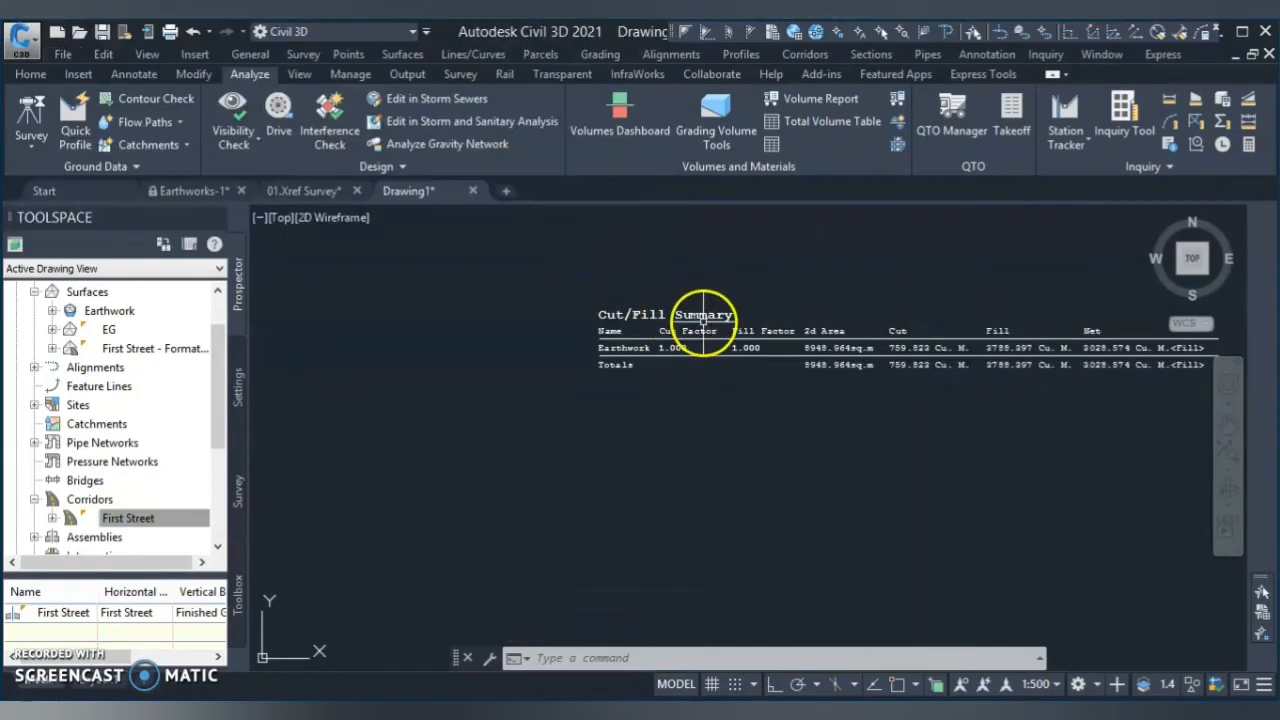
{"action": "mouse_move", "coordinate": [1090, 355]}
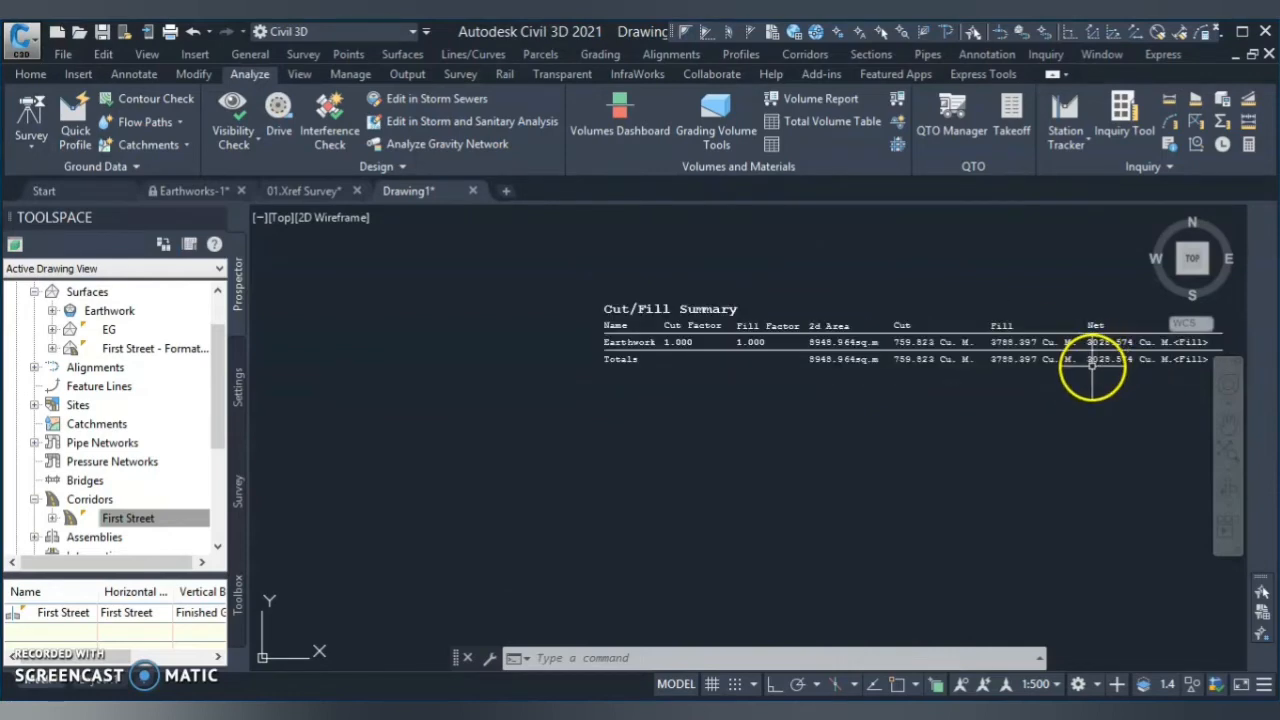
{"action": "mouse_move", "coordinate": [1025, 378]}
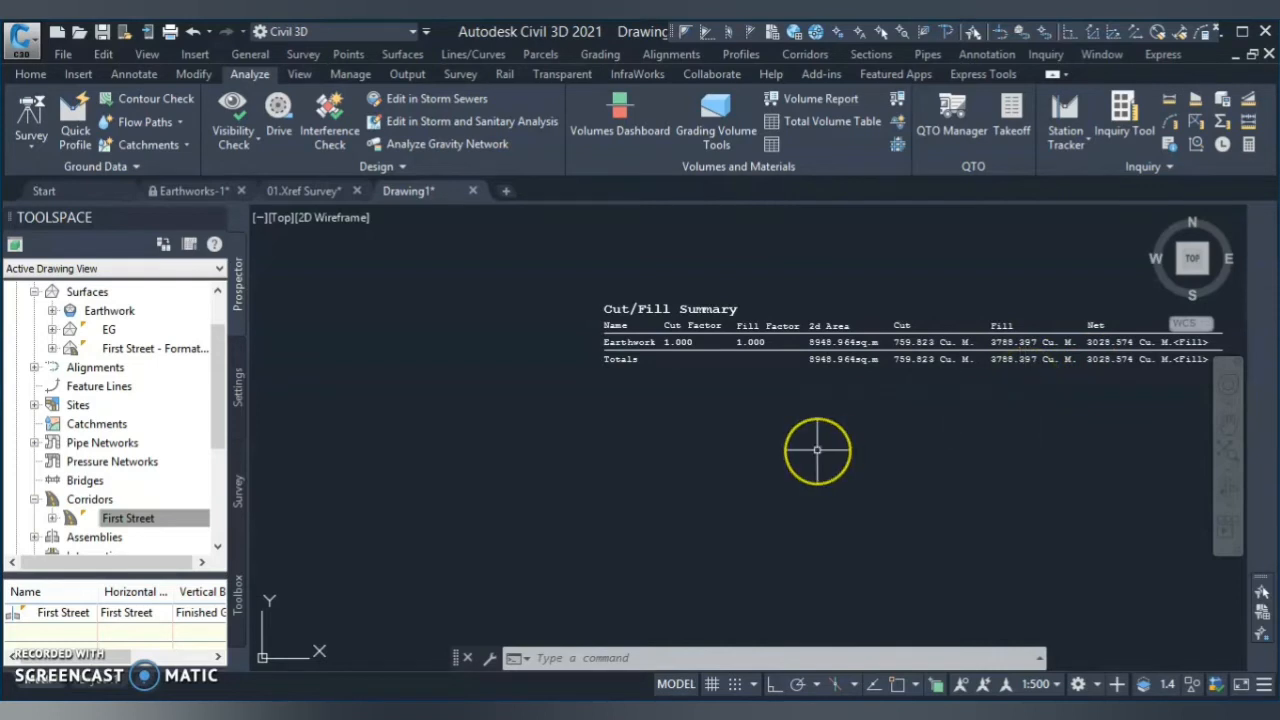
{"action": "mouse_move", "coordinate": [817, 450]}
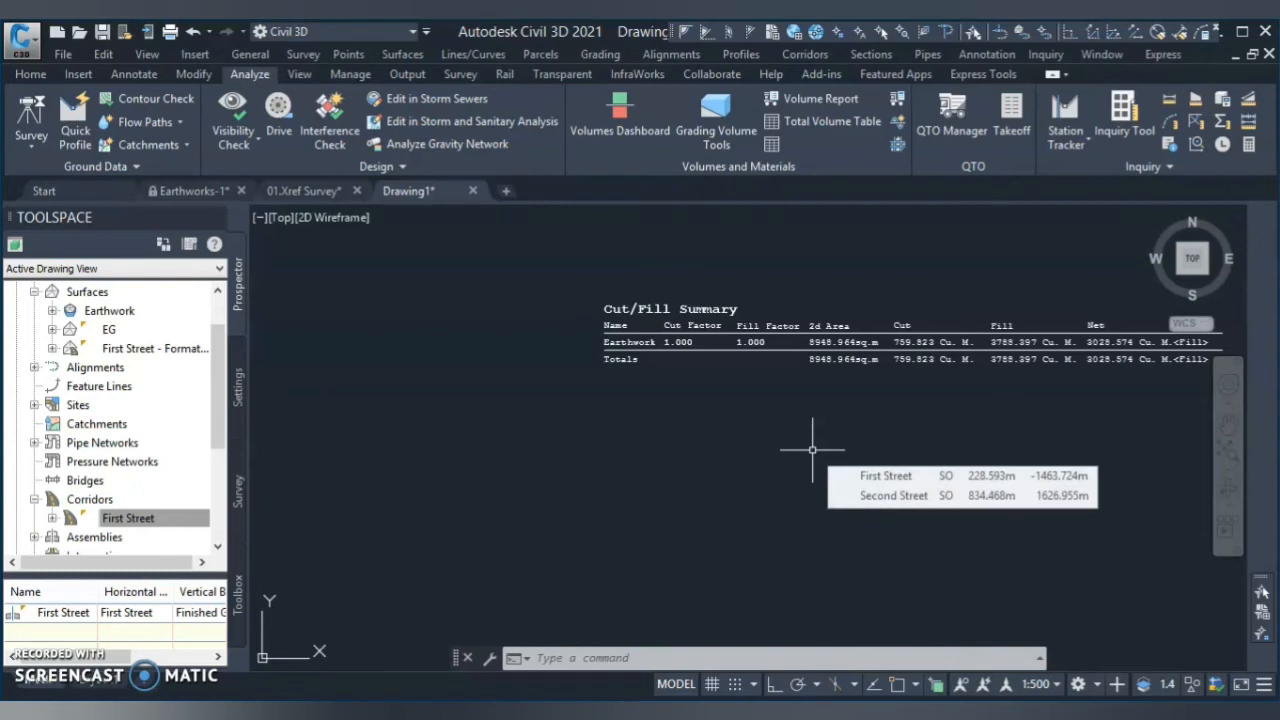
{"action": "mouse_move", "coordinate": [740, 458]}
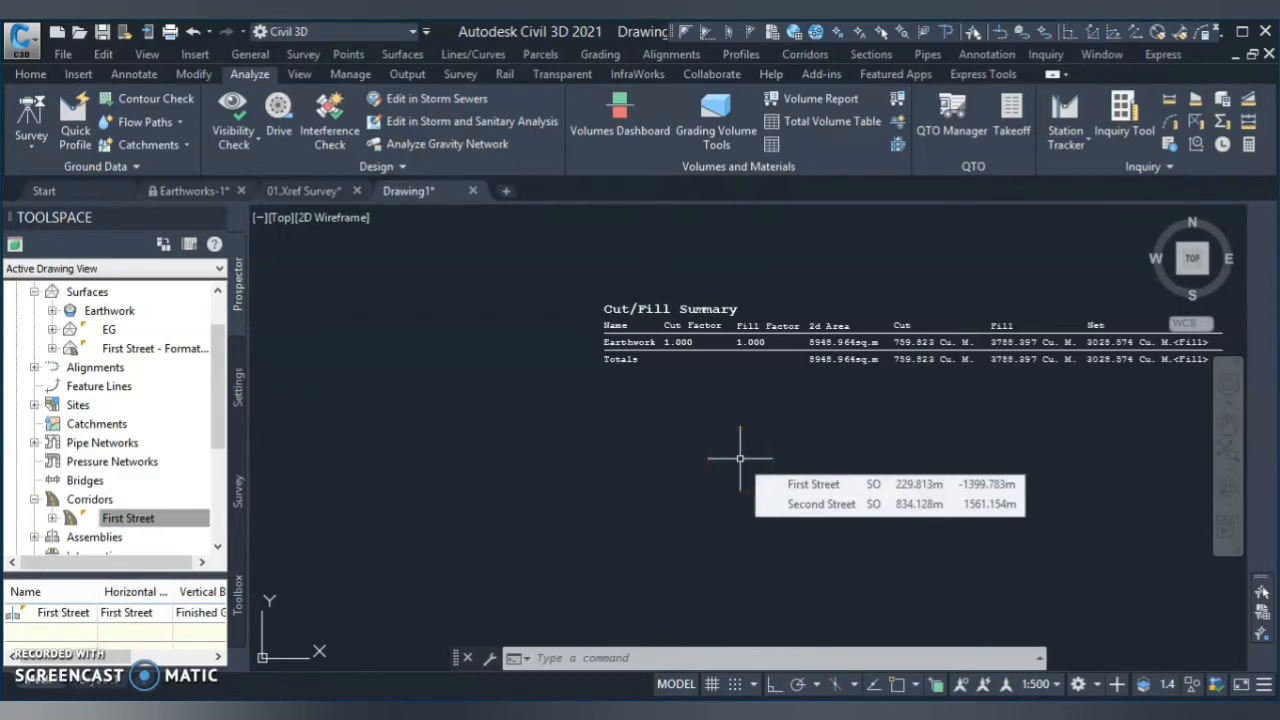
{"action": "mouse_move", "coordinate": [730, 458]}
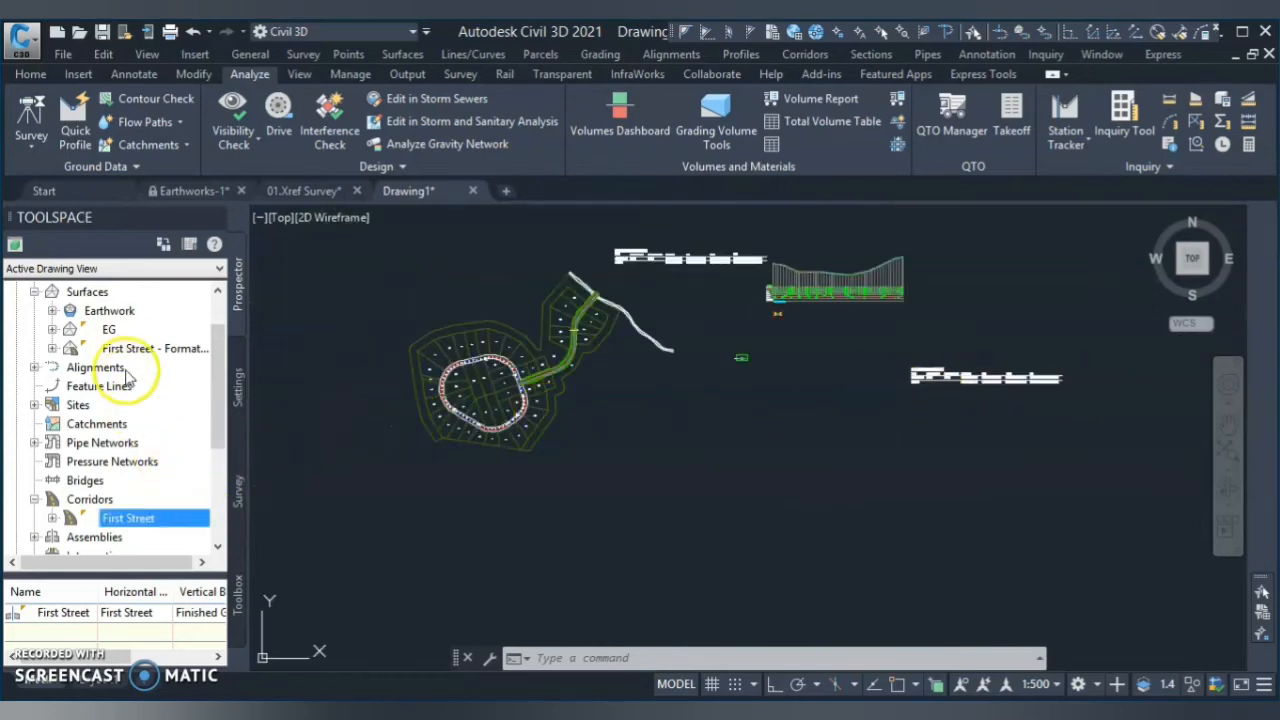
Step: Generate 10 elevation ranges and set the Earthwork surface style to Cut and Fill Banding 0.5m
{"action": "left_click", "coordinate": [110, 311]}
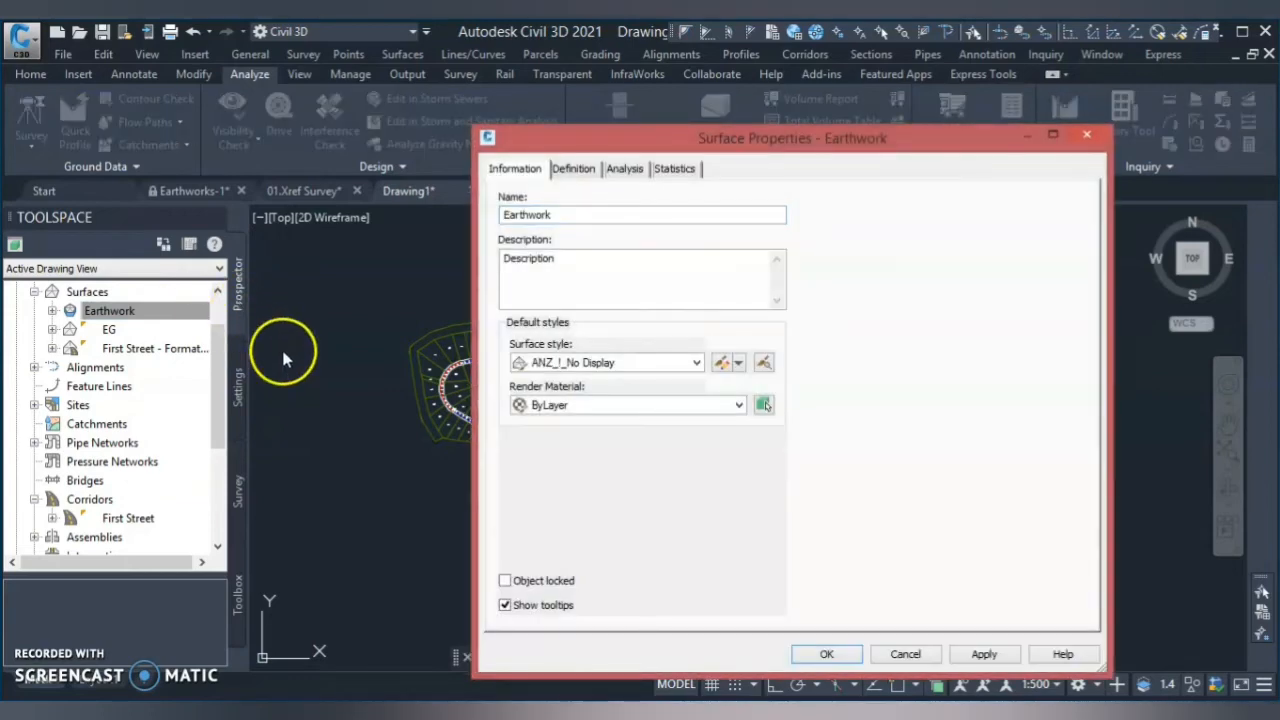
{"action": "left_click", "coordinate": [624, 168]}
{"action": "type", "text": "10"}
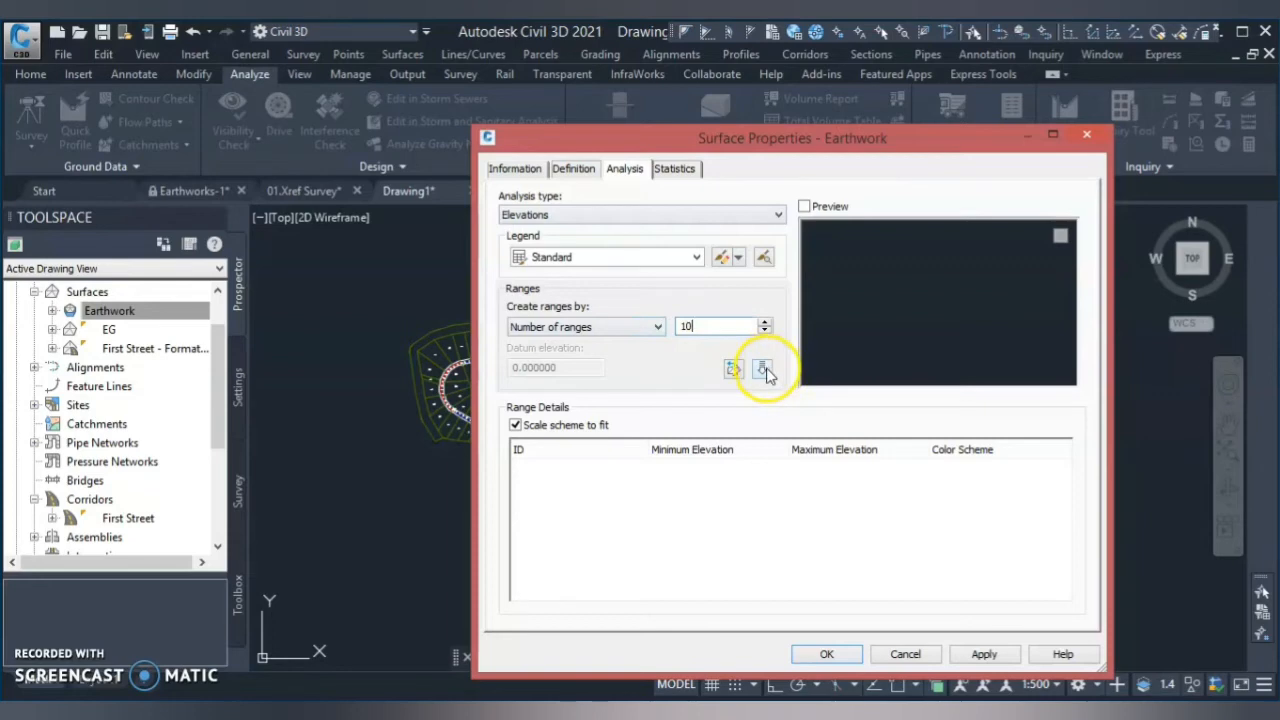
{"action": "left_click", "coordinate": [762, 369]}
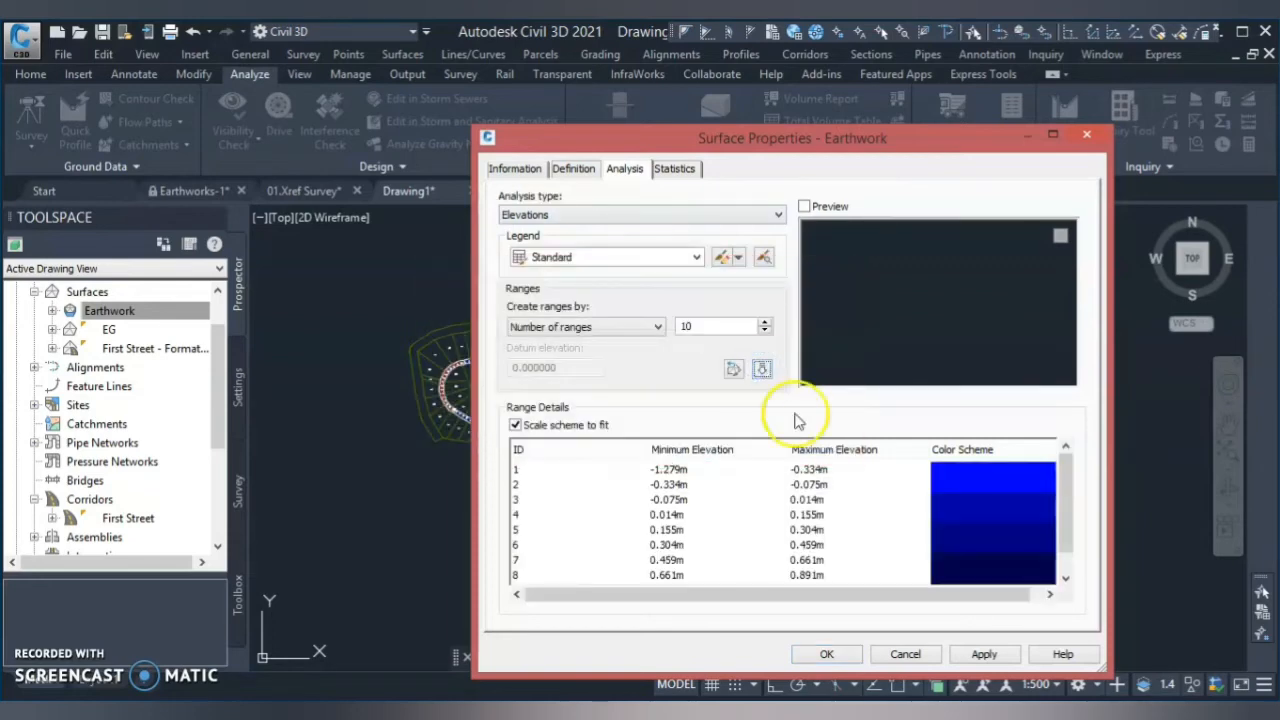
{"action": "mouse_move", "coordinate": [840, 530]}
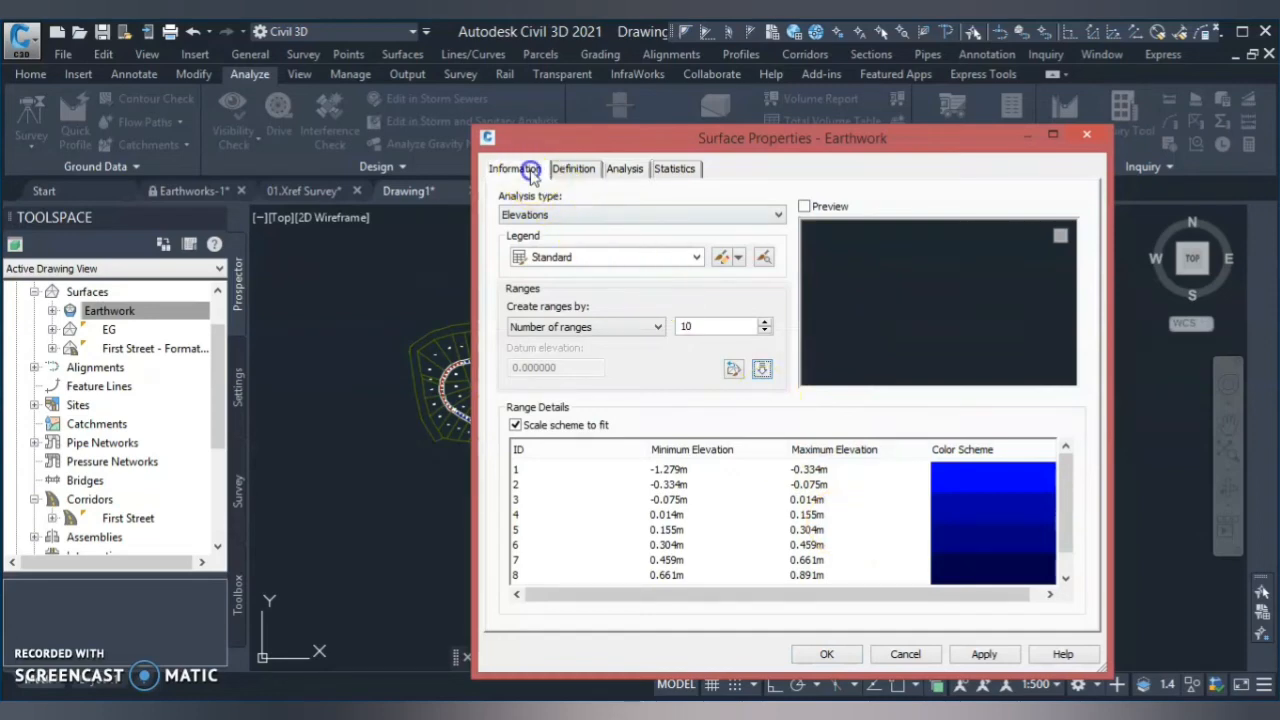
{"action": "left_click", "coordinate": [514, 168]}
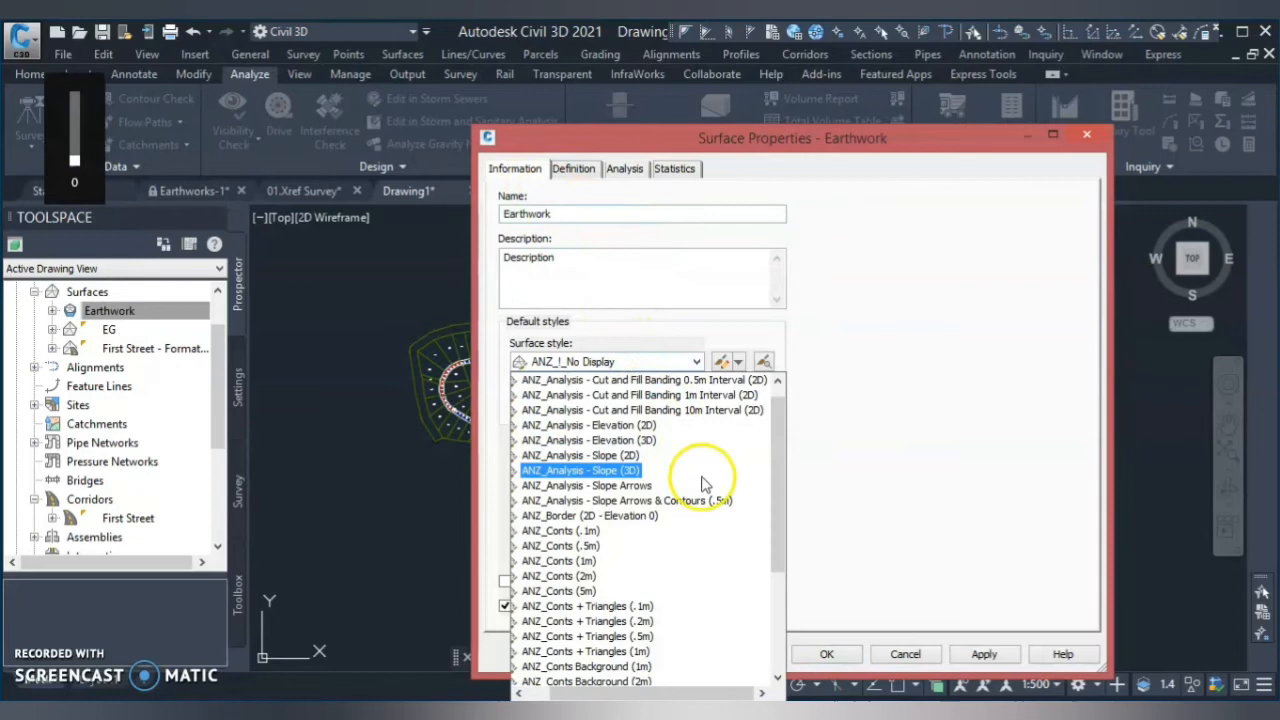
{"action": "scroll", "scroll_direction": "up", "scroll_amount": 3}
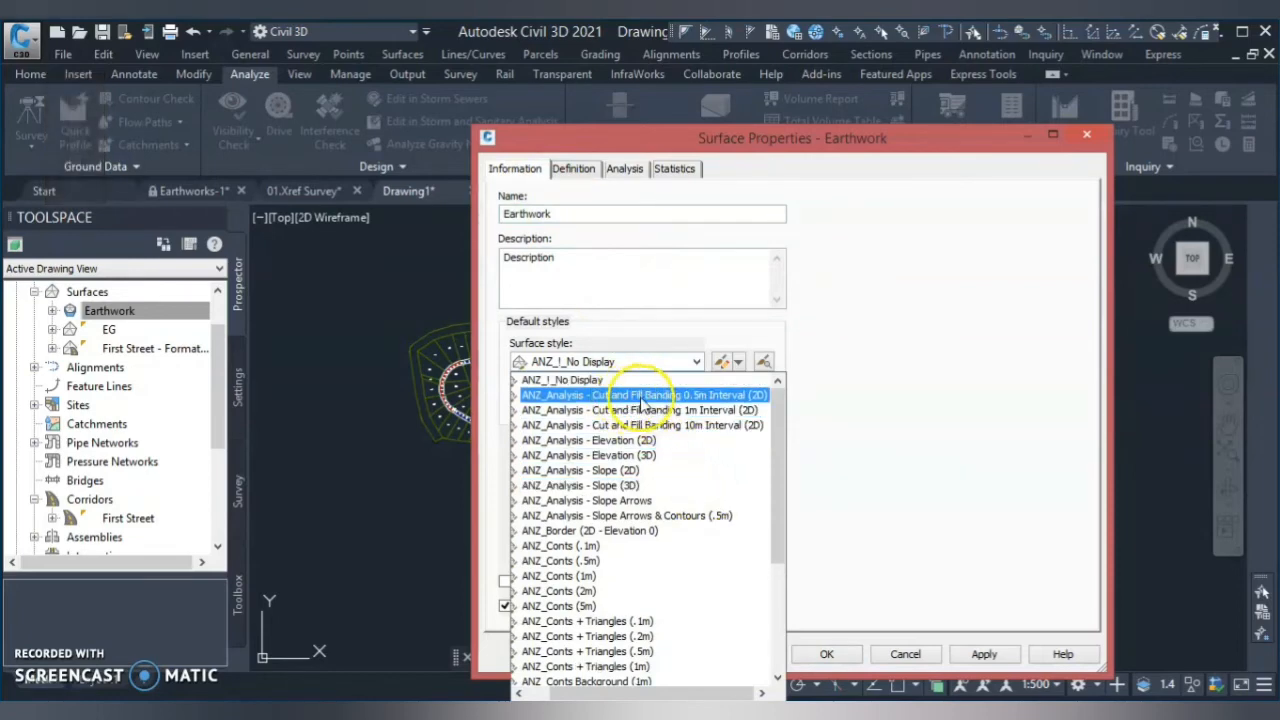
{"action": "left_click", "coordinate": [642, 394]}
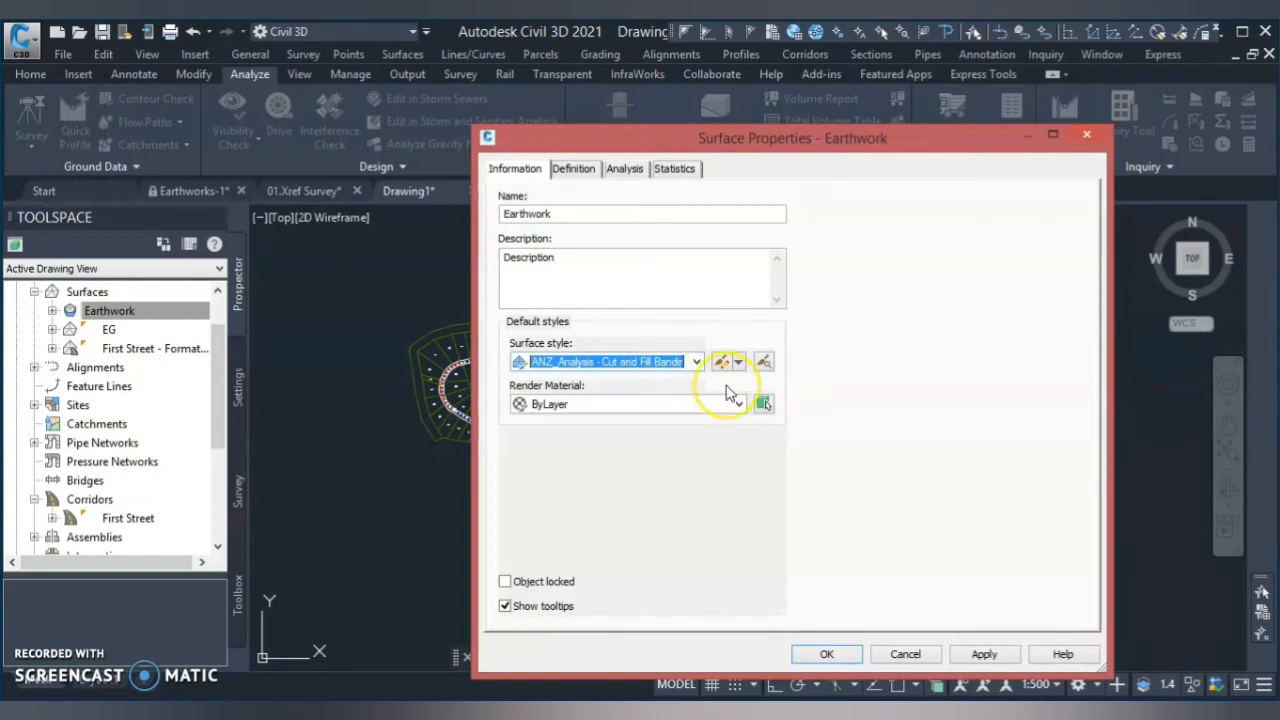
{"action": "mouse_move", "coordinate": [680, 296]}
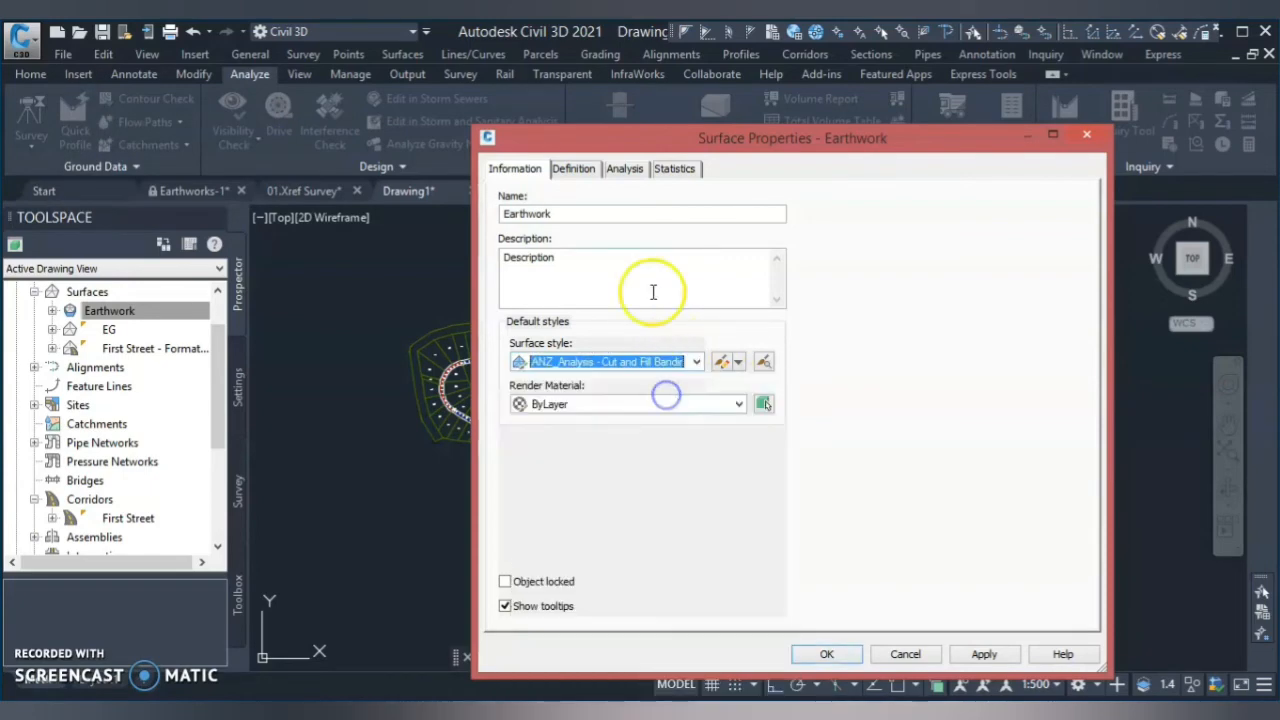
Step: Rerun the elevation range analysis and confirm the Earthwork surface properties
{"action": "left_click", "coordinate": [624, 168]}
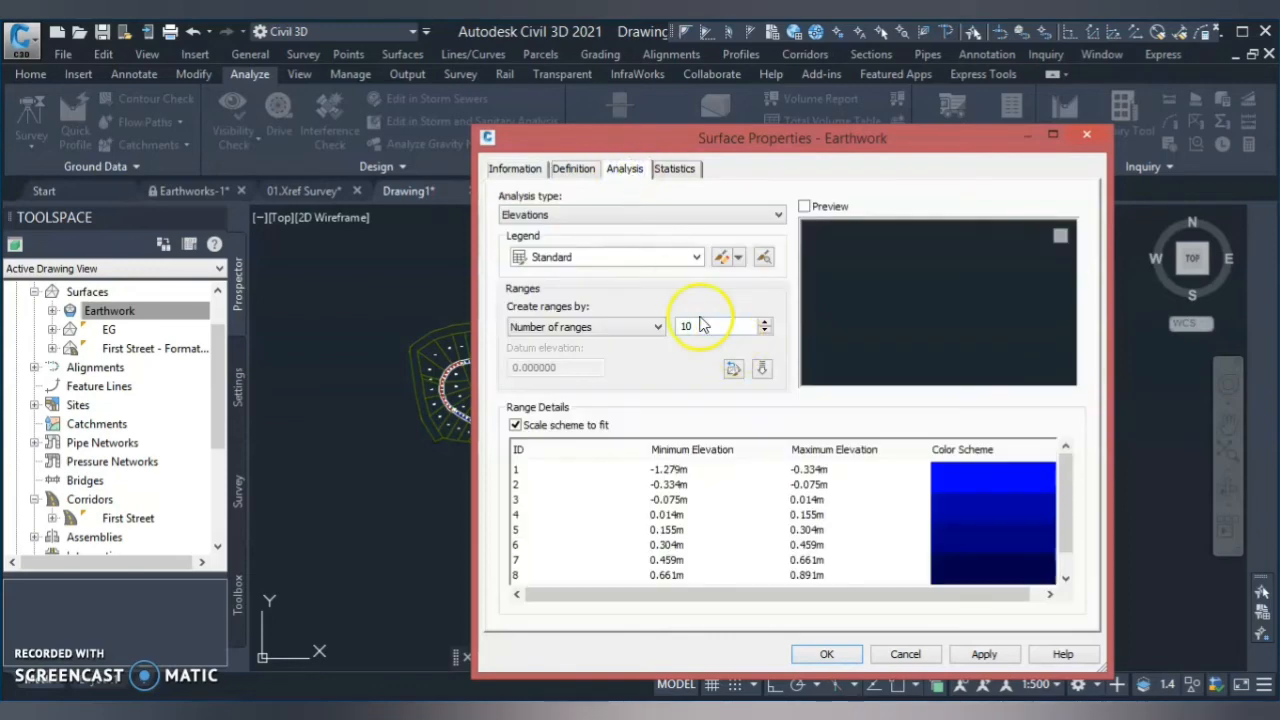
{"action": "left_click", "coordinate": [762, 368]}
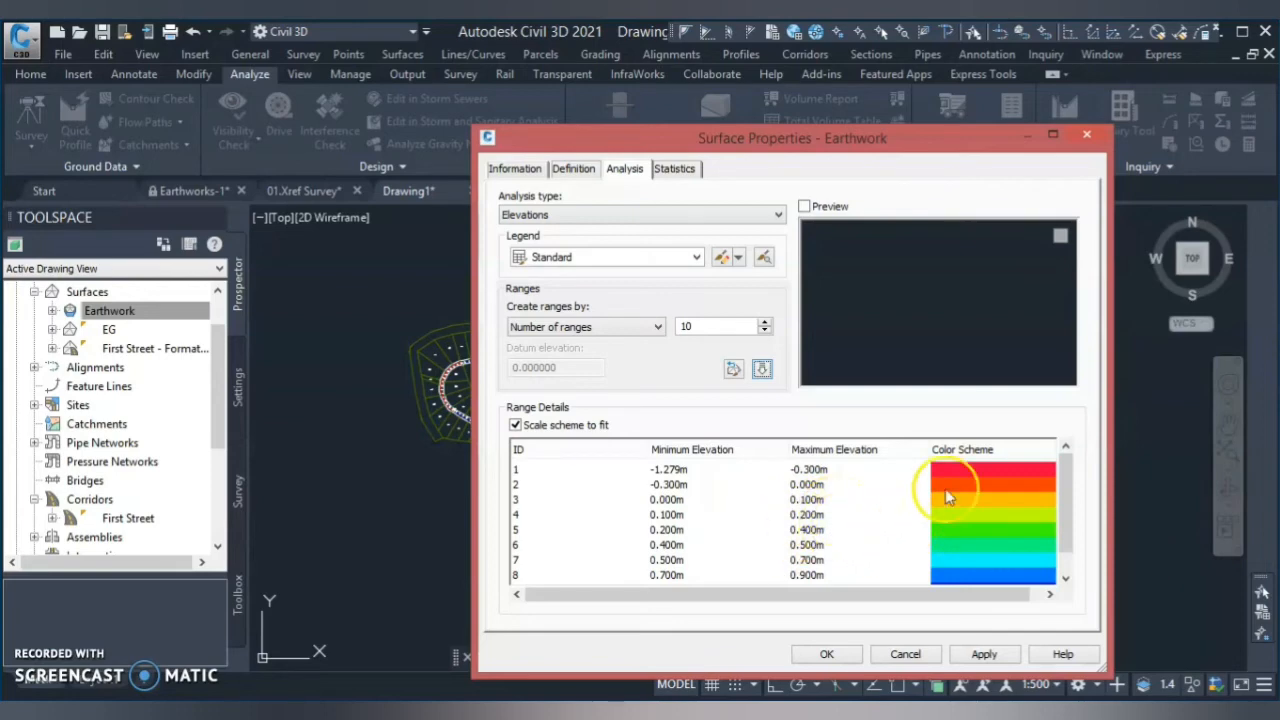
{"action": "mouse_move", "coordinate": [1000, 578]}
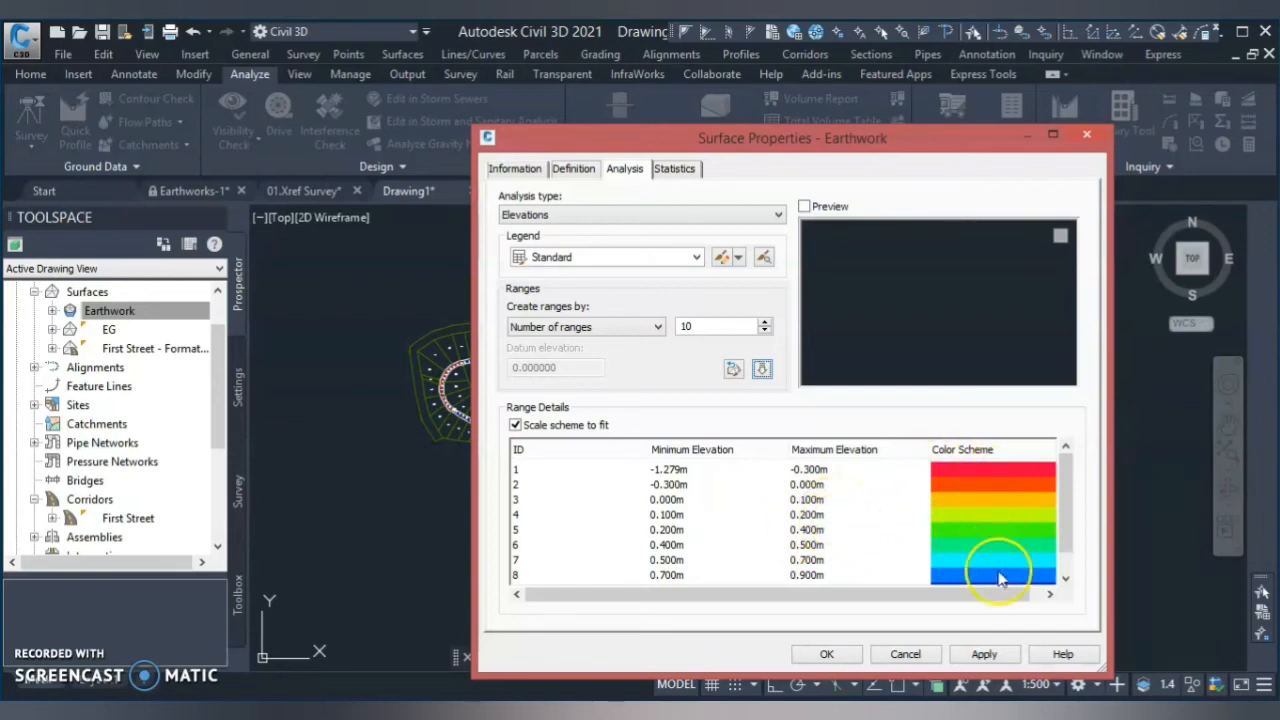
{"action": "left_click", "coordinate": [826, 653]}
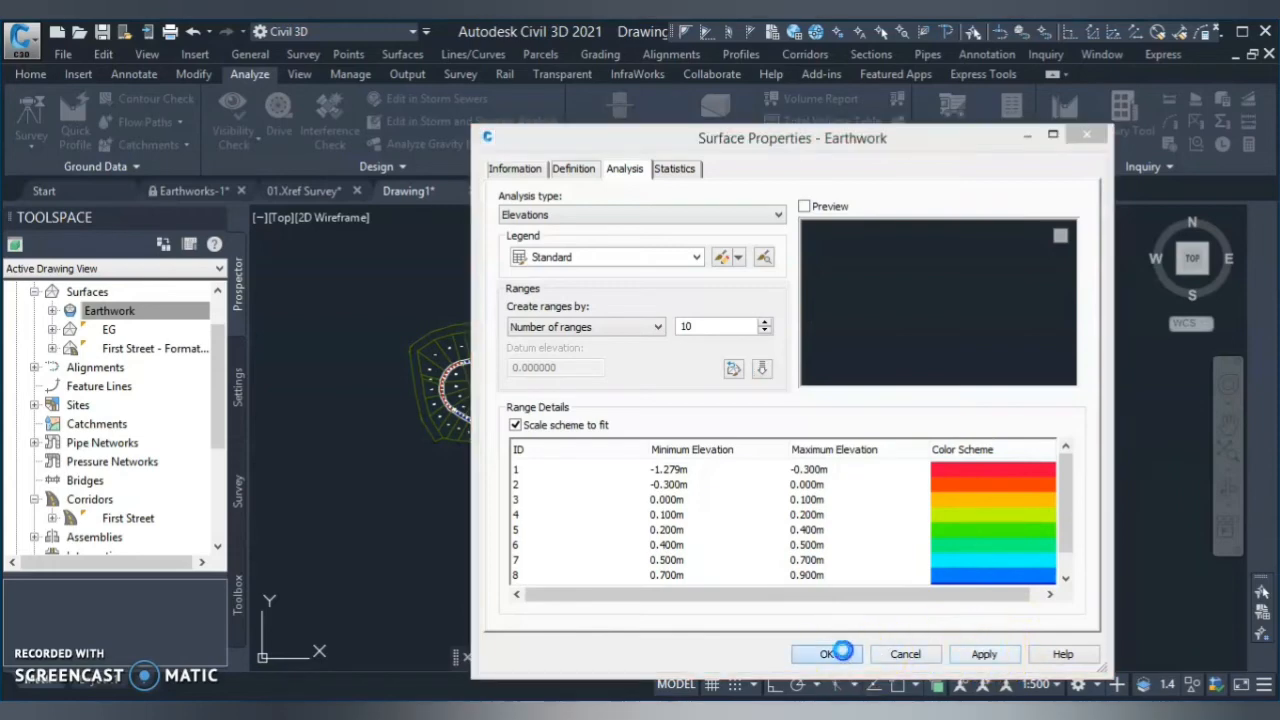
{"action": "left_click", "coordinate": [826, 654]}
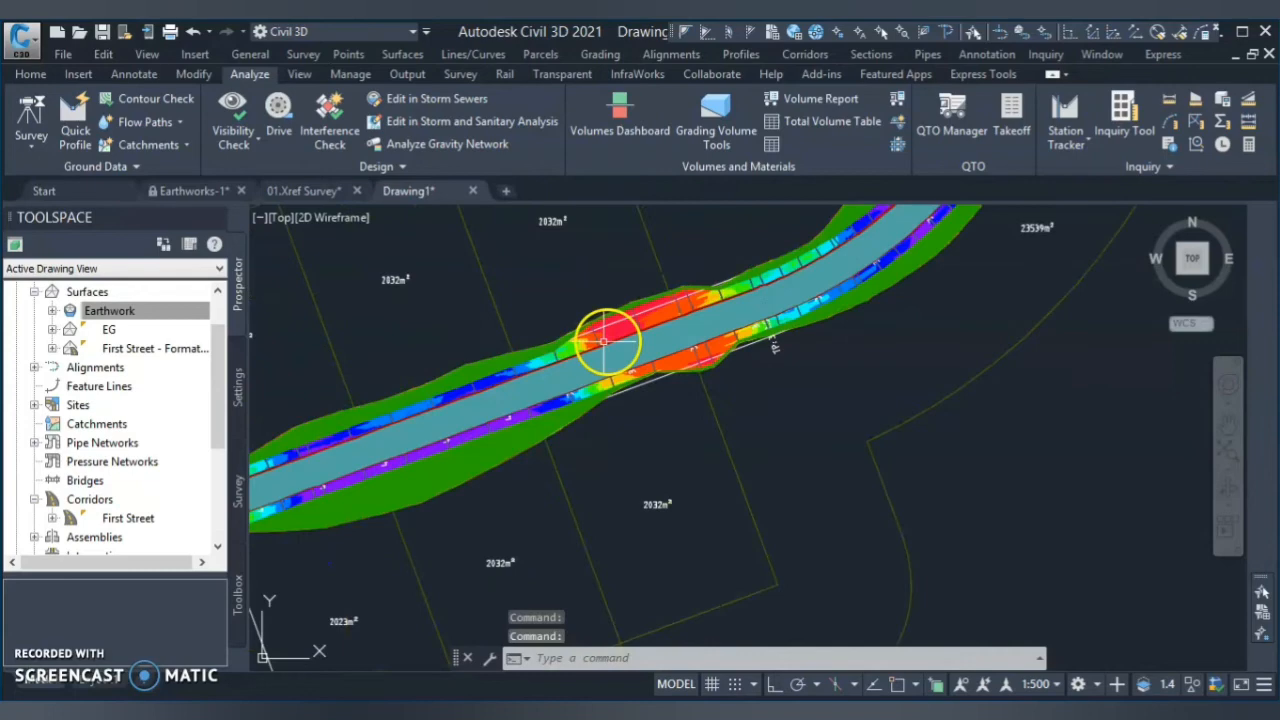
Step: Zoom in along the First Street corridor to inspect the red cut and blue fill bands
{"action": "scroll", "scroll_direction": "up", "scroll_amount": 3}
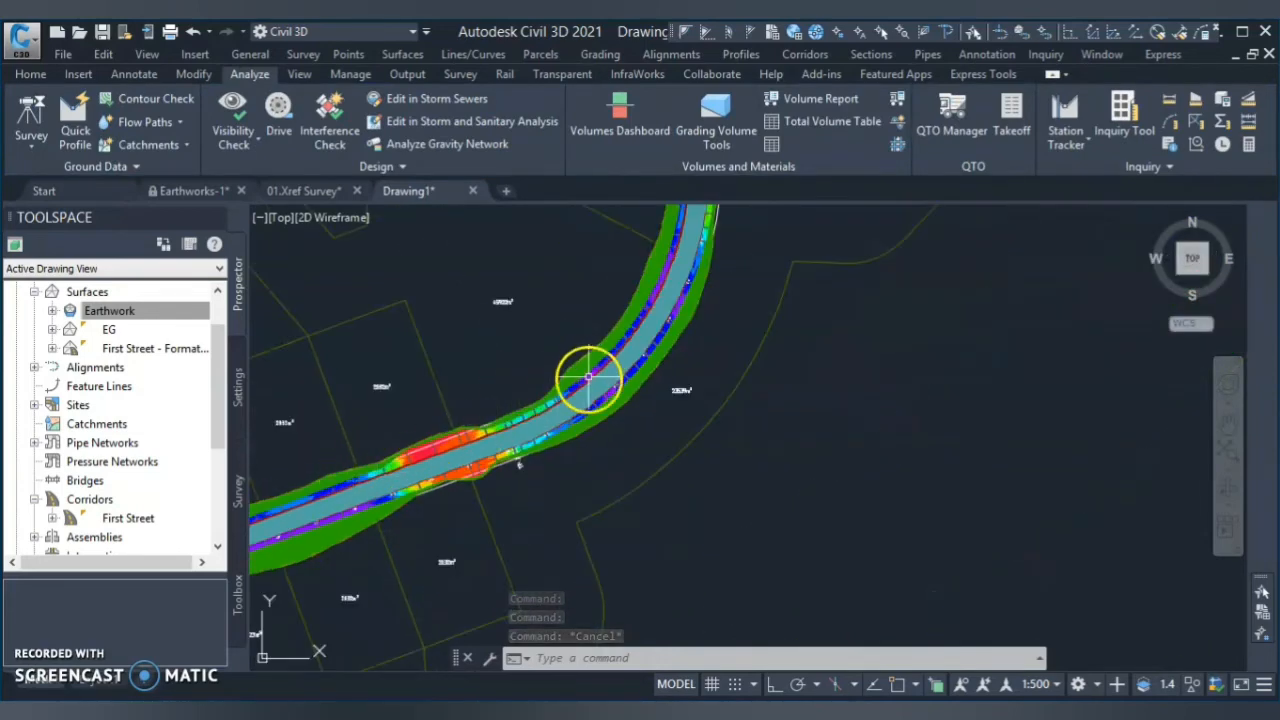
{"action": "mouse_move", "coordinate": [465, 455]}
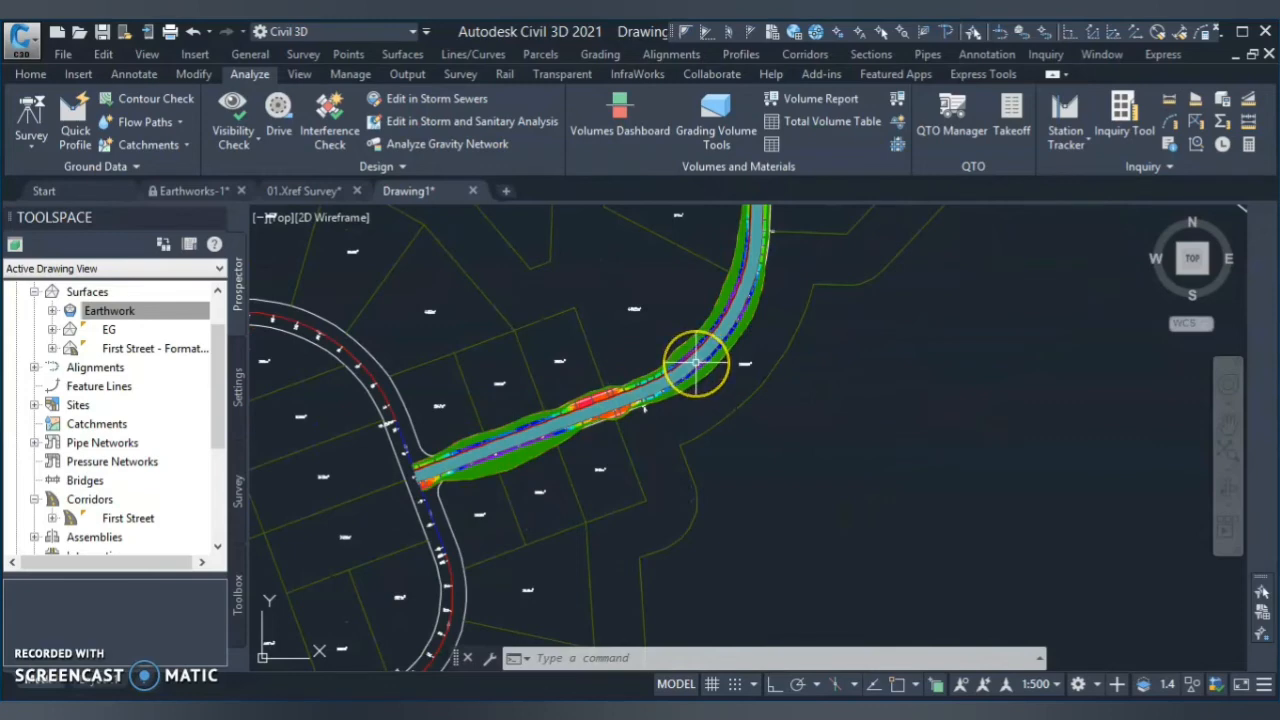
{"action": "mouse_move", "coordinate": [615, 415]}
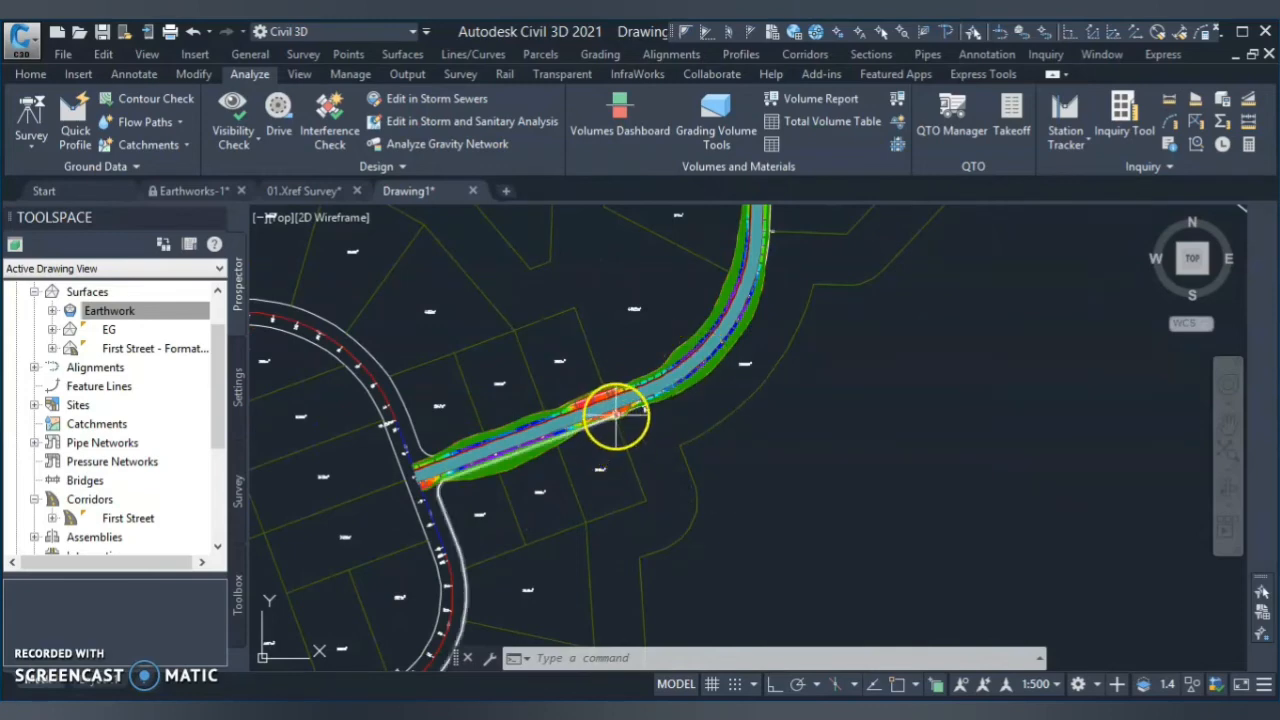
{"action": "mouse_move", "coordinate": [685, 413]}
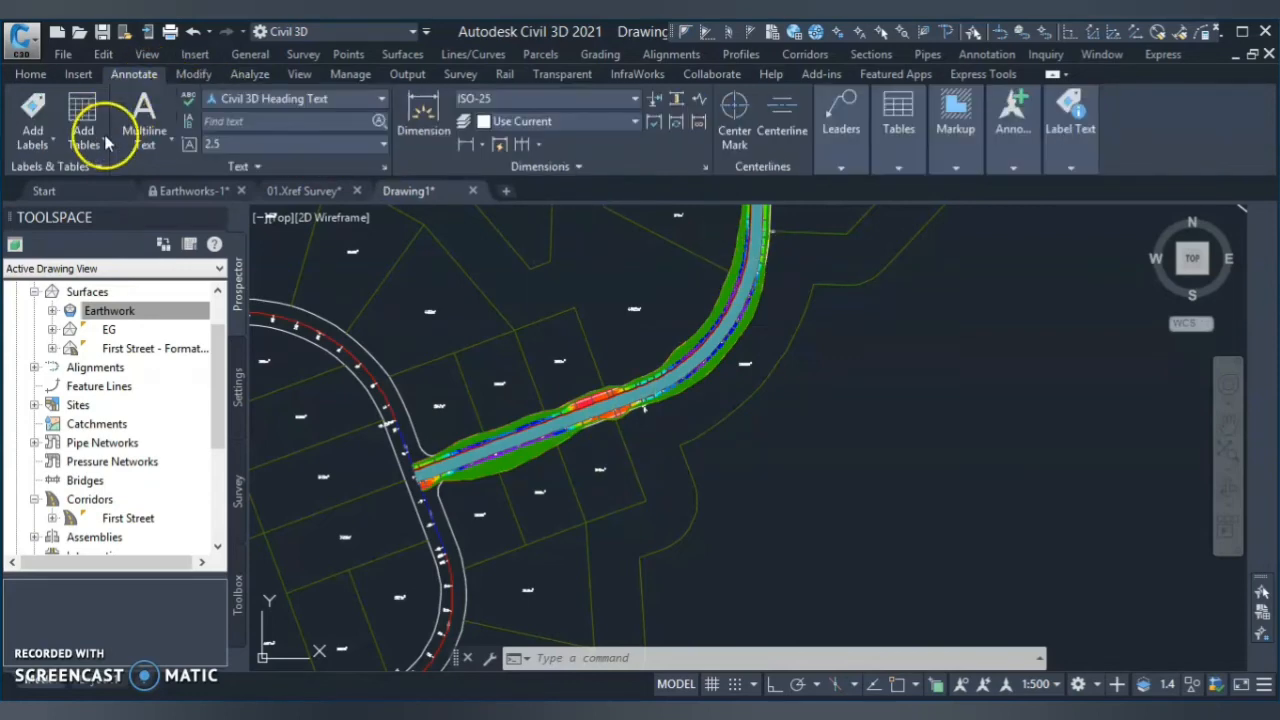
Step: Add an elevations surface legend table for the Earthwork surface beside the corridor
{"action": "left_click", "coordinate": [83, 120]}
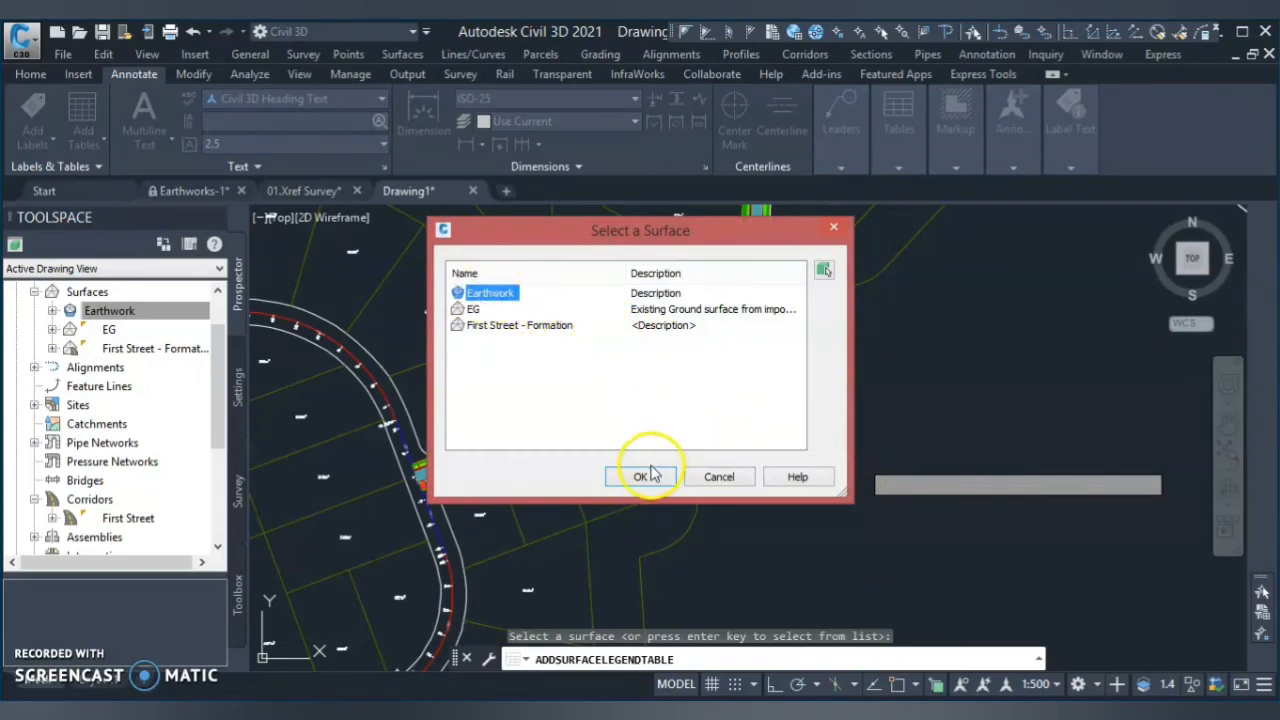
{"action": "left_click", "coordinate": [640, 475]}
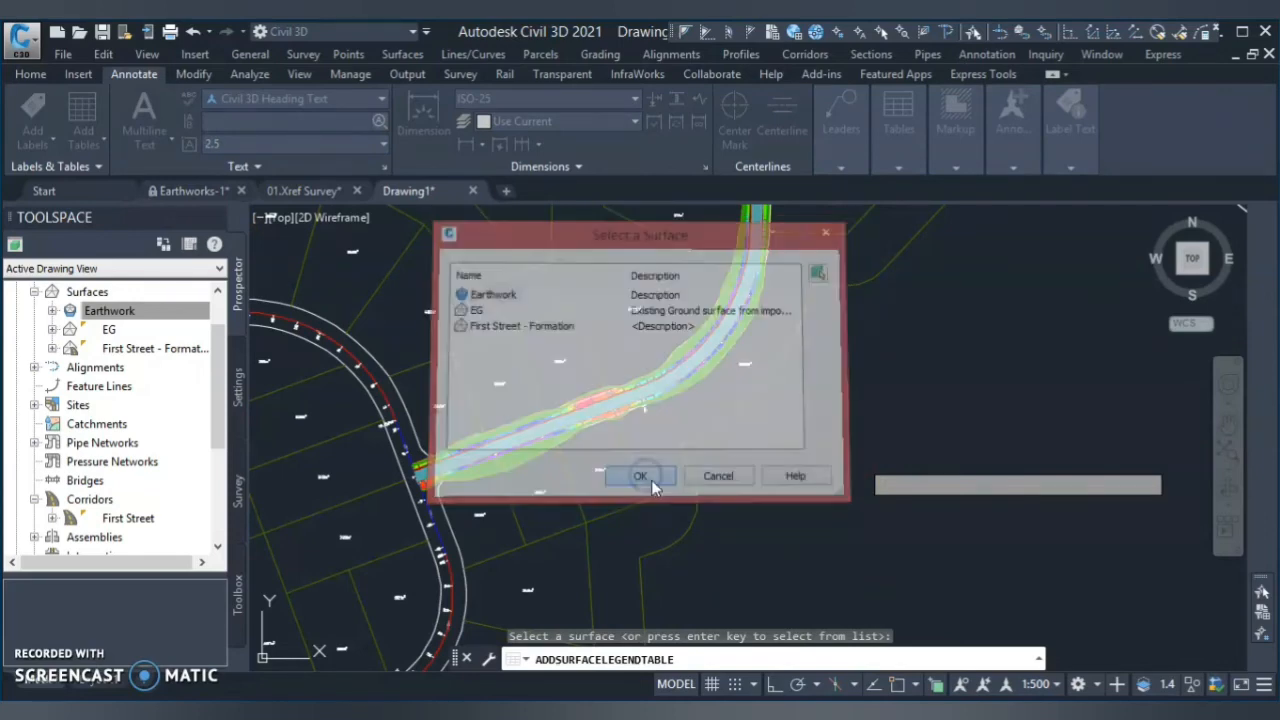
{"action": "left_click", "coordinate": [640, 475]}
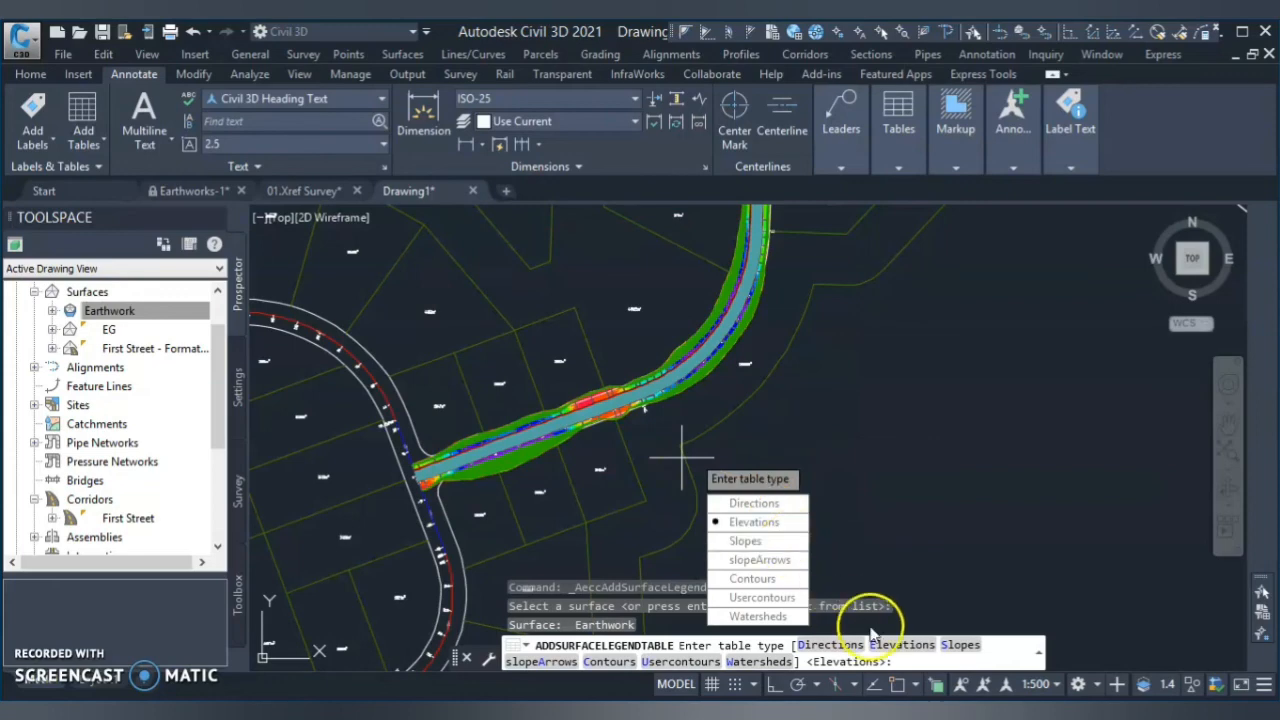
{"action": "left_click", "coordinate": [754, 521]}
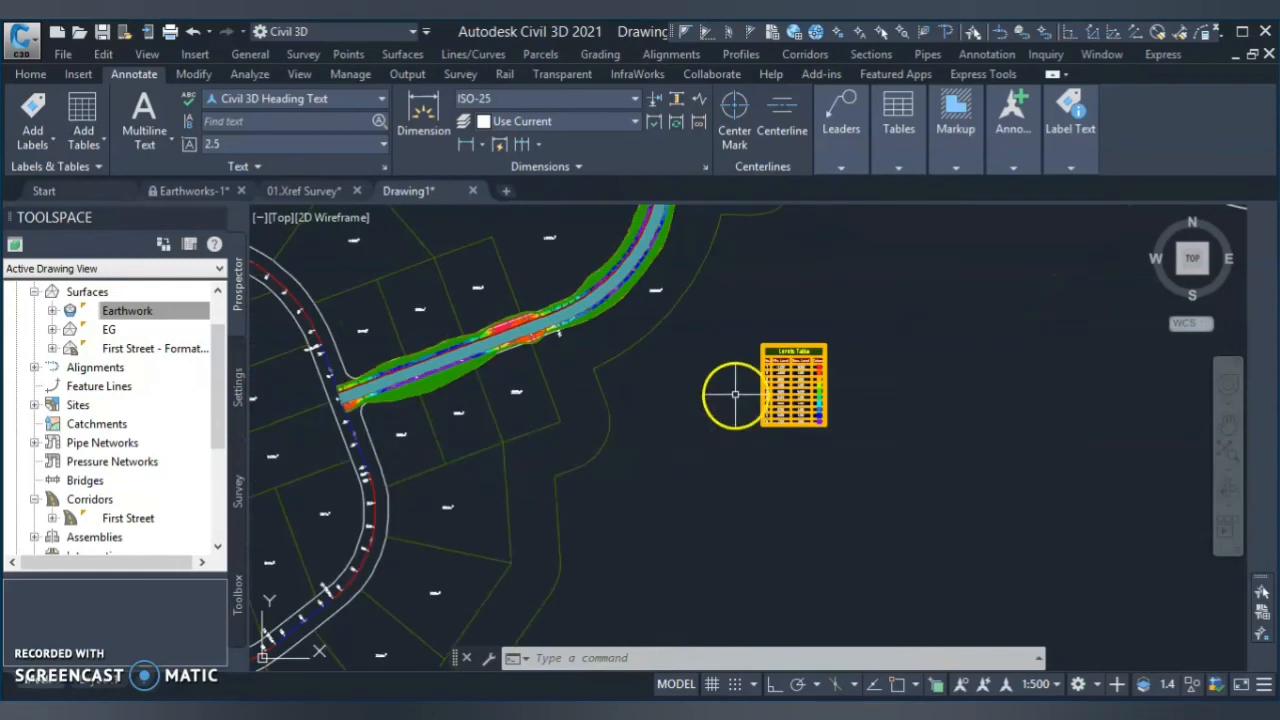
{"action": "mouse_move", "coordinate": [607, 388]}
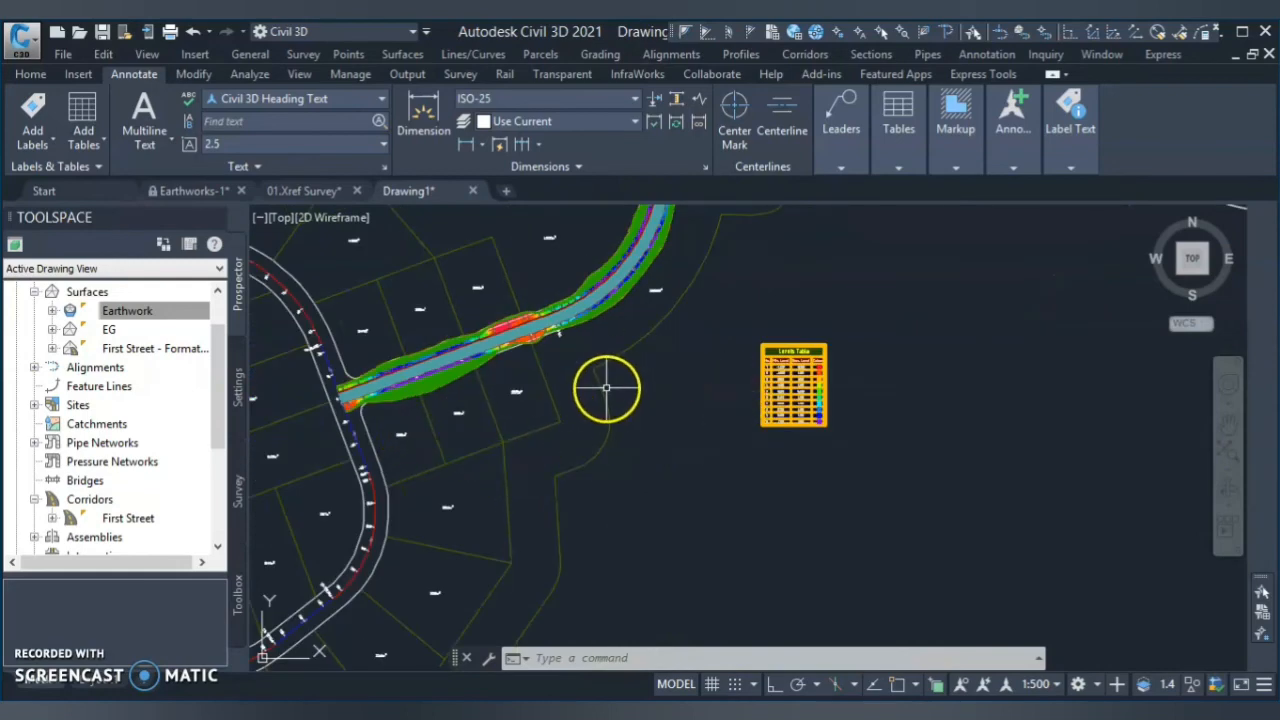
{"action": "mouse_move", "coordinate": [607, 387]}
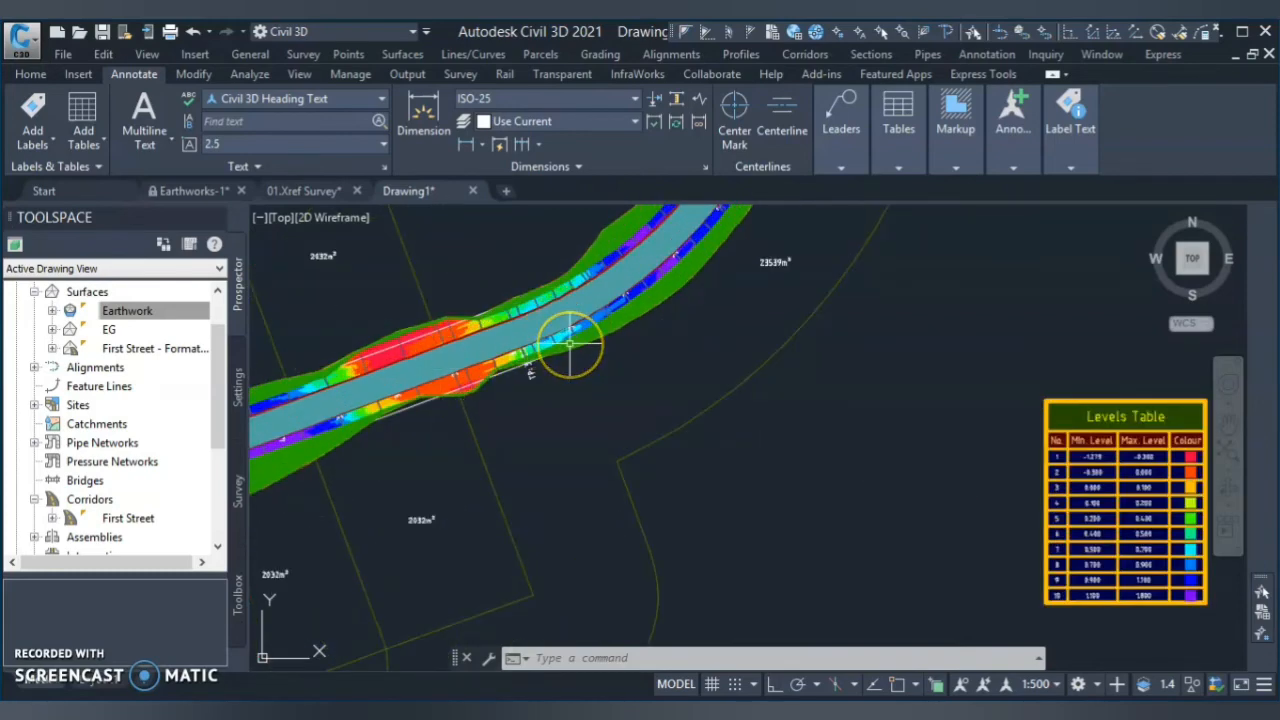
{"action": "mouse_move", "coordinate": [570, 345]}
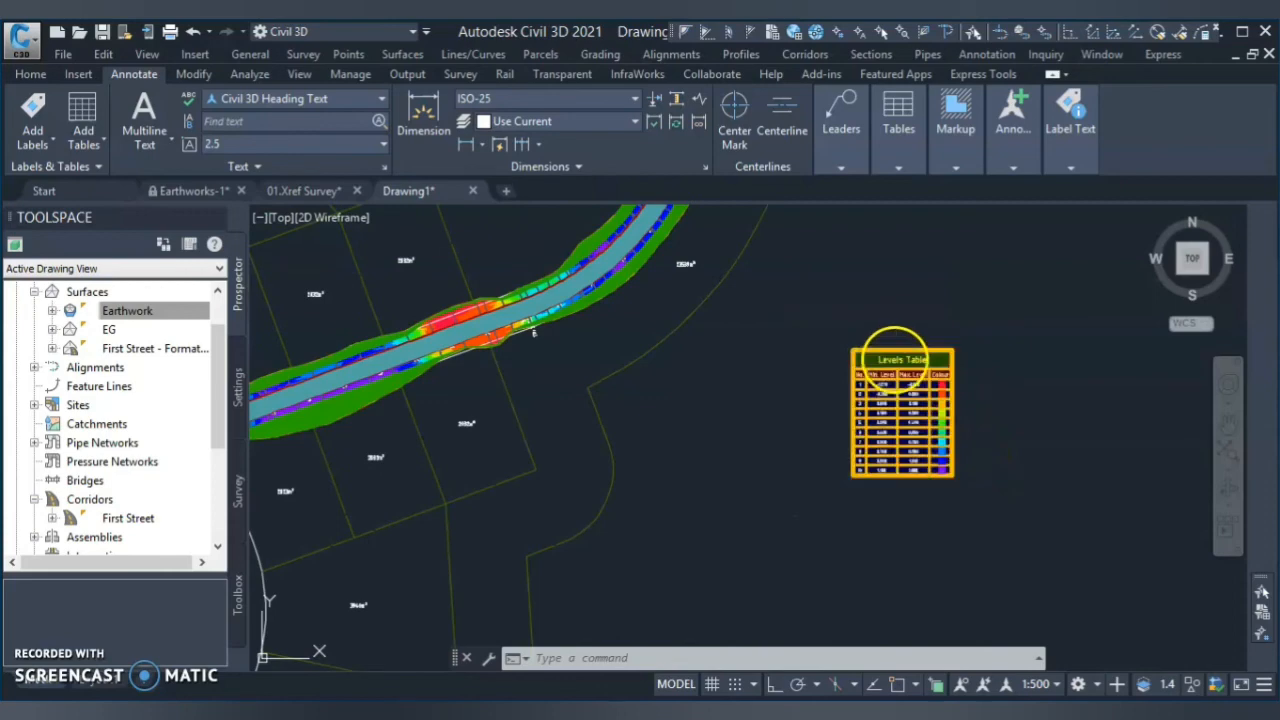
Step: Set the Earthwork legend table style to ANZ_Elevation Ranges & 2D Areas & Volumes
{"action": "right_click", "coordinate": [900, 410]}
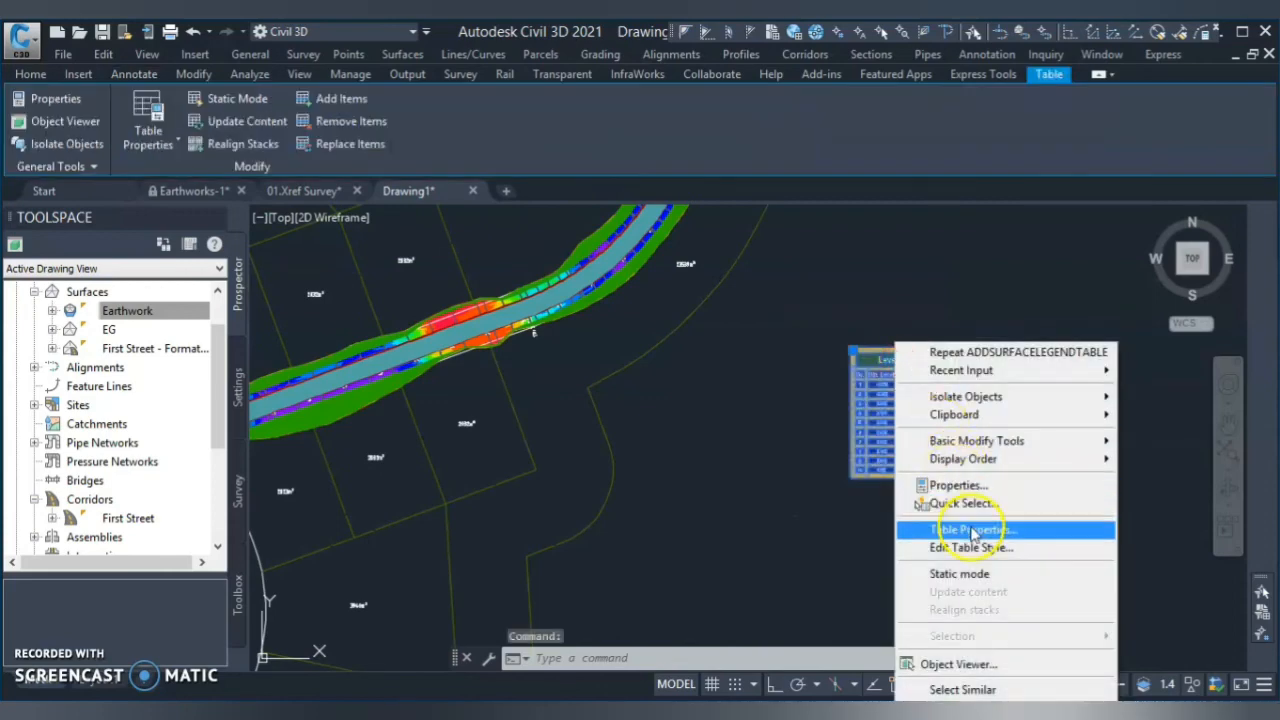
{"action": "left_click", "coordinate": [970, 529]}
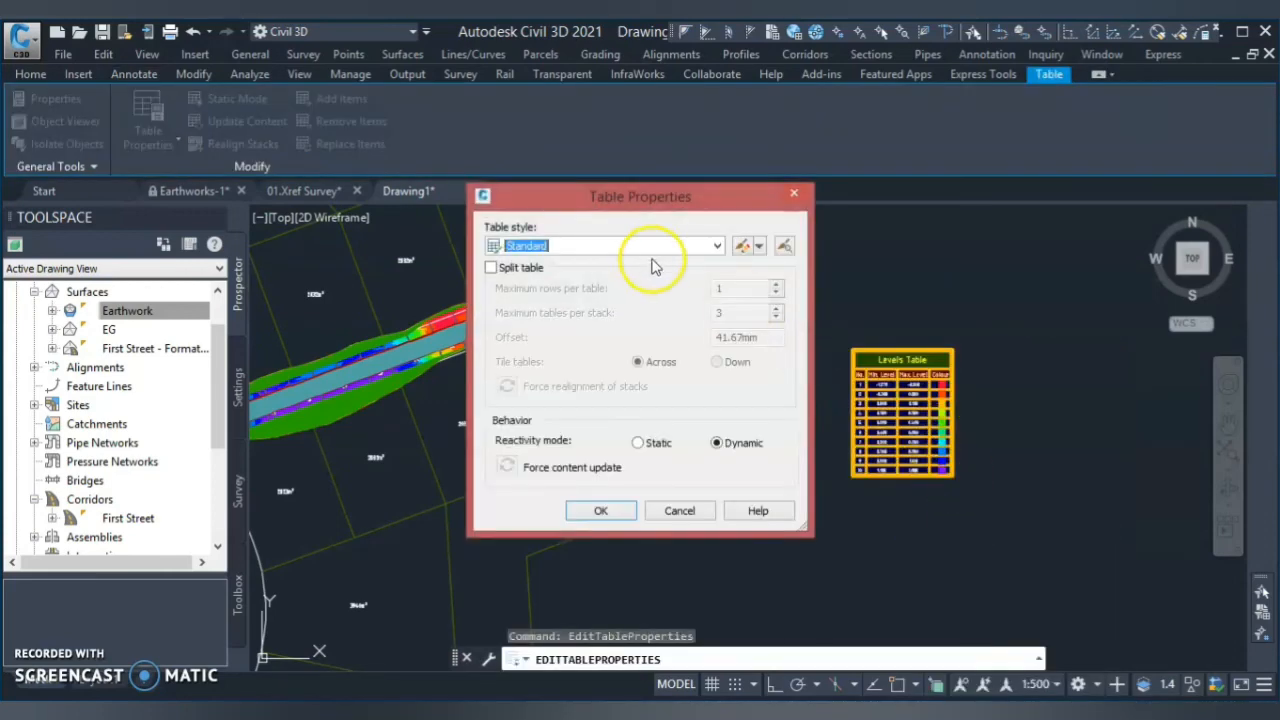
{"action": "left_click", "coordinate": [713, 246]}
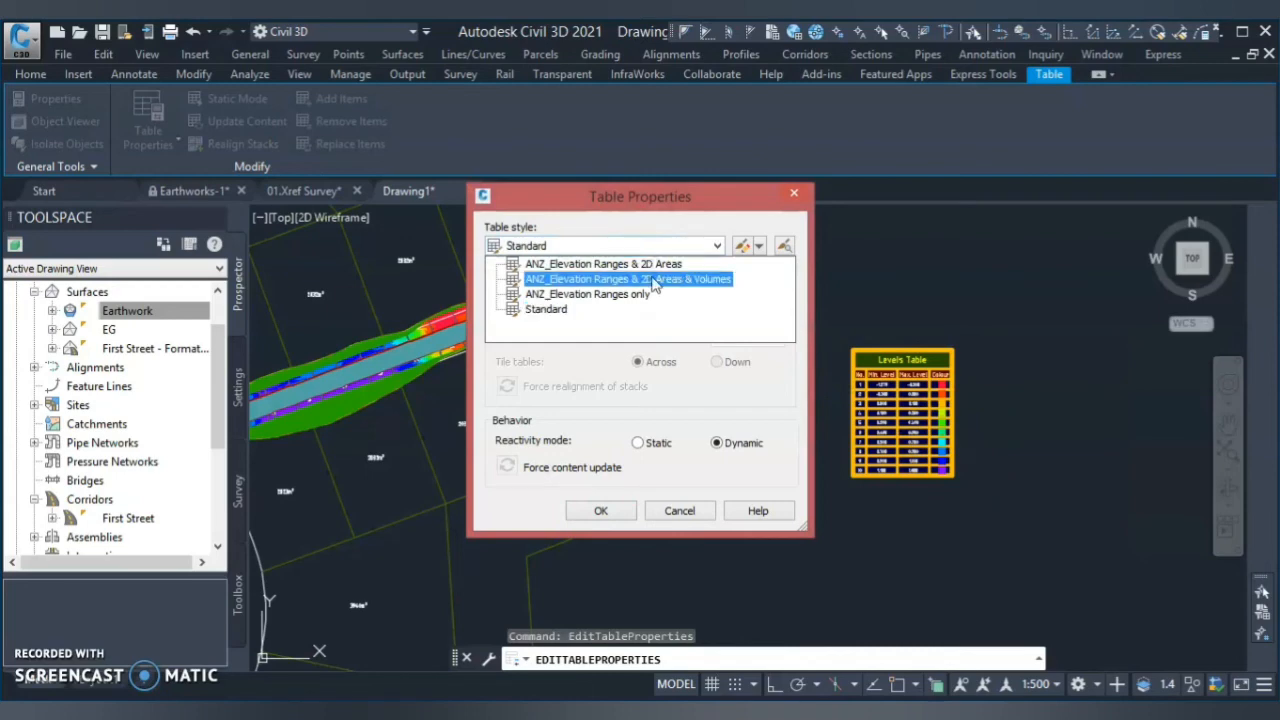
{"action": "left_click", "coordinate": [628, 279]}
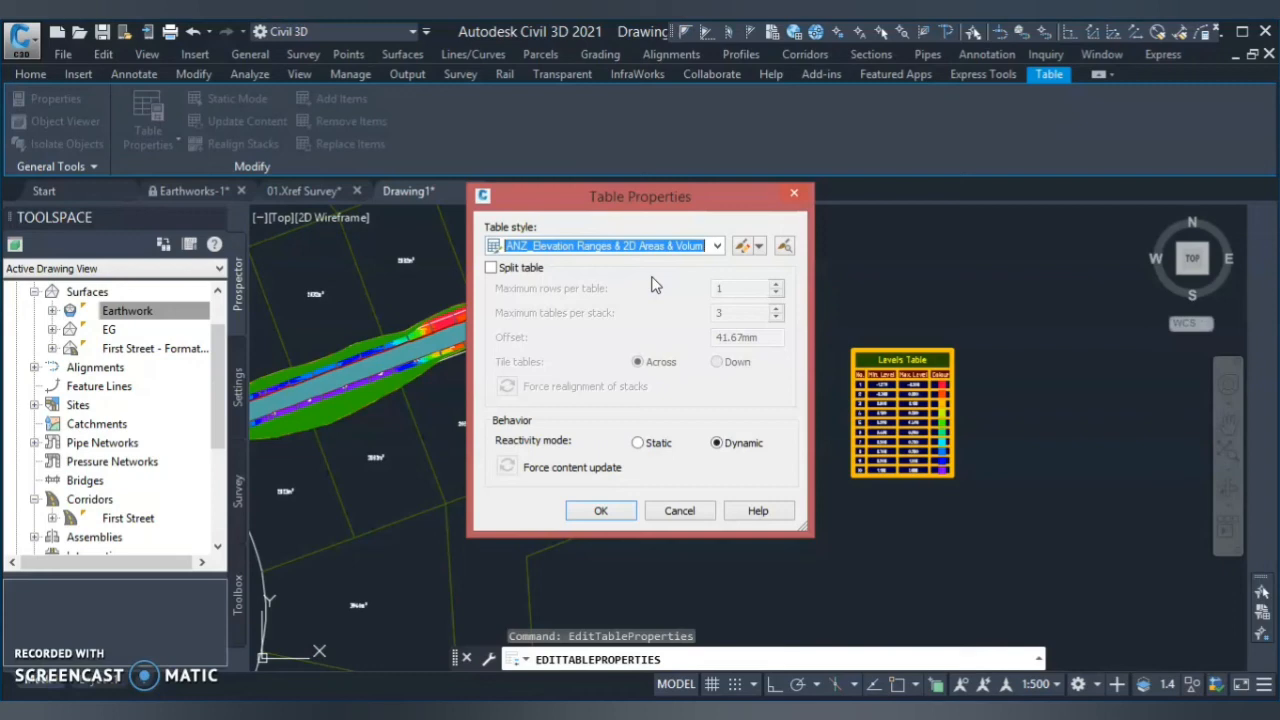
{"action": "mouse_move", "coordinate": [650, 285]}
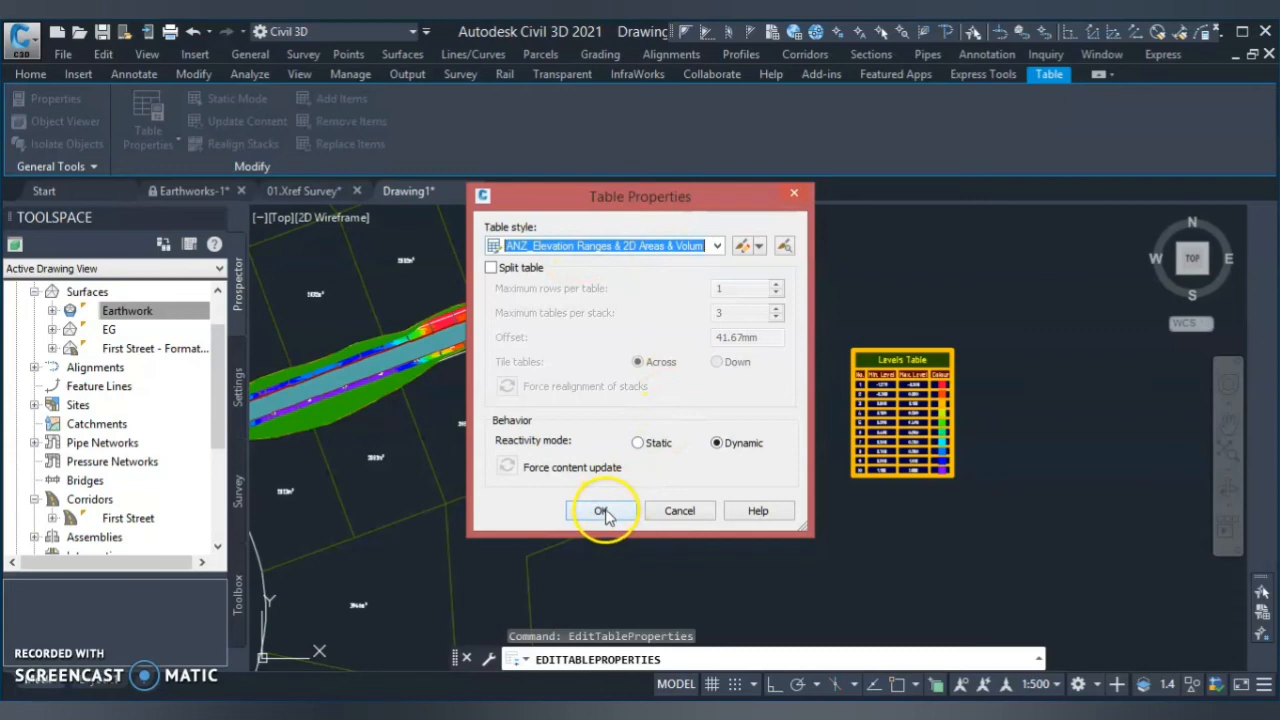
{"action": "left_click", "coordinate": [600, 511]}
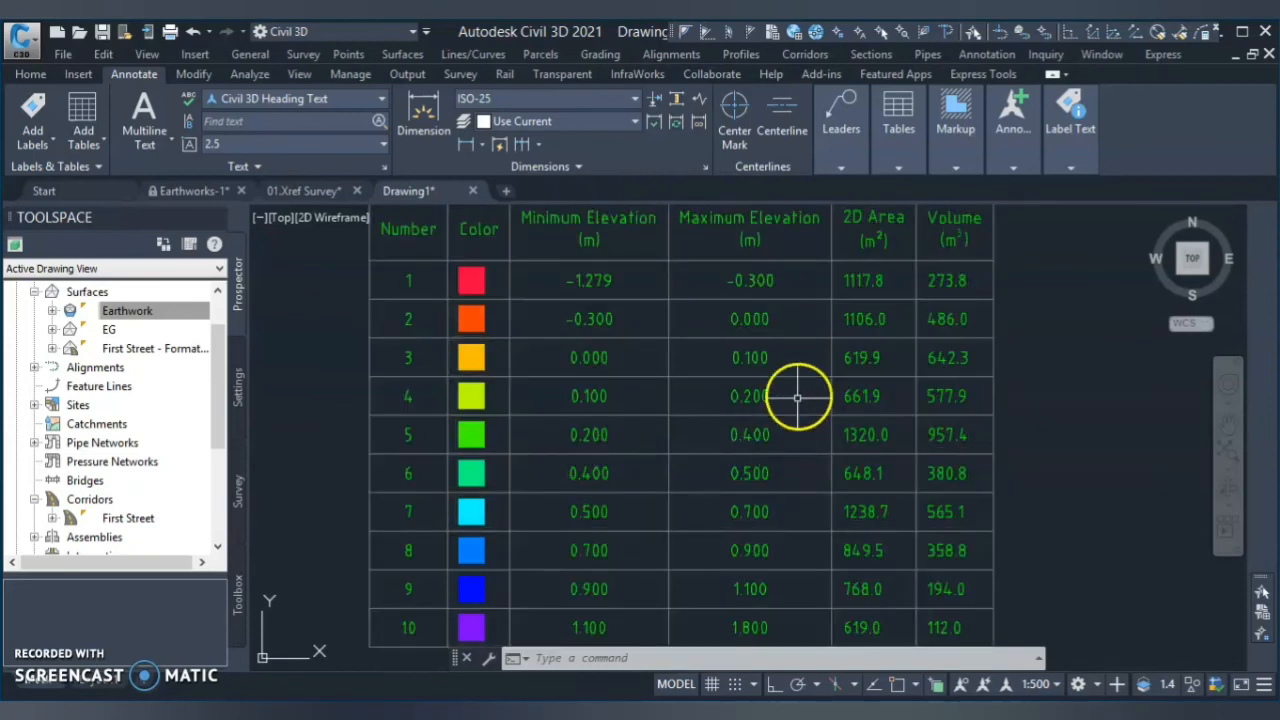
{"action": "scroll", "scroll_direction": "down", "scroll_amount": 3}
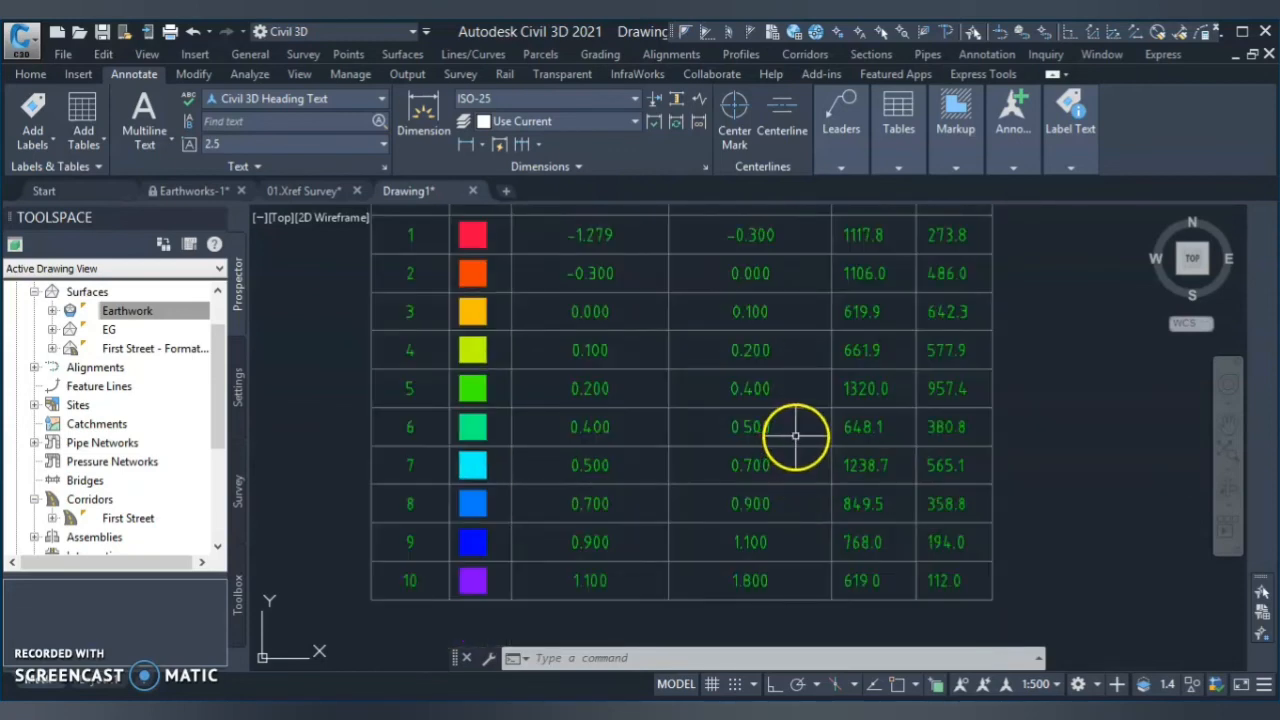
{"action": "mouse_move", "coordinate": [805, 325]}
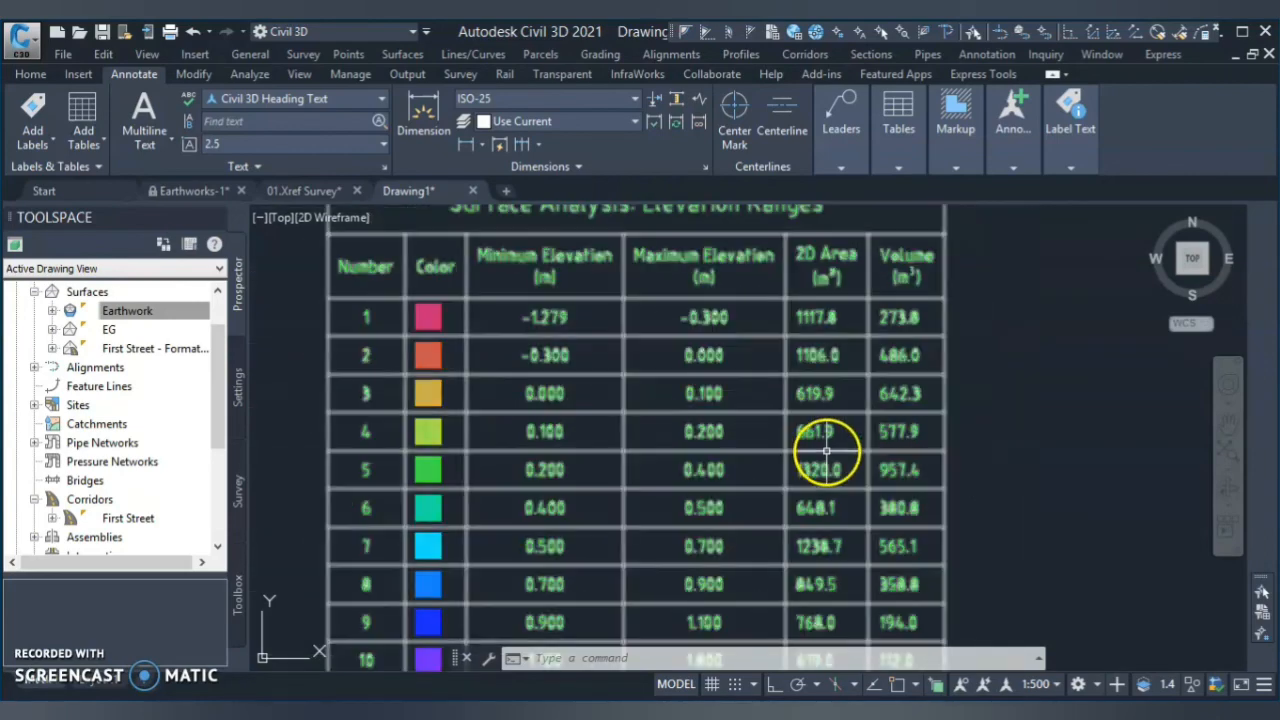
{"action": "mouse_move", "coordinate": [1005, 505]}
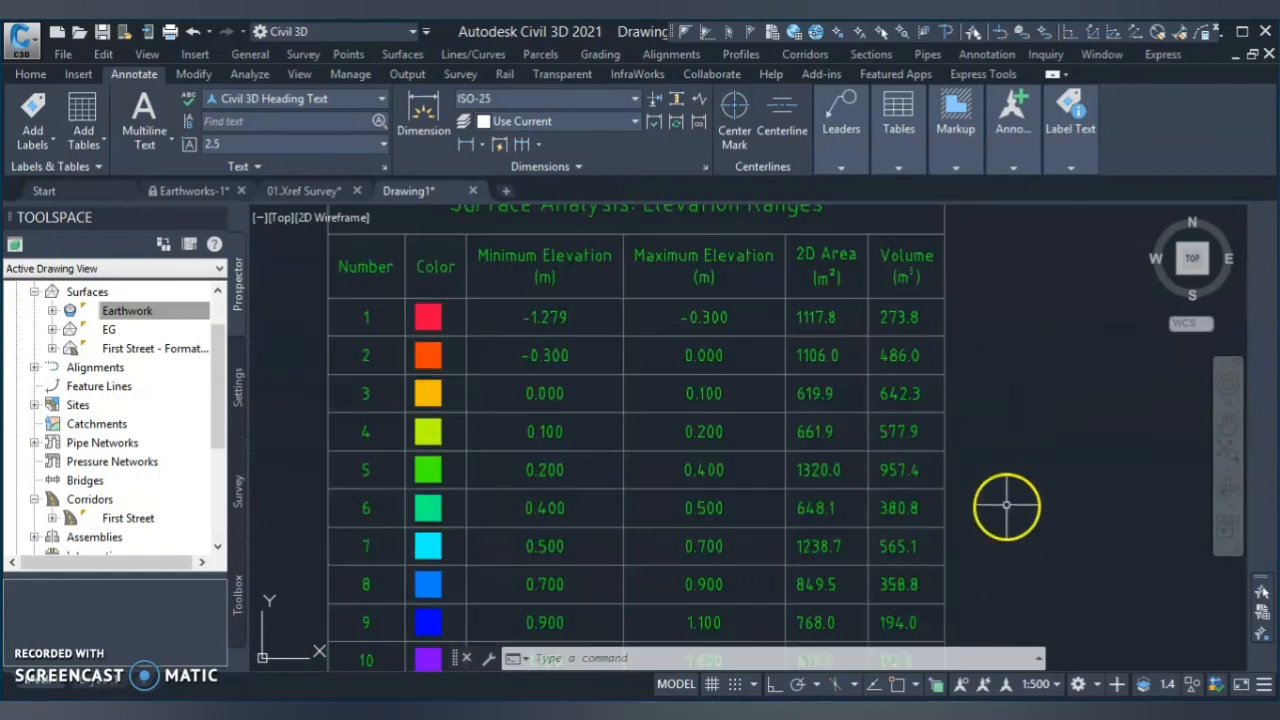
{"action": "mouse_move", "coordinate": [935, 470]}
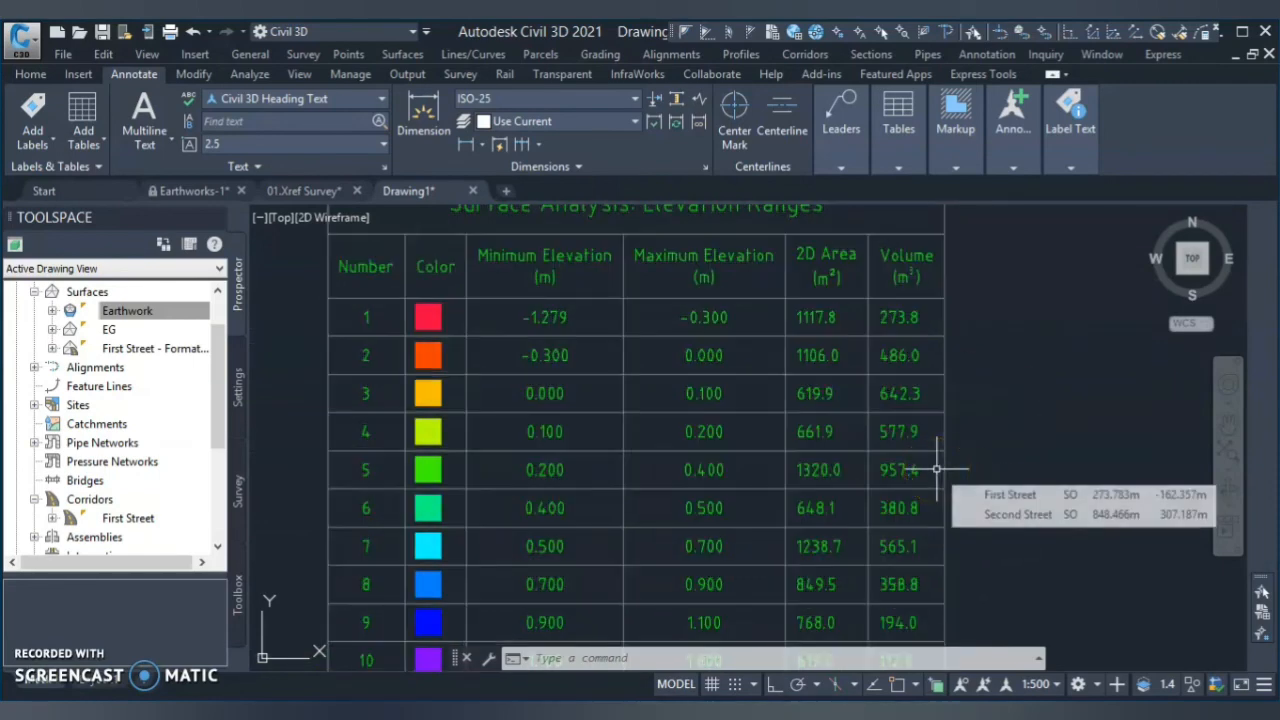
{"action": "mouse_move", "coordinate": [930, 470]}
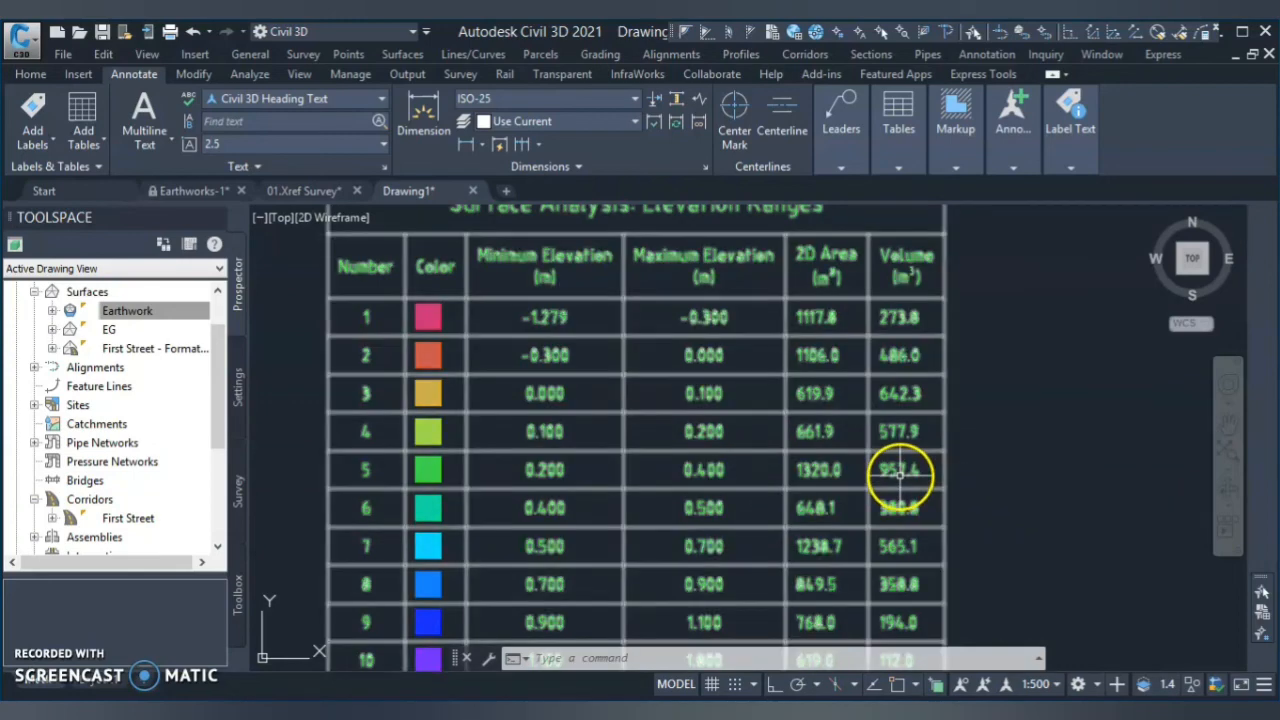
{"action": "mouse_move", "coordinate": [850, 435]}
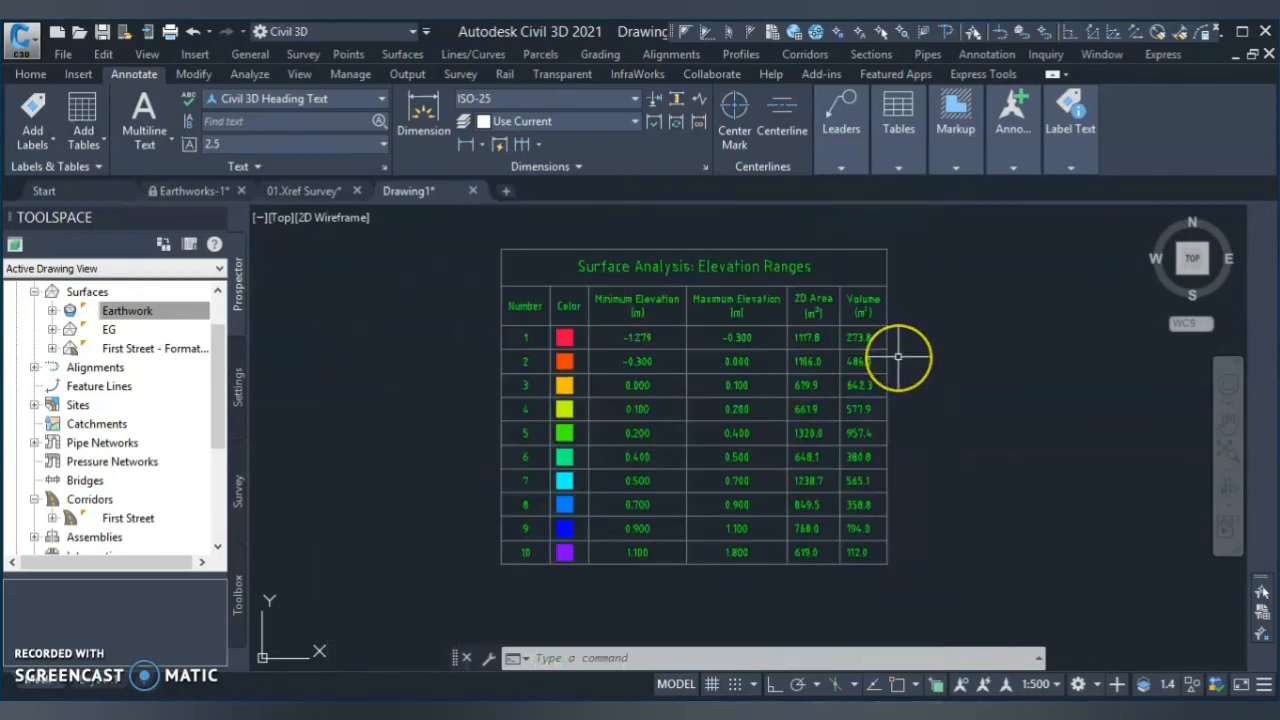
{"action": "mouse_move", "coordinate": [900, 358]}
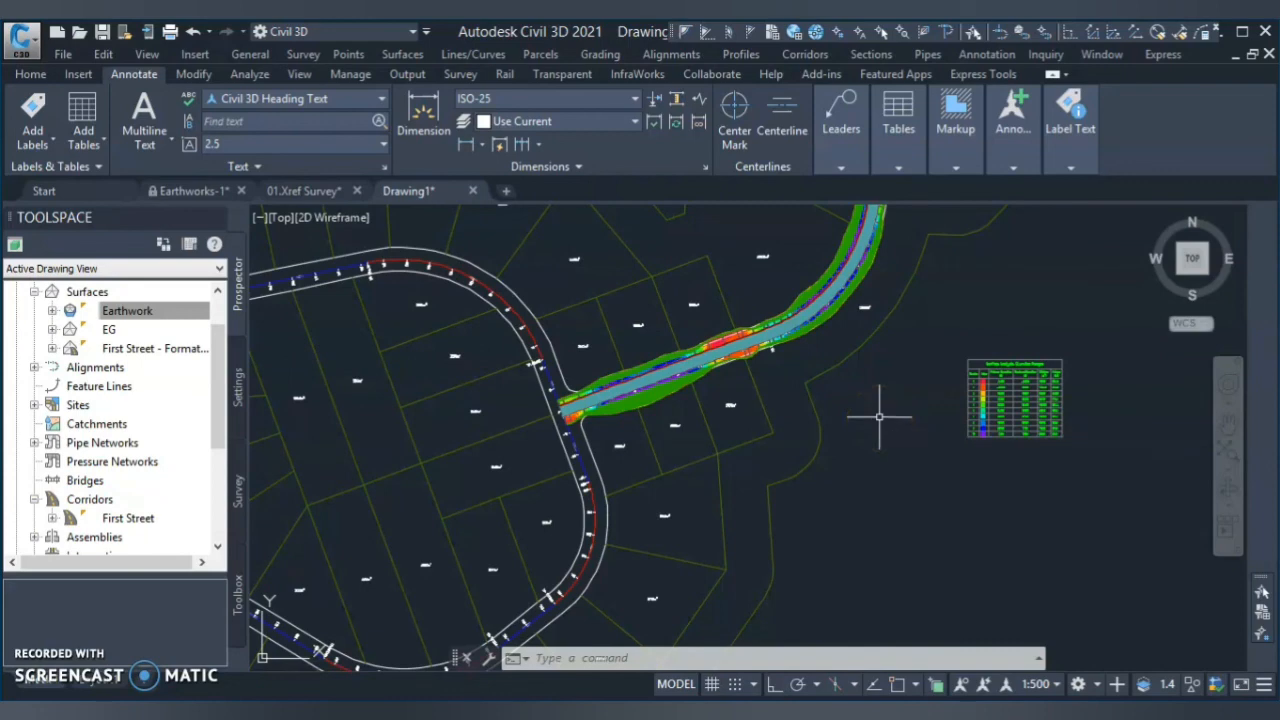
{"action": "mouse_move", "coordinate": [905, 408]}
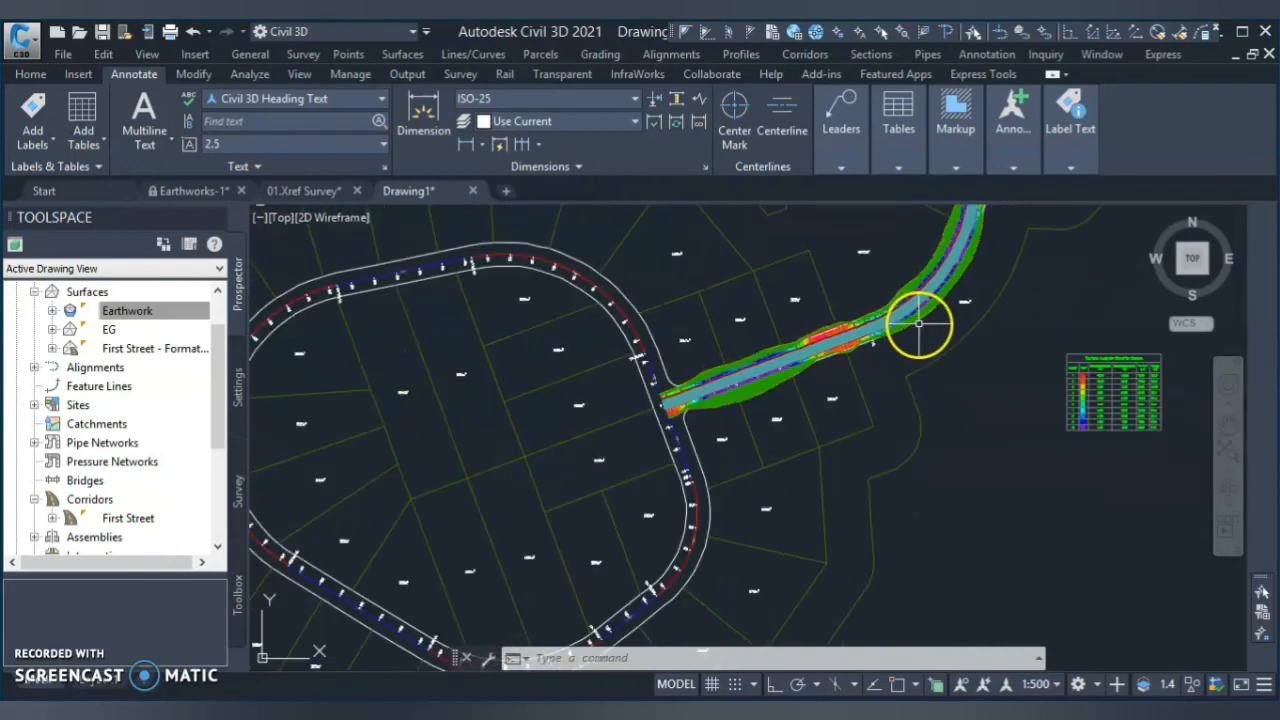
{"action": "mouse_move", "coordinate": [690, 270]}
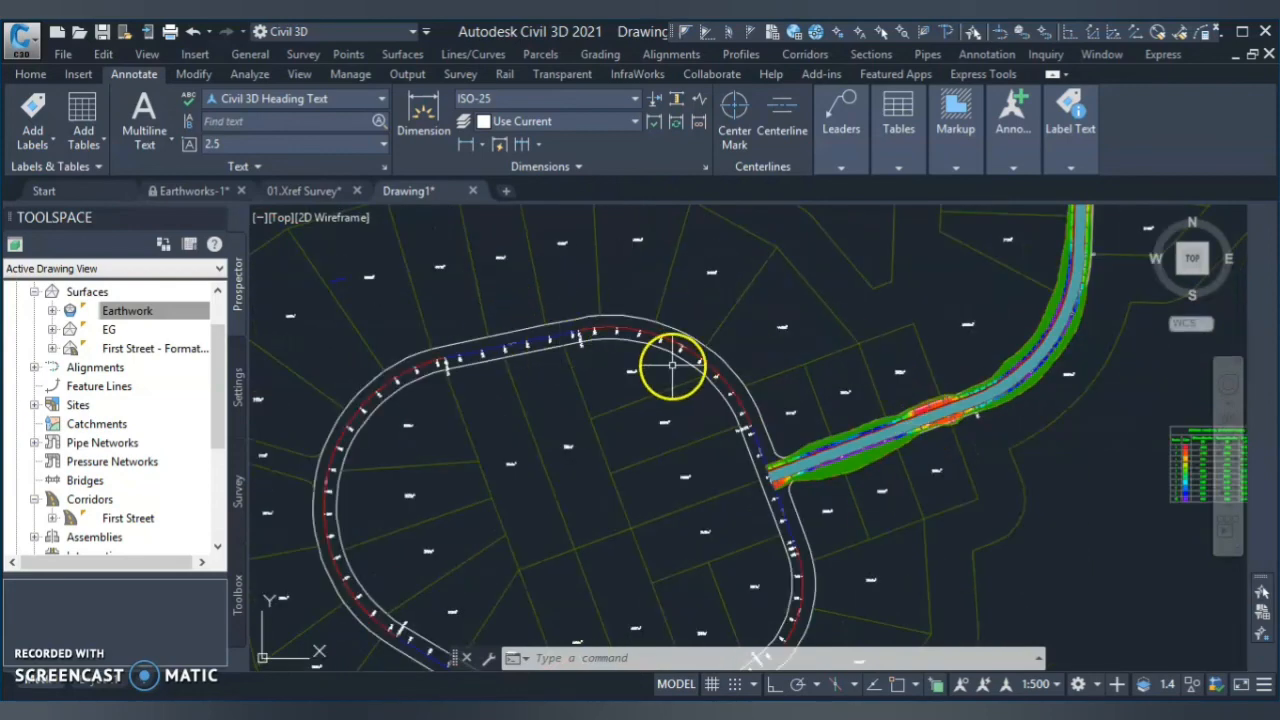
{"action": "mouse_move", "coordinate": [635, 355]}
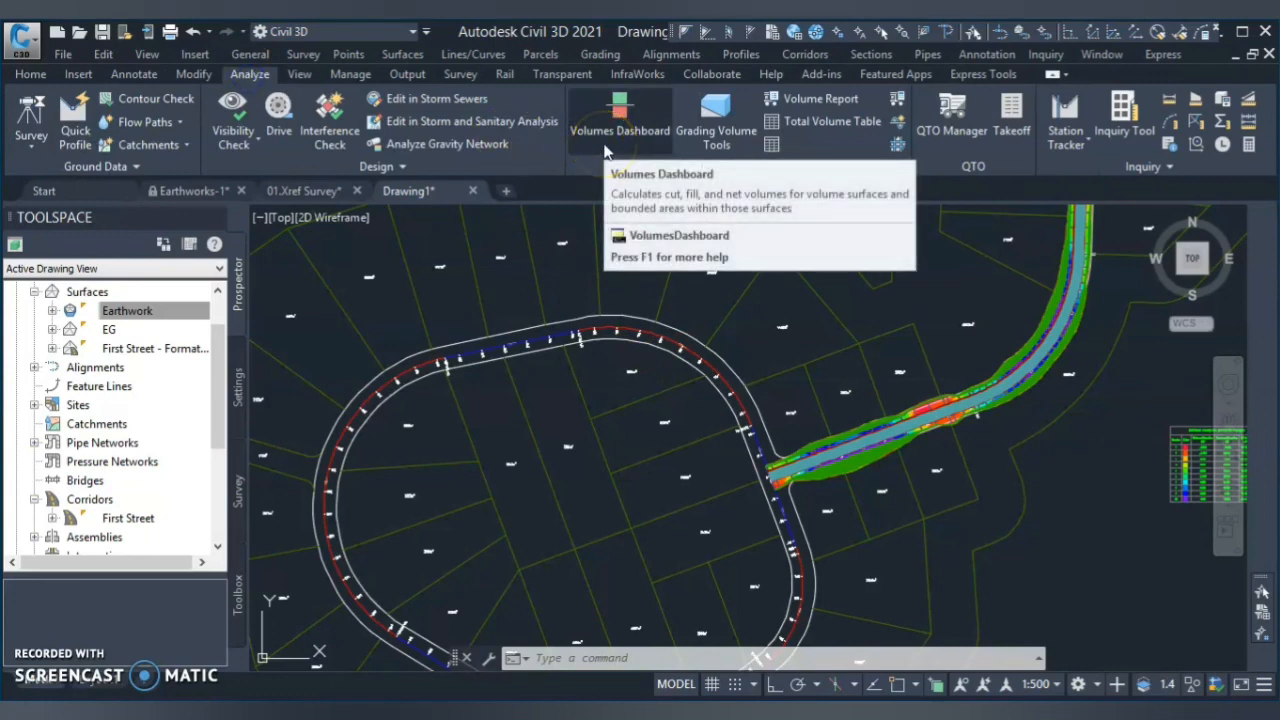
{"action": "mouse_move", "coordinate": [490, 263]}
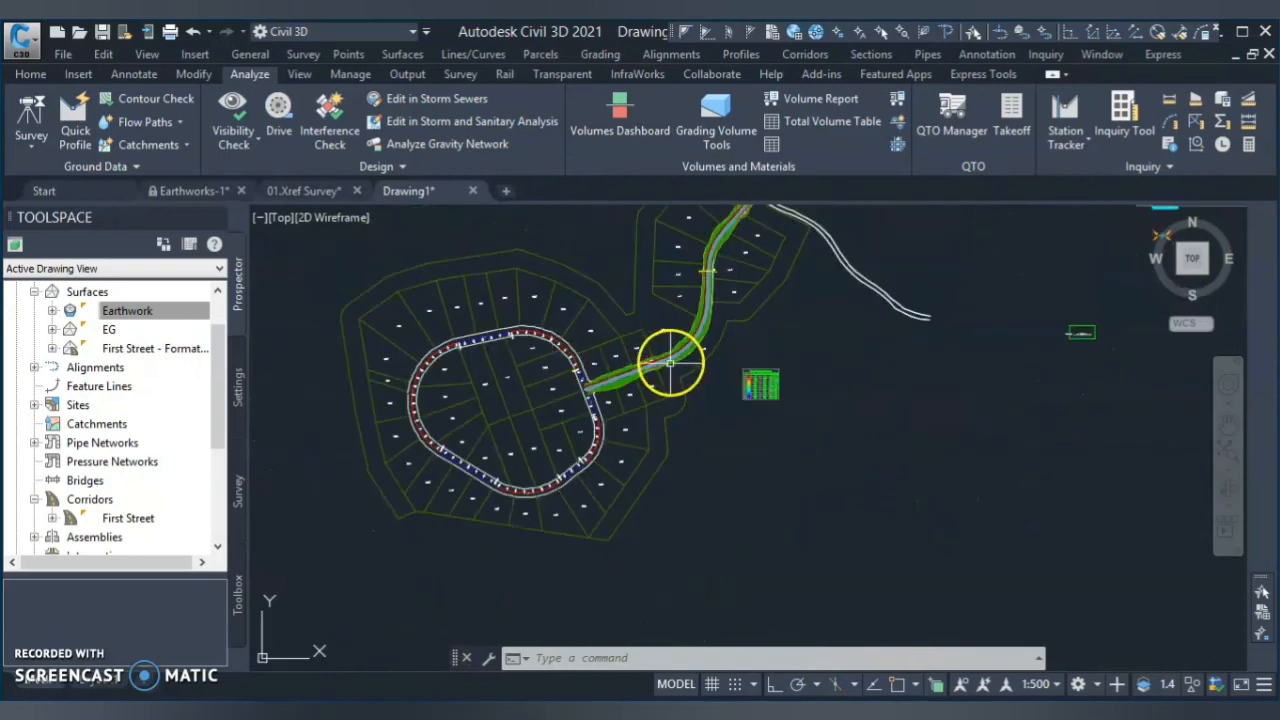
{"action": "mouse_move", "coordinate": [765, 352]}
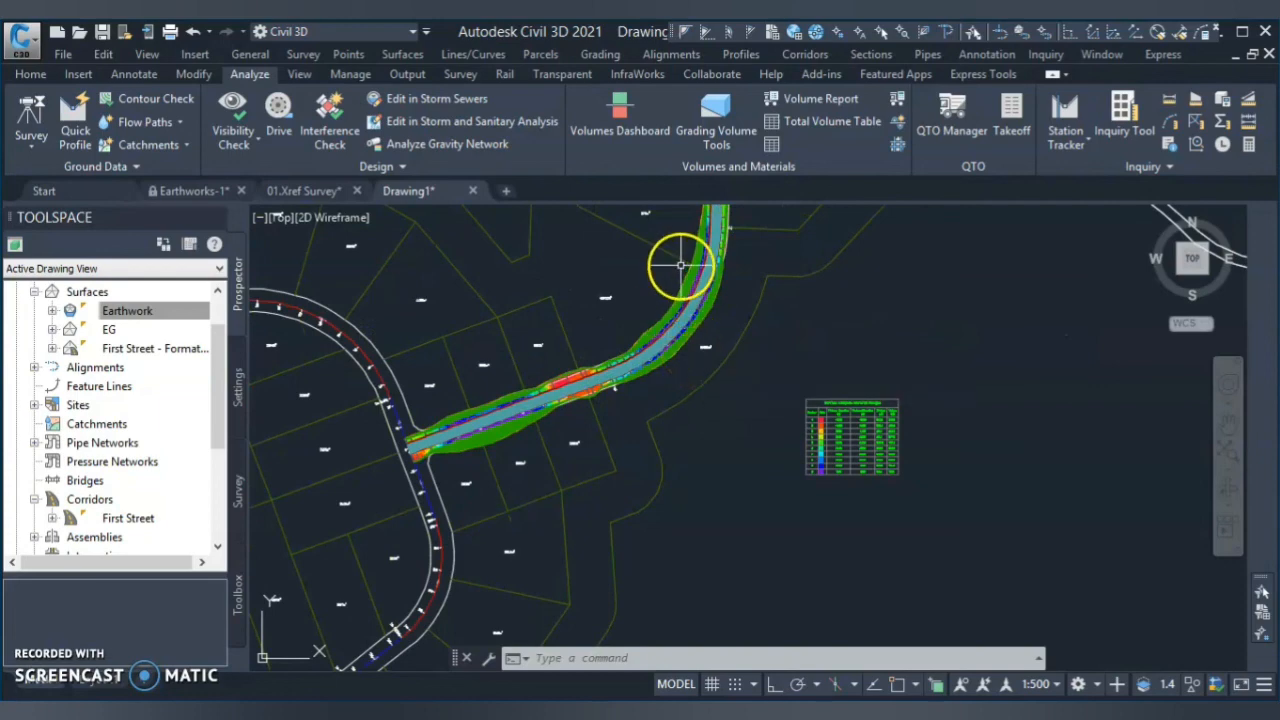
{"action": "mouse_move", "coordinate": [600, 375]}
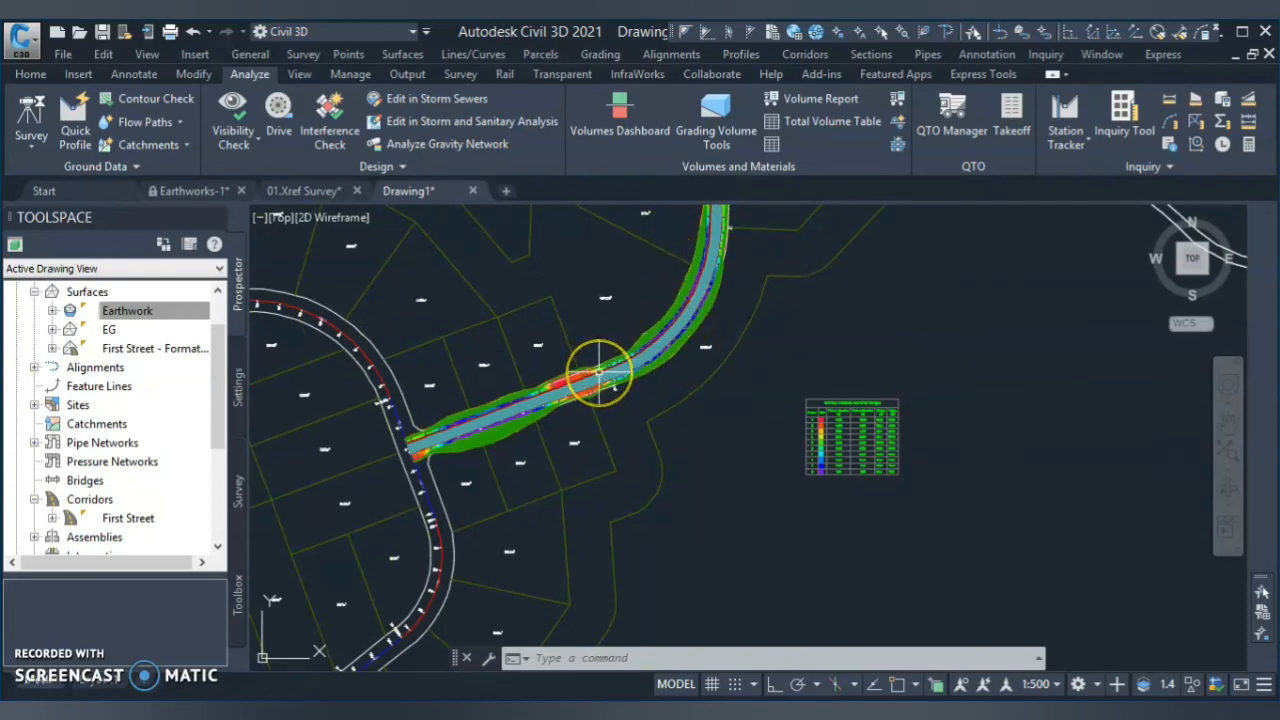
{"action": "mouse_move", "coordinate": [600, 375]}
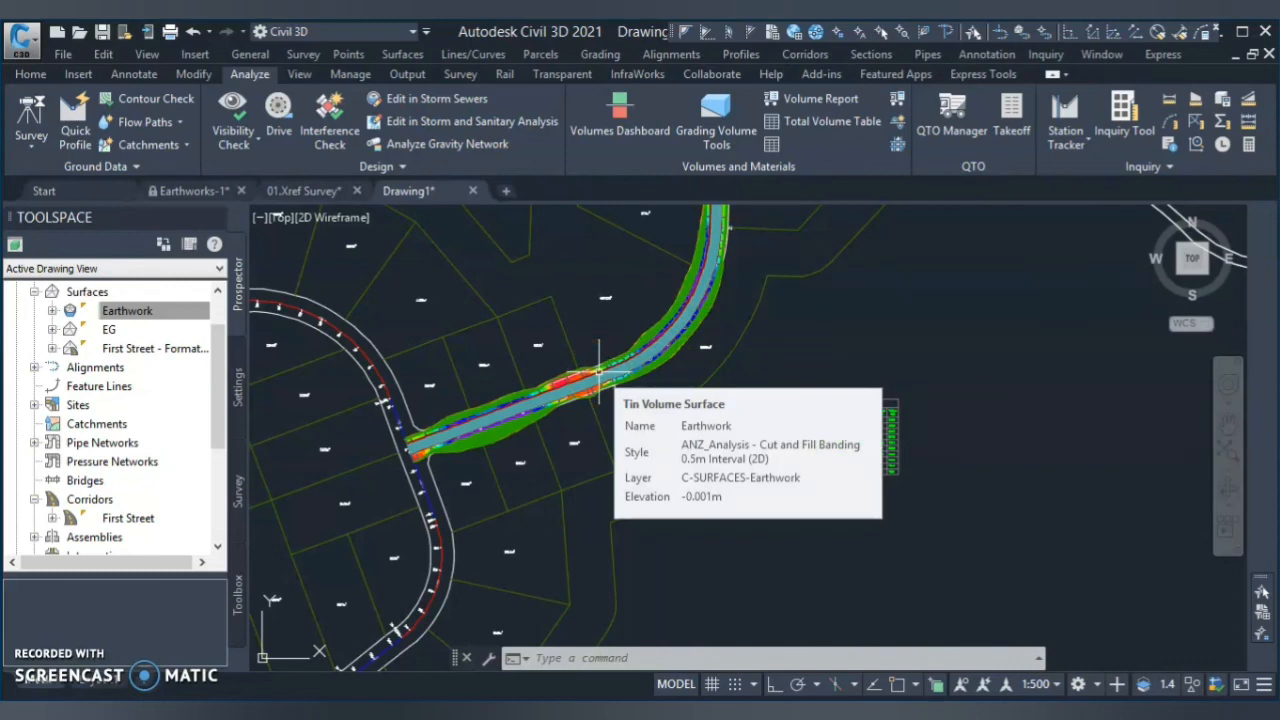
{"action": "mouse_move", "coordinate": [600, 375]}
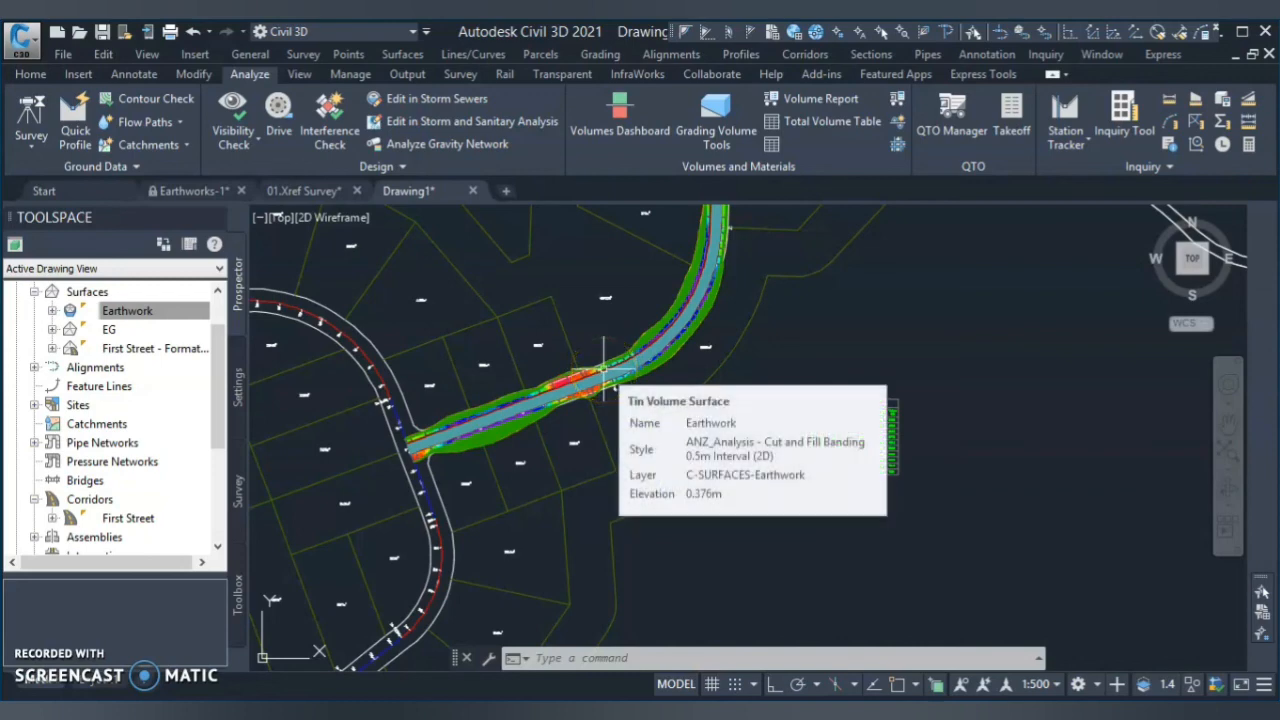